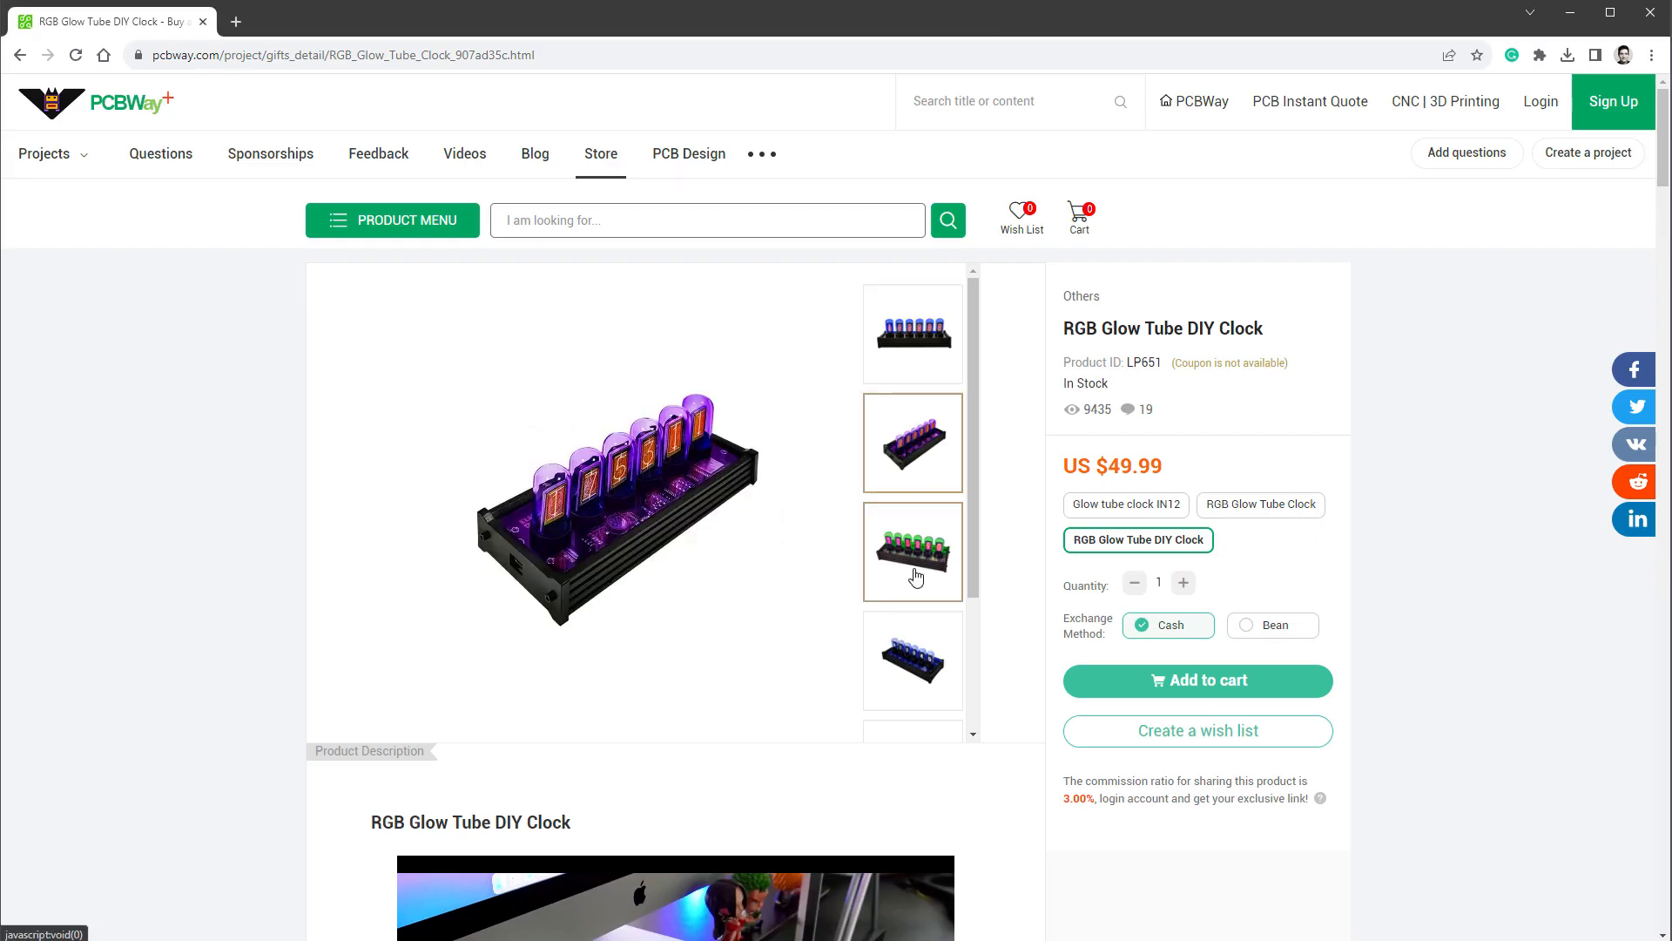
Display the green-tube photo in the RGB Glow Tube DIY Clock's product gallery
{"action": "left_click", "coordinate": [912, 552]}
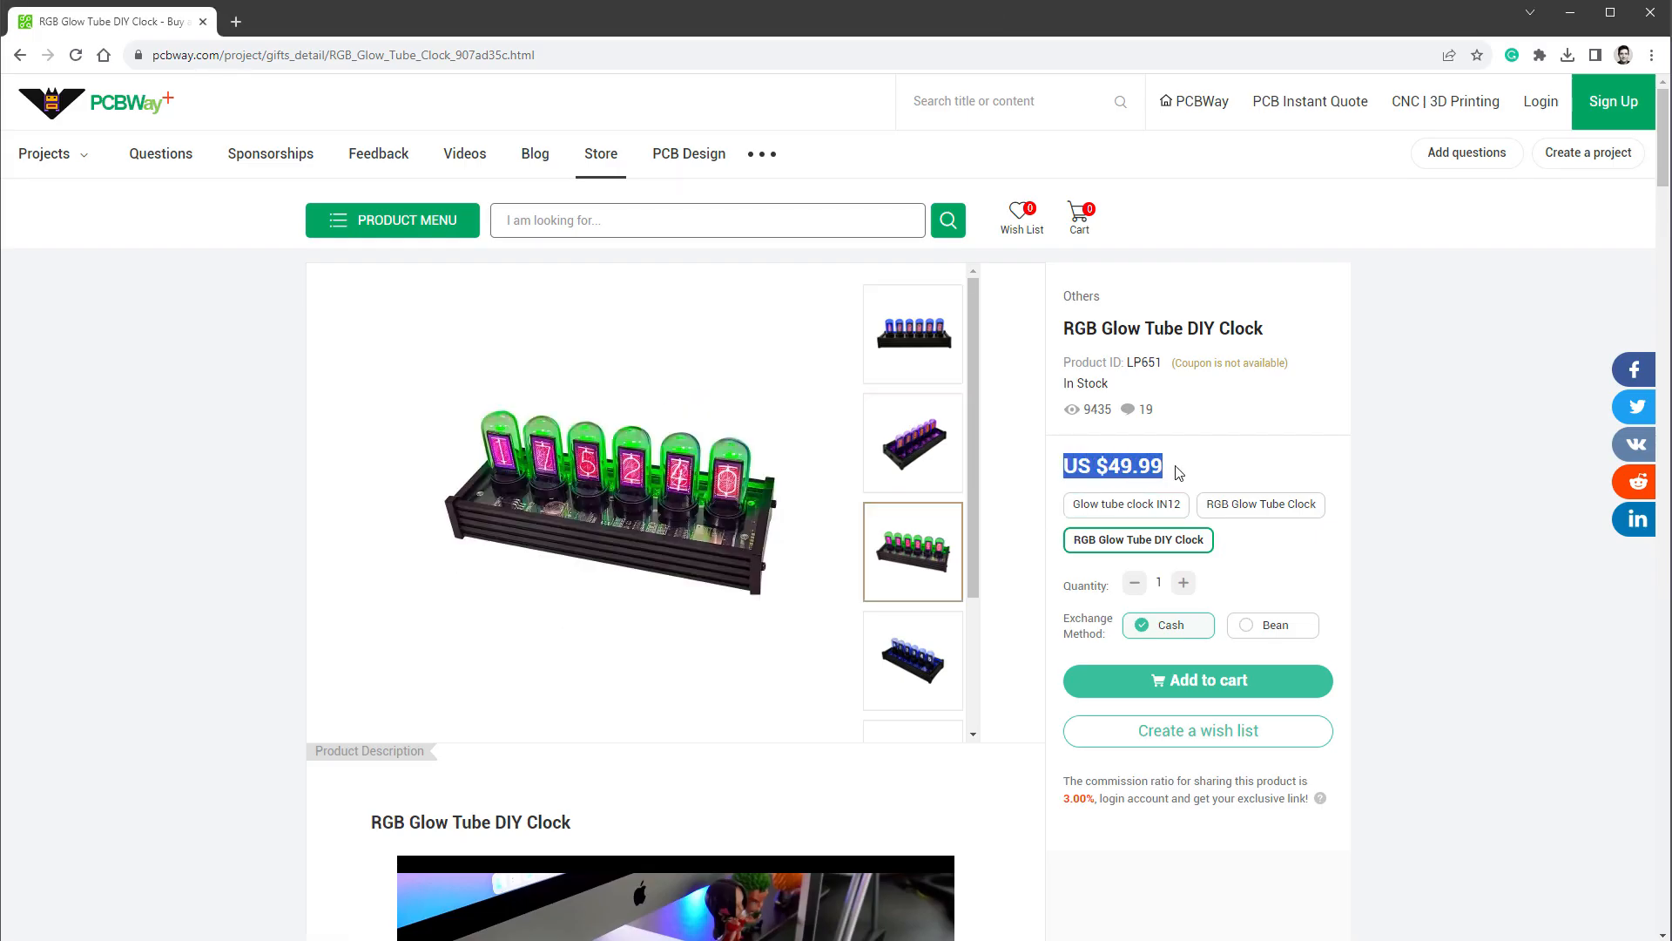
{"action": "left_click", "coordinate": [912, 659]}
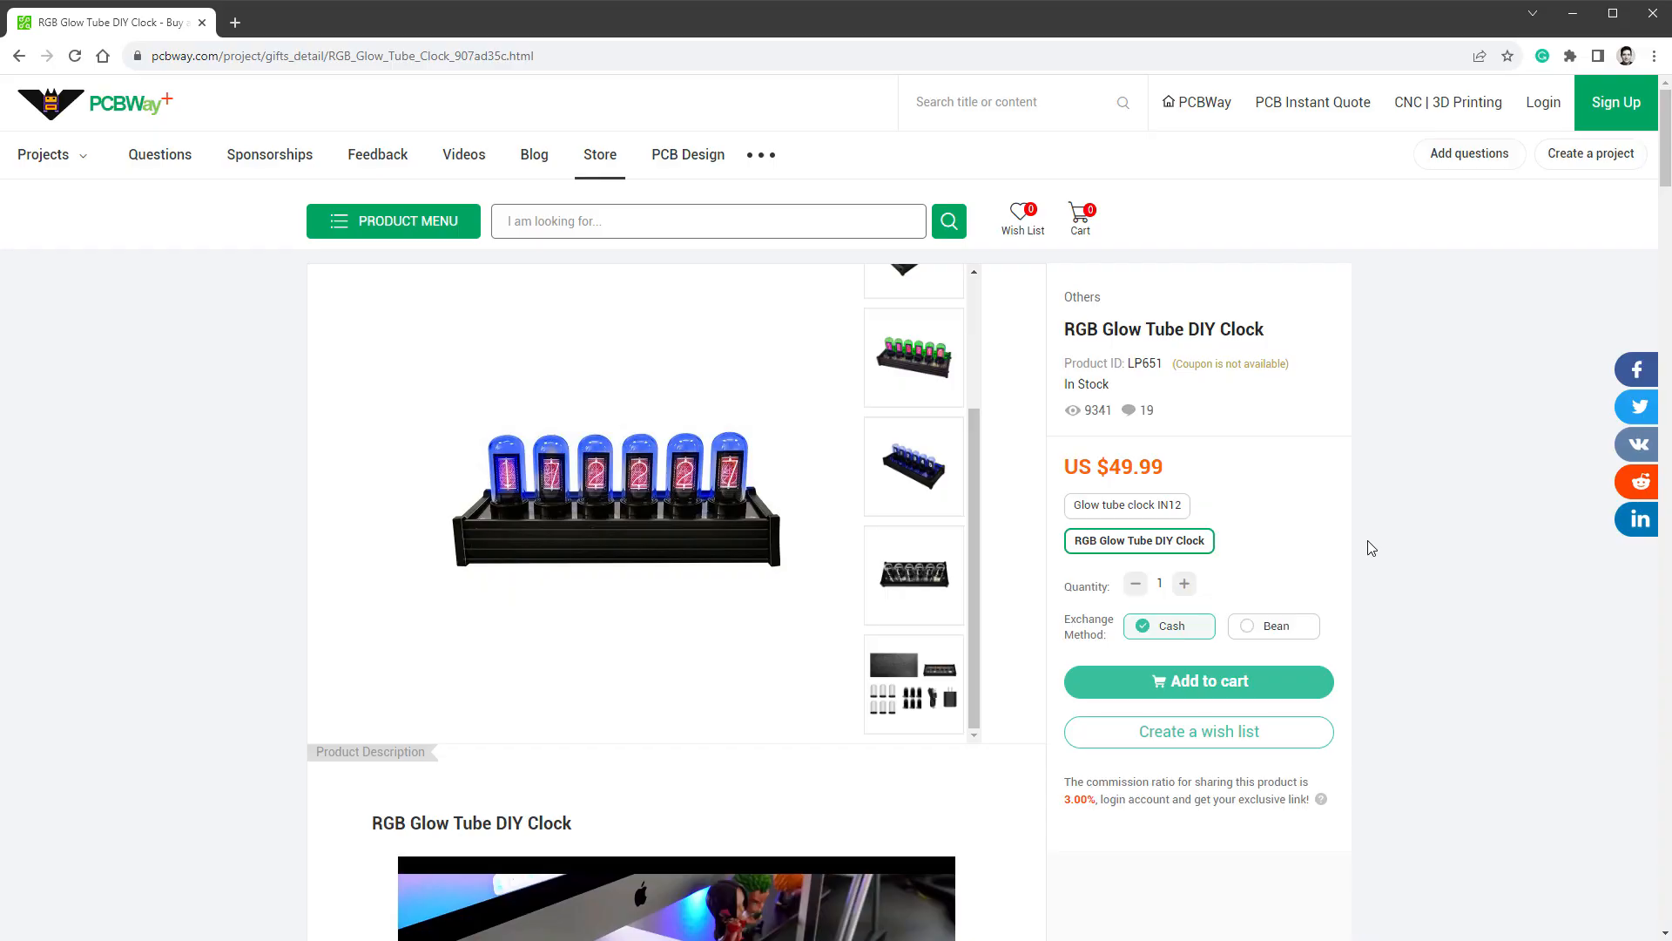
Scroll down to the Product Description's Punk style photo and dial-style chart
{"action": "scroll", "scroll_direction": "down", "scroll_amount": 3}
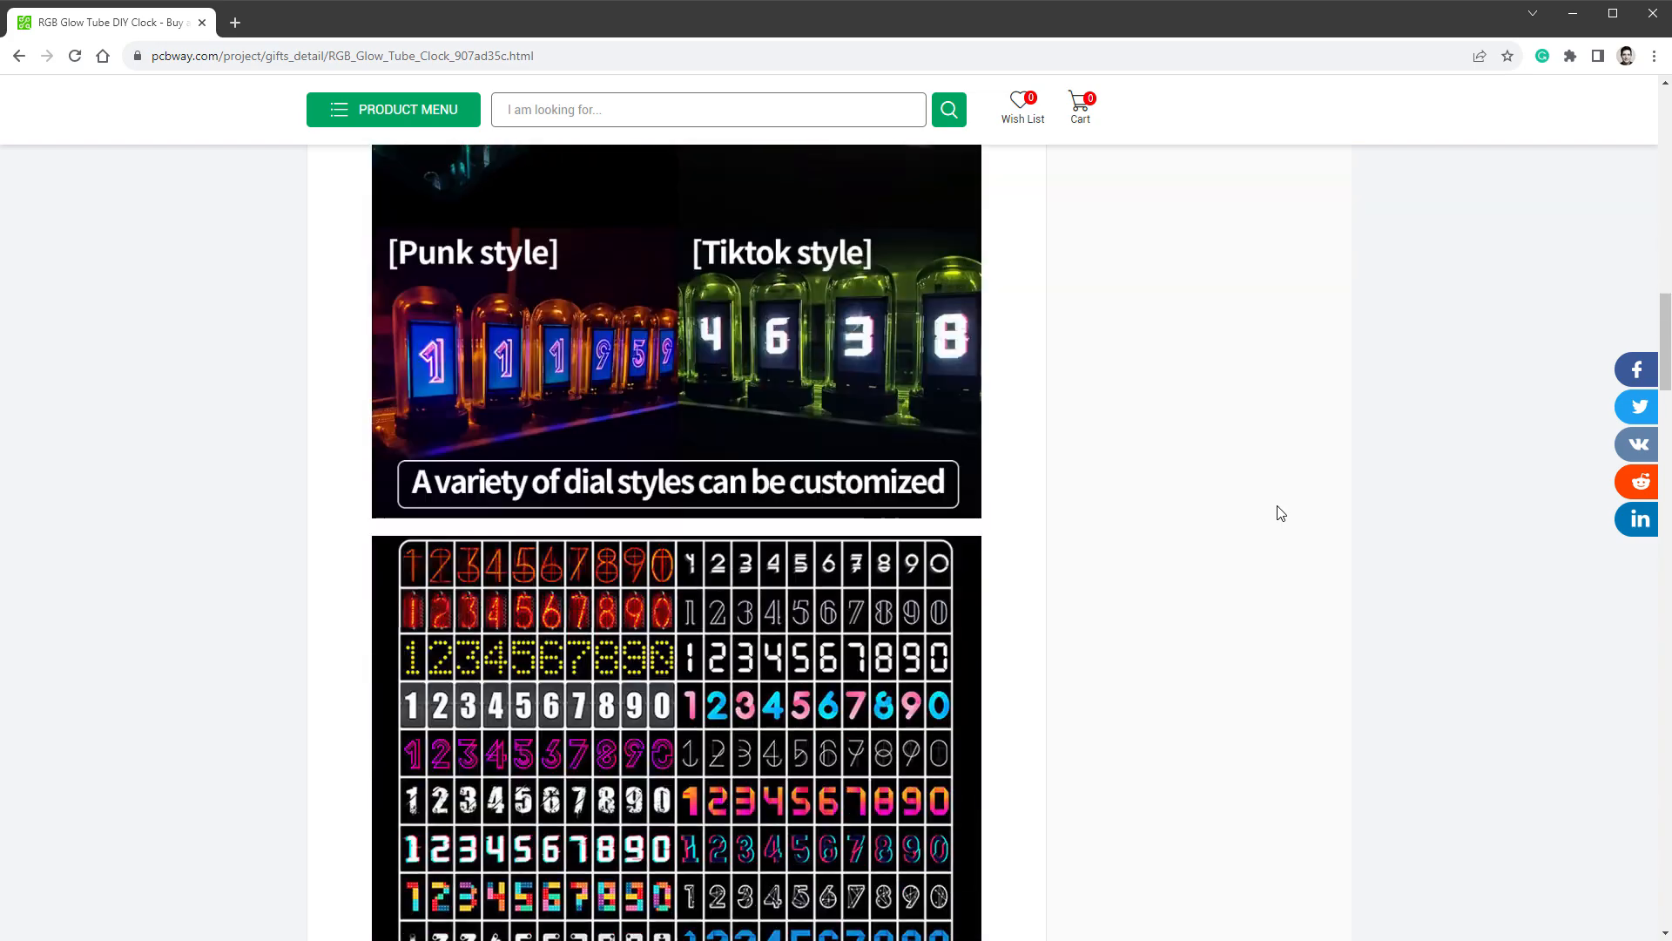
{"action": "scroll", "scroll_direction": "down", "scroll_amount": 3}
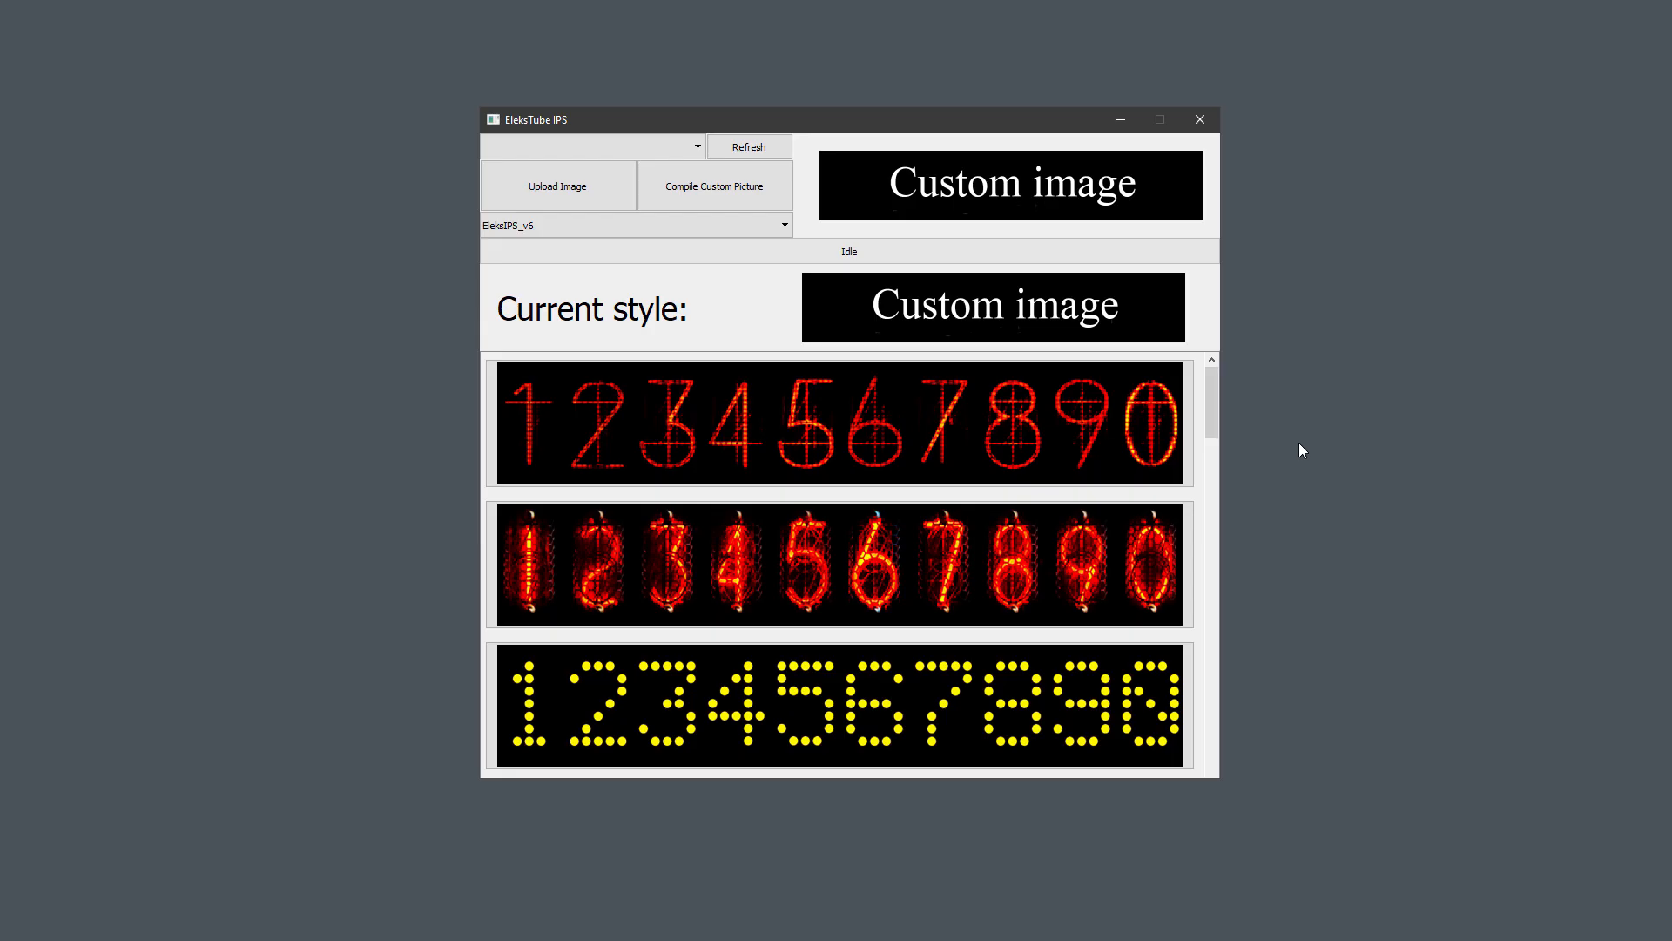
{"action": "mouse_move", "coordinate": [1270, 458]}
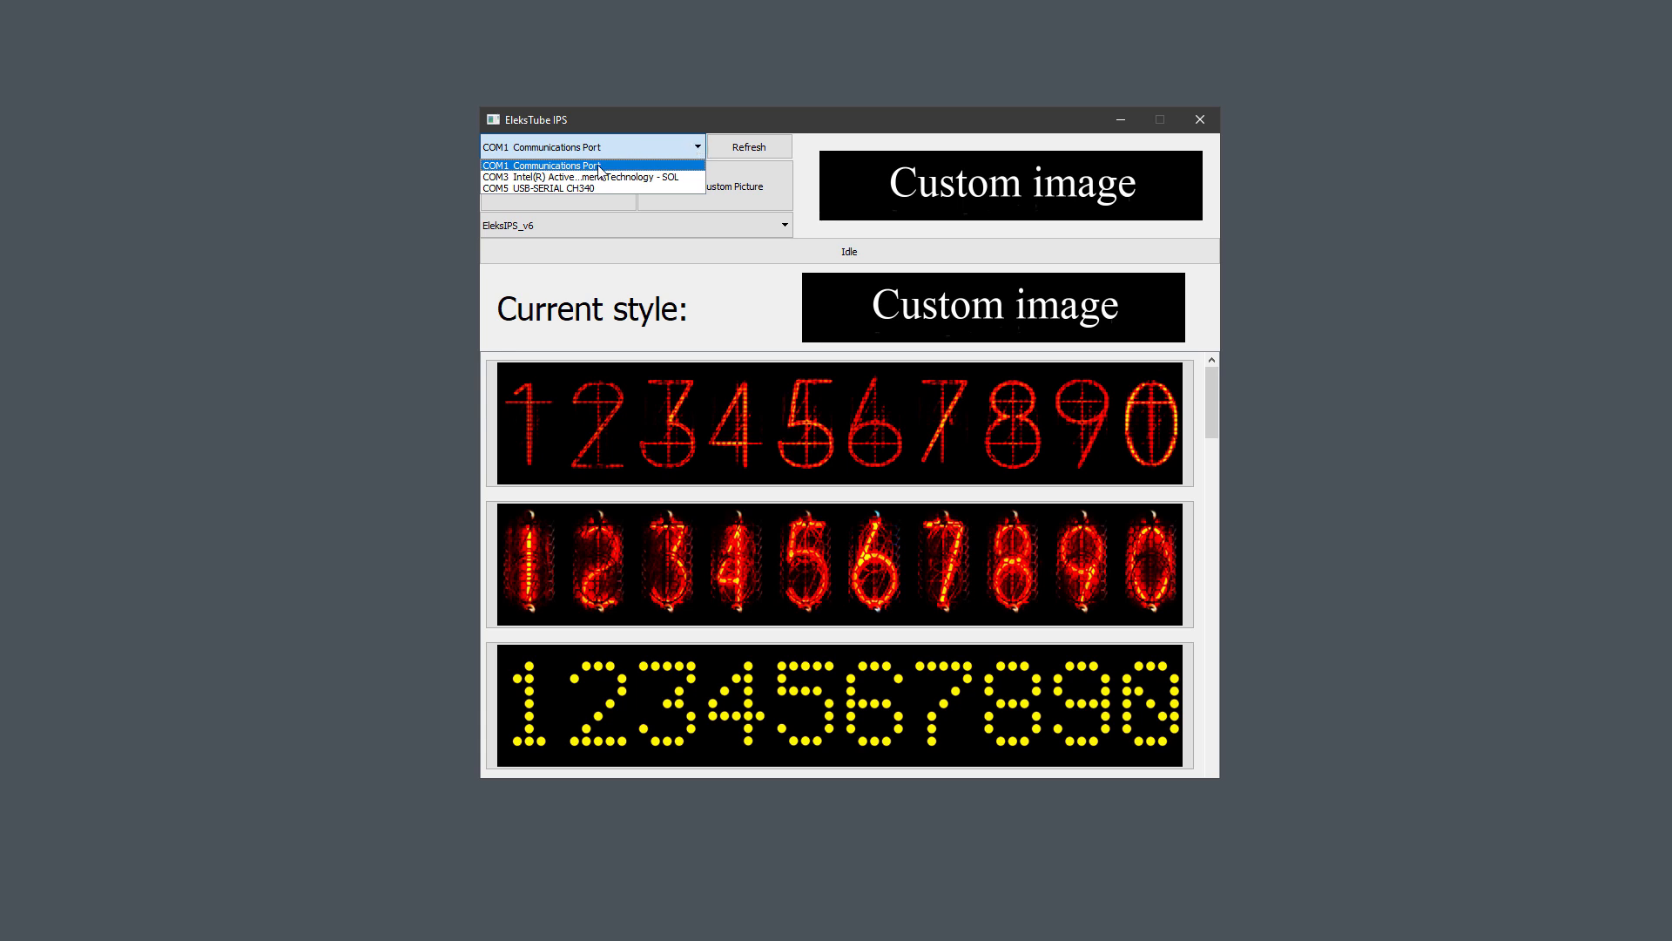
{"action": "mouse_move", "coordinate": [573, 188]}
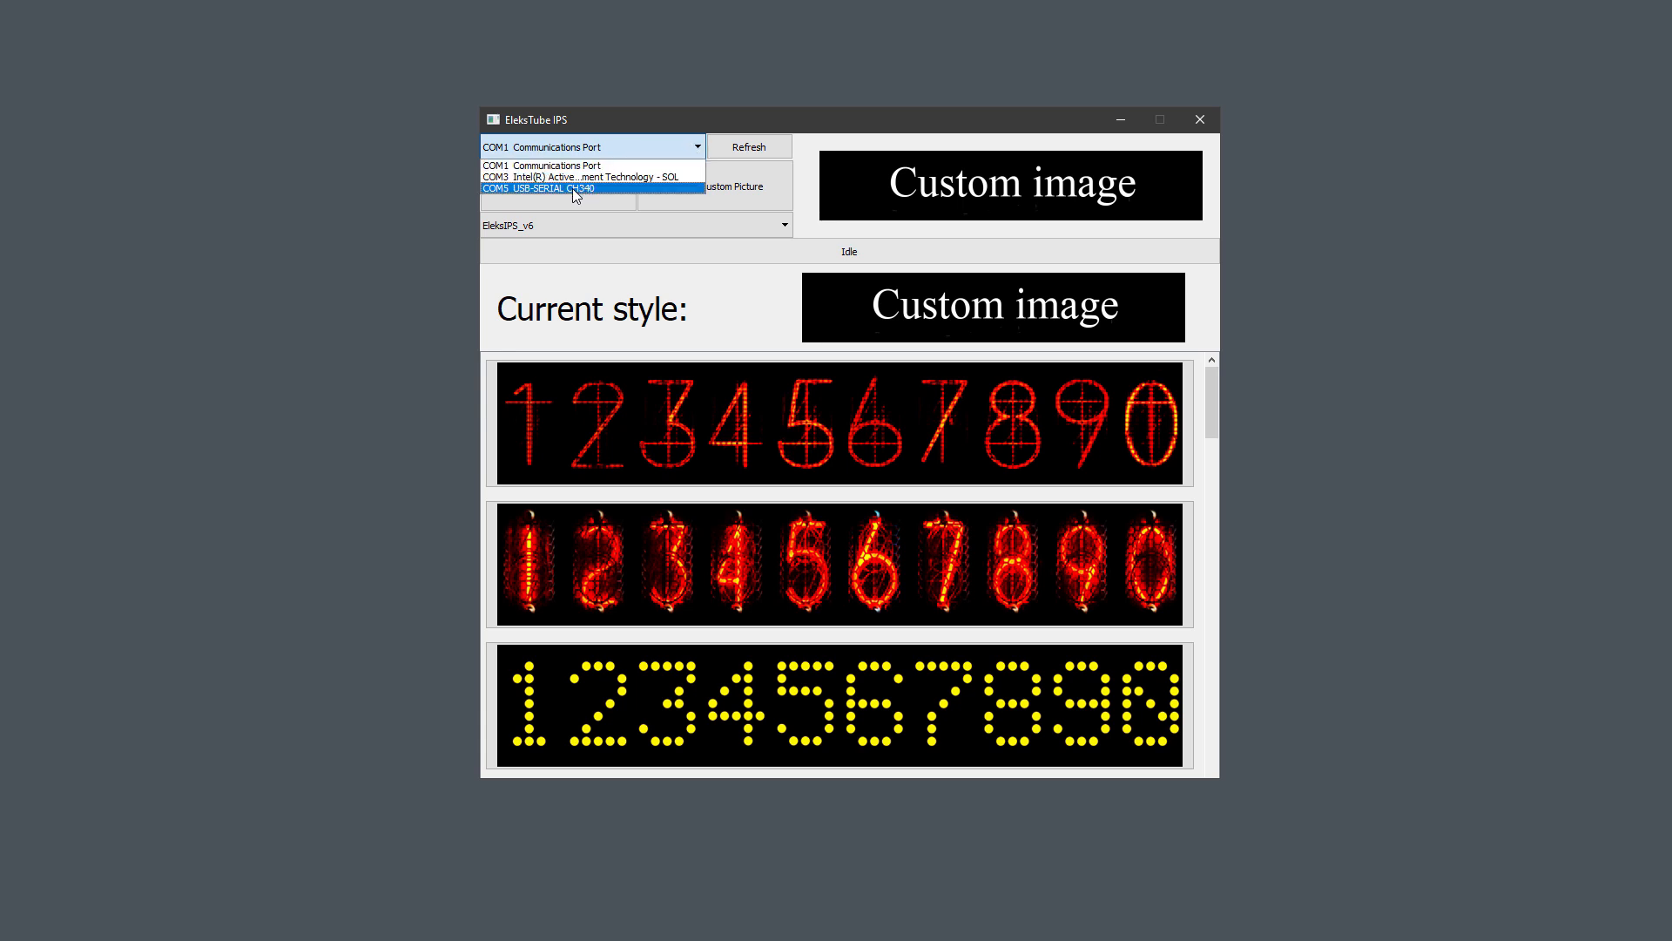
Select the COM5 USB-SERIAL CH340 port in EleksTube IPS
{"action": "left_click", "coordinate": [581, 188]}
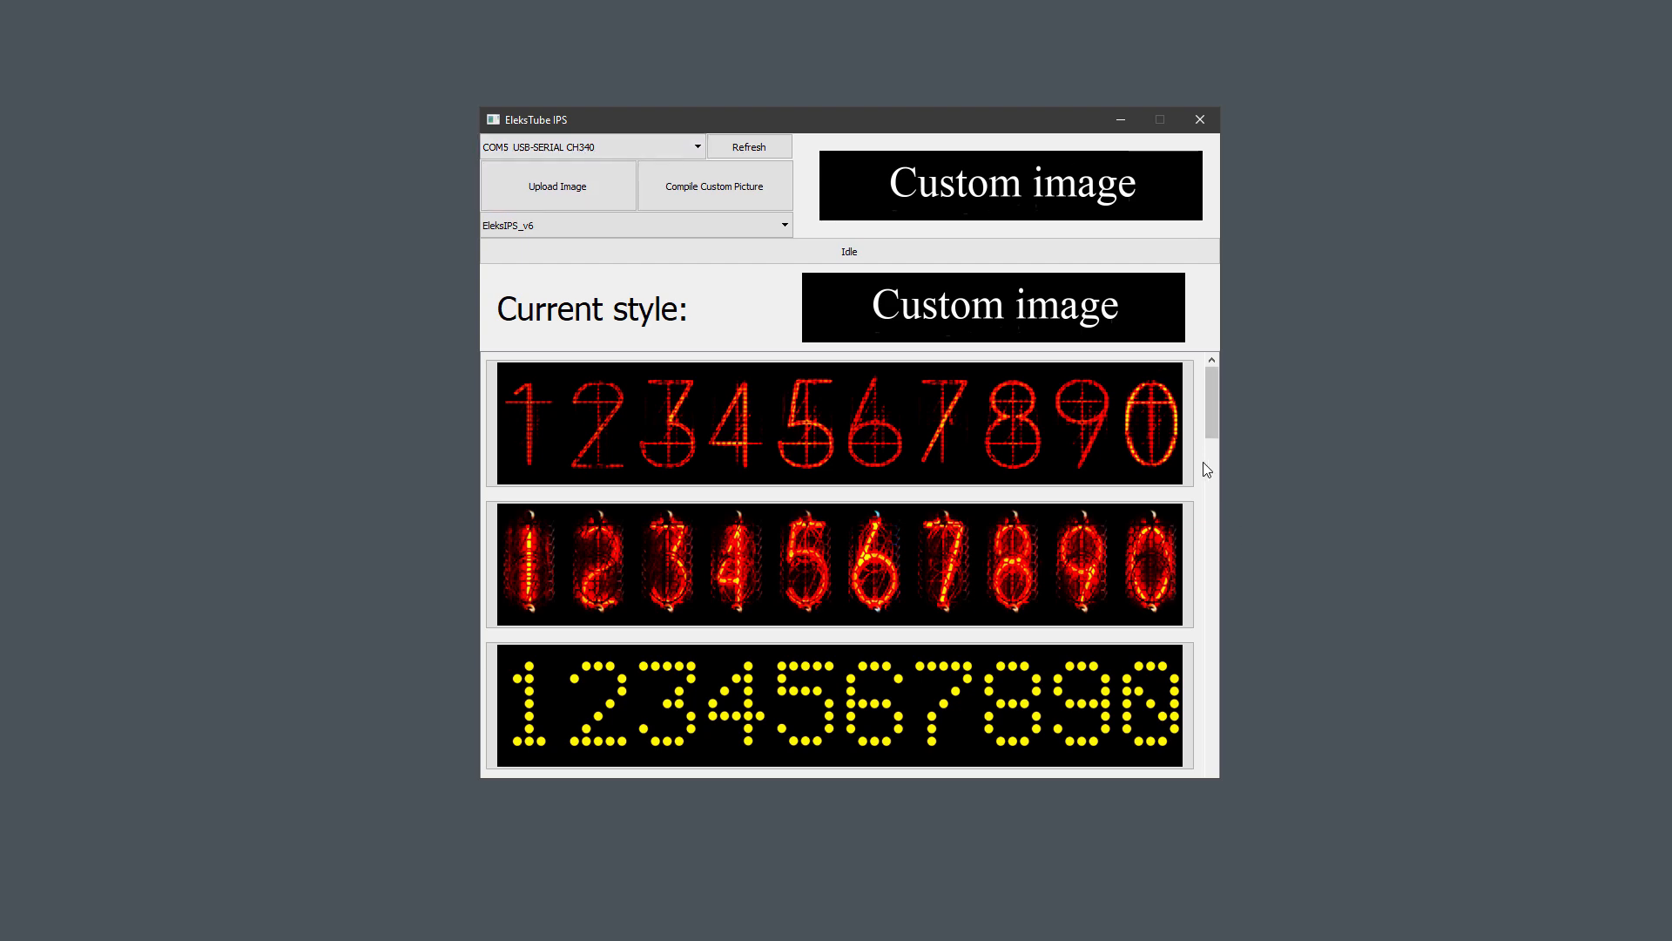
Pick the orange-to-magenta segmented digit style and compile the custom picture
{"action": "scroll", "scroll_direction": "down", "scroll_amount": 3}
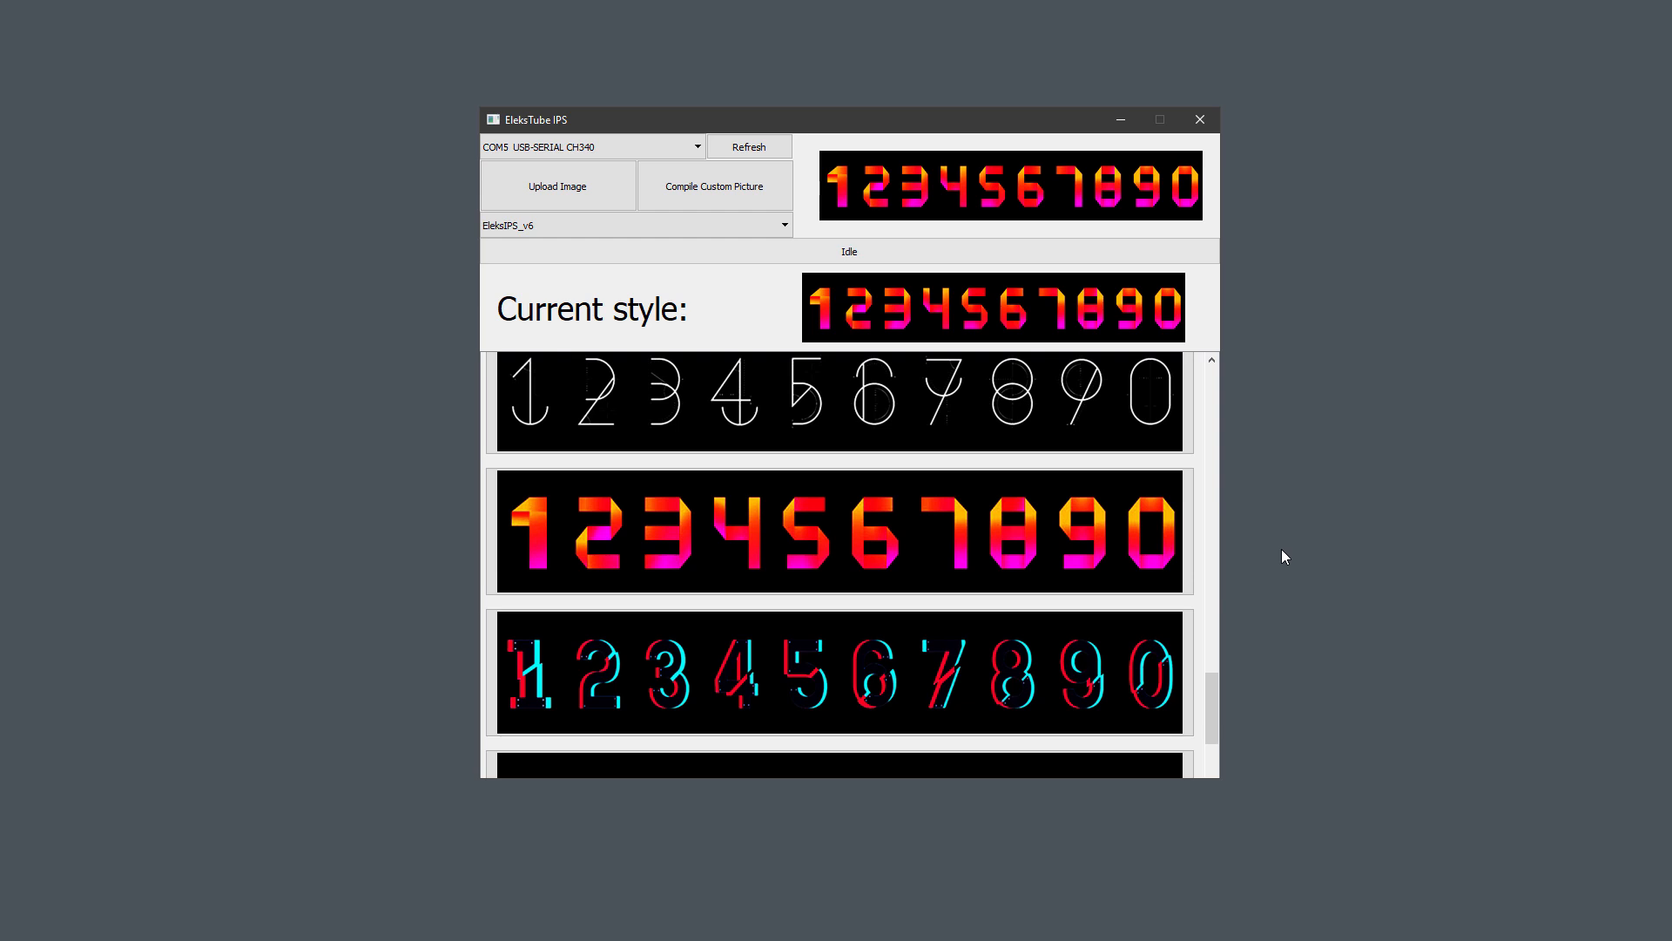
{"action": "mouse_move", "coordinate": [798, 284]}
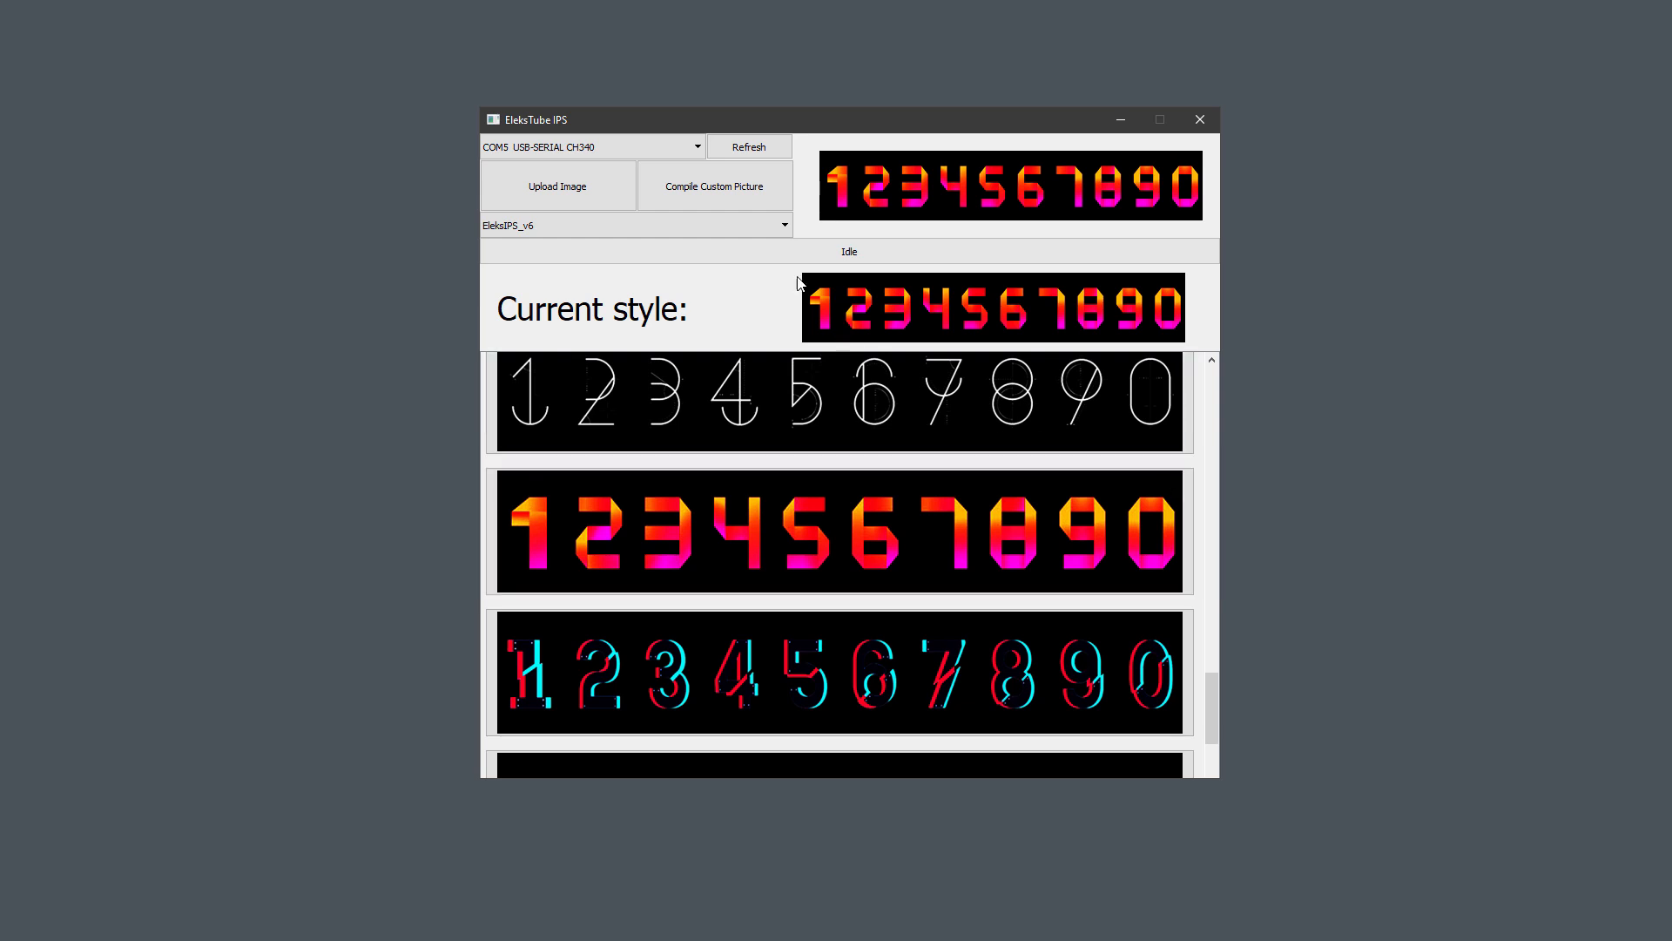
{"action": "left_click", "coordinate": [714, 186]}
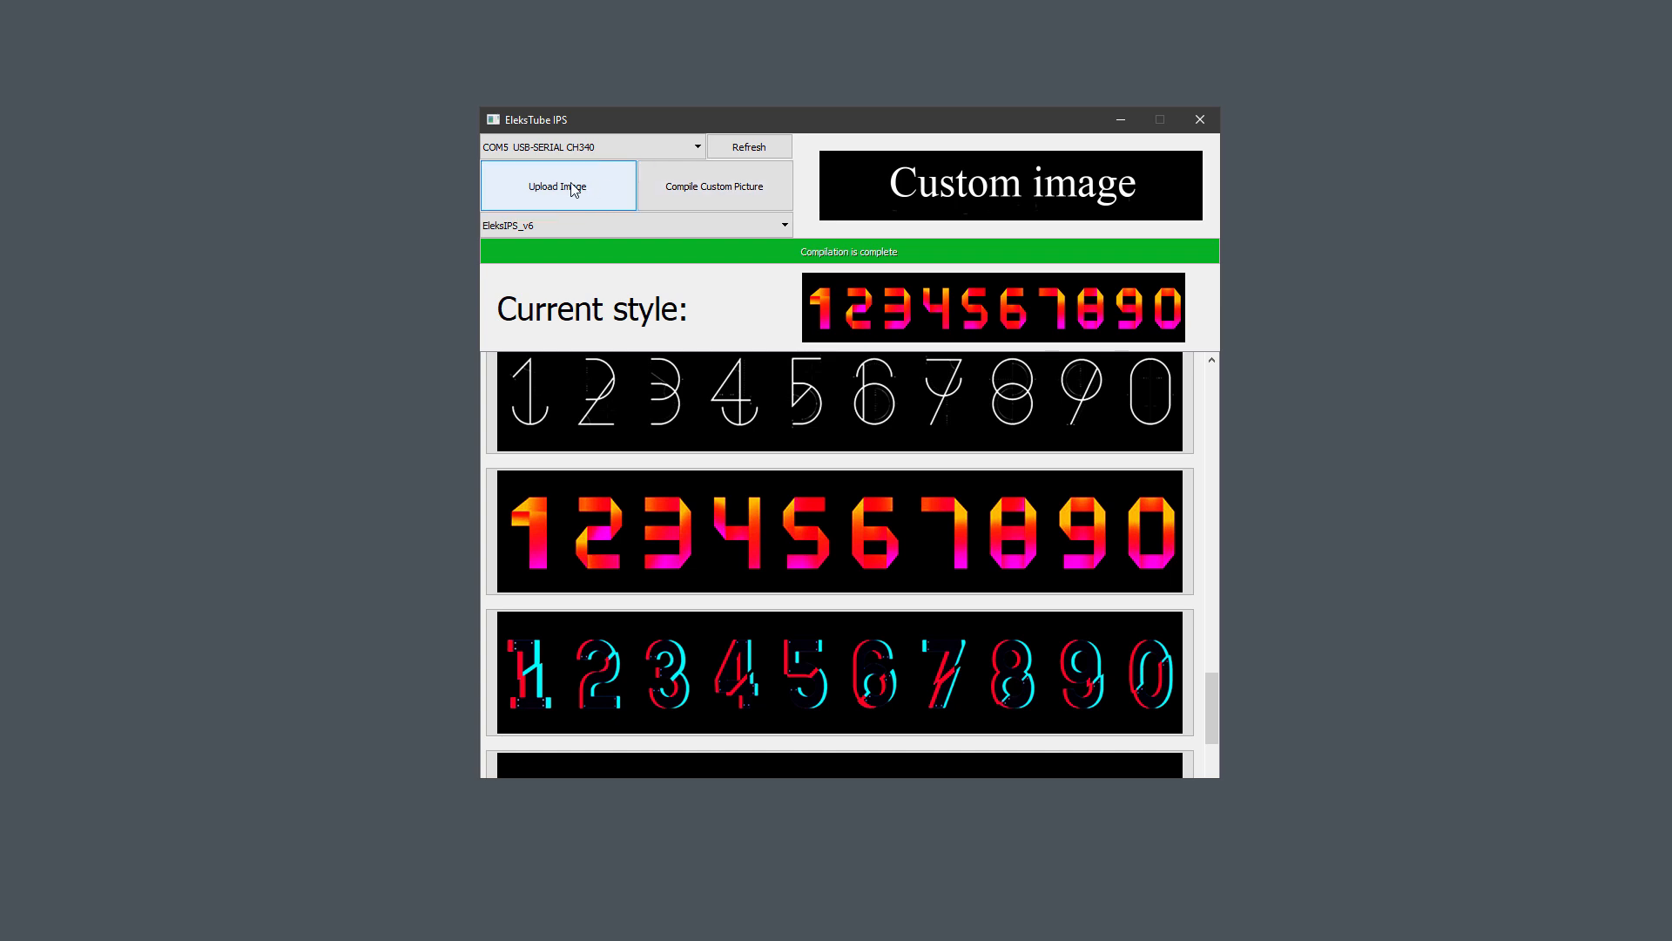
Upload the compiled orange-magenta style to the clock until Upload Completed shows
{"action": "left_click", "coordinate": [556, 185]}
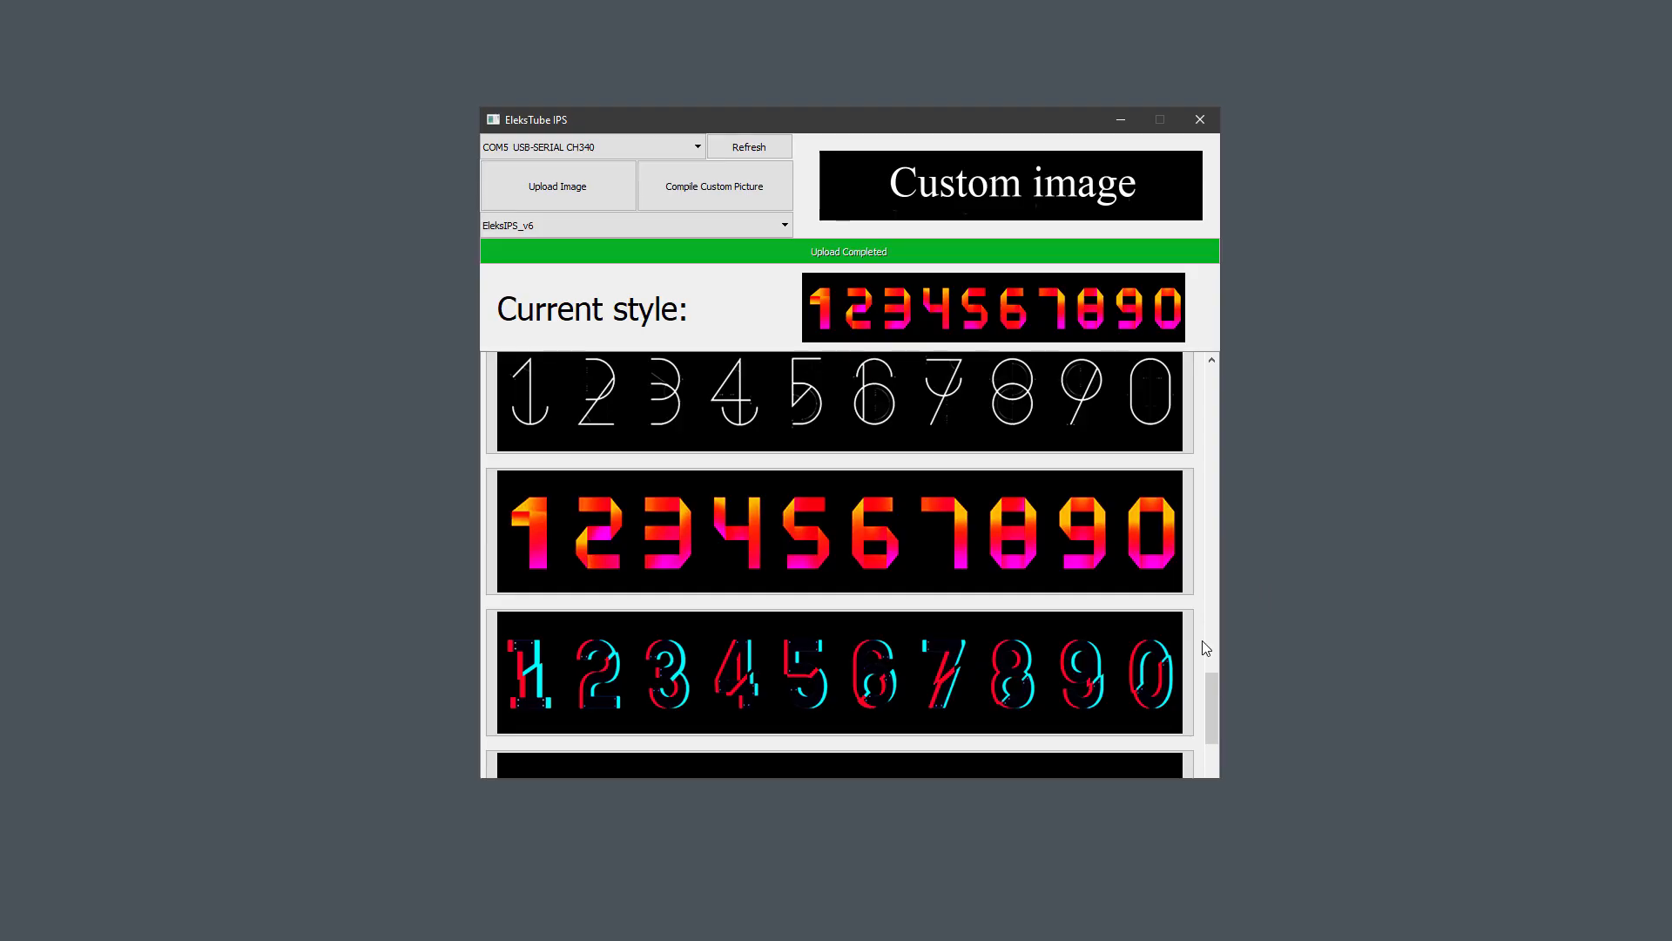
{"action": "scroll", "scroll_direction": "down", "scroll_amount": 3}
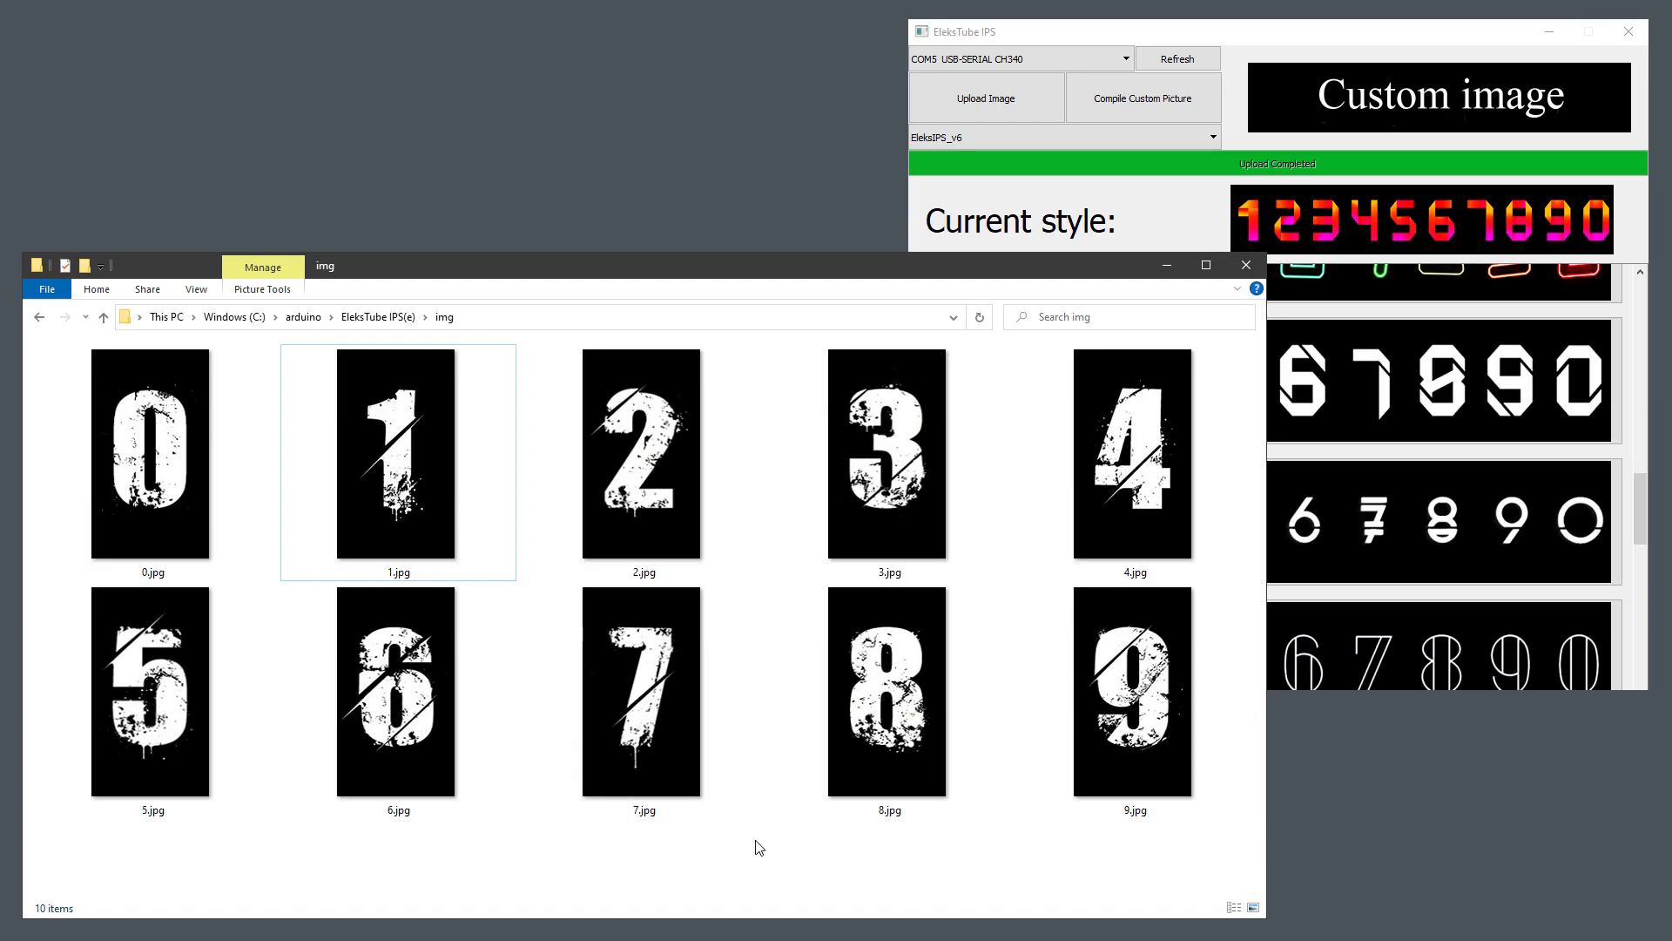
Select all ten digit images, 0.jpg through 9.jpg, in the img folder
{"action": "left_click", "coordinate": [642, 691]}
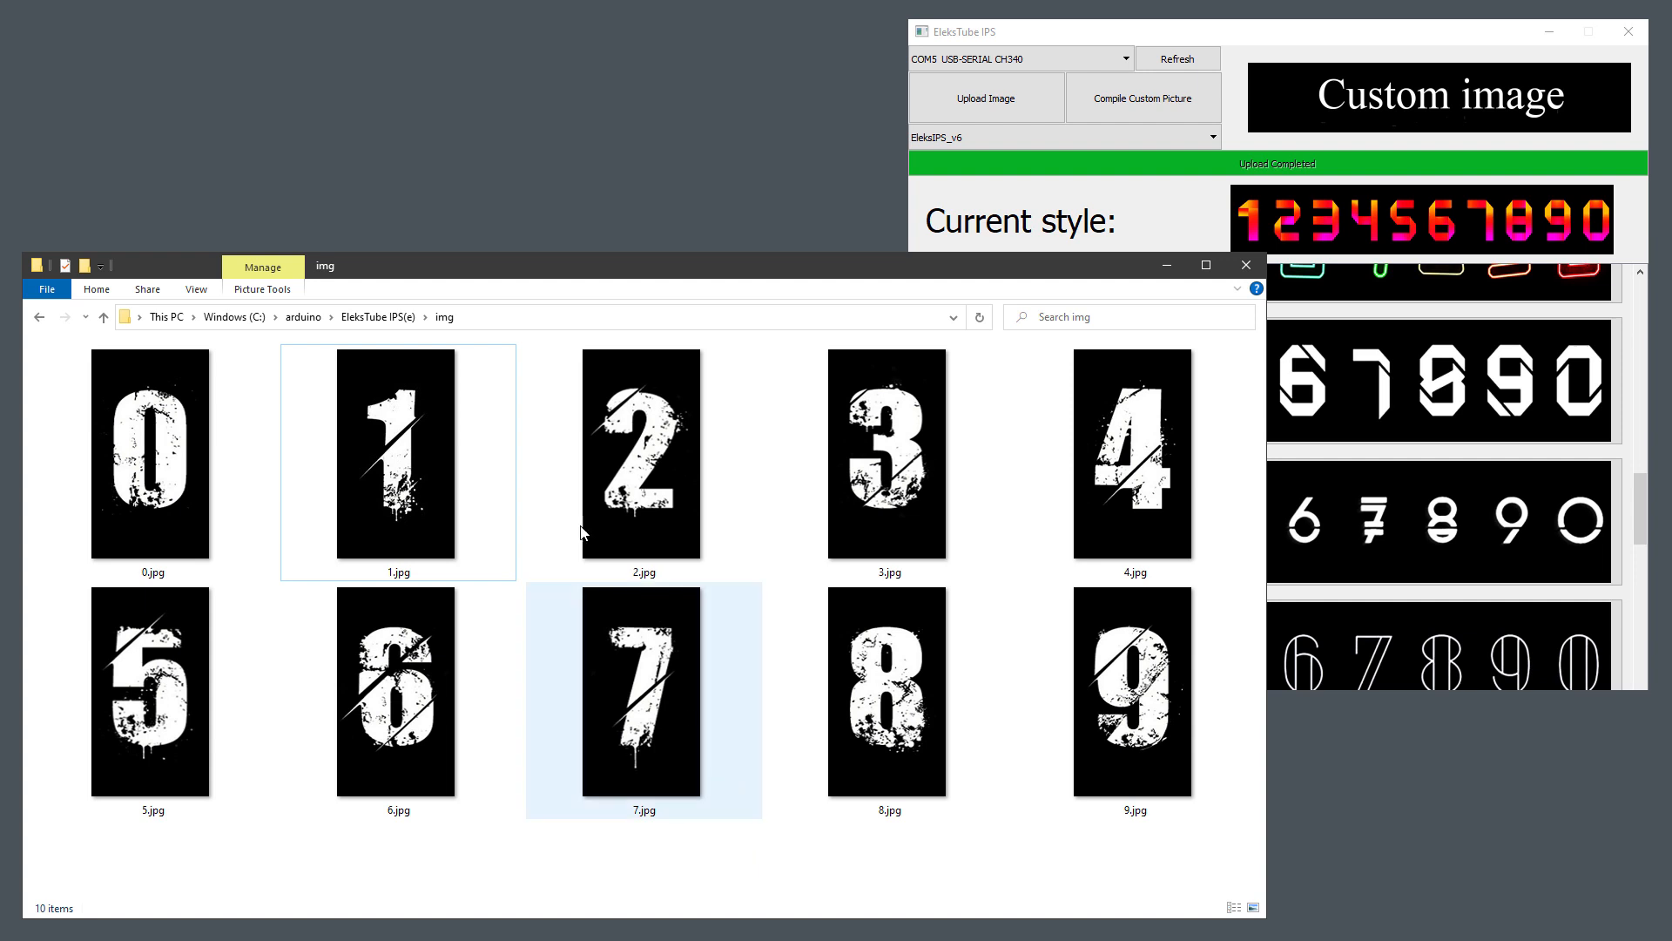
{"action": "left_click", "coordinate": [1132, 691]}
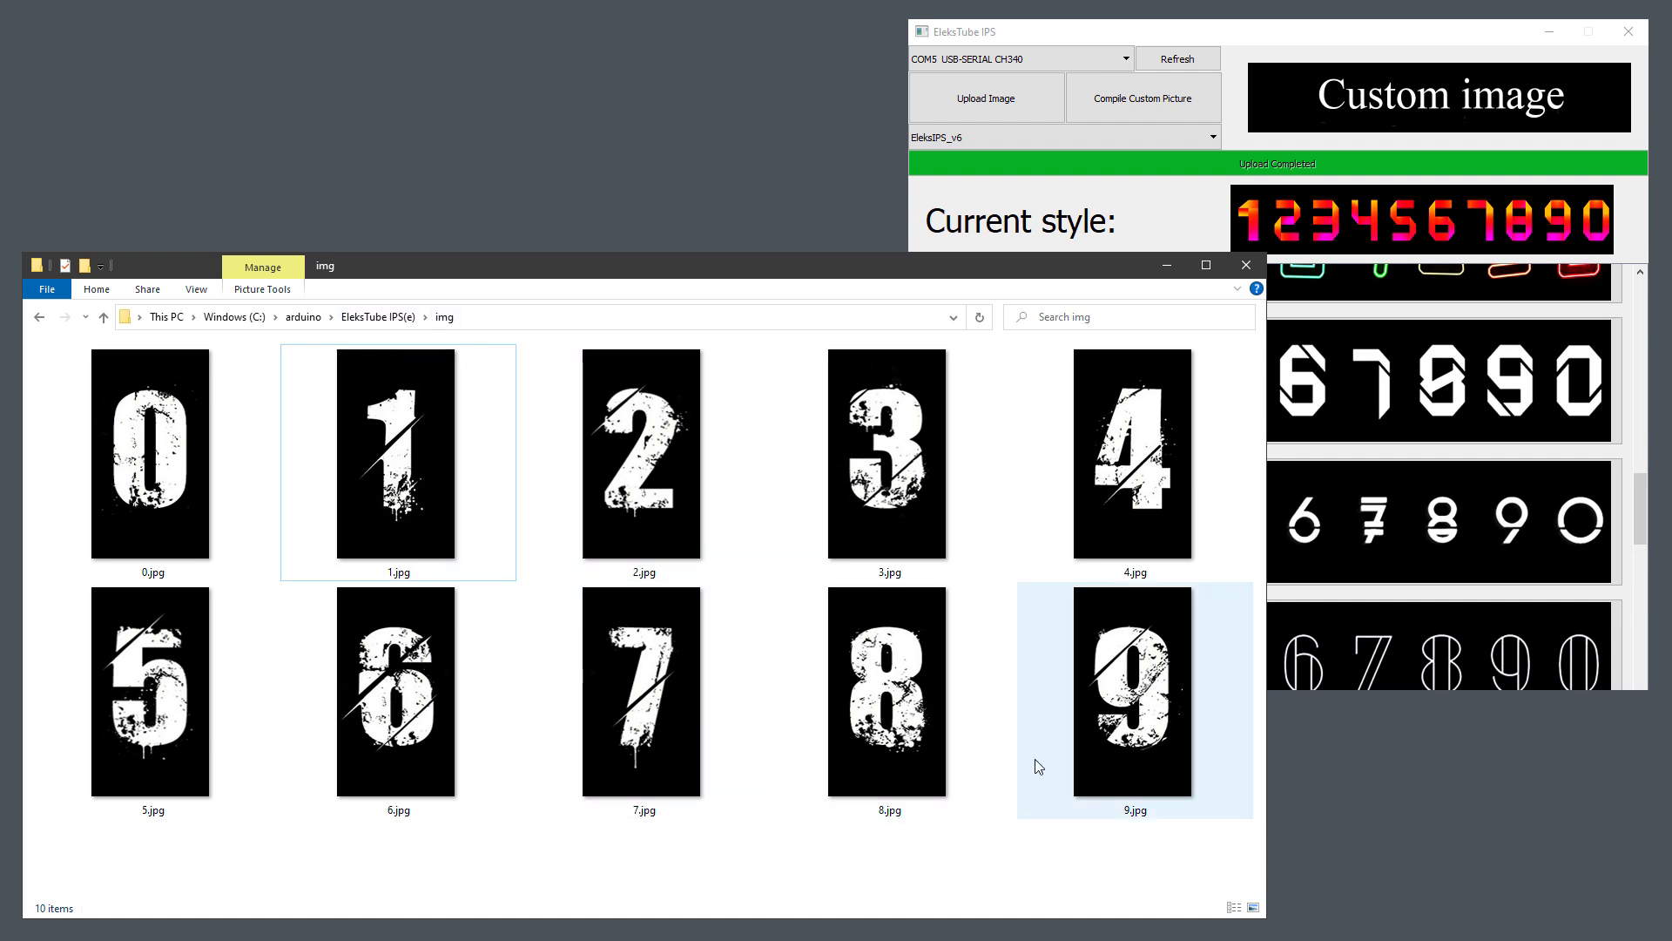
{"action": "key", "text": "ctrl+a"}
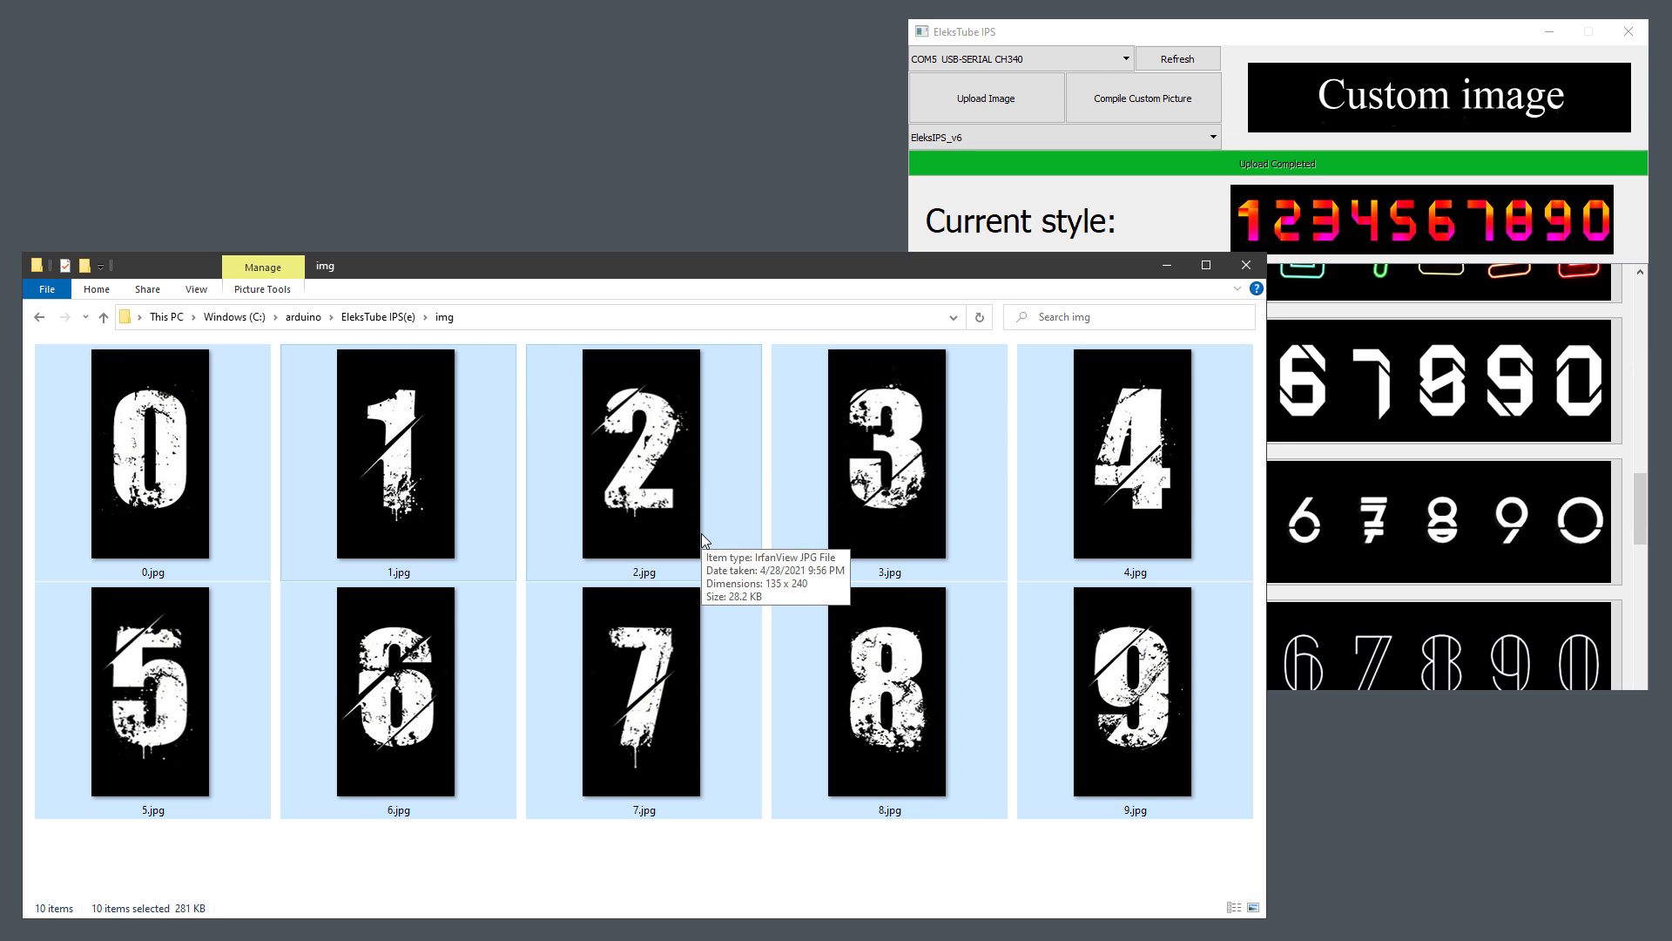
{"action": "mouse_move", "coordinate": [723, 529]}
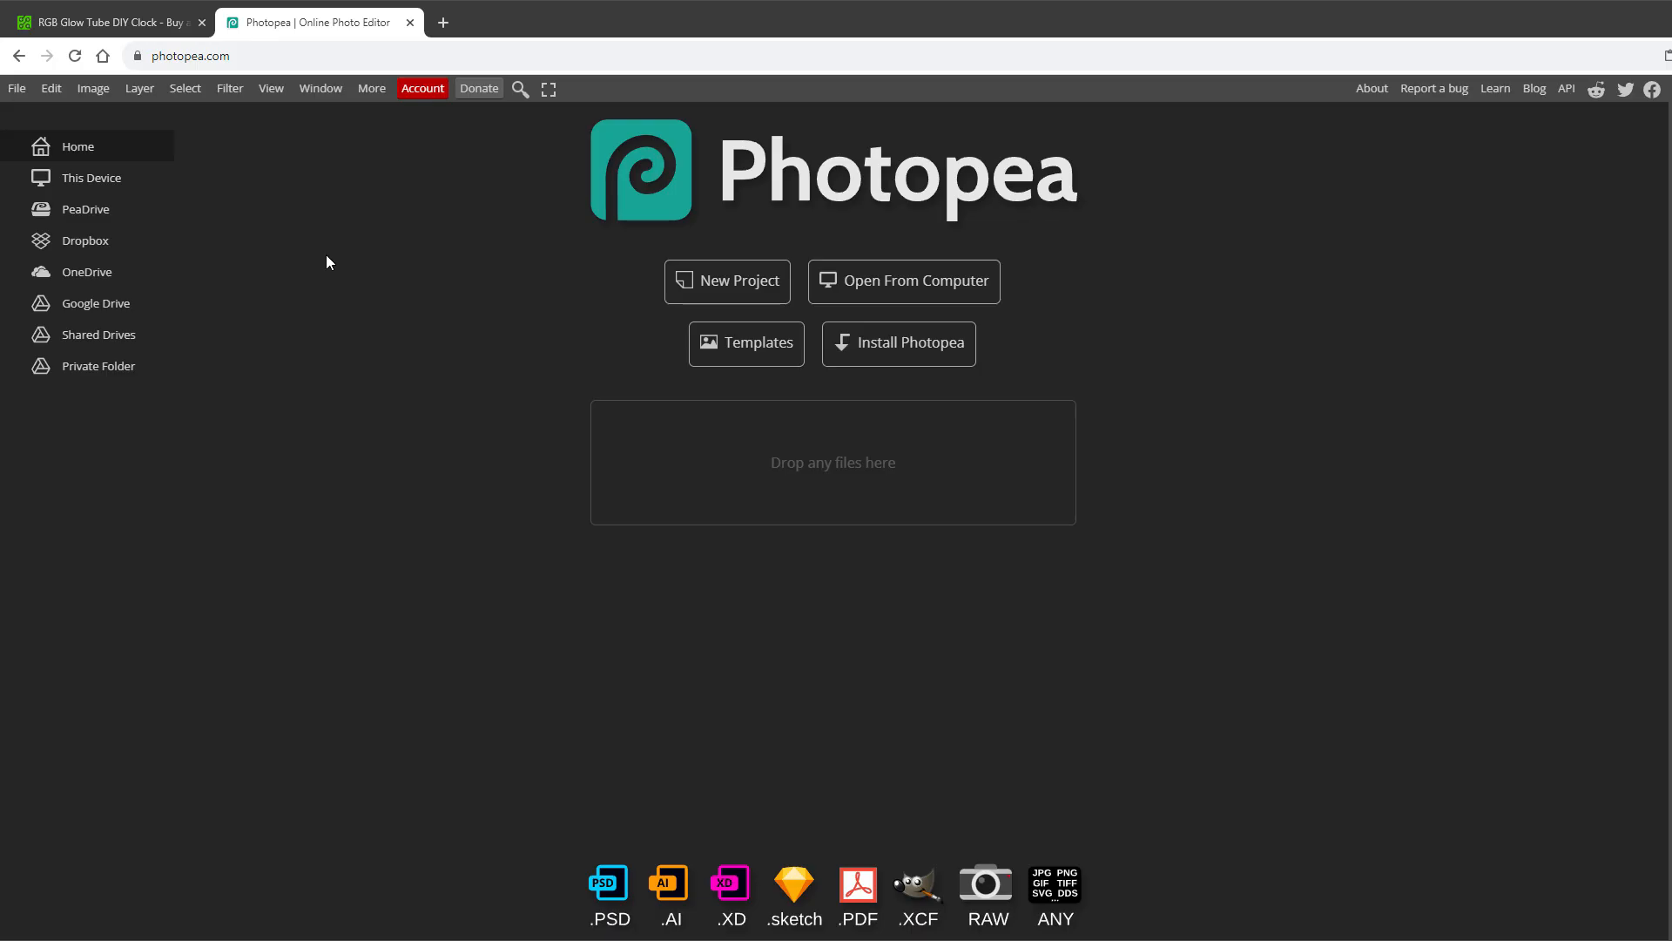
{"action": "mouse_move", "coordinate": [389, 355]}
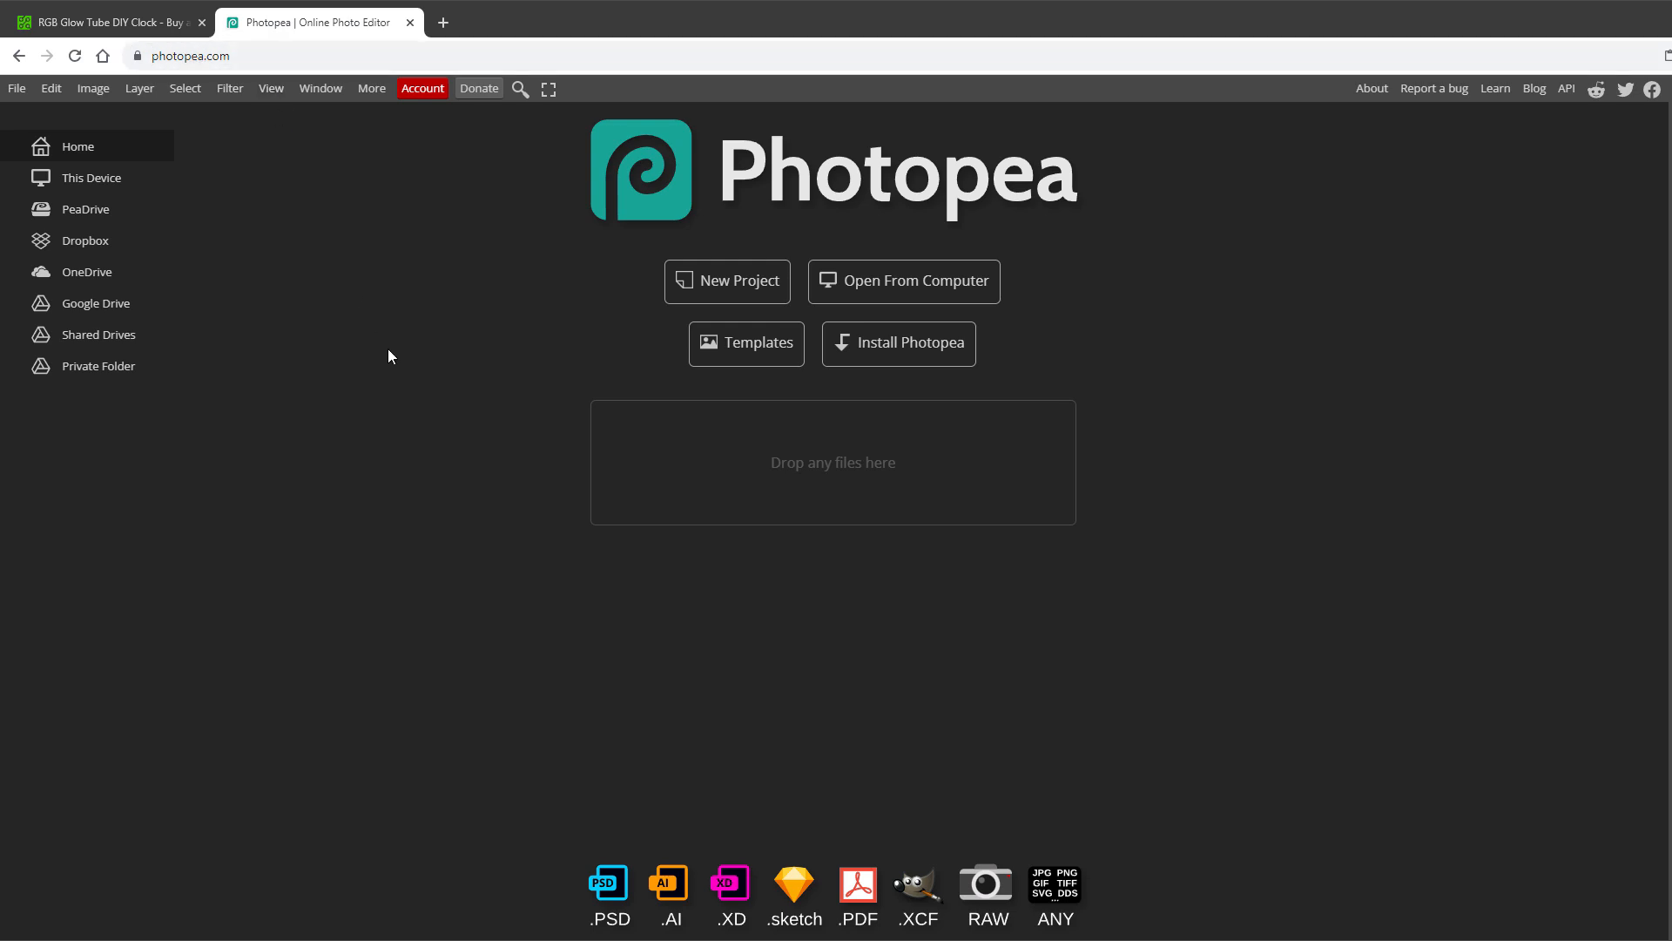
Create a 135 × 240 px Photopea project with a black background
{"action": "left_click", "coordinate": [726, 281]}
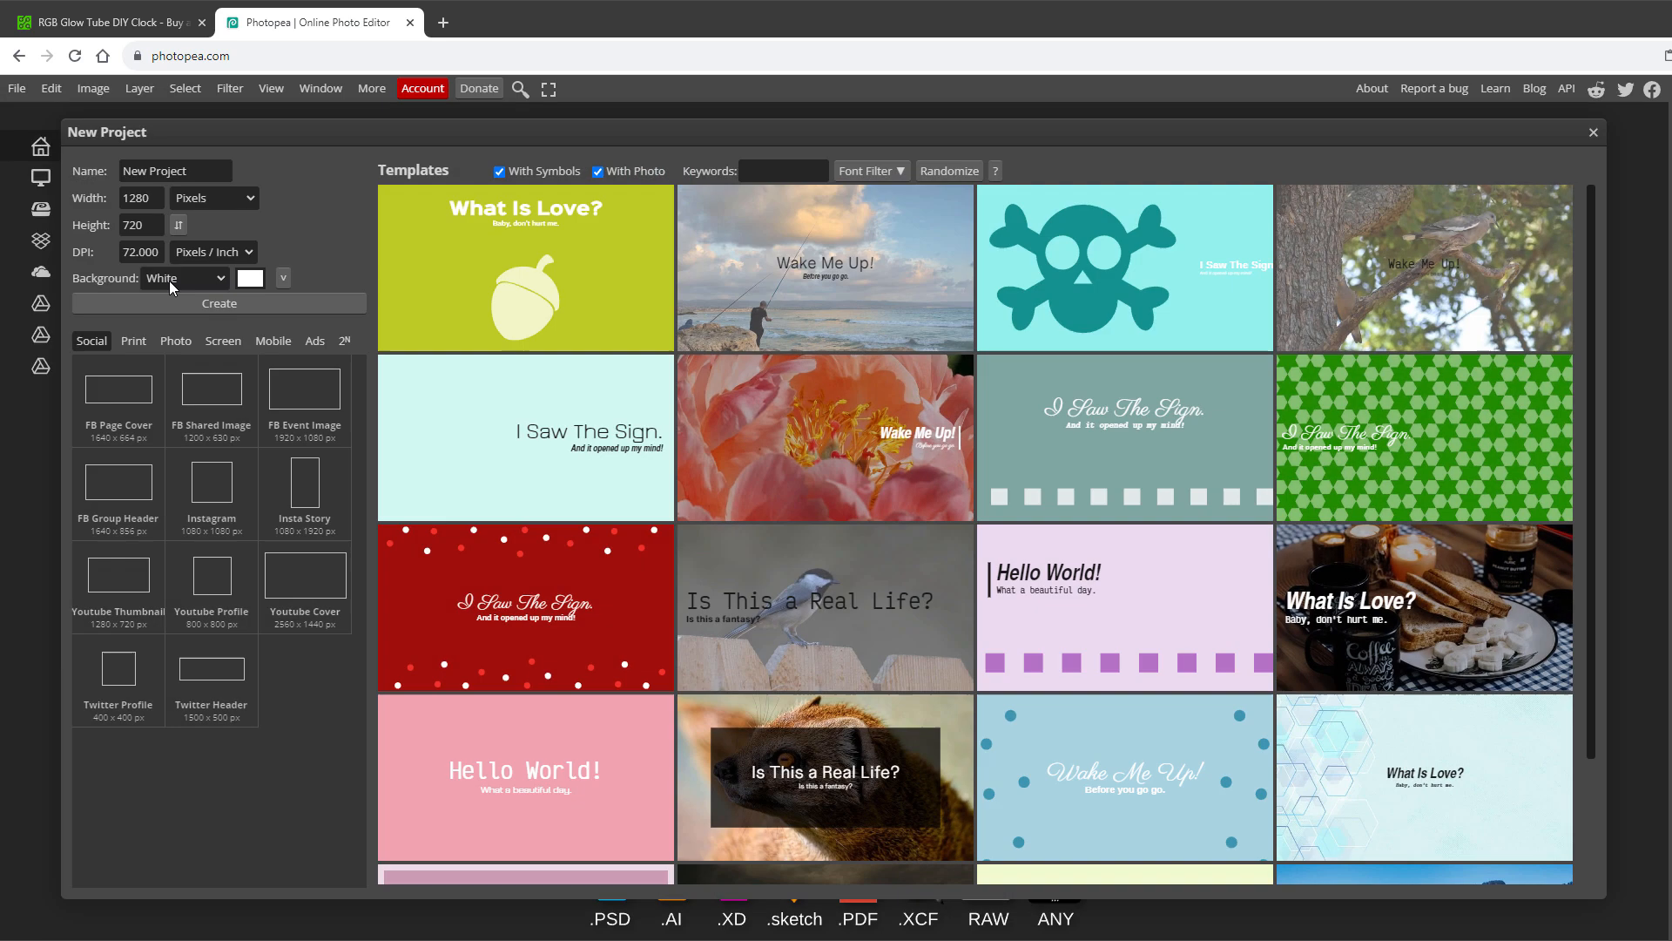
{"action": "left_click", "coordinate": [140, 198]}
{"action": "type", "text": "135"}
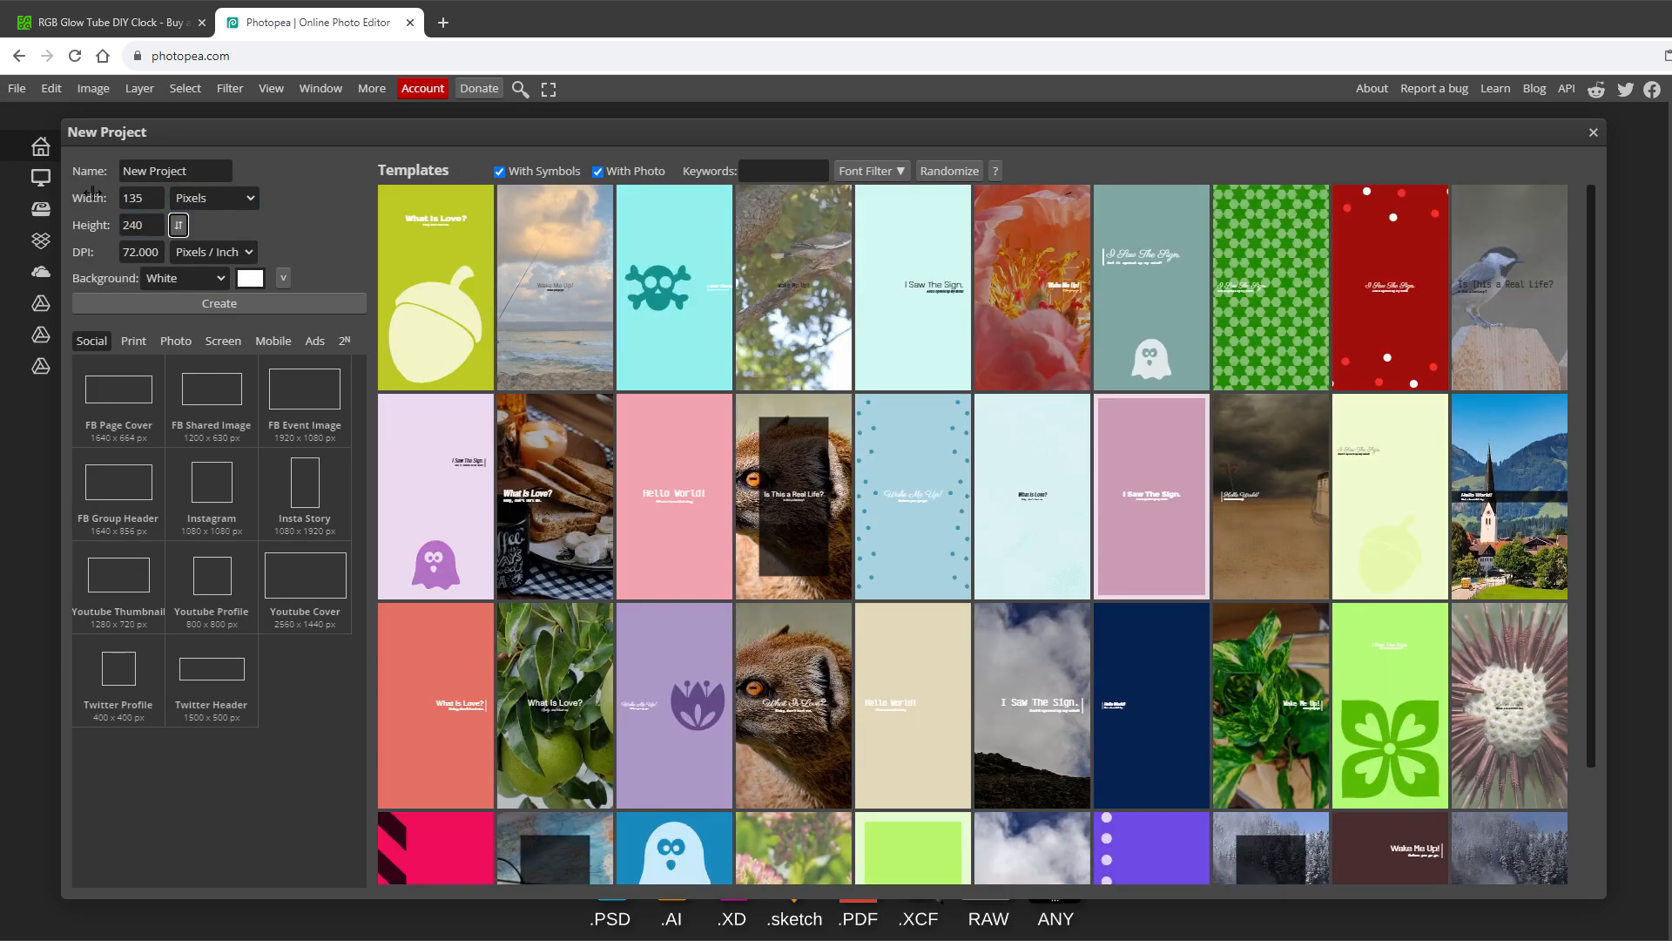
{"action": "left_click", "coordinate": [184, 279]}
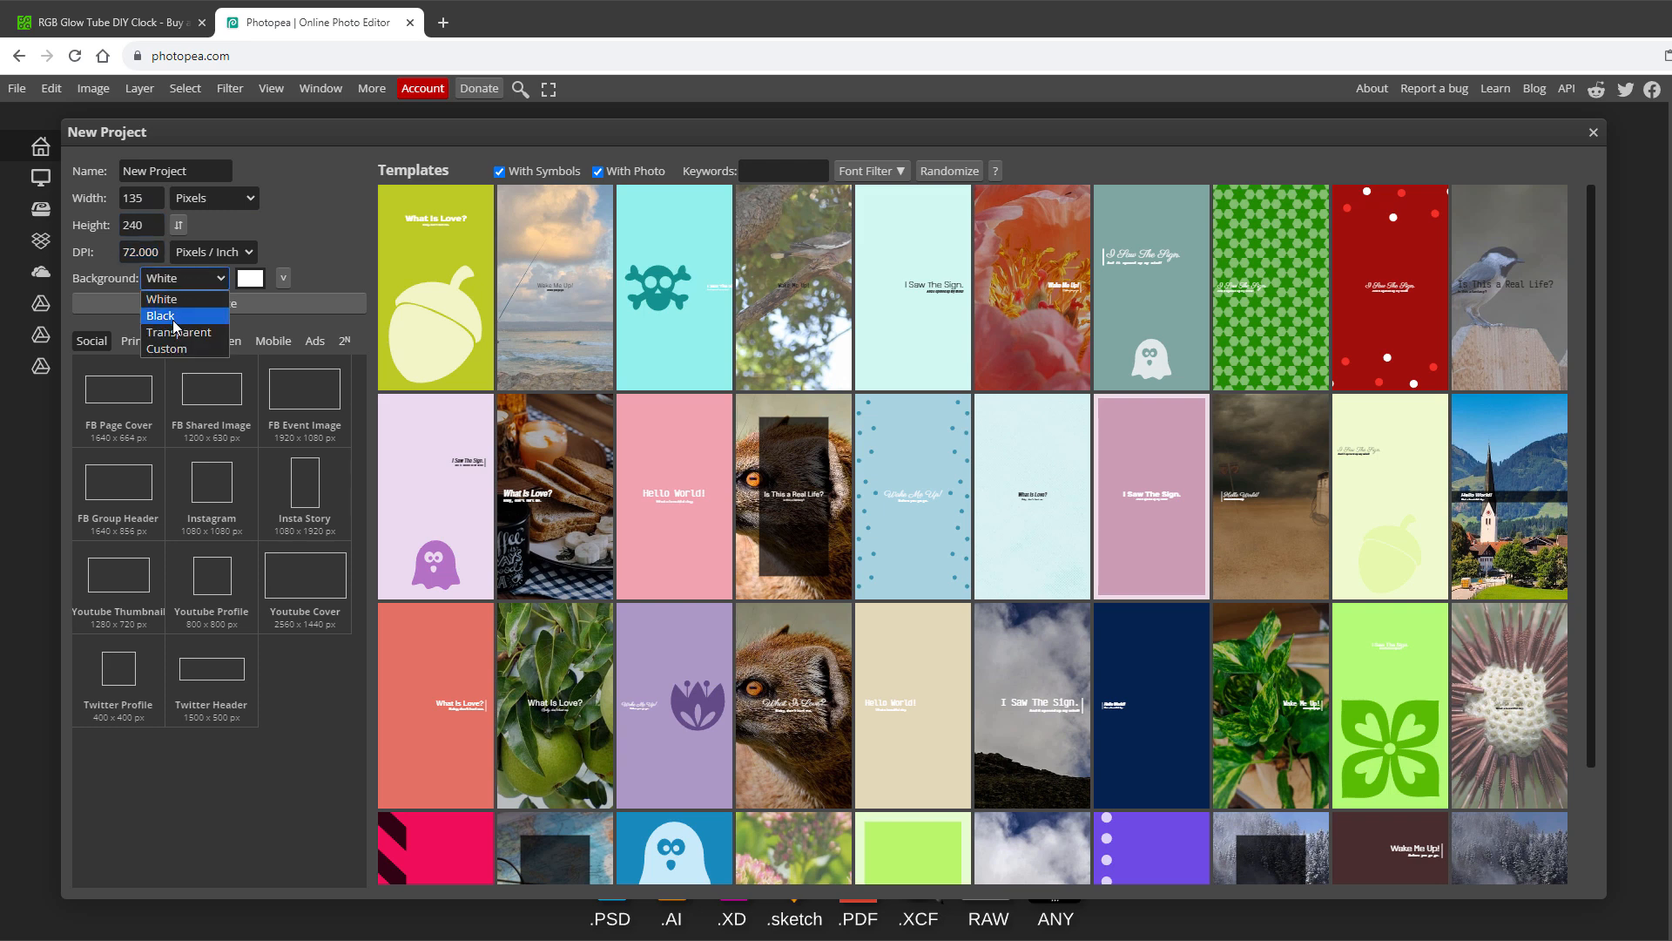
{"action": "left_click", "coordinate": [160, 315]}
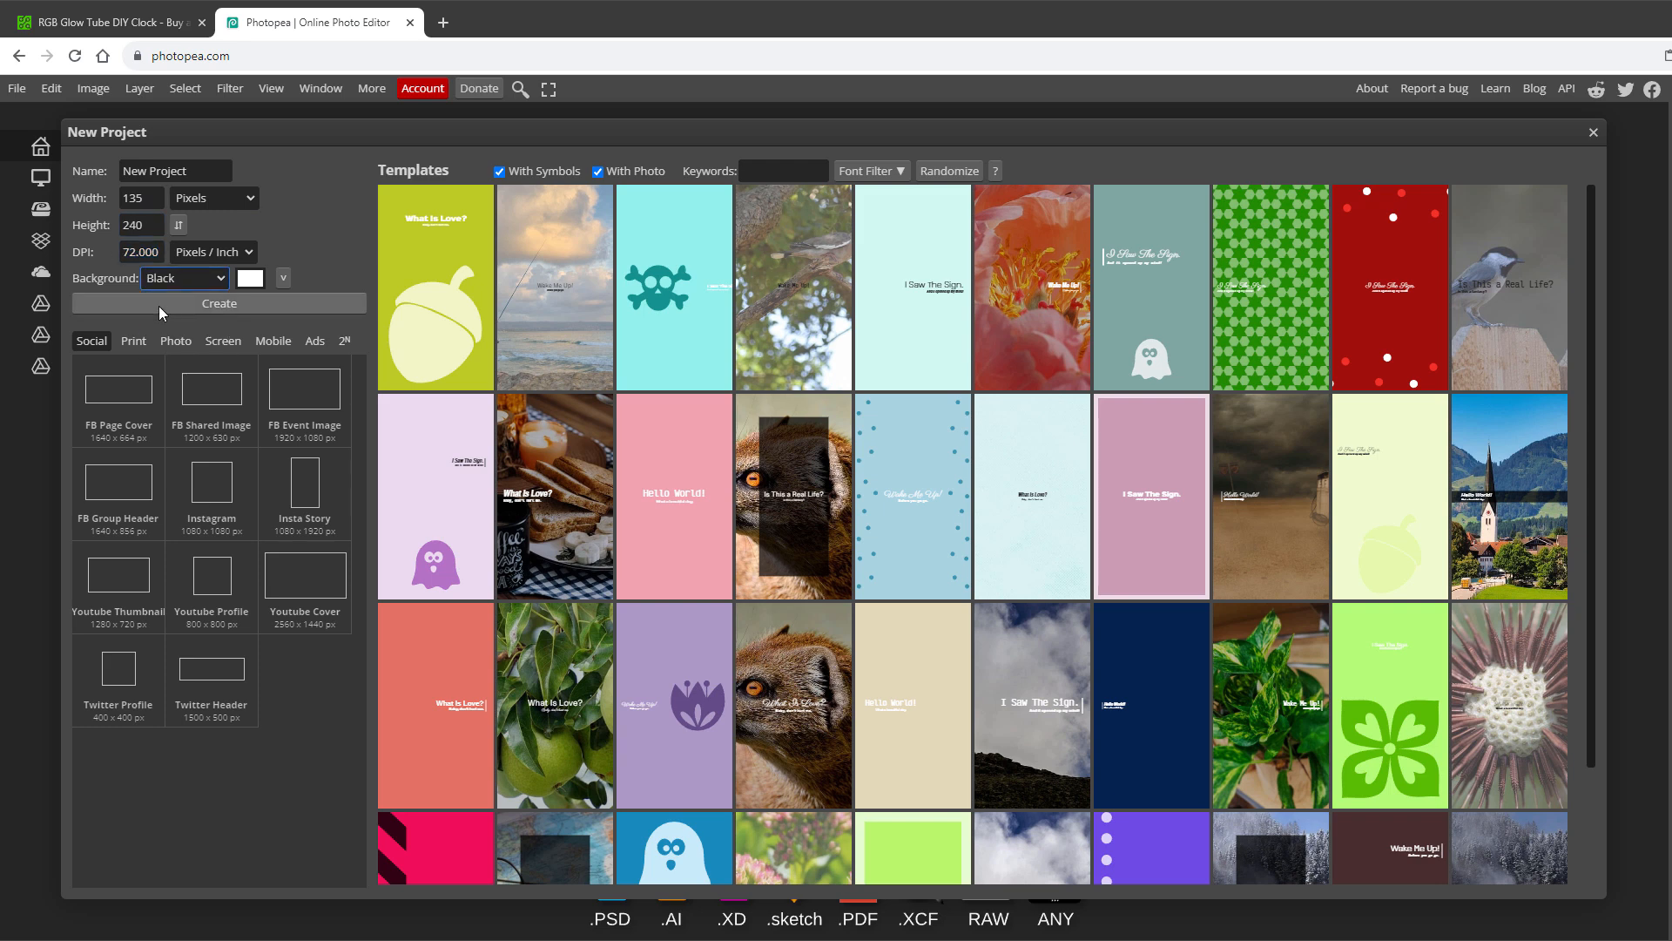
{"action": "left_click", "coordinate": [219, 306]}
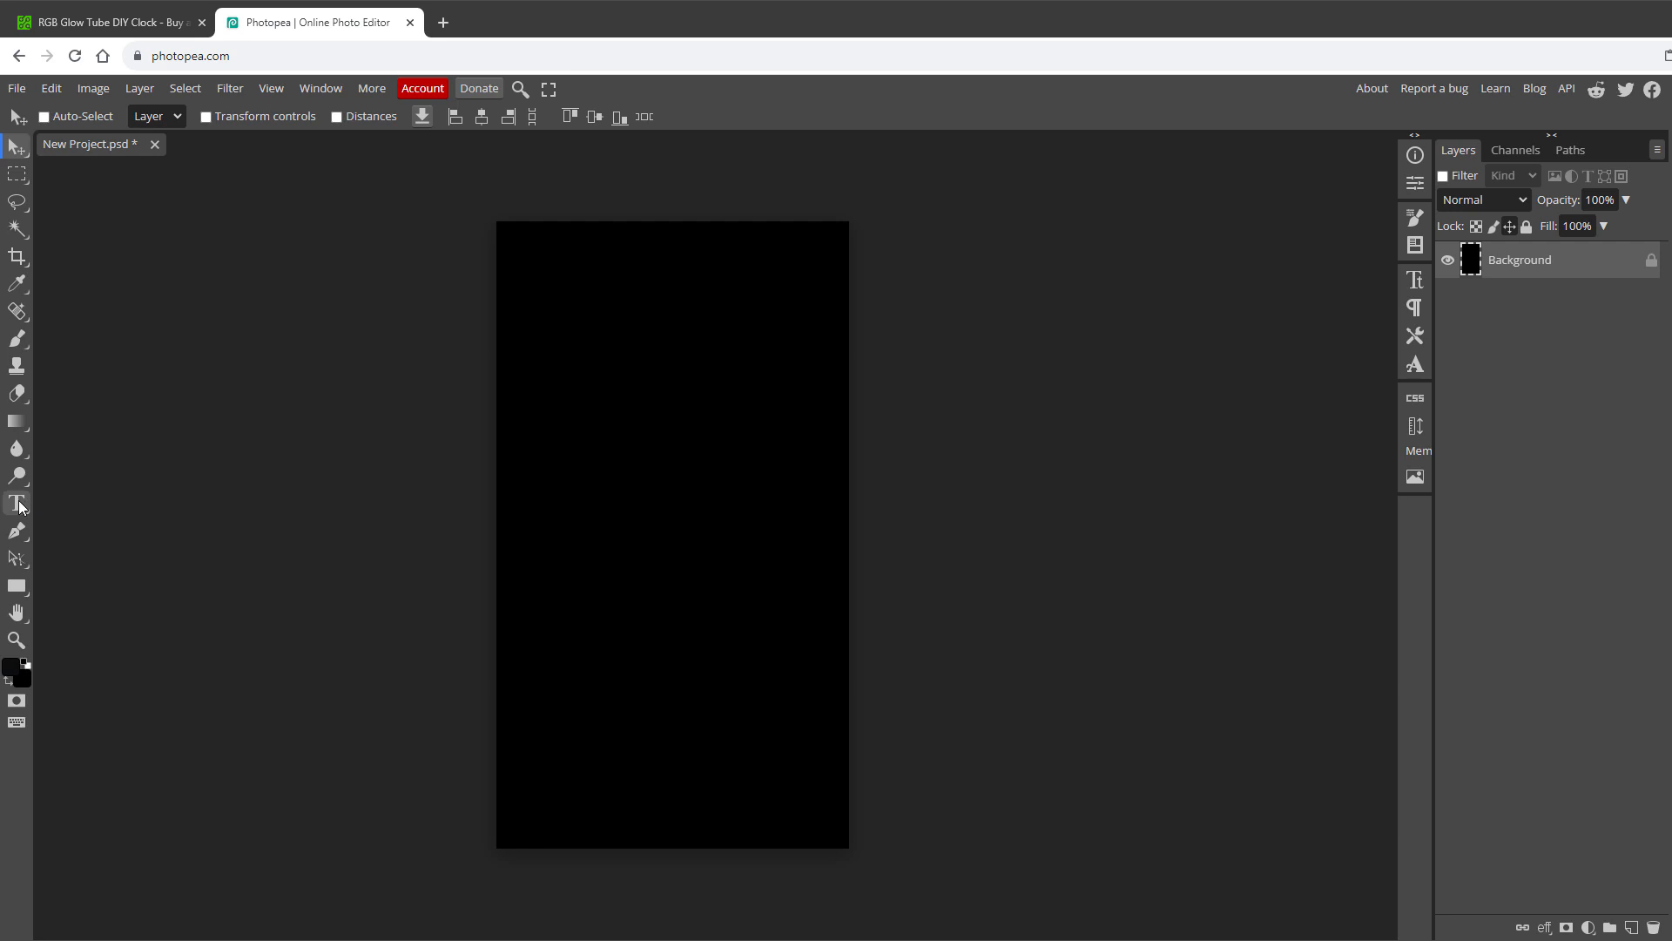
Add a large white text digit 0 centred on the black canvas
{"action": "left_click", "coordinate": [555, 530]}
{"action": "type", "text": "0"}
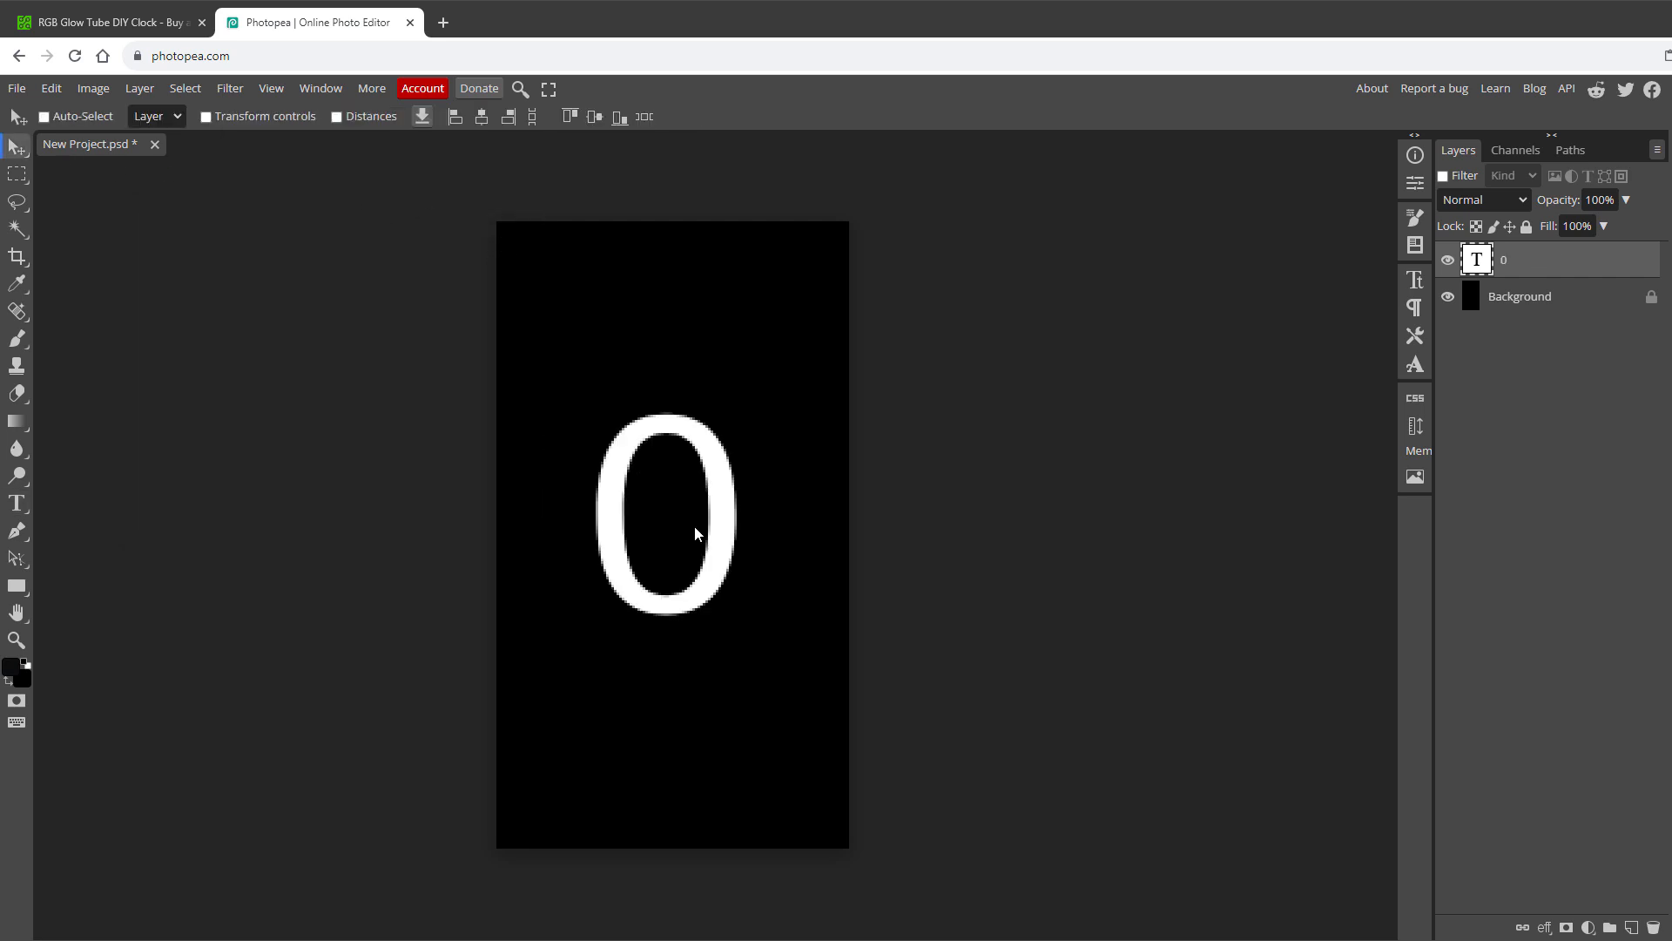
{"action": "mouse_move", "coordinate": [697, 490]}
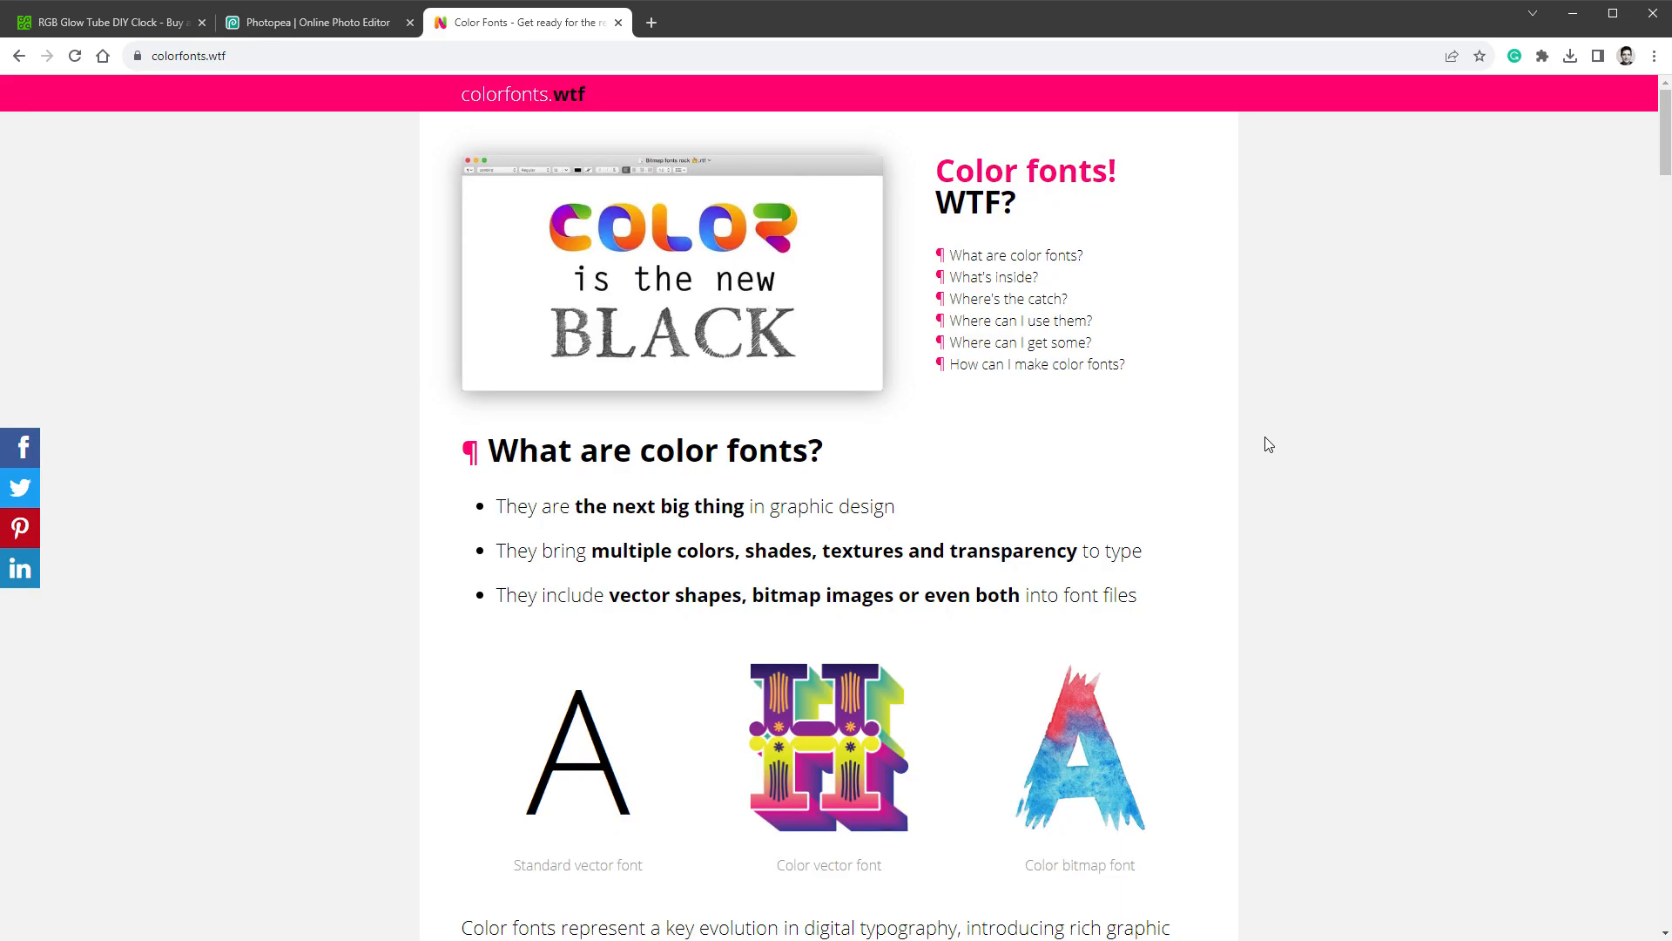
Browse the colour-font pages and download Fontself's free Abelone font
{"action": "scroll", "scroll_direction": "down", "scroll_amount": 3}
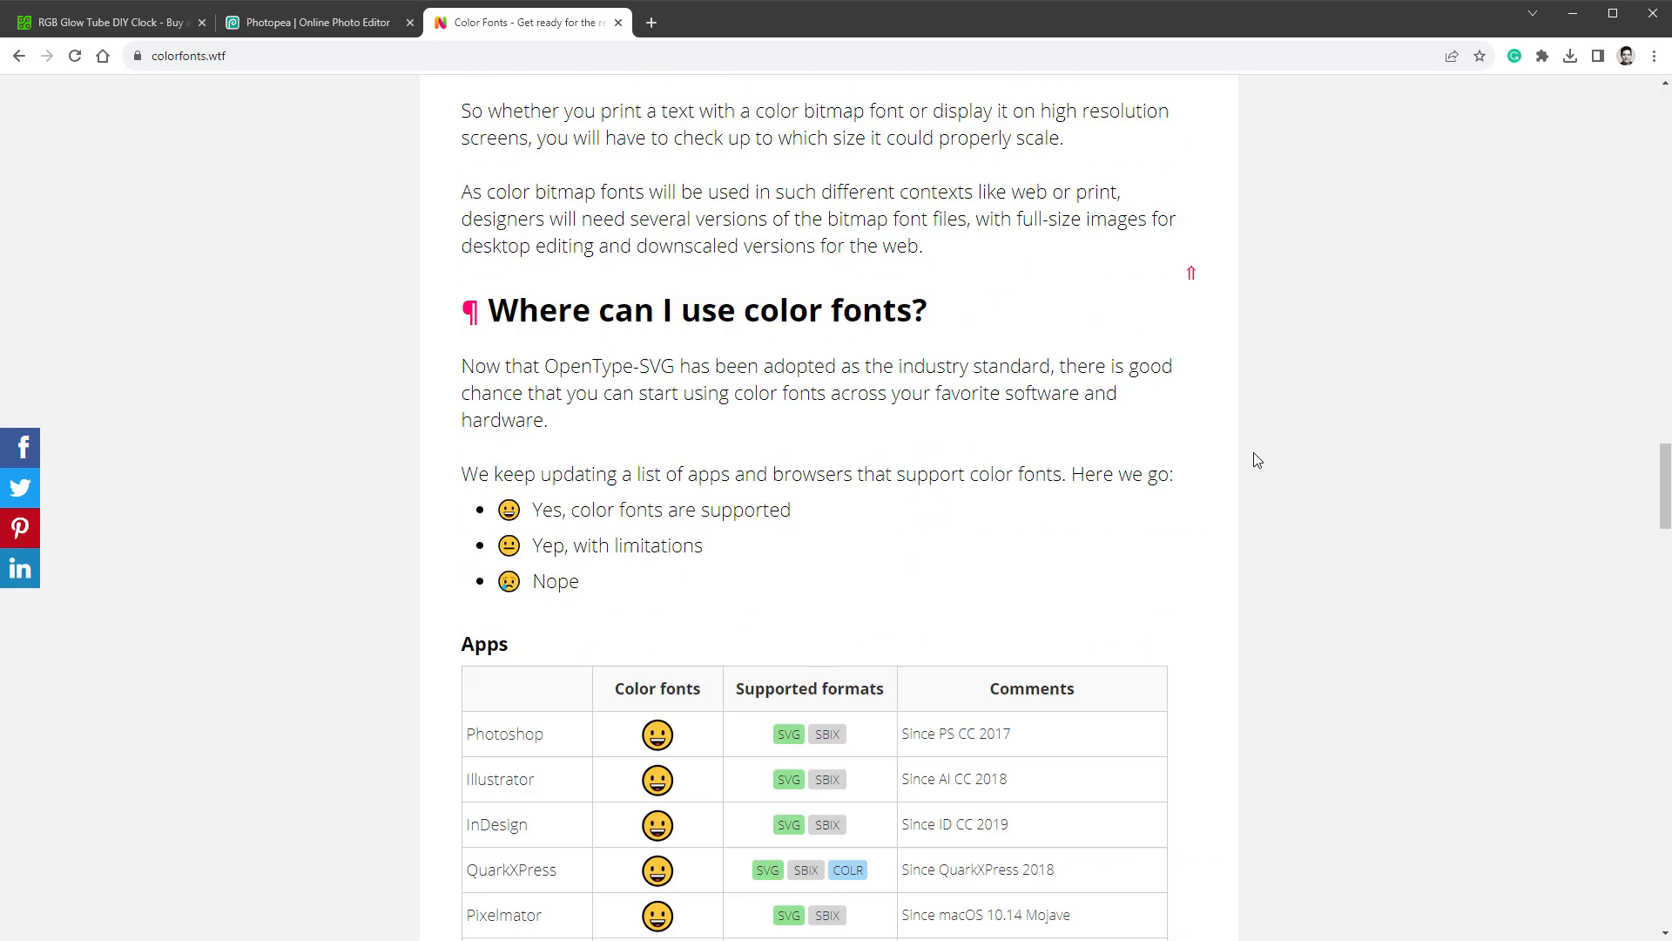
{"action": "scroll", "scroll_direction": "down", "scroll_amount": 3}
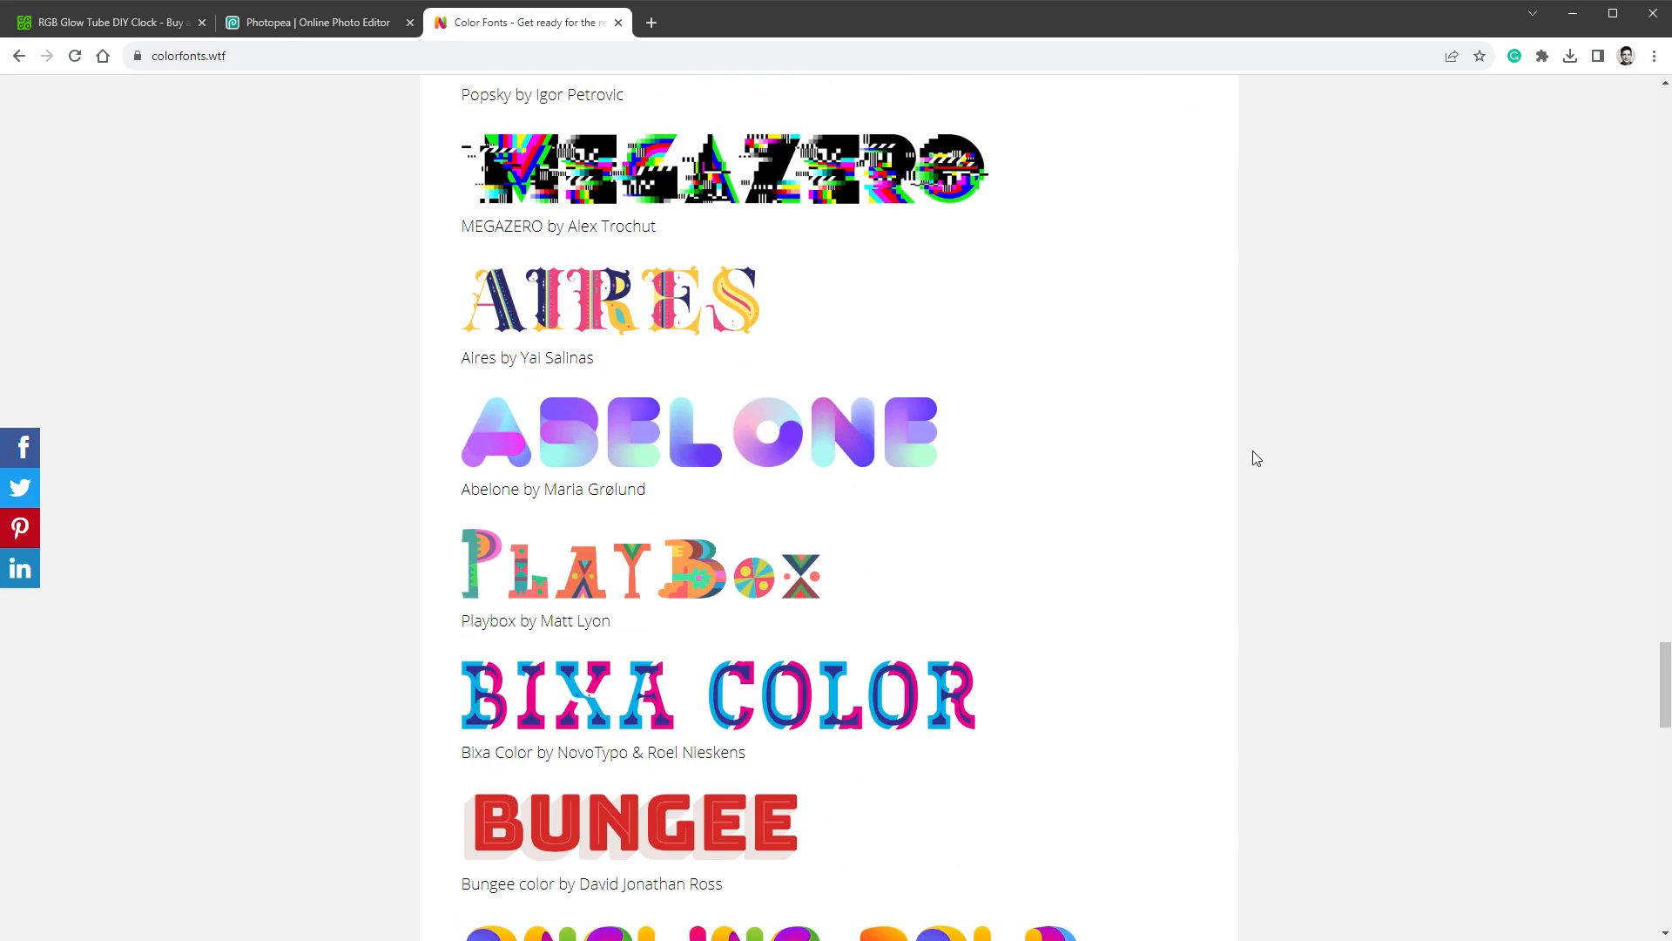
{"action": "scroll", "scroll_direction": "down", "scroll_amount": 3}
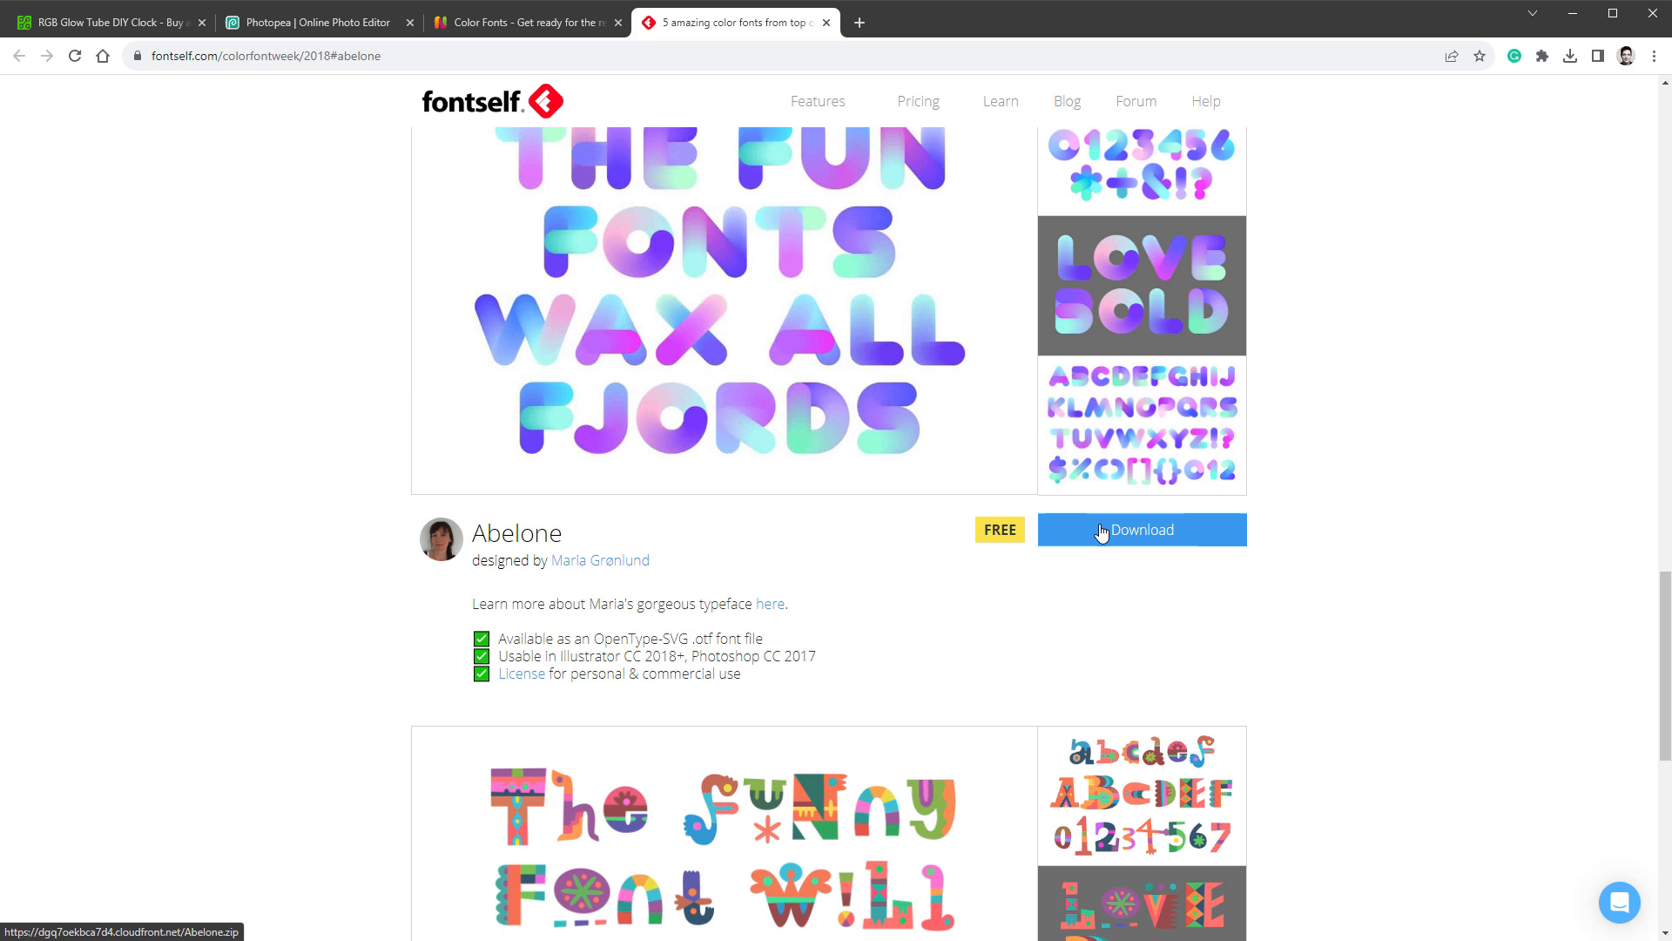
{"action": "left_click", "coordinate": [315, 21]}
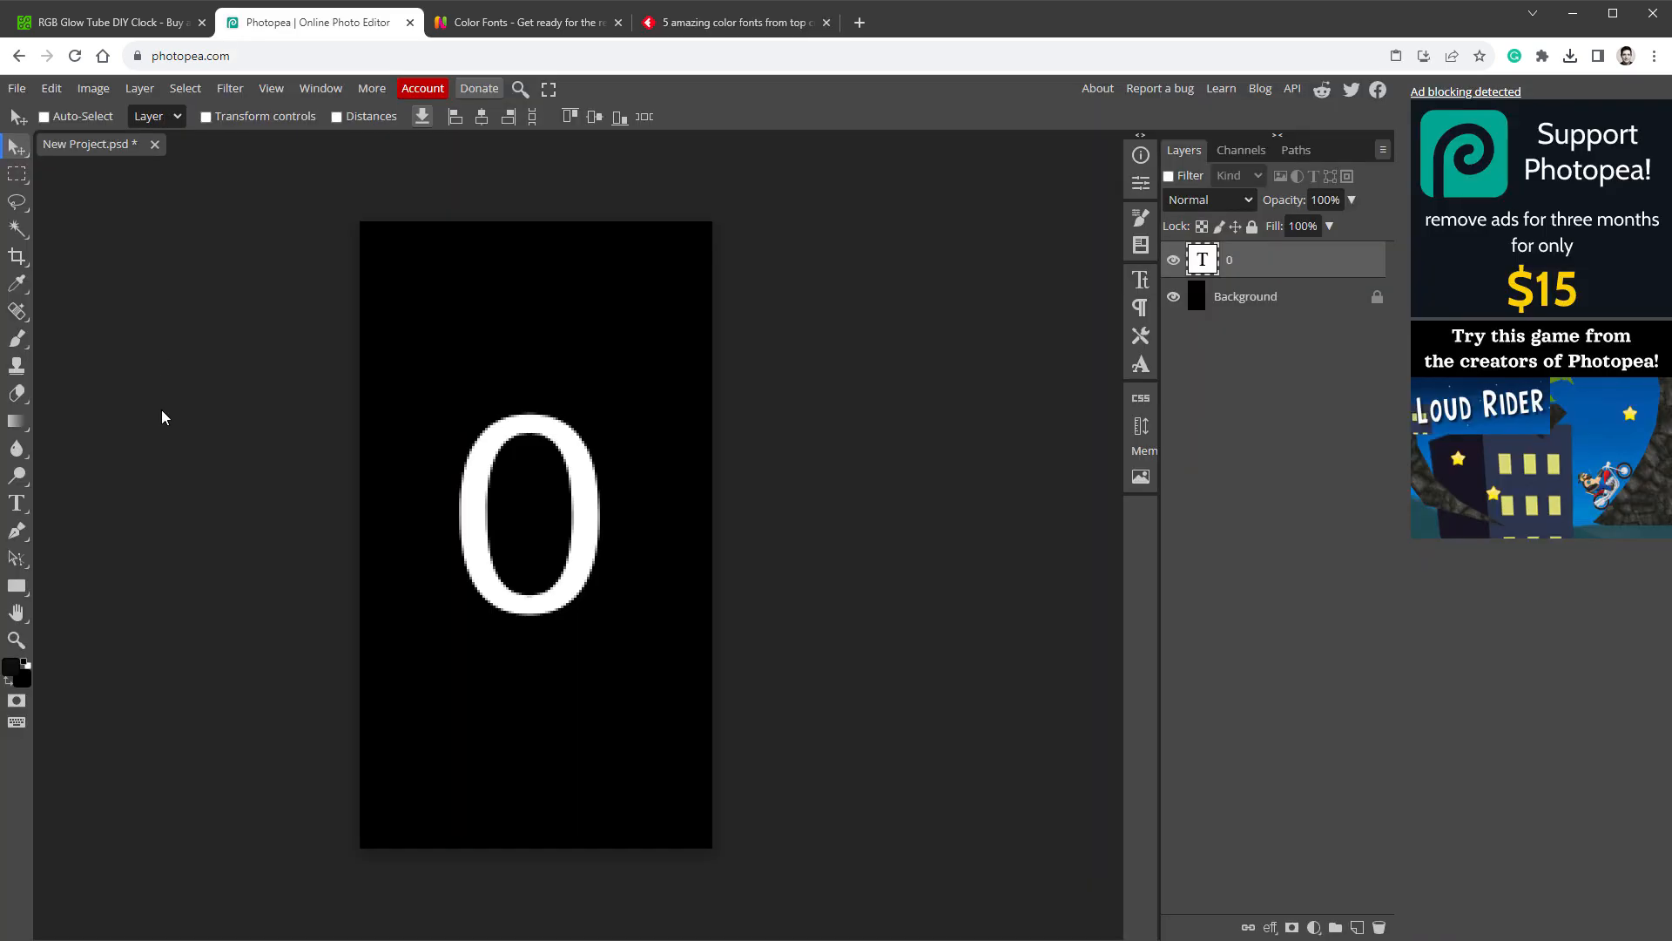
Set the 0 digit's font to Abelone, found by searching 'abelo'
{"action": "left_click", "coordinate": [18, 504]}
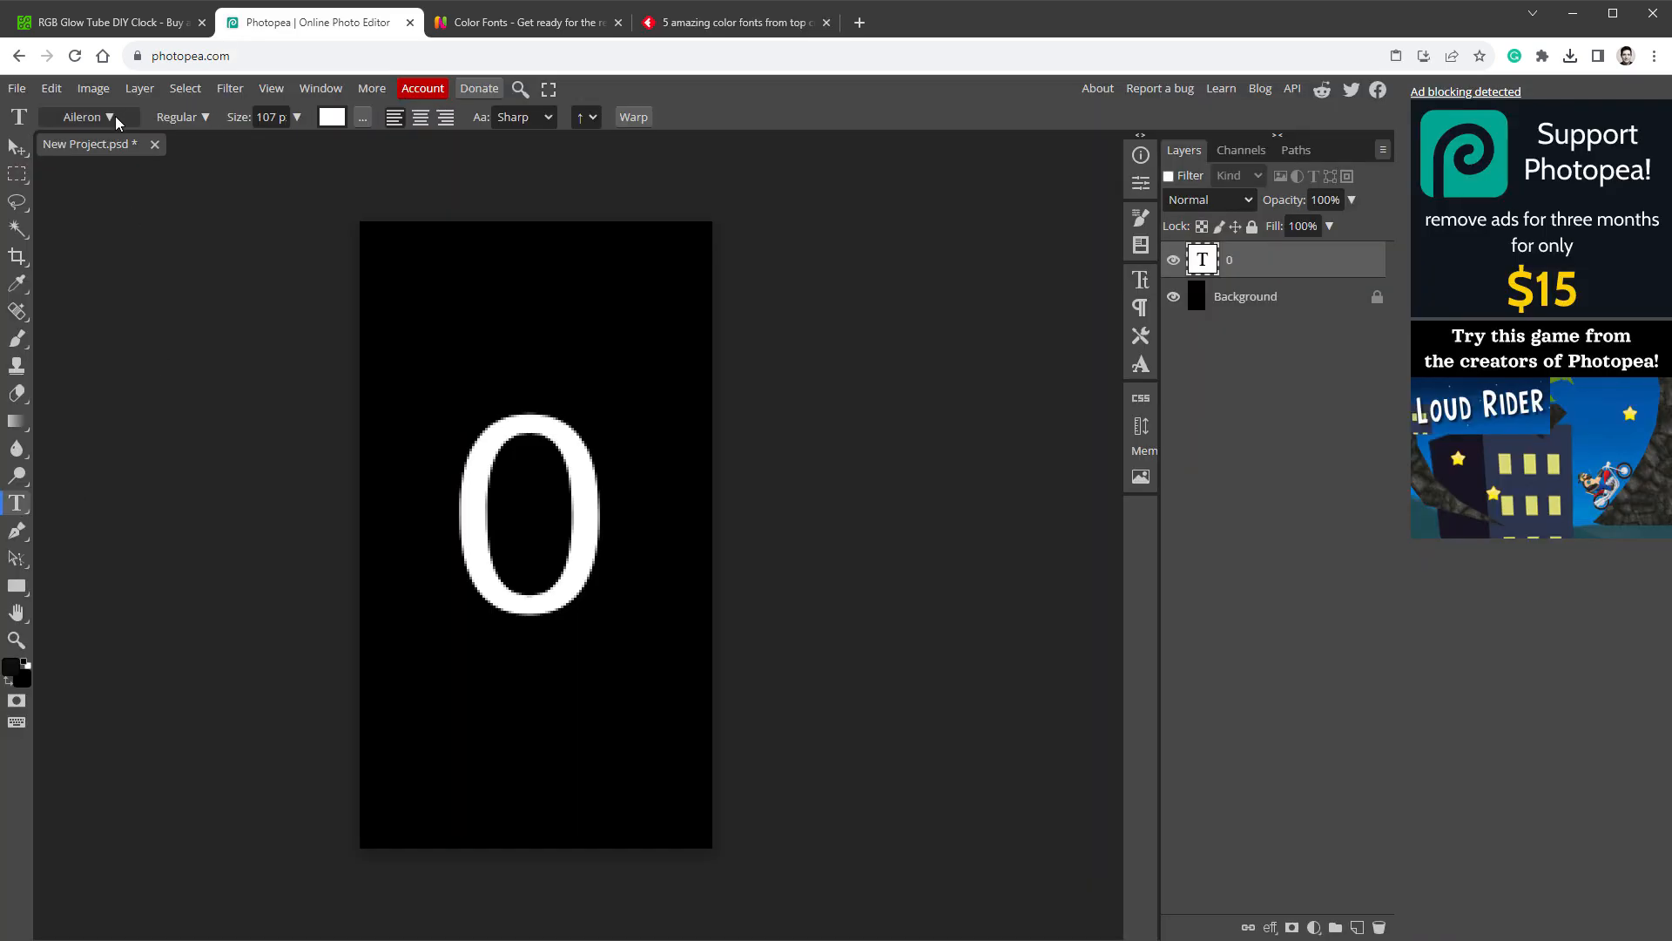
{"action": "left_click", "coordinate": [84, 116]}
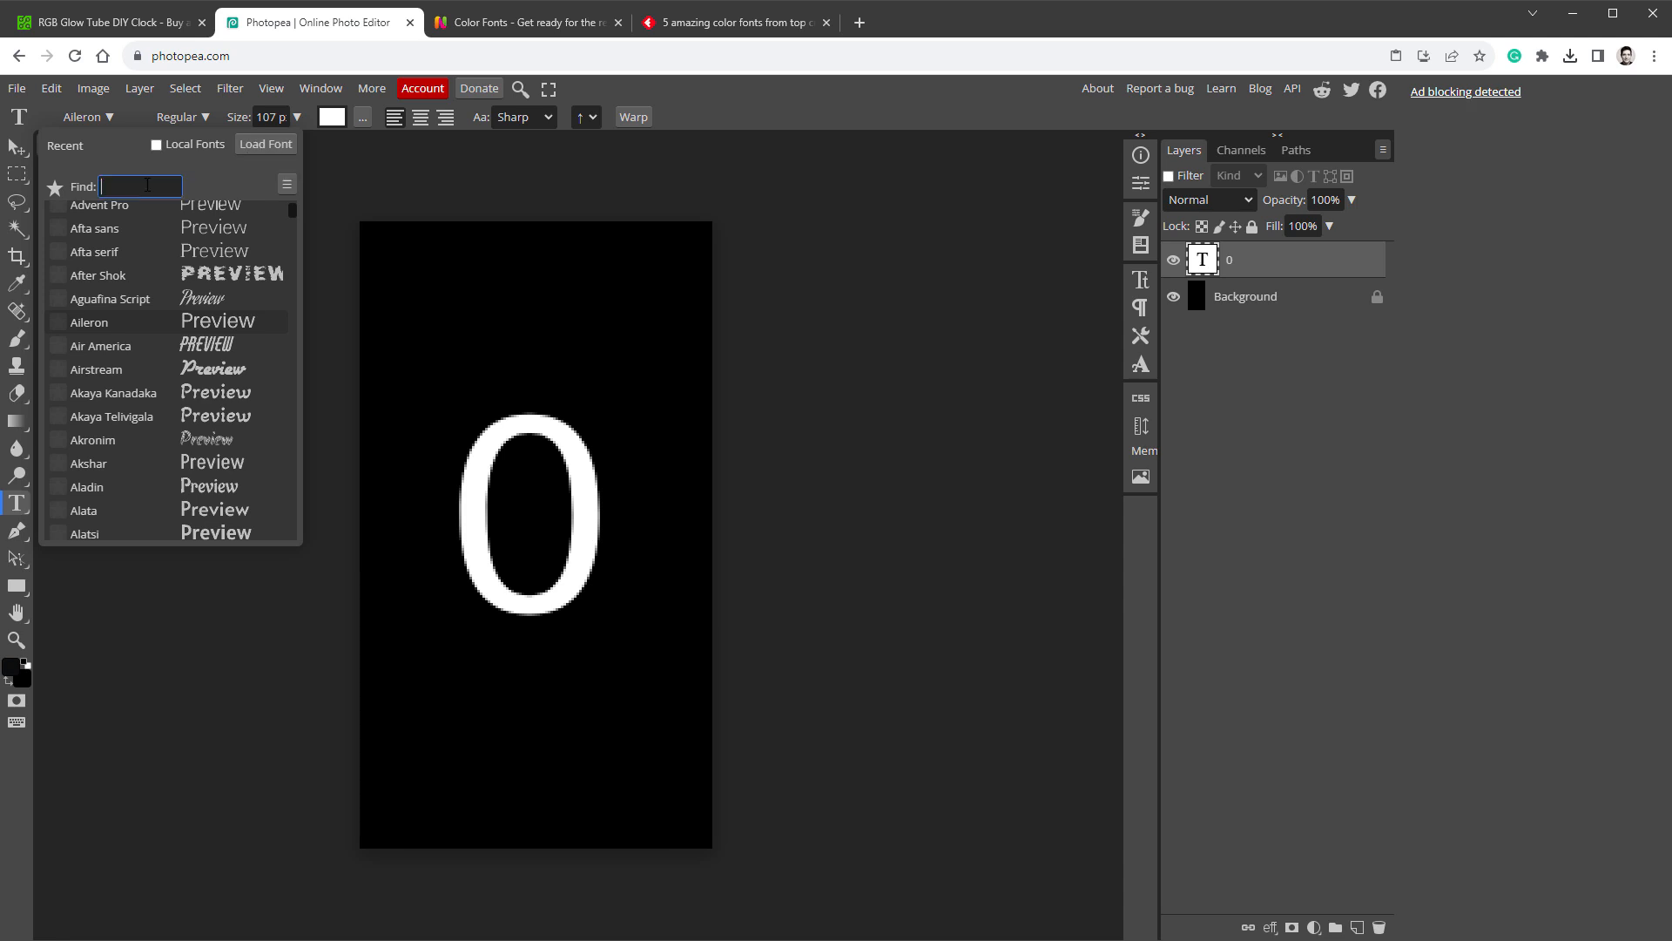
{"action": "type", "text": "abelo"}
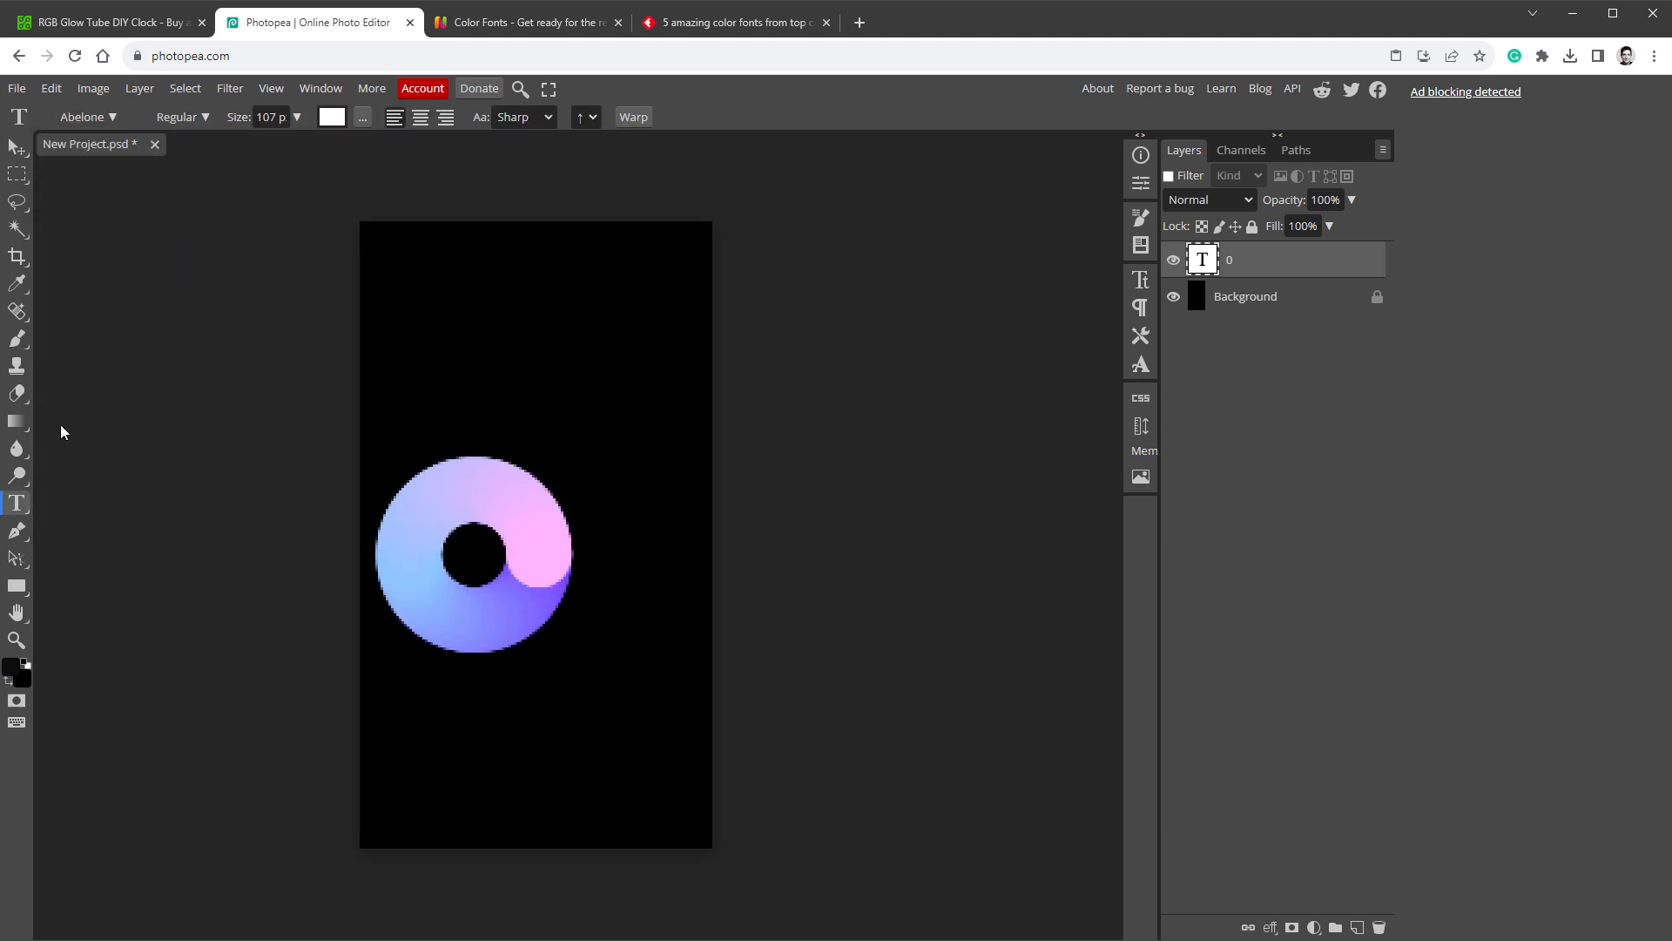
{"action": "left_click", "coordinate": [18, 117]}
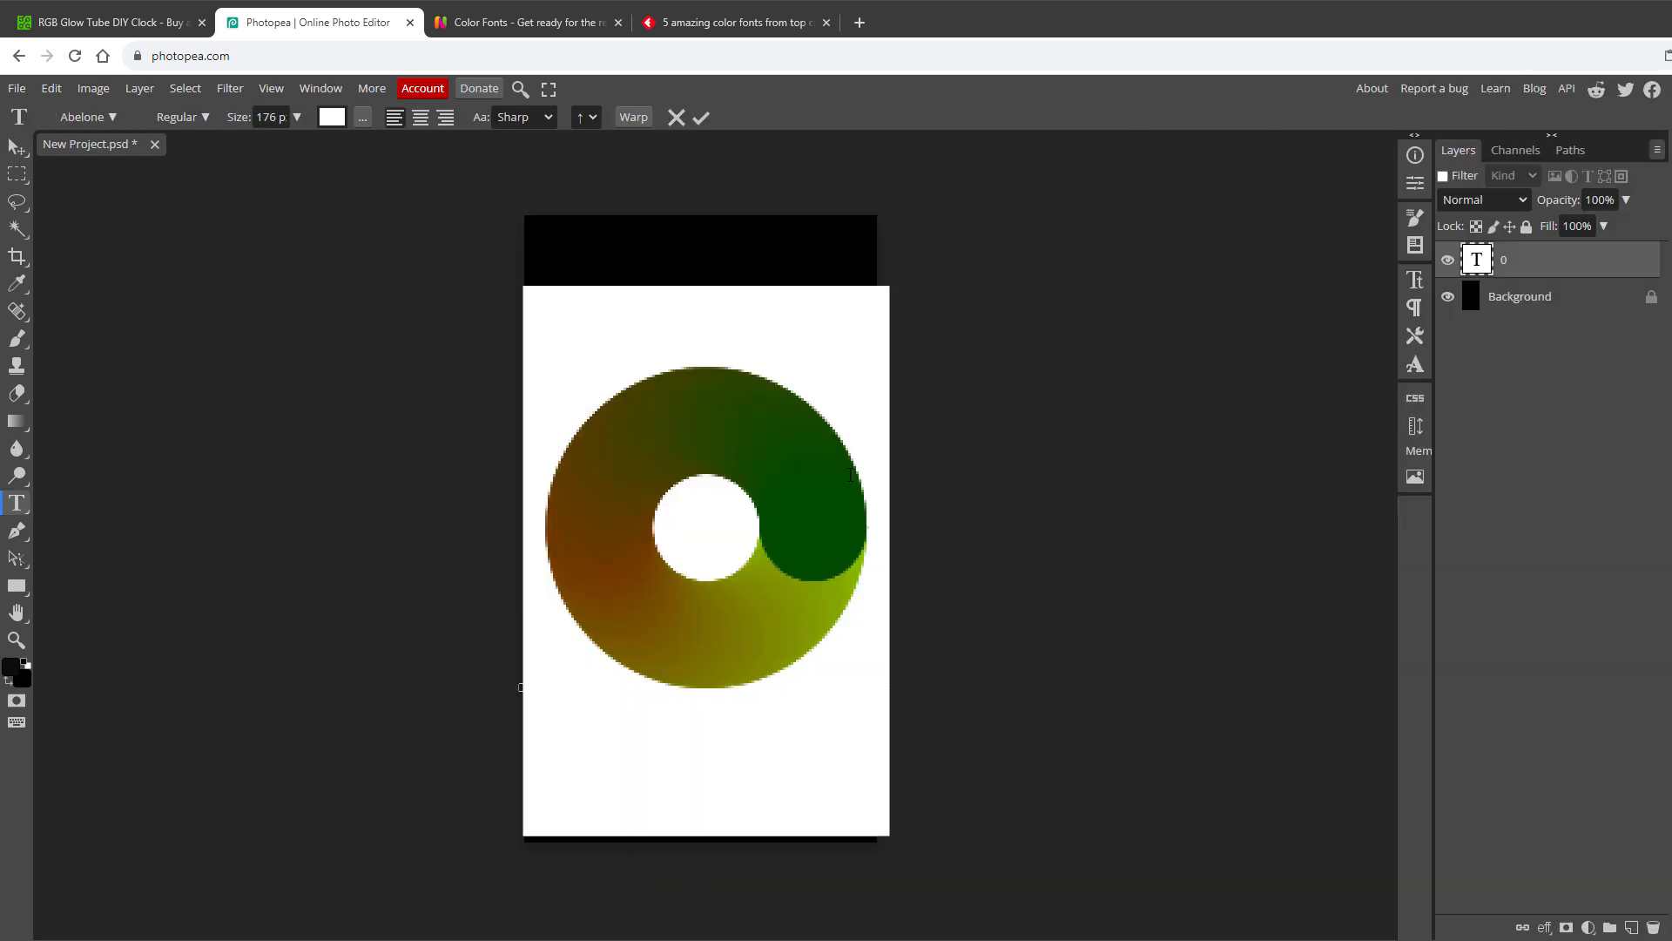
Commit the enlarged Abelone '0' digit text
{"action": "left_click", "coordinate": [419, 117]}
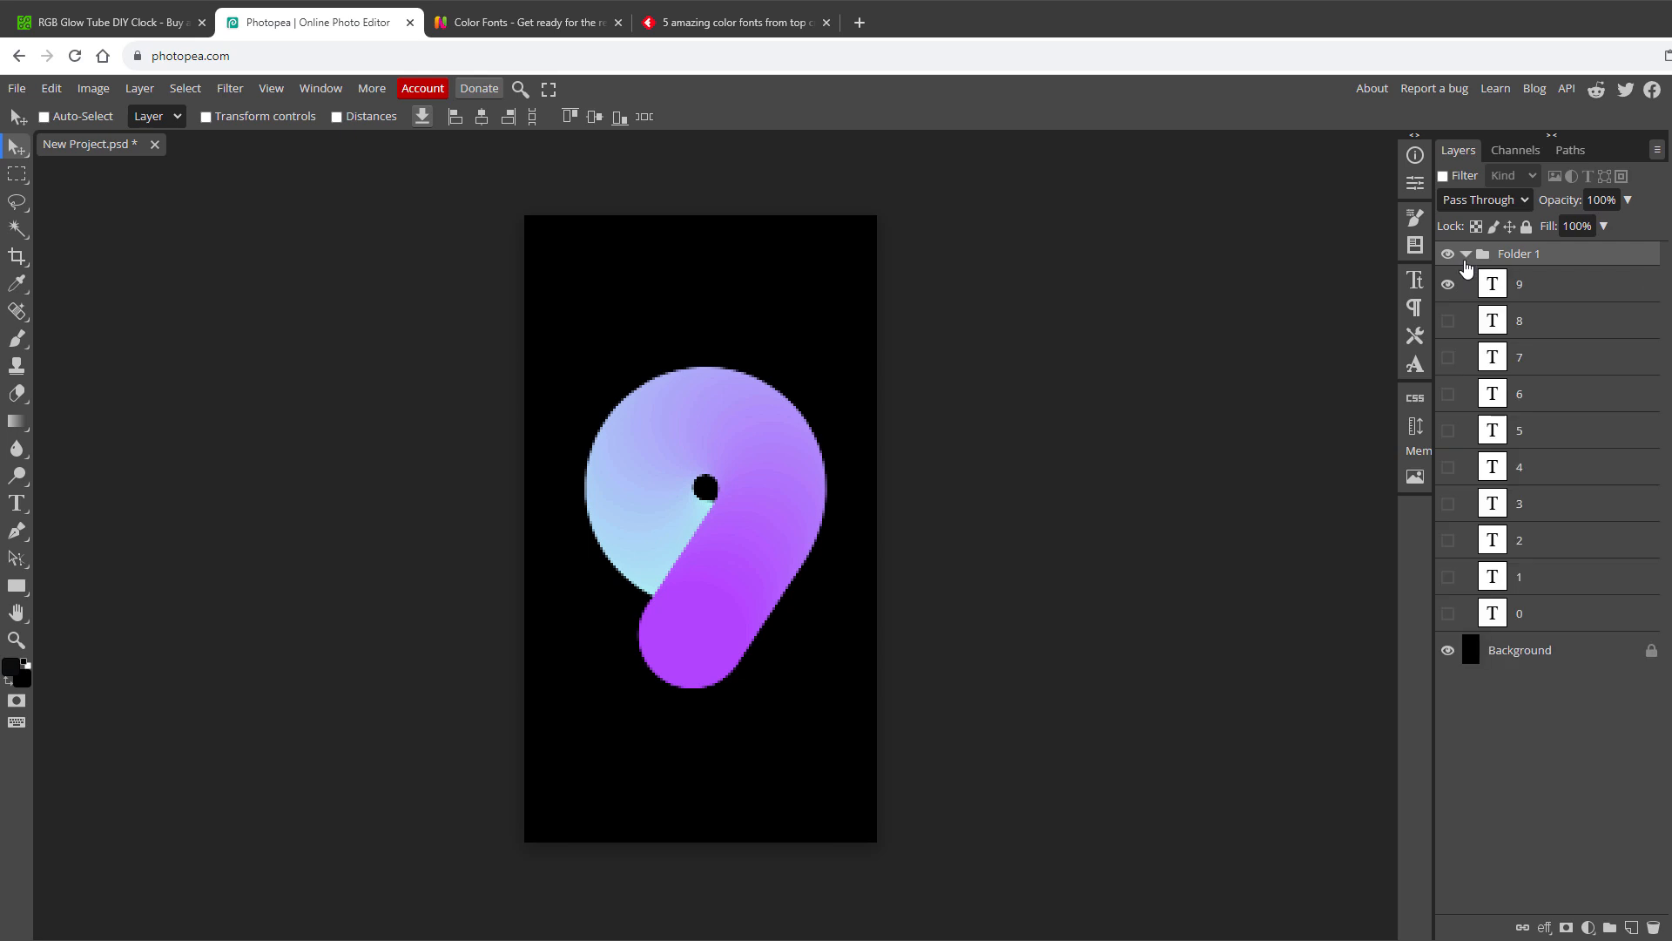
Export the ten digit layer combinations as JPG files through Export Layers
{"action": "left_click", "coordinate": [16, 87]}
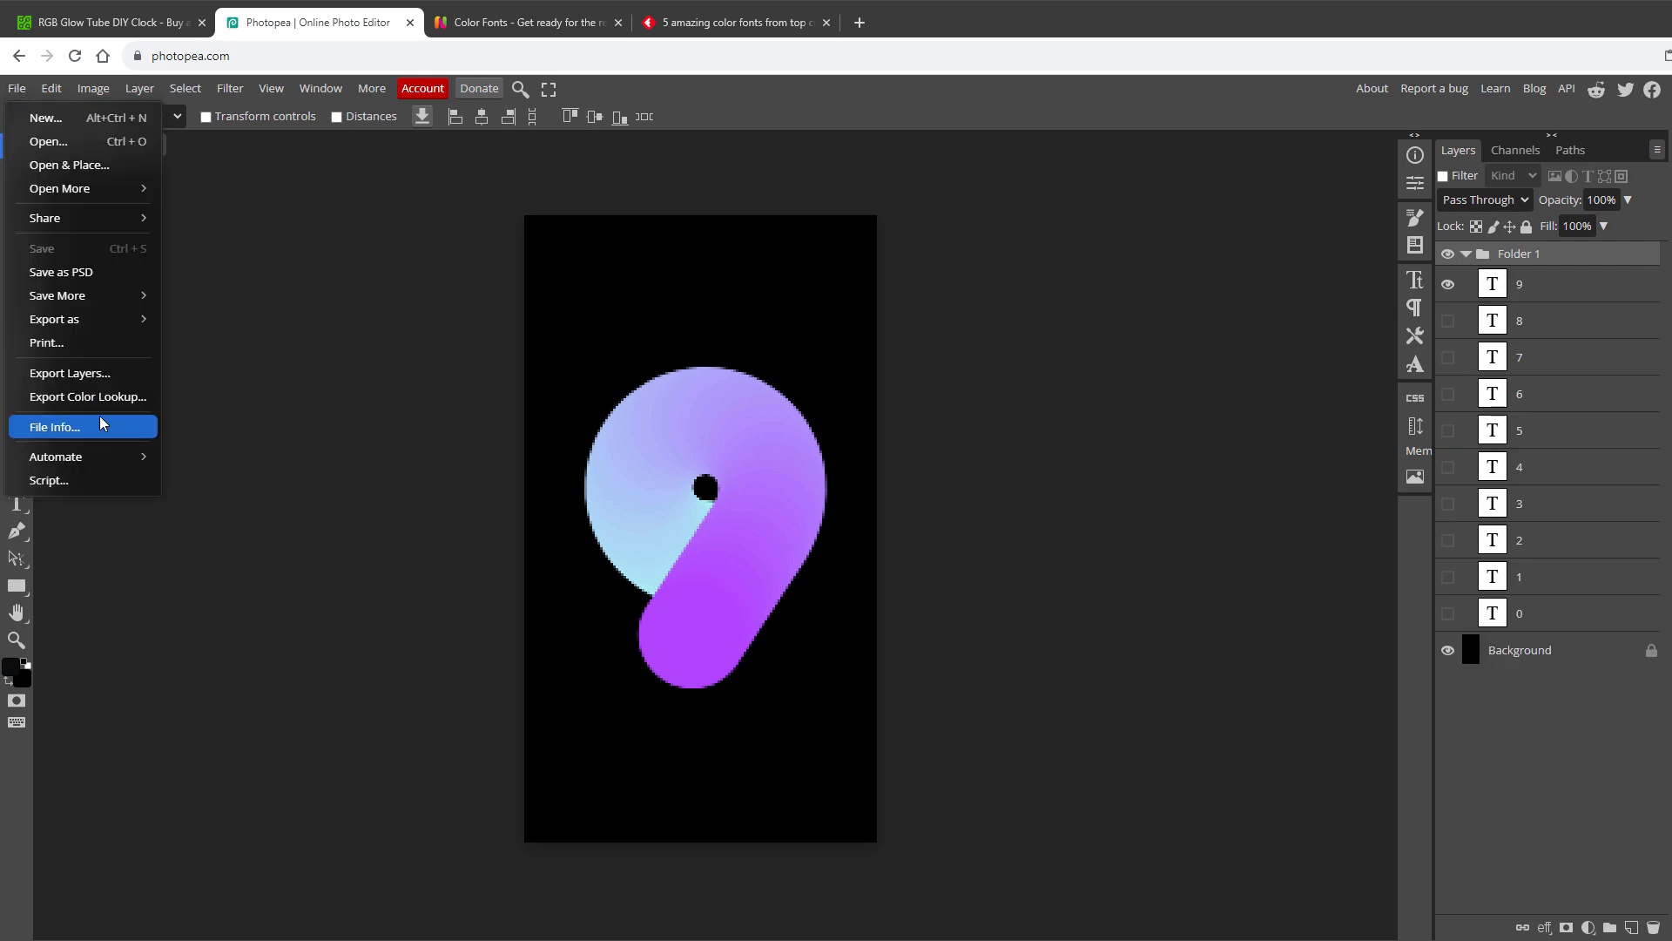
{"action": "left_click", "coordinate": [70, 372]}
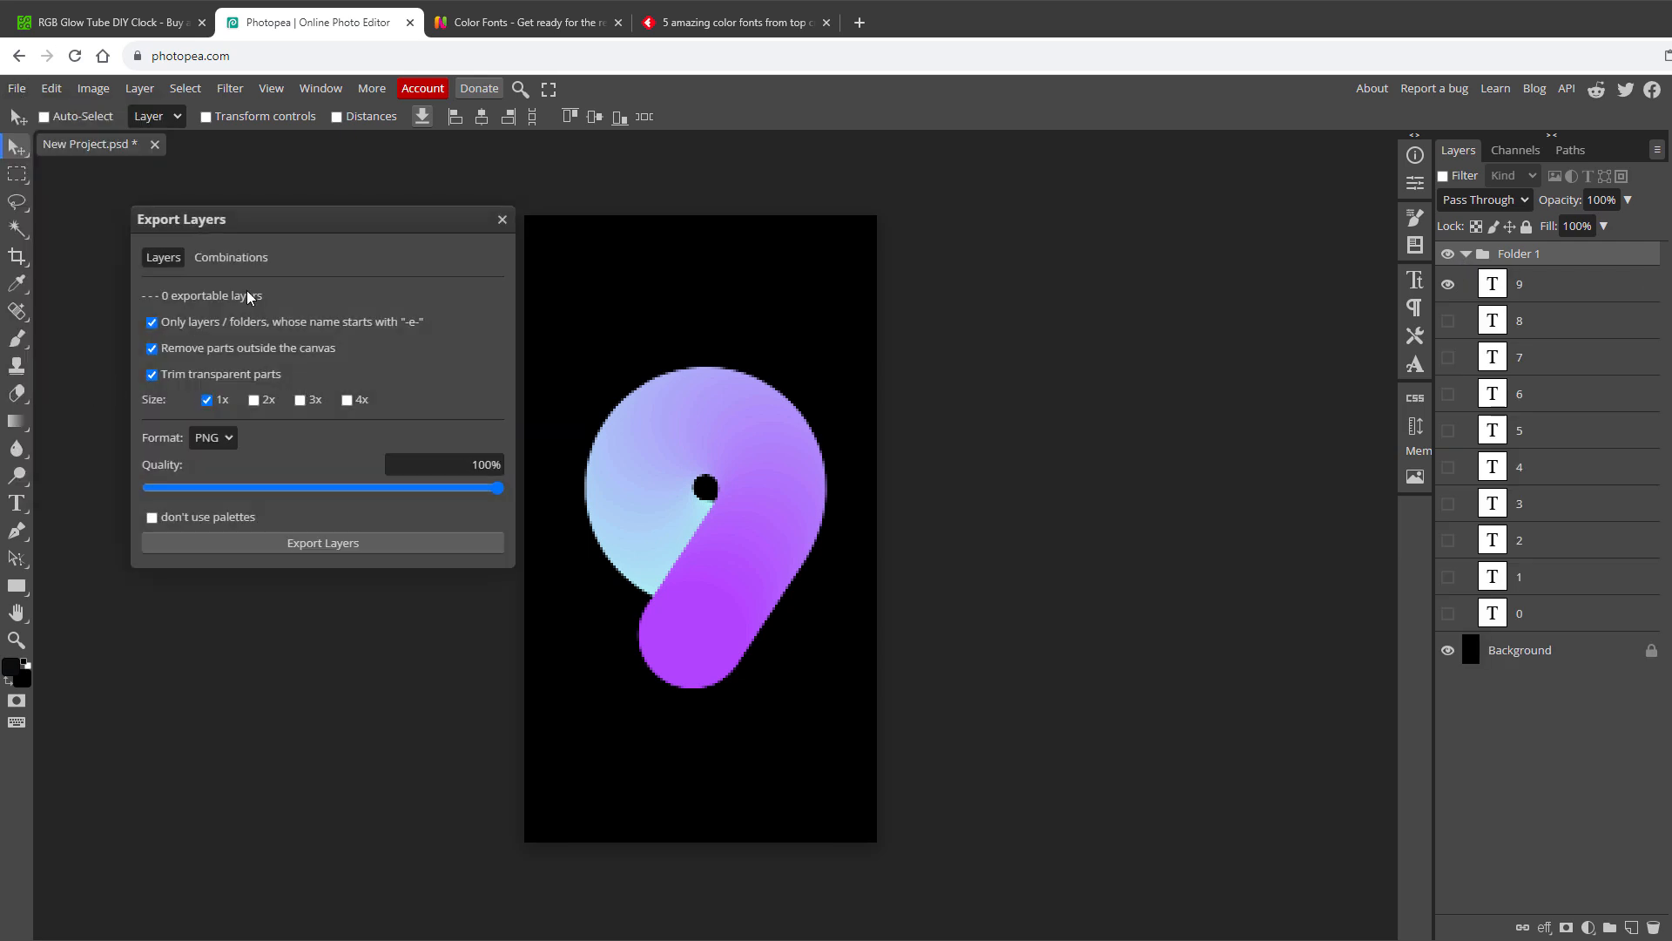
{"action": "left_click", "coordinate": [231, 256]}
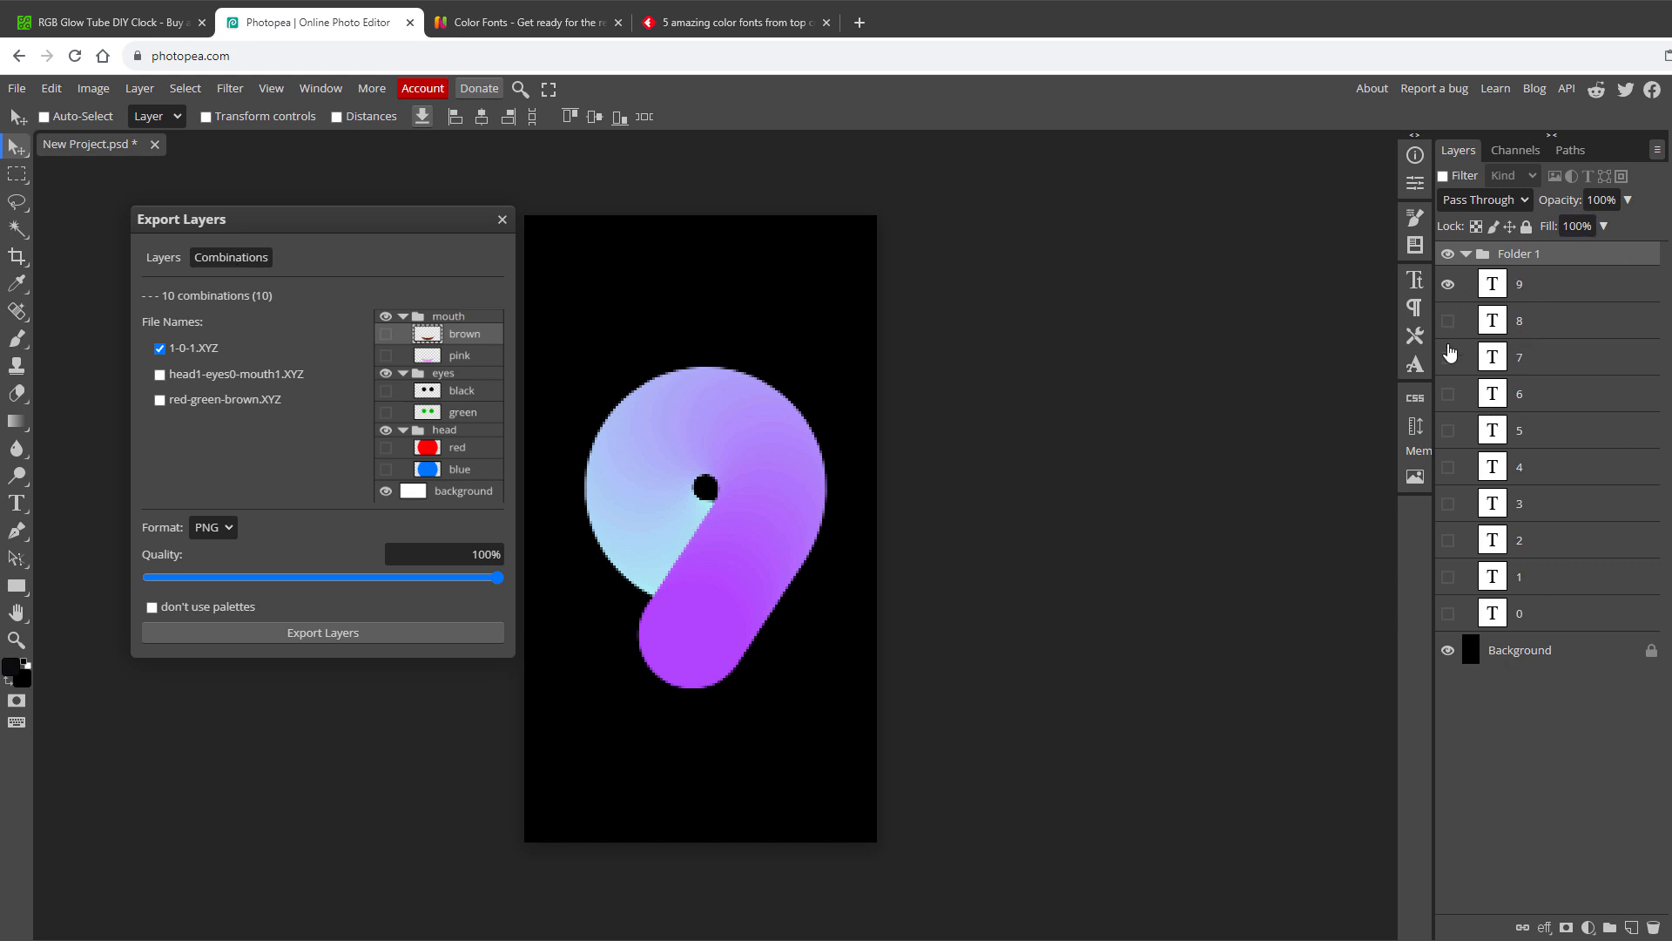
{"action": "left_click", "coordinate": [211, 527]}
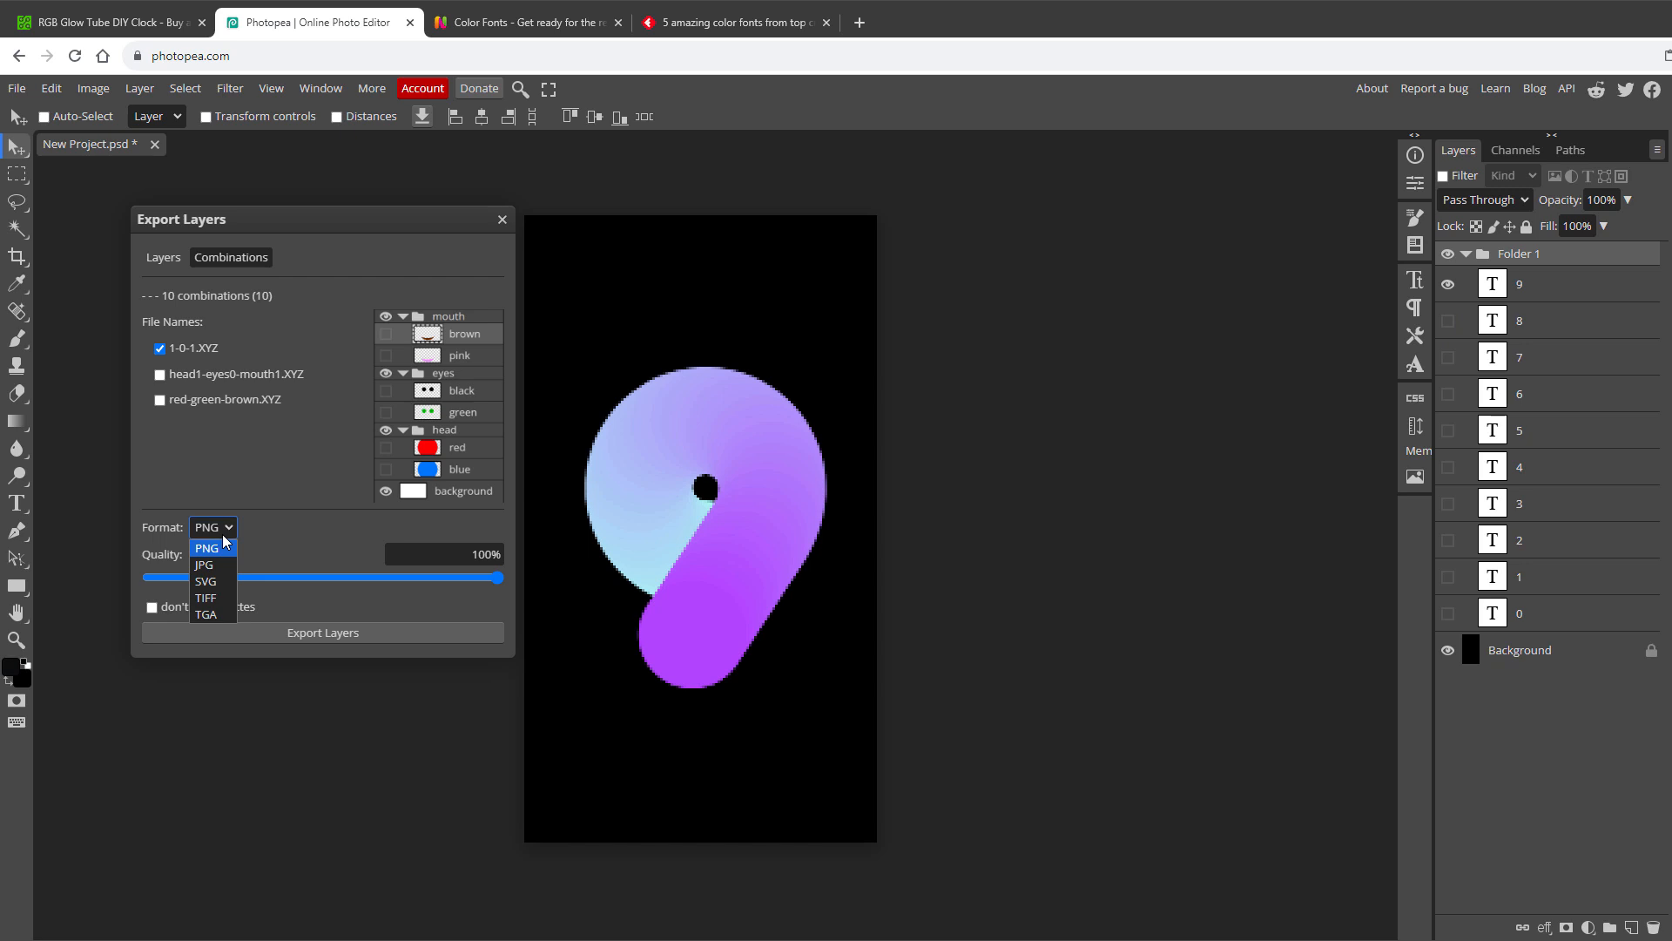
{"action": "left_click", "coordinate": [203, 565]}
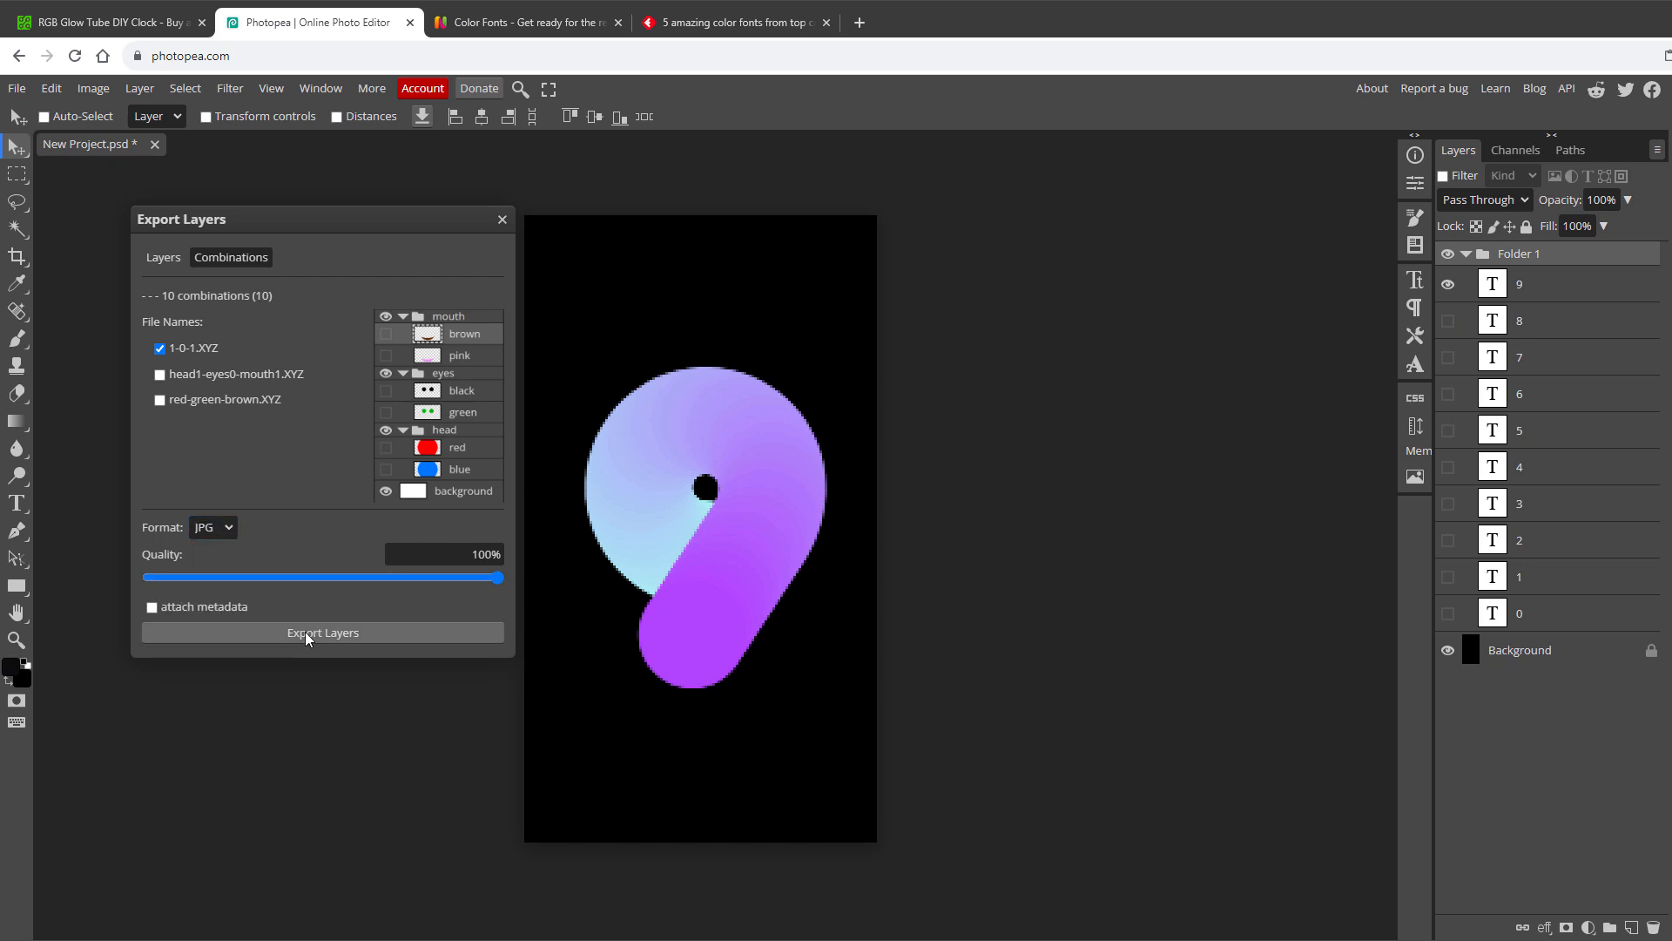
{"action": "left_click", "coordinate": [322, 632]}
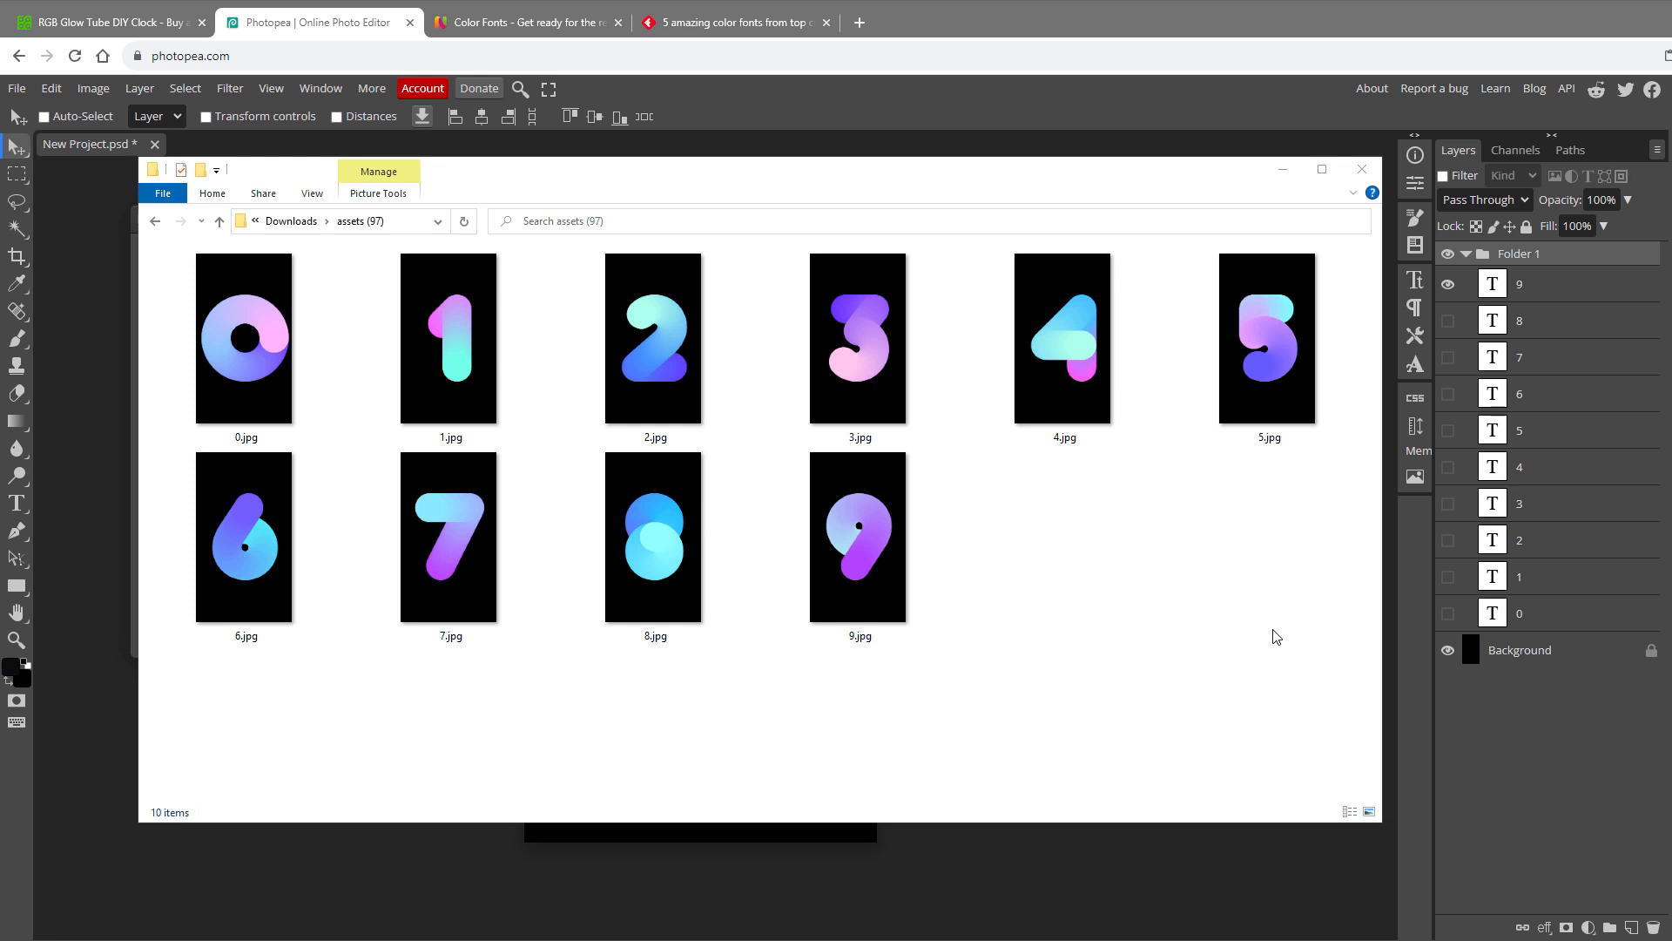
Copy all ten exported JPGs into img, replacing the existing punk digit images
{"action": "key", "text": "ctrl+a"}
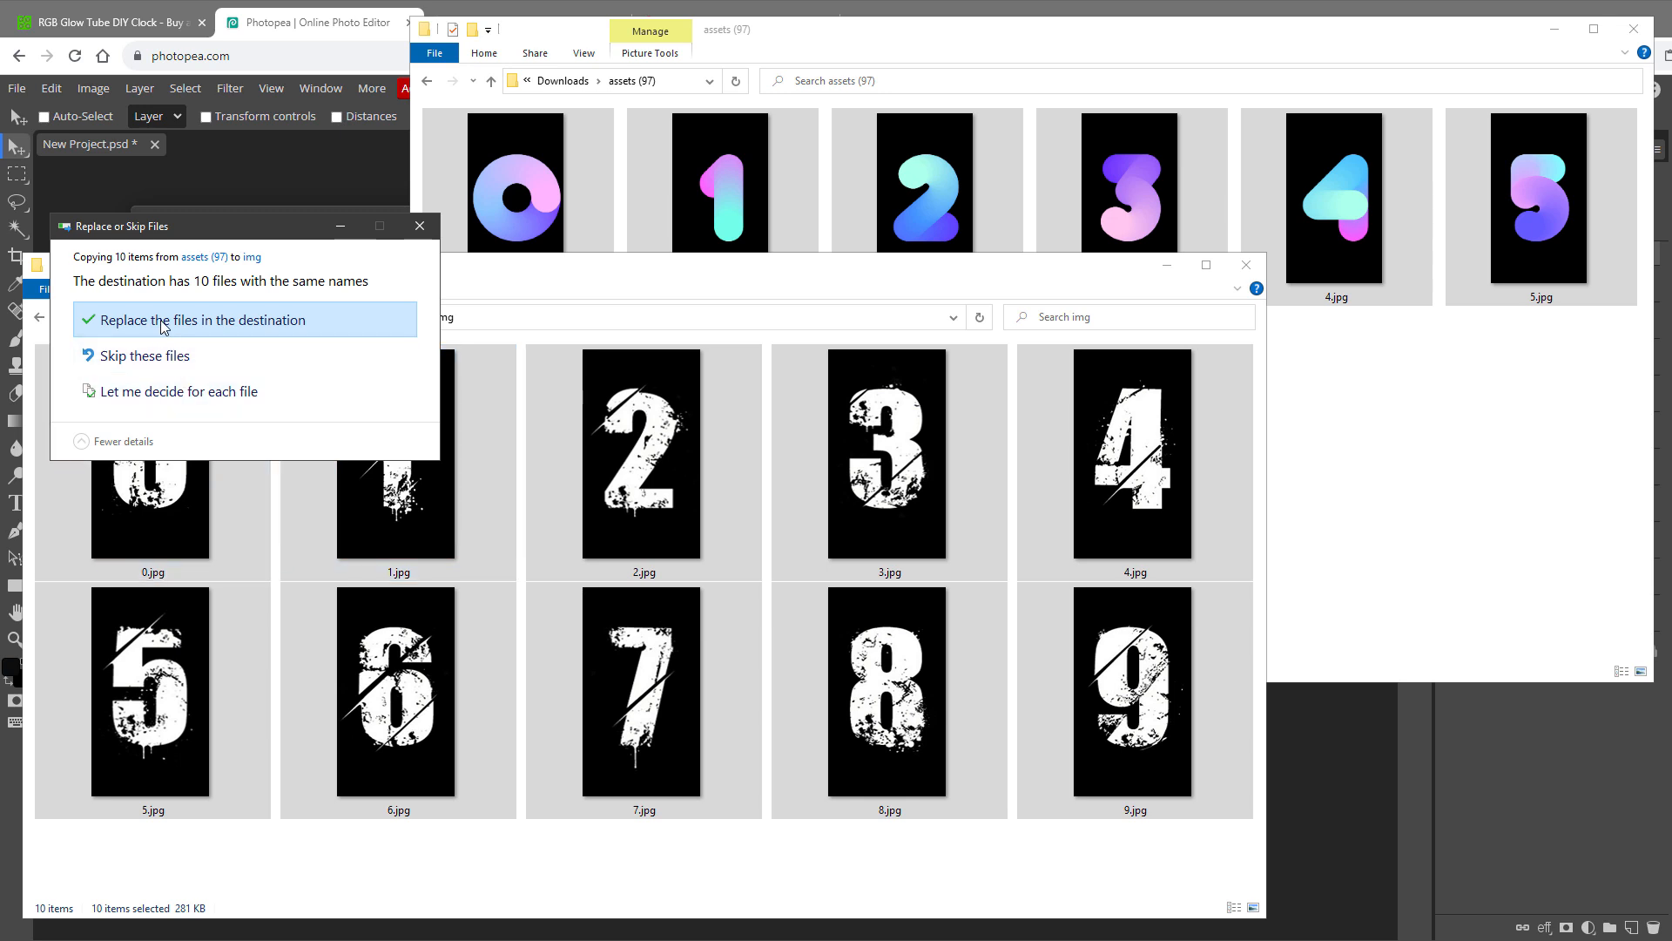
{"action": "left_click", "coordinate": [203, 319]}
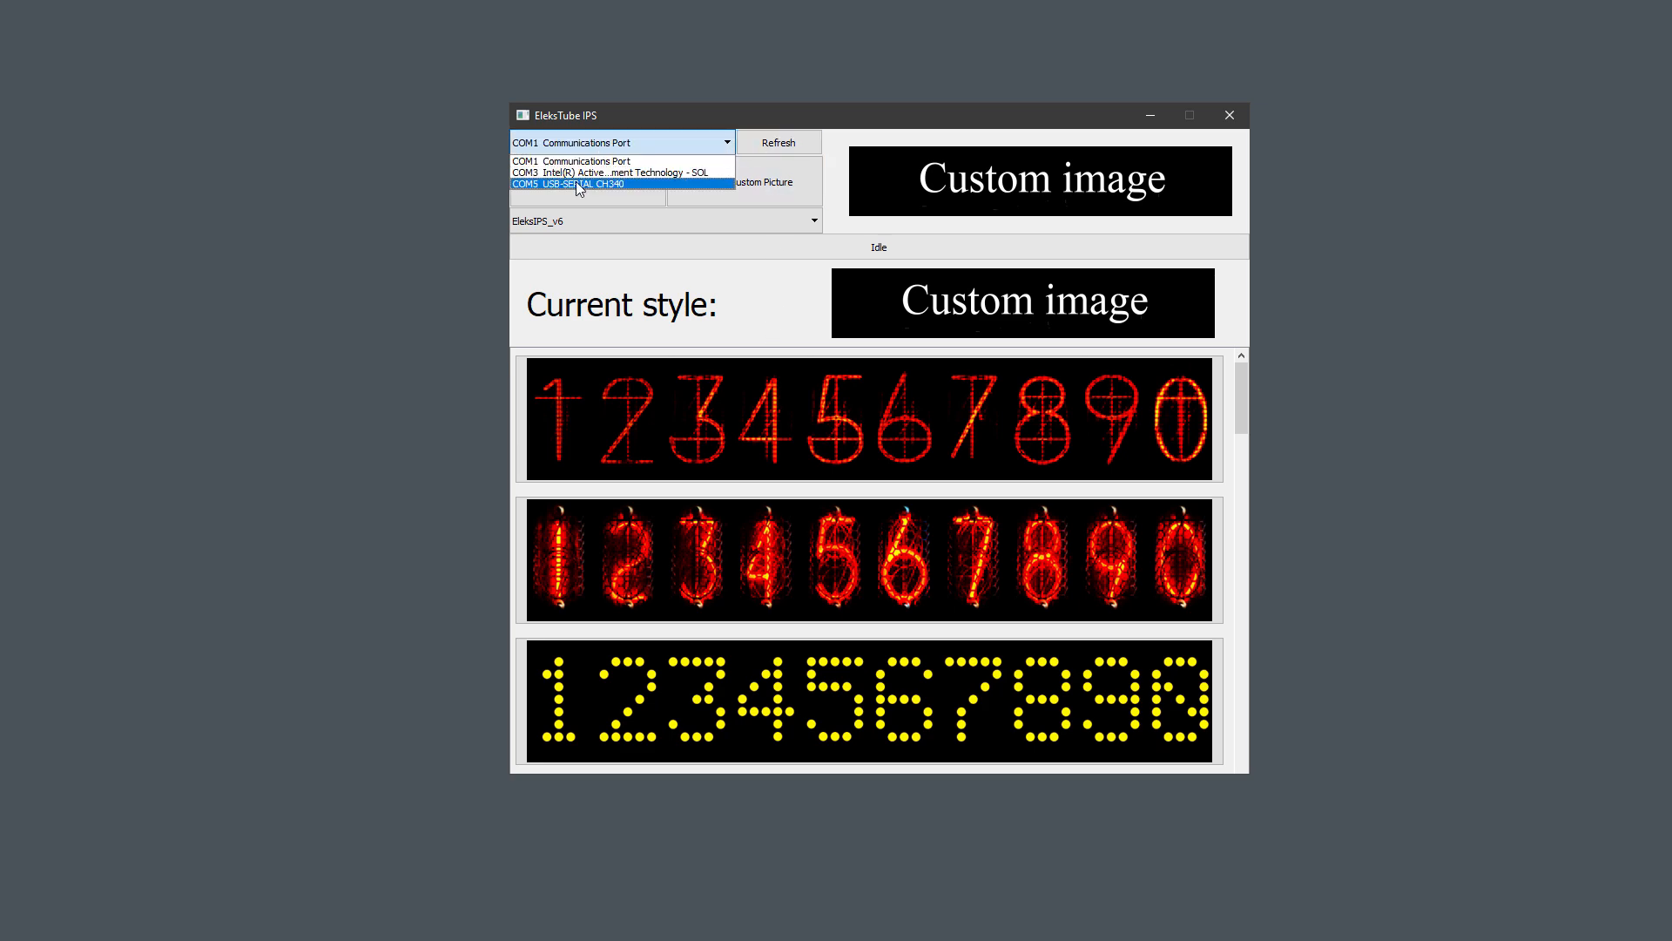
Choose the COM5 serial port, compile the custom digit picture, and upload it
{"action": "left_click", "coordinate": [581, 184]}
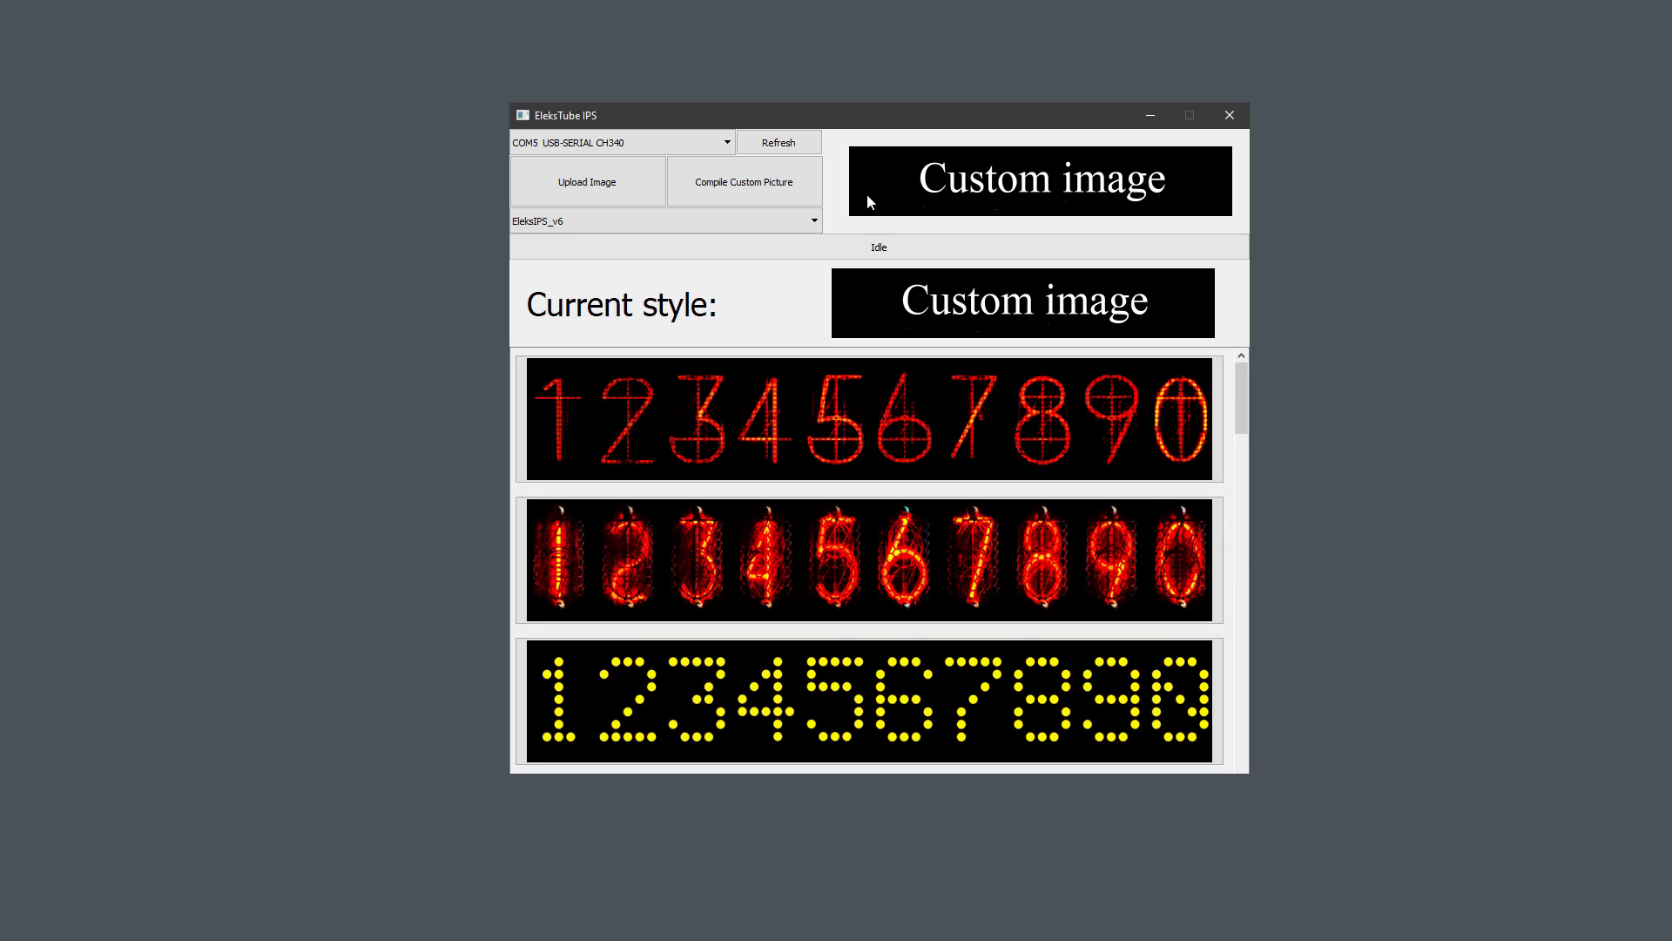
{"action": "mouse_move", "coordinate": [1089, 177]}
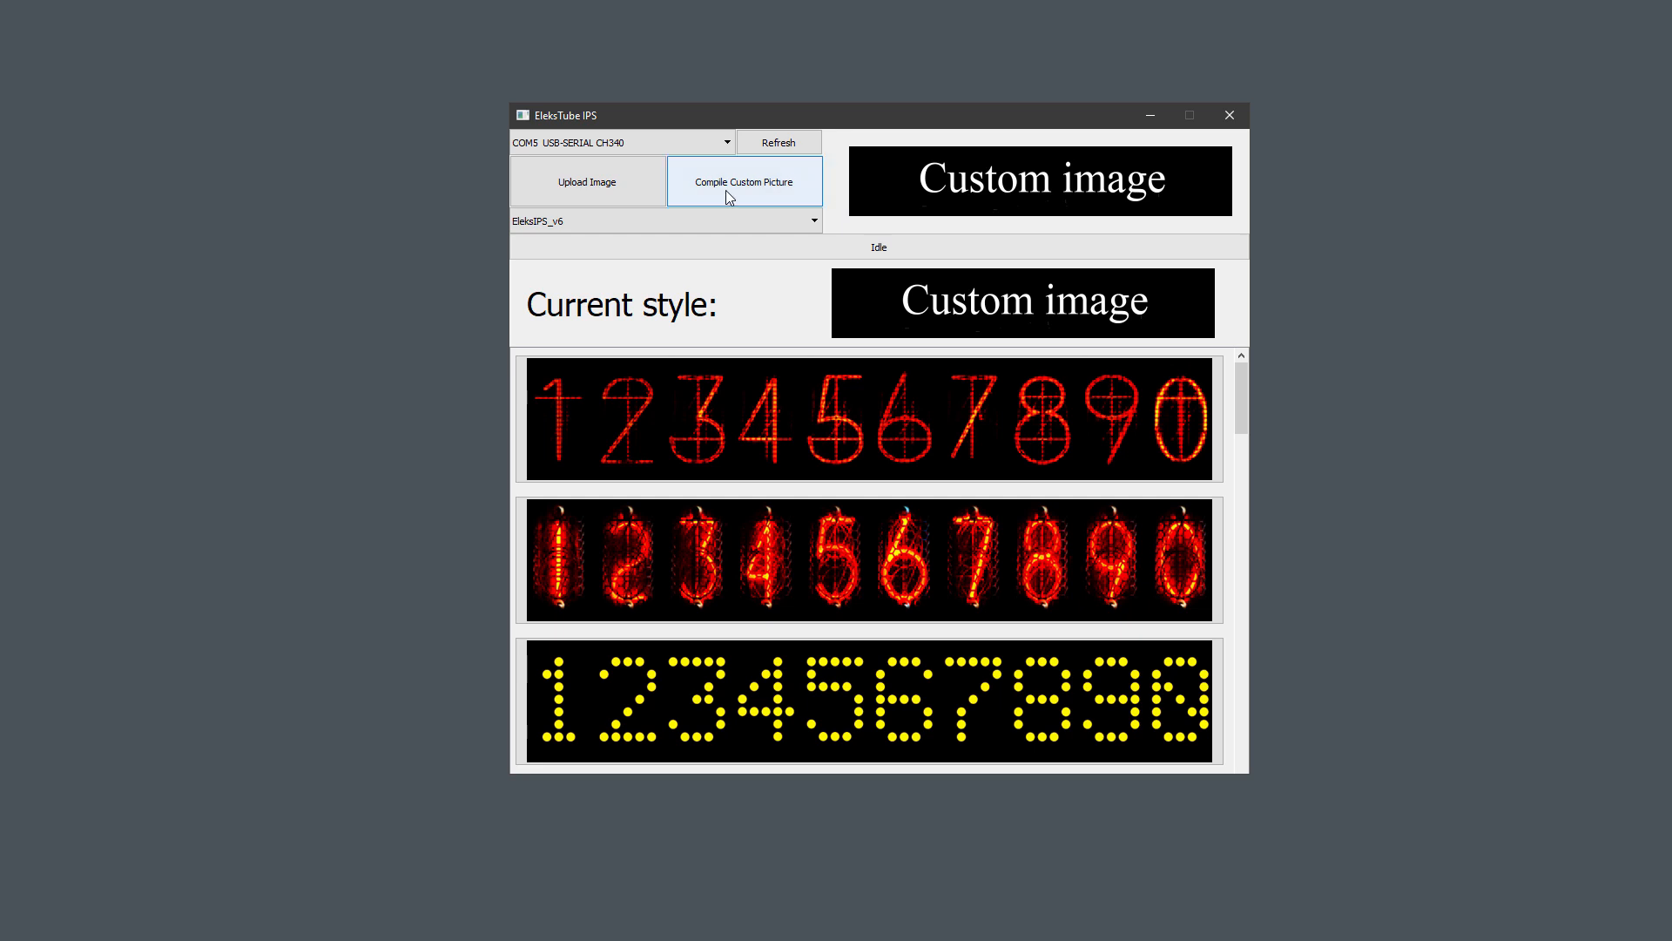
{"action": "left_click", "coordinate": [743, 180]}
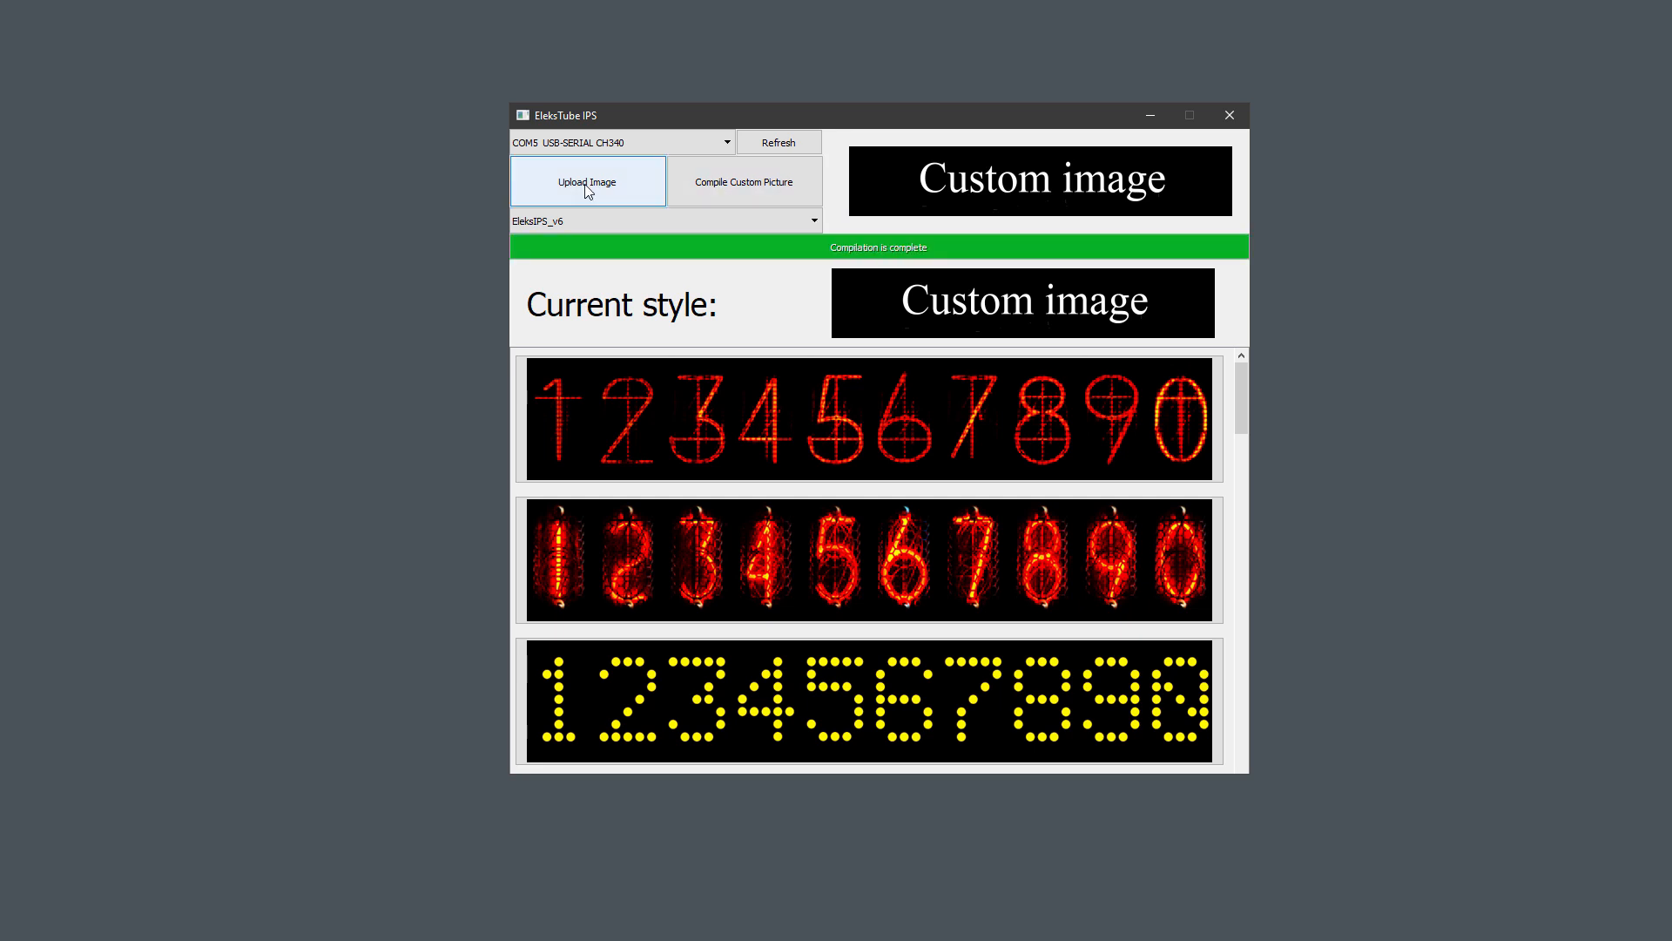
{"action": "left_click", "coordinate": [586, 181]}
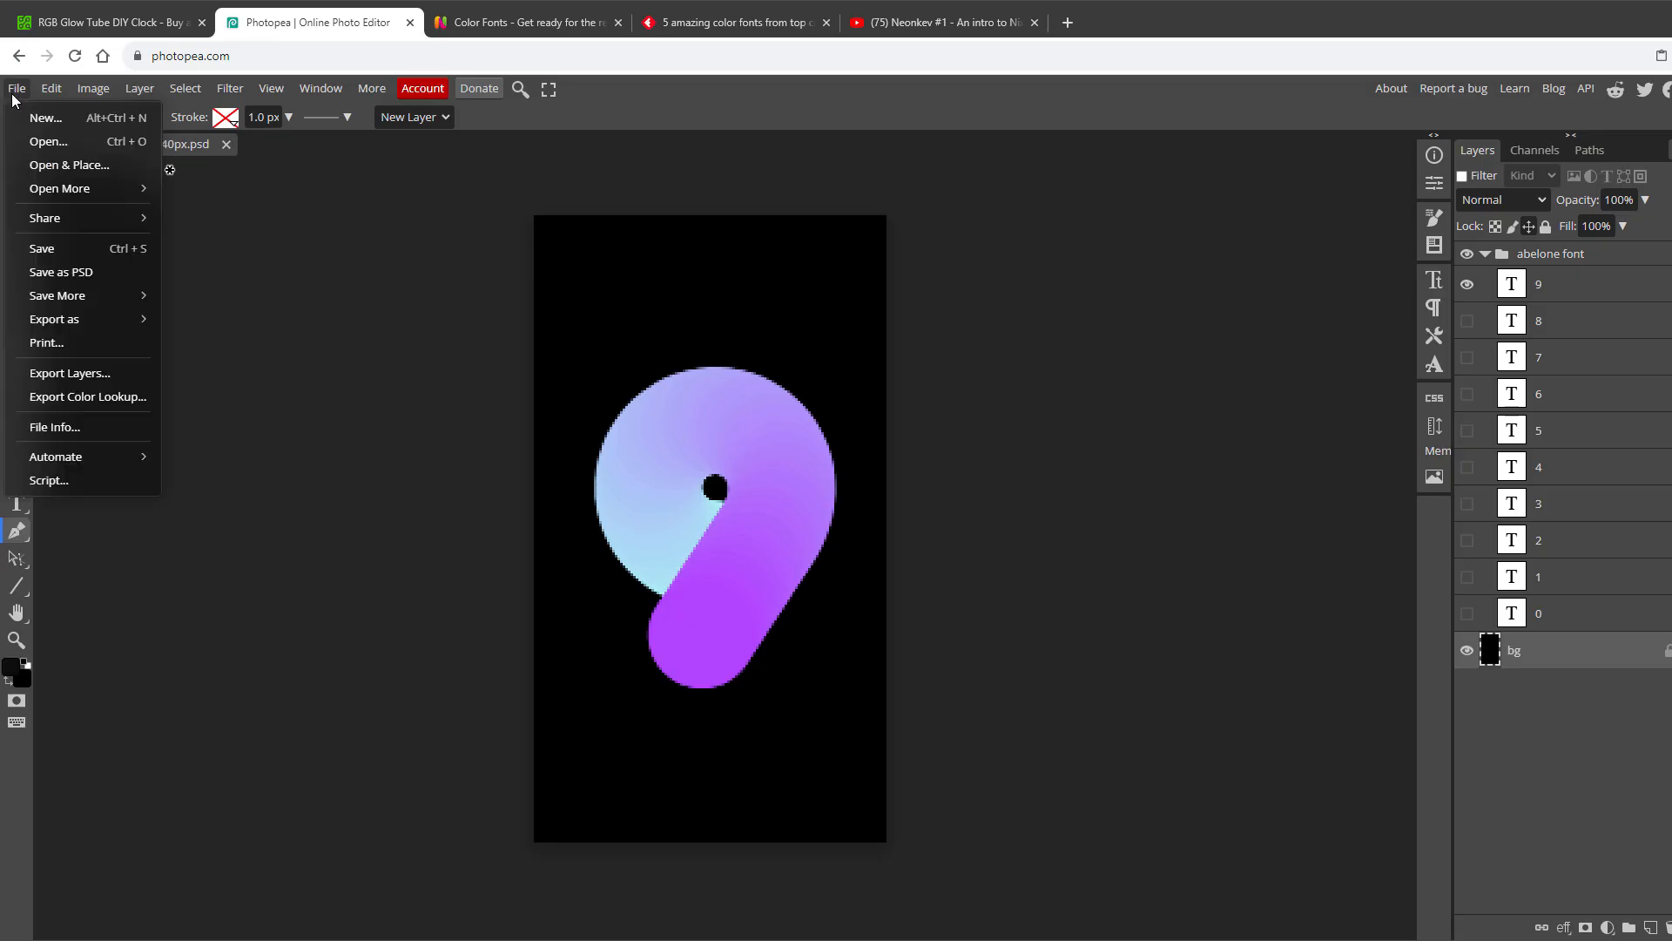
Create a black 135×240 px canvas and draw a test diagonal line
{"action": "left_click", "coordinate": [46, 117]}
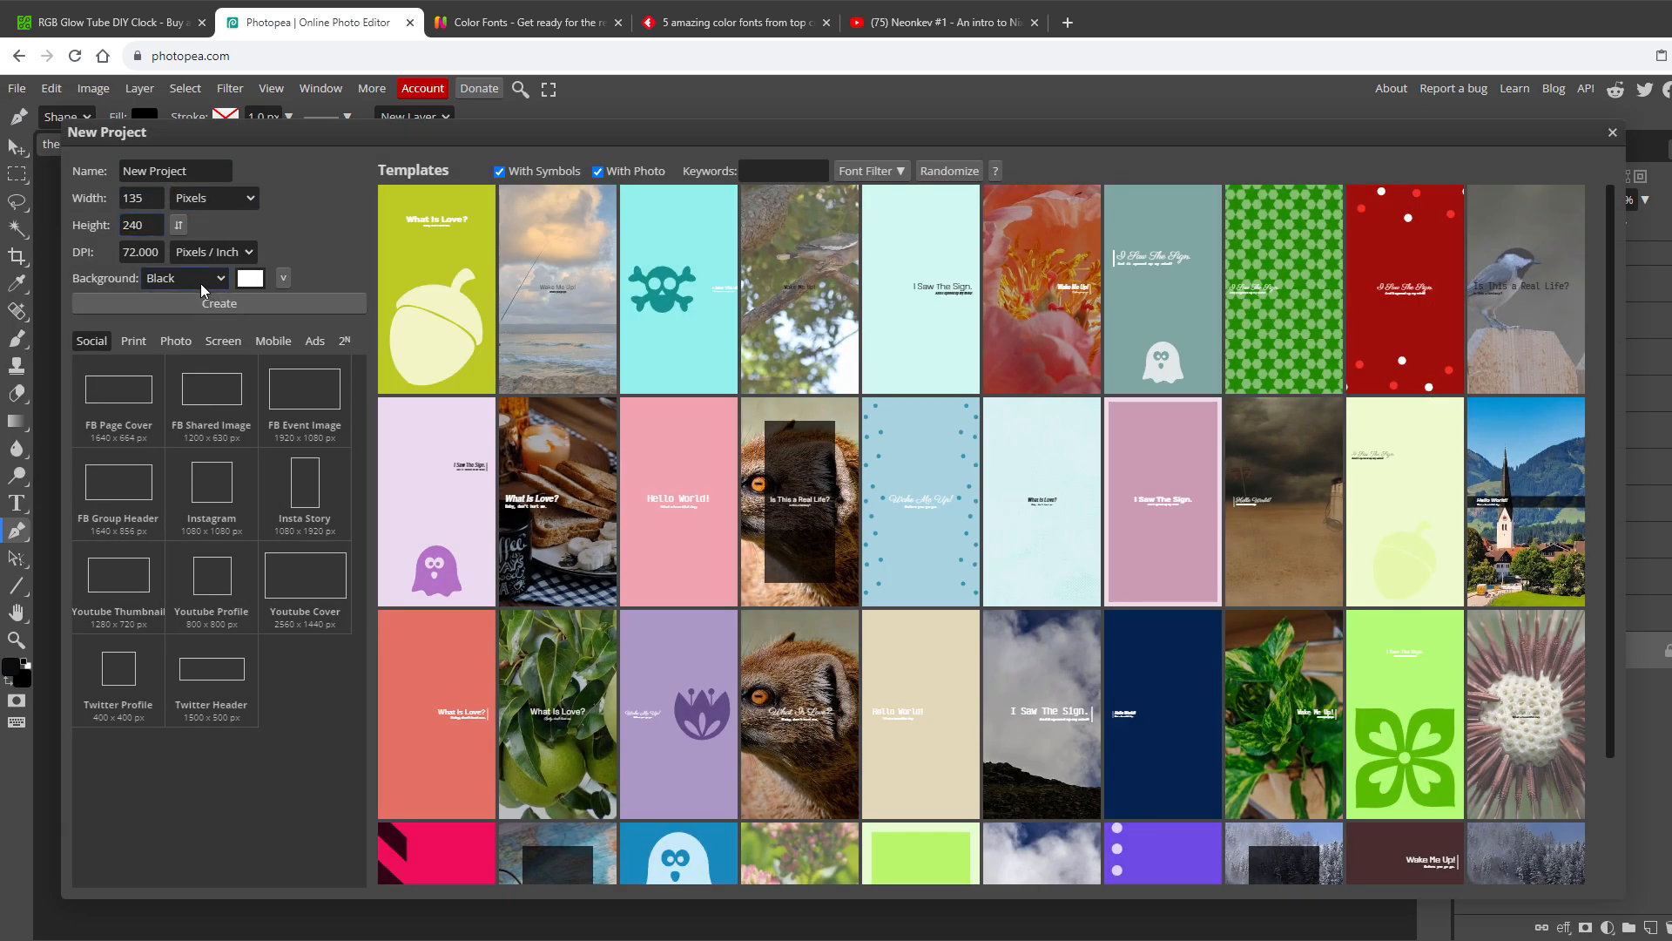
{"action": "left_click", "coordinate": [219, 308]}
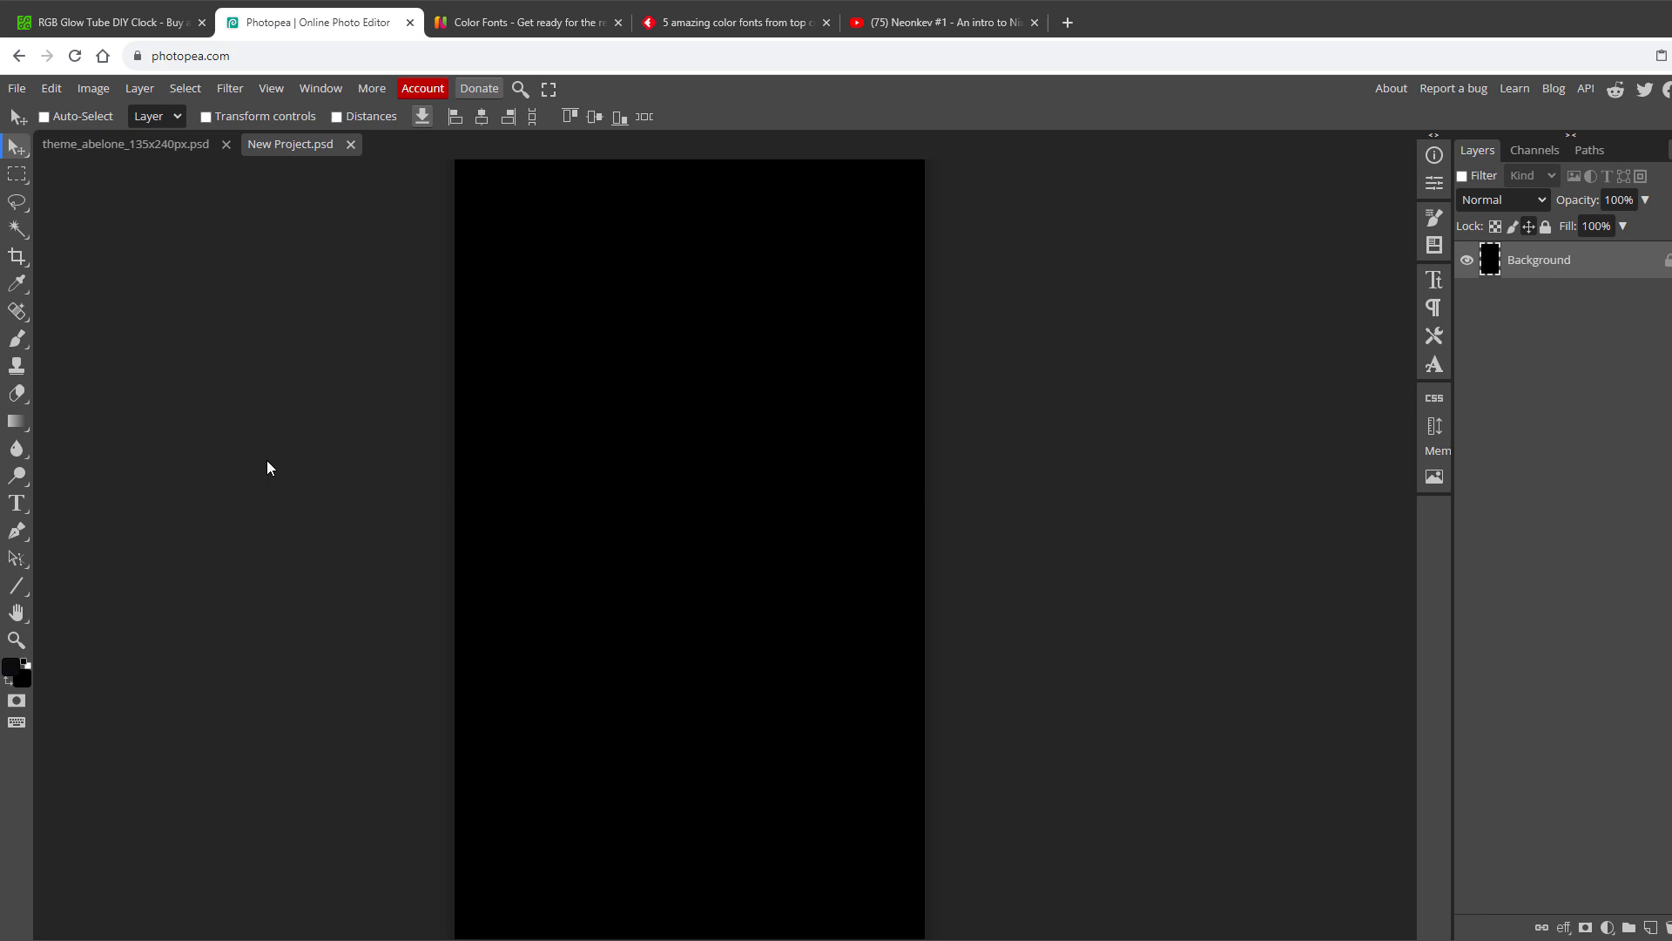
{"action": "left_click", "coordinate": [18, 585]}
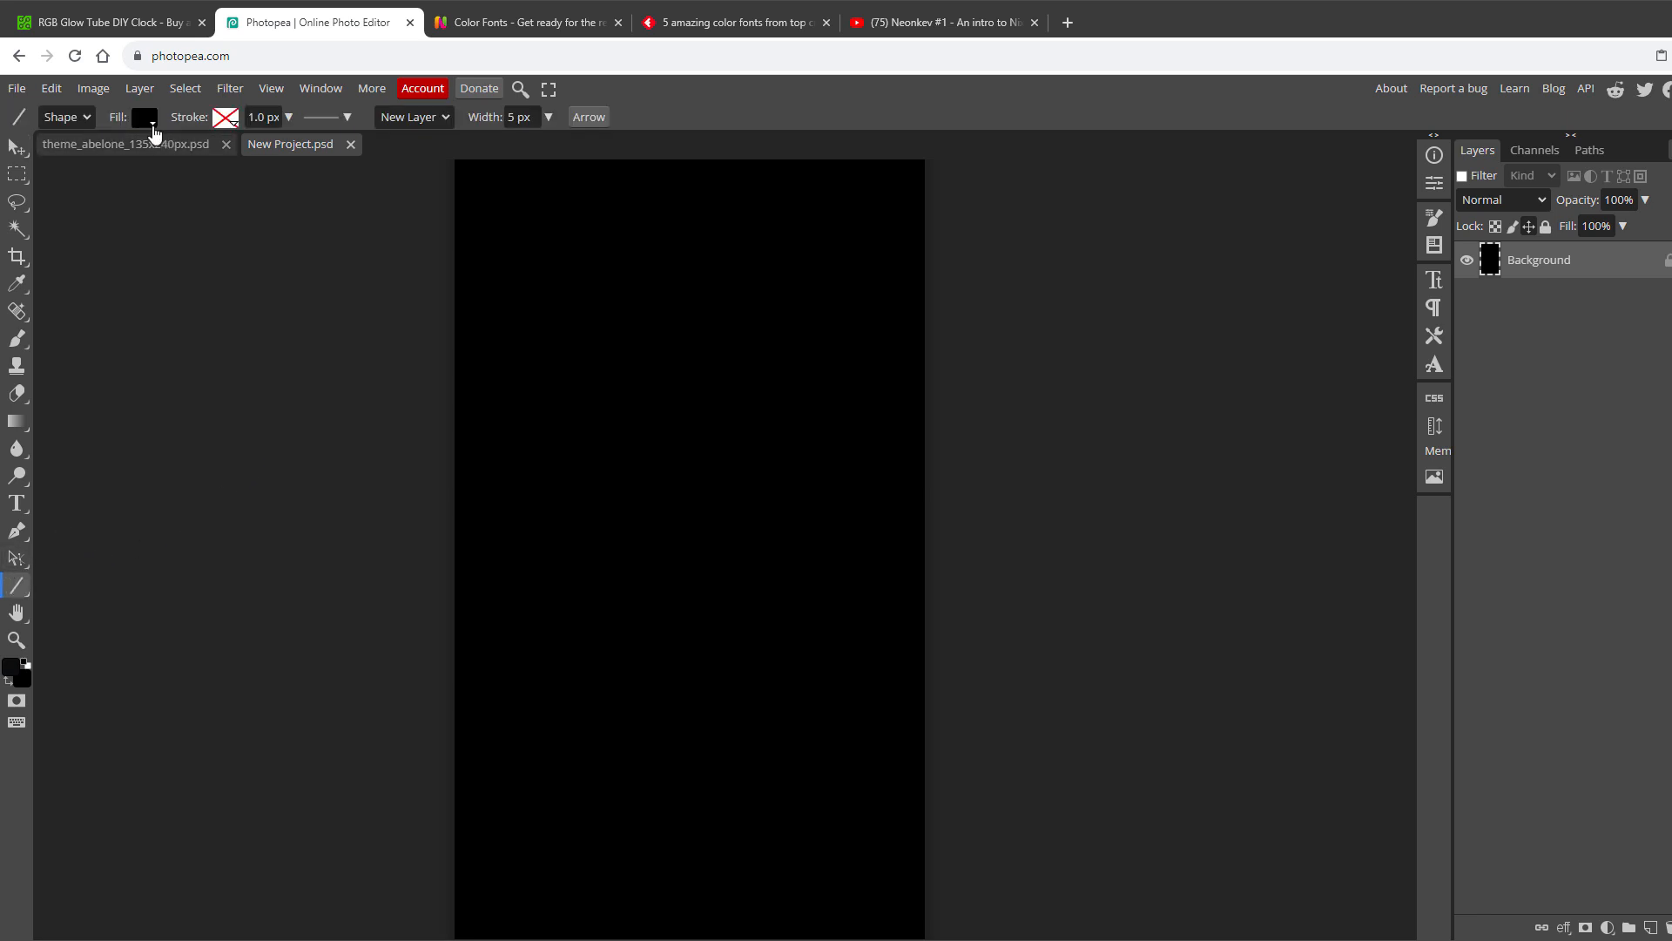
{"action": "left_click_drag", "start_coordinate": [526, 279], "coordinate": [822, 469]}
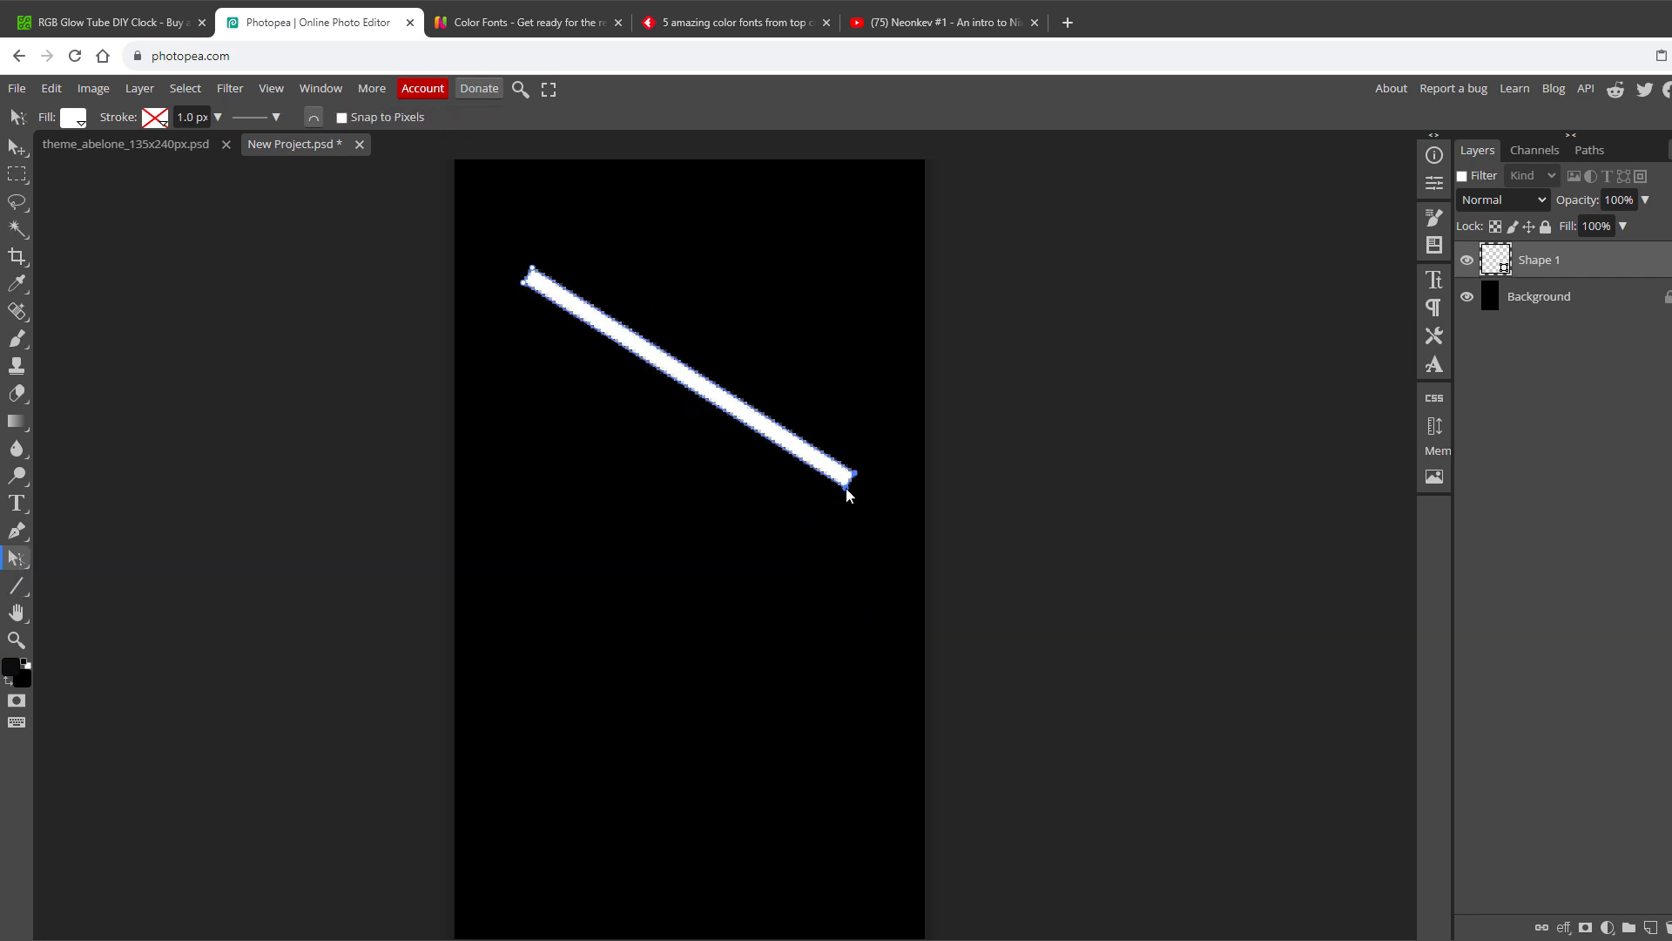
{"action": "left_click_drag", "start_coordinate": [848, 480], "coordinate": [859, 312]}
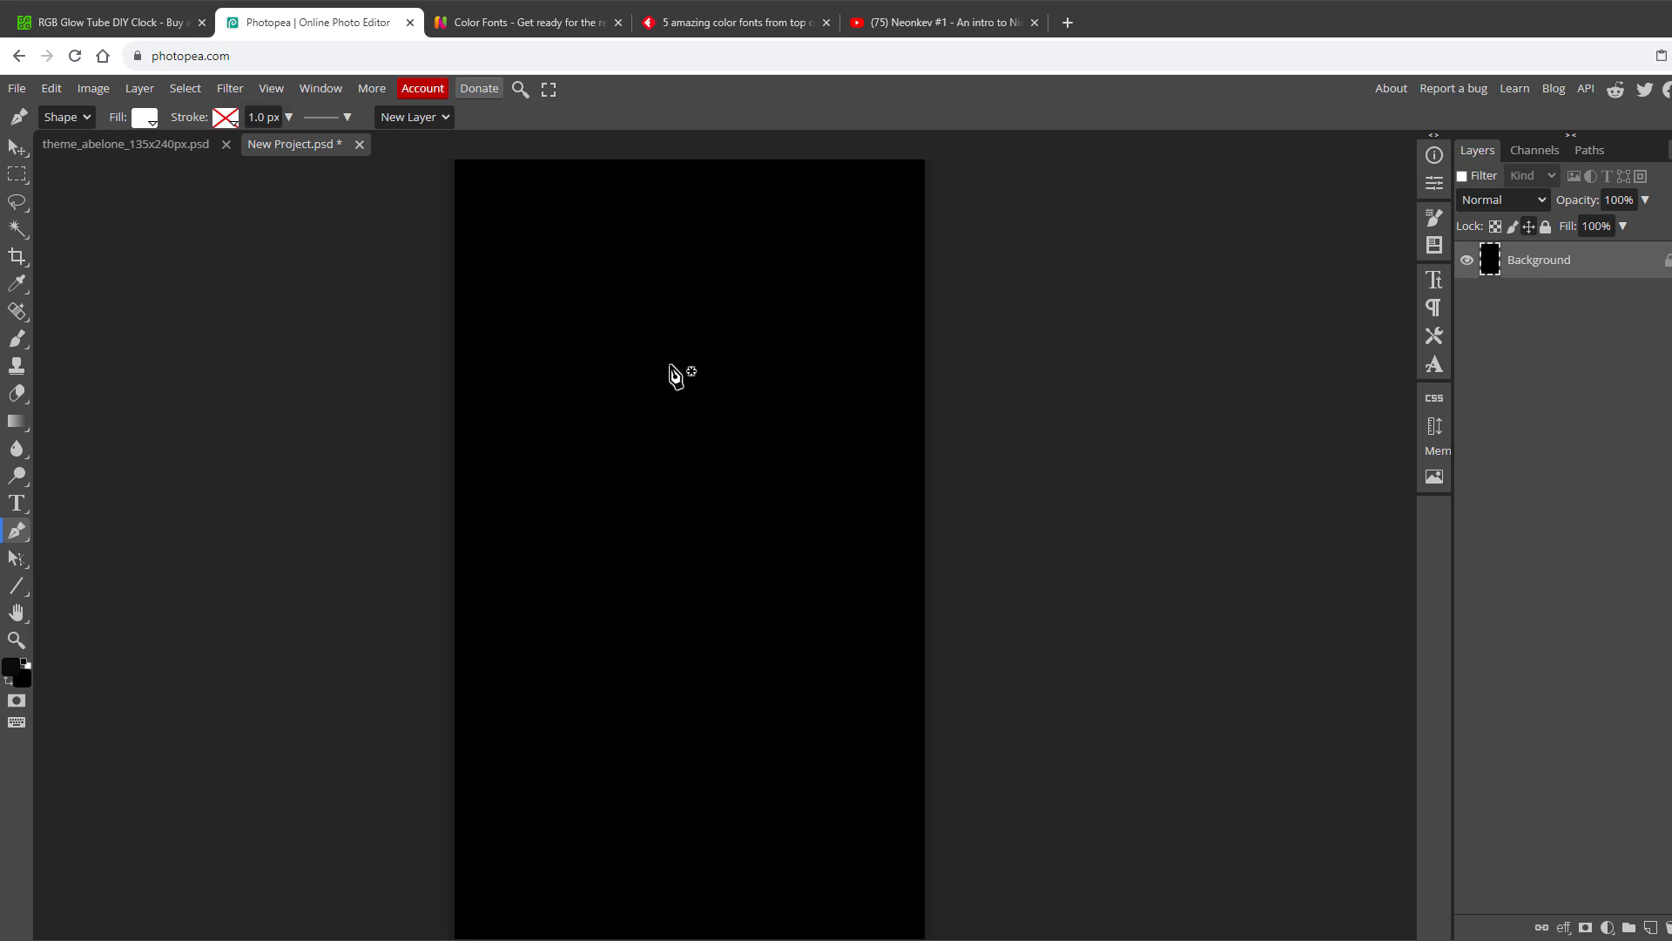
Draw a white horizontal pen bar near the top and shorten its right end
{"action": "left_click", "coordinate": [541, 282]}
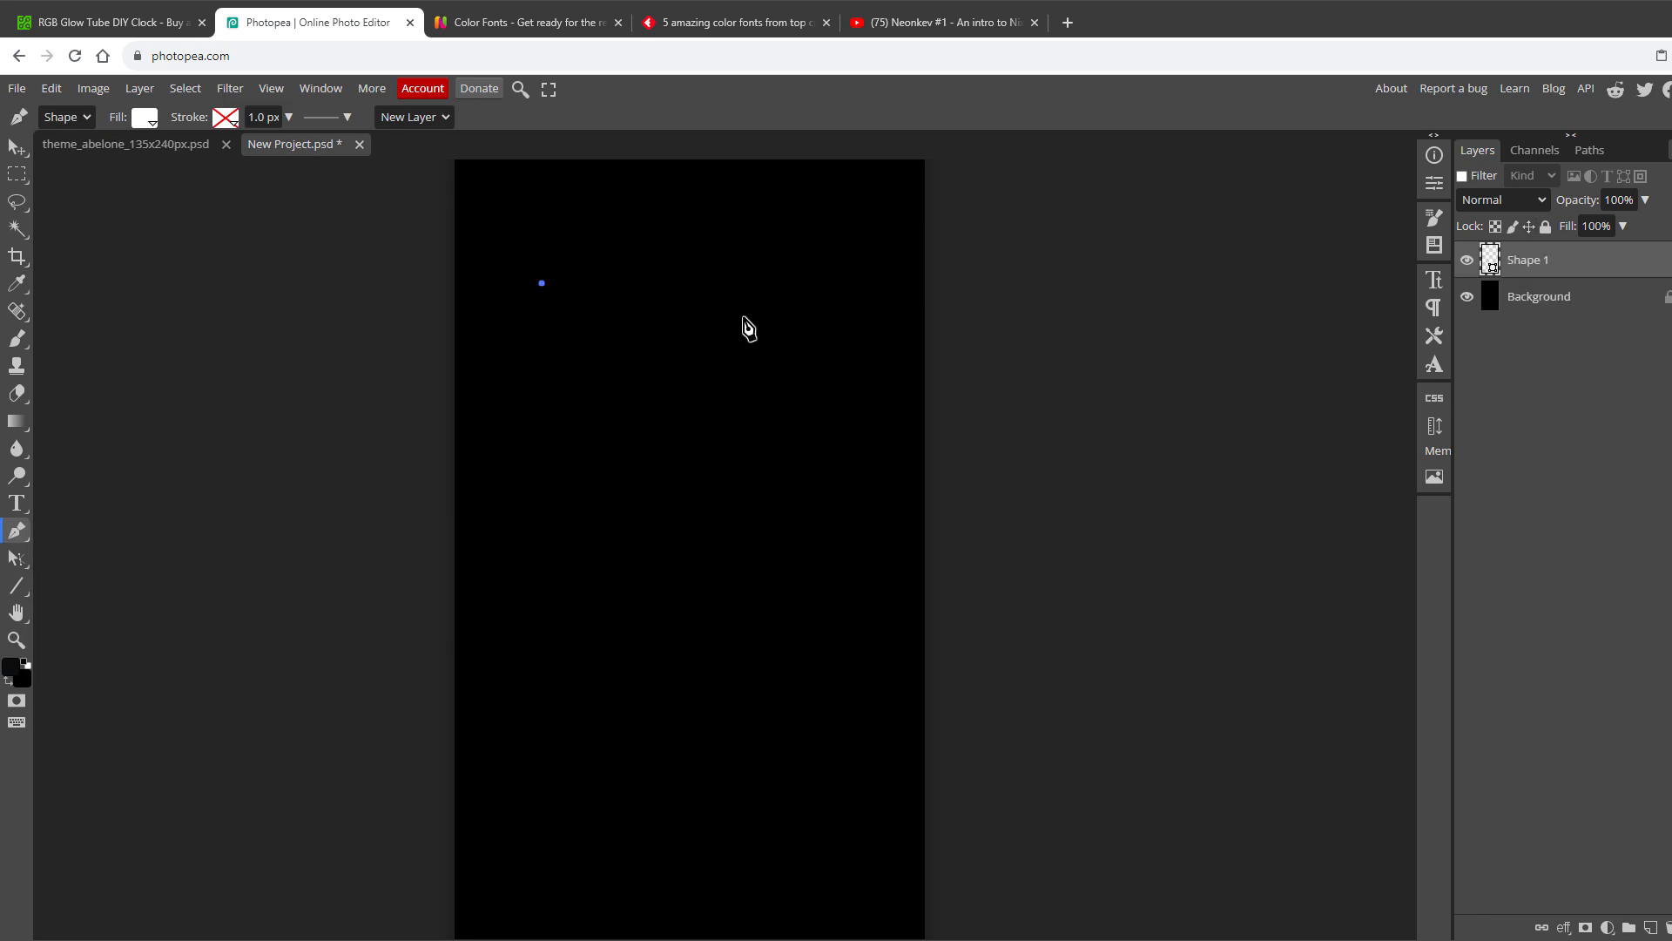
{"action": "mouse_move", "coordinate": [850, 308]}
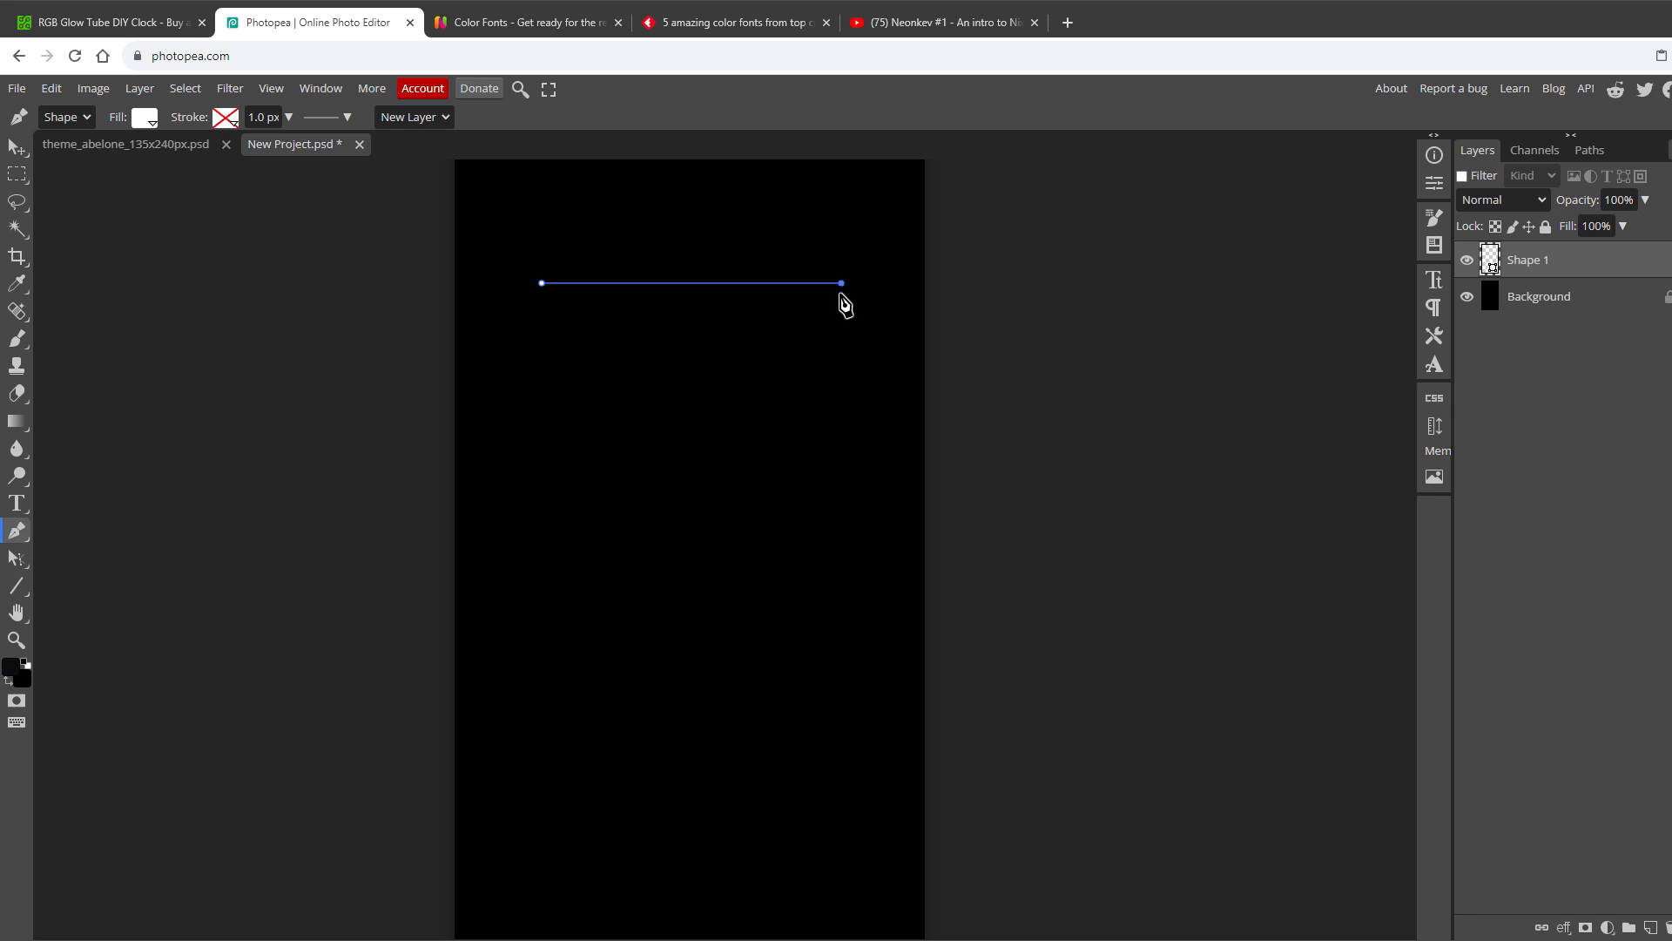
{"action": "left_click", "coordinate": [144, 117]}
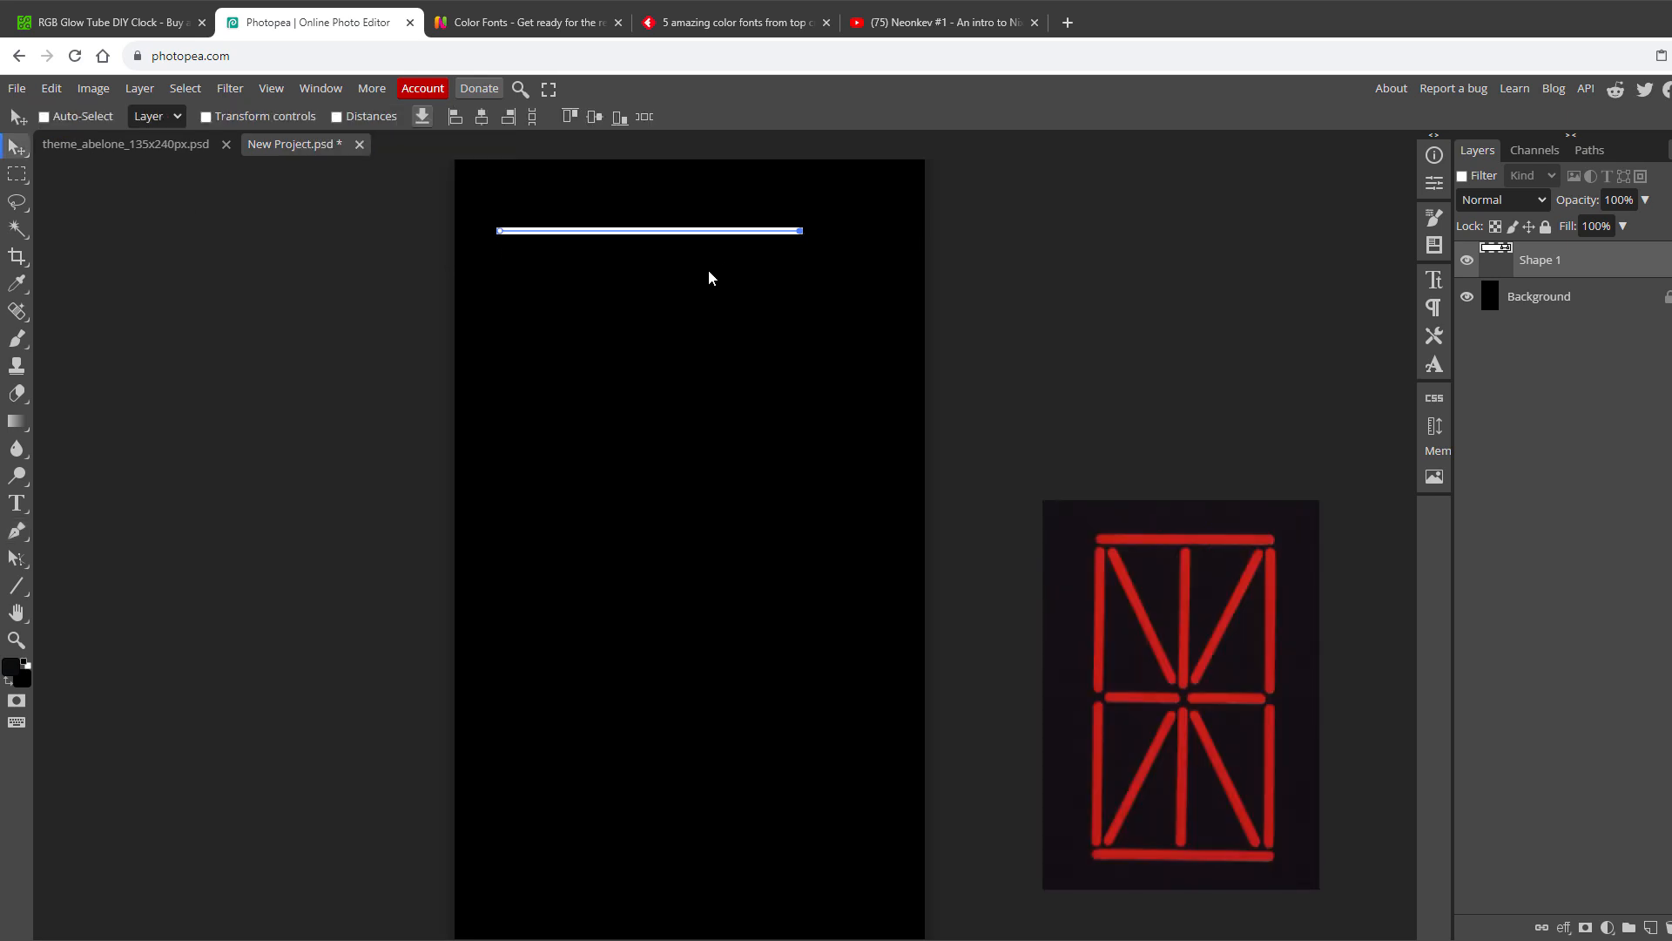
{"action": "left_click", "coordinate": [18, 556]}
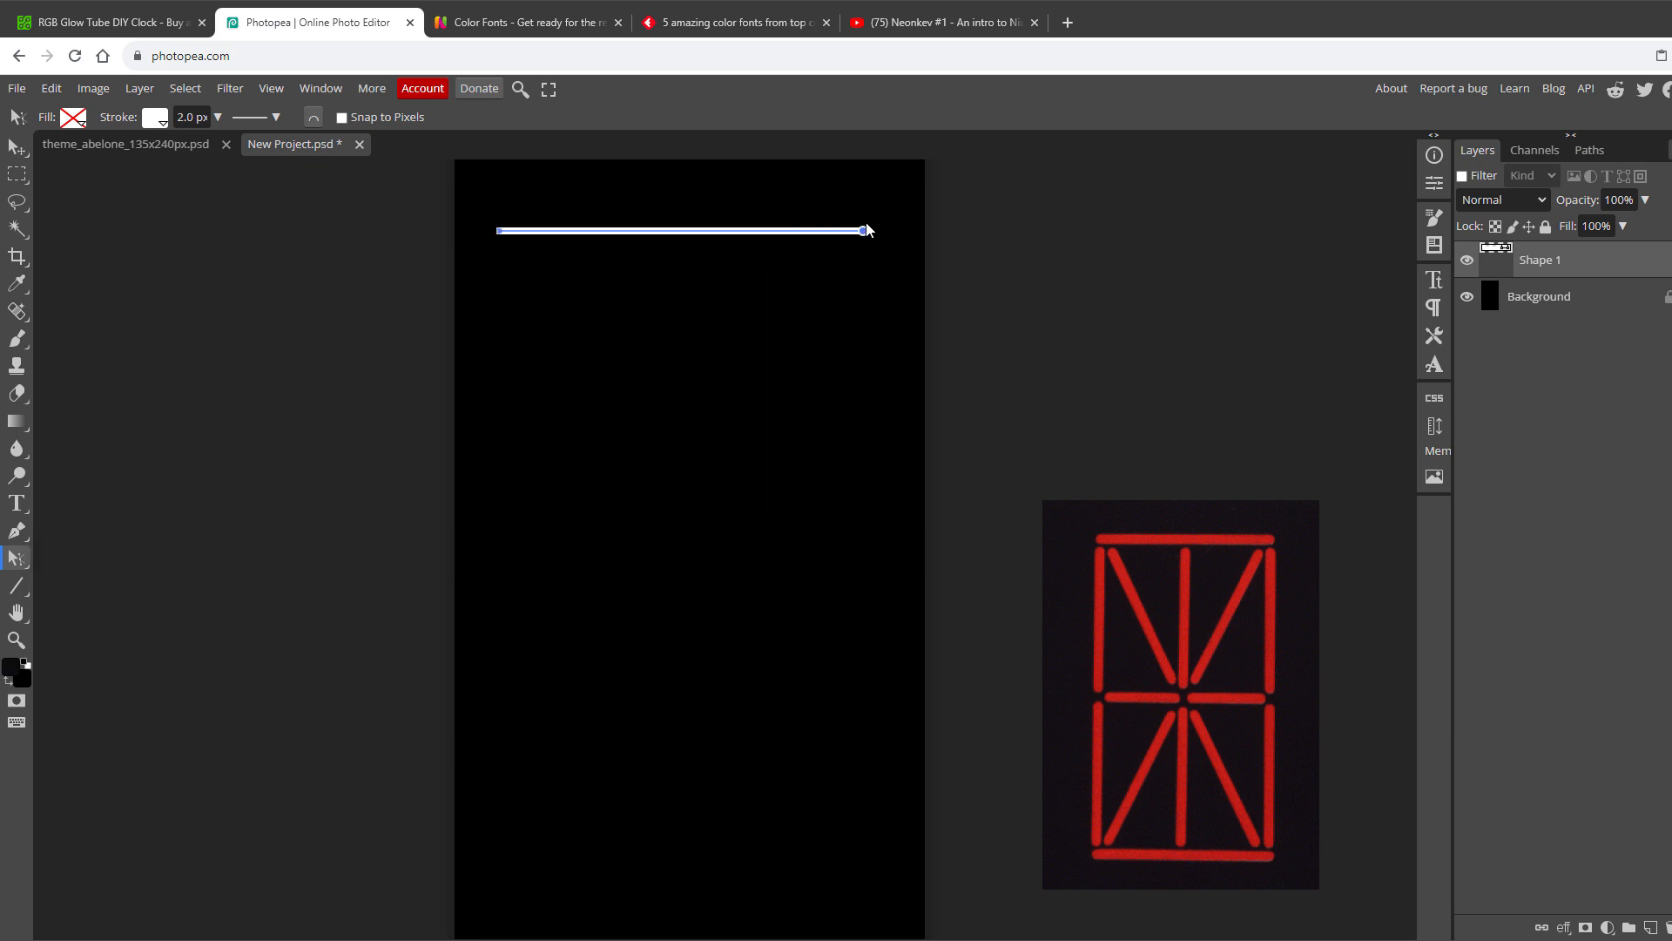
{"action": "left_click_drag", "start_coordinate": [864, 229], "coordinate": [784, 232]}
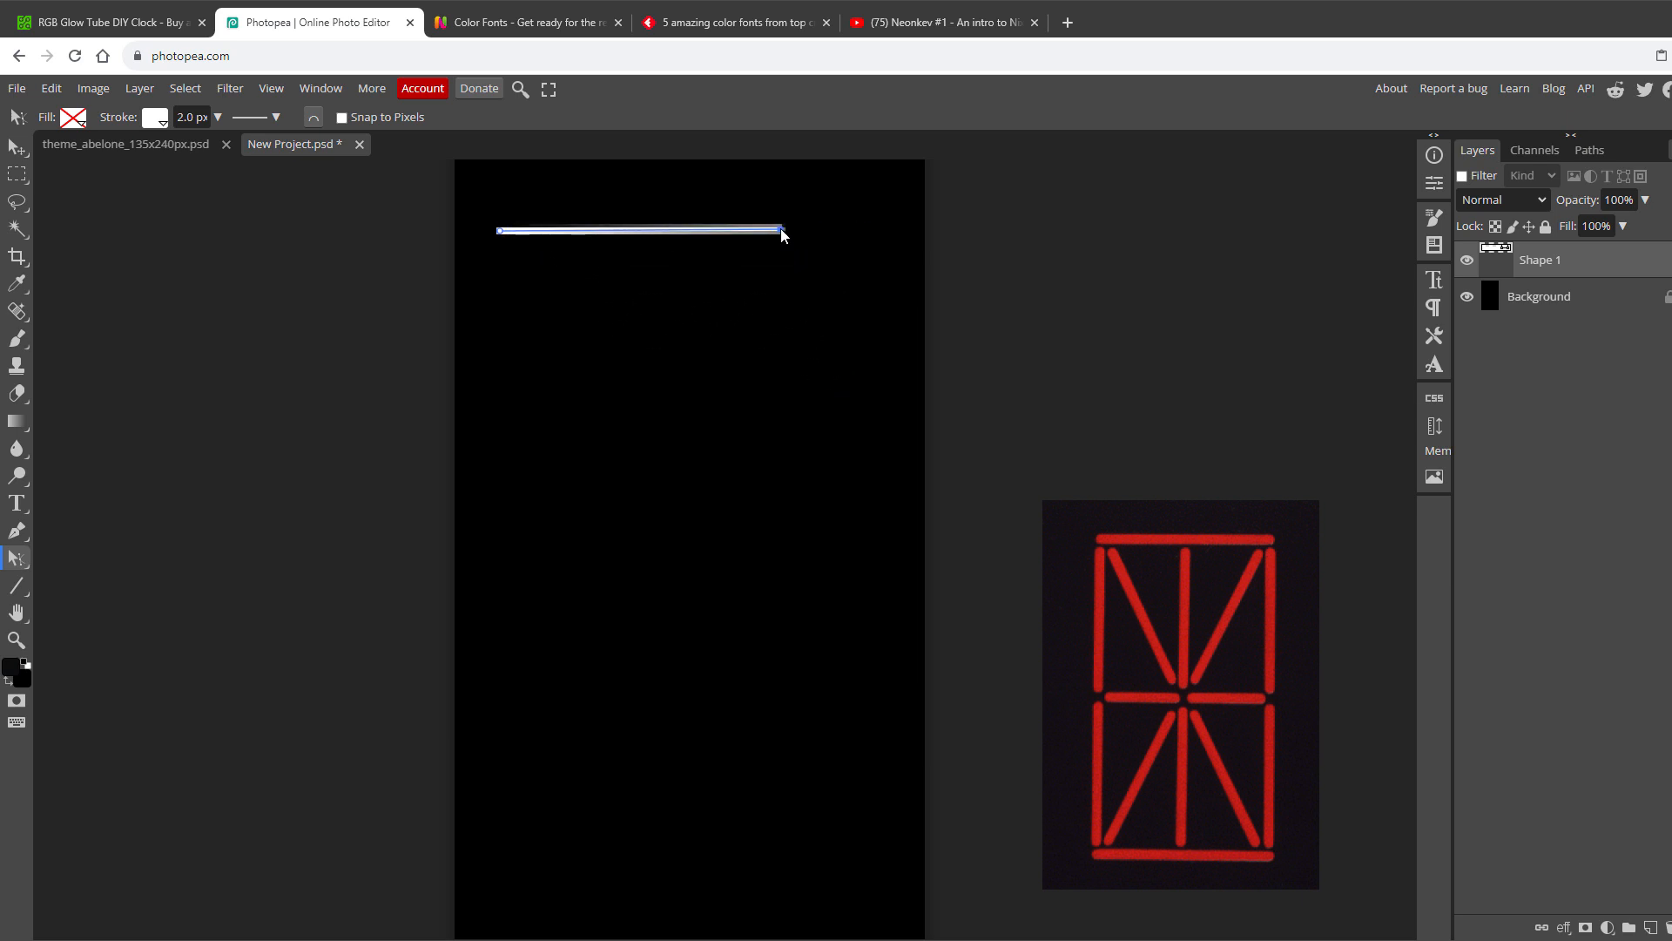
Duplicate bar shapes and arrange the copies into the full segmented-digit grid
{"action": "left_click", "coordinate": [16, 147]}
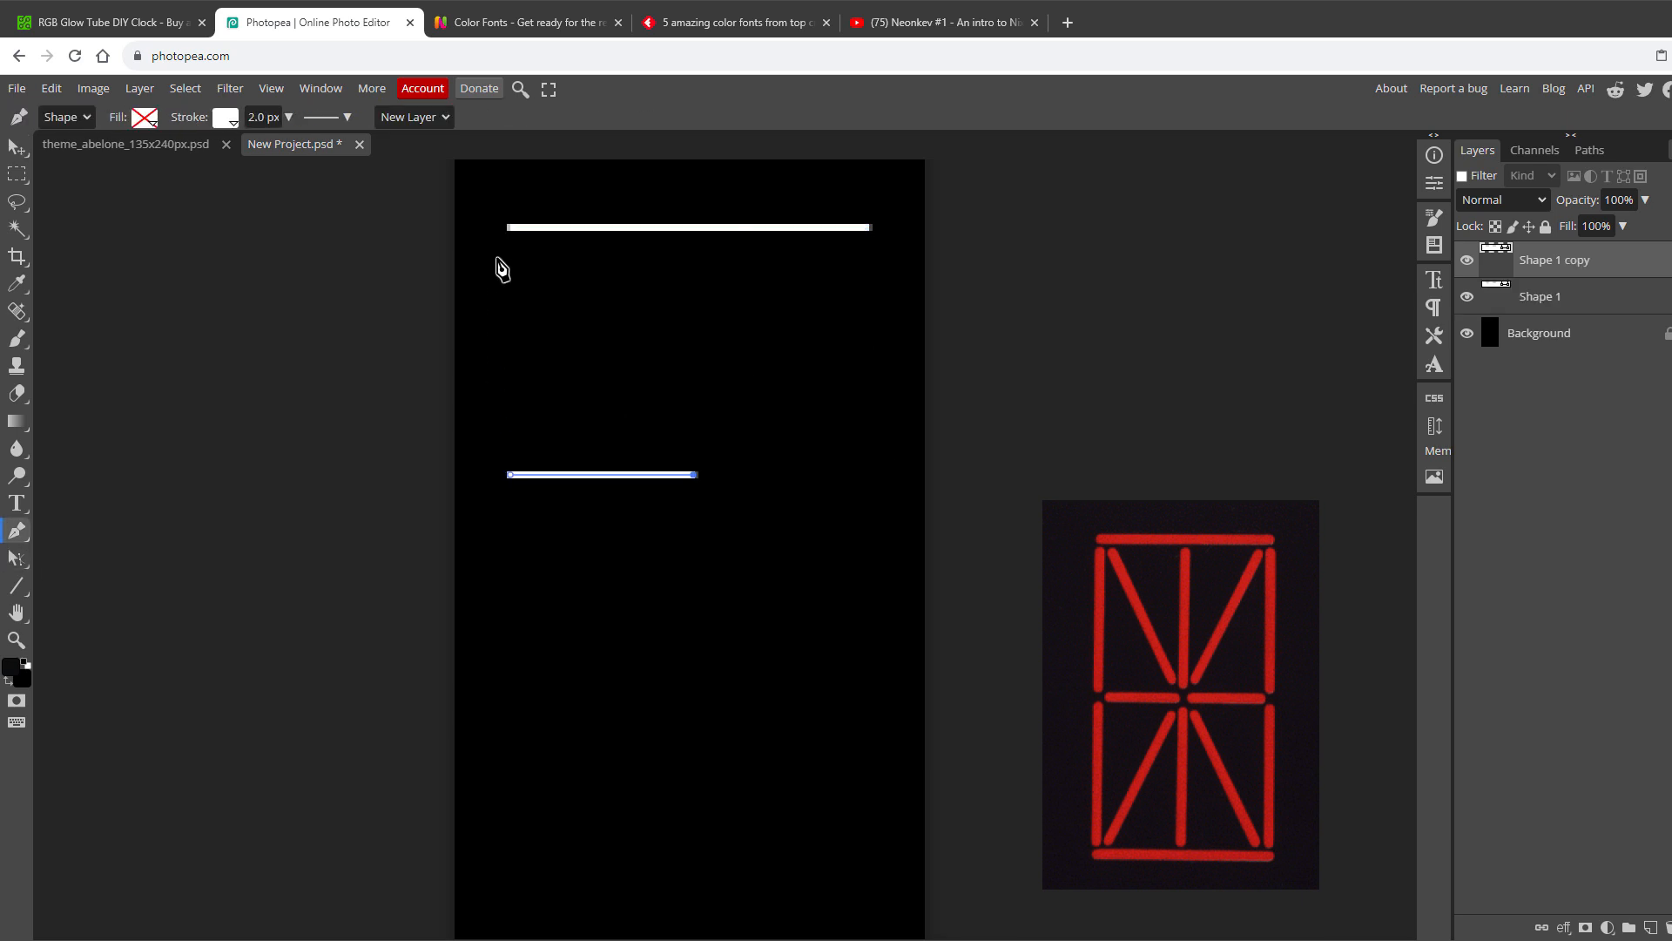
{"action": "mouse_move", "coordinate": [38, 632]}
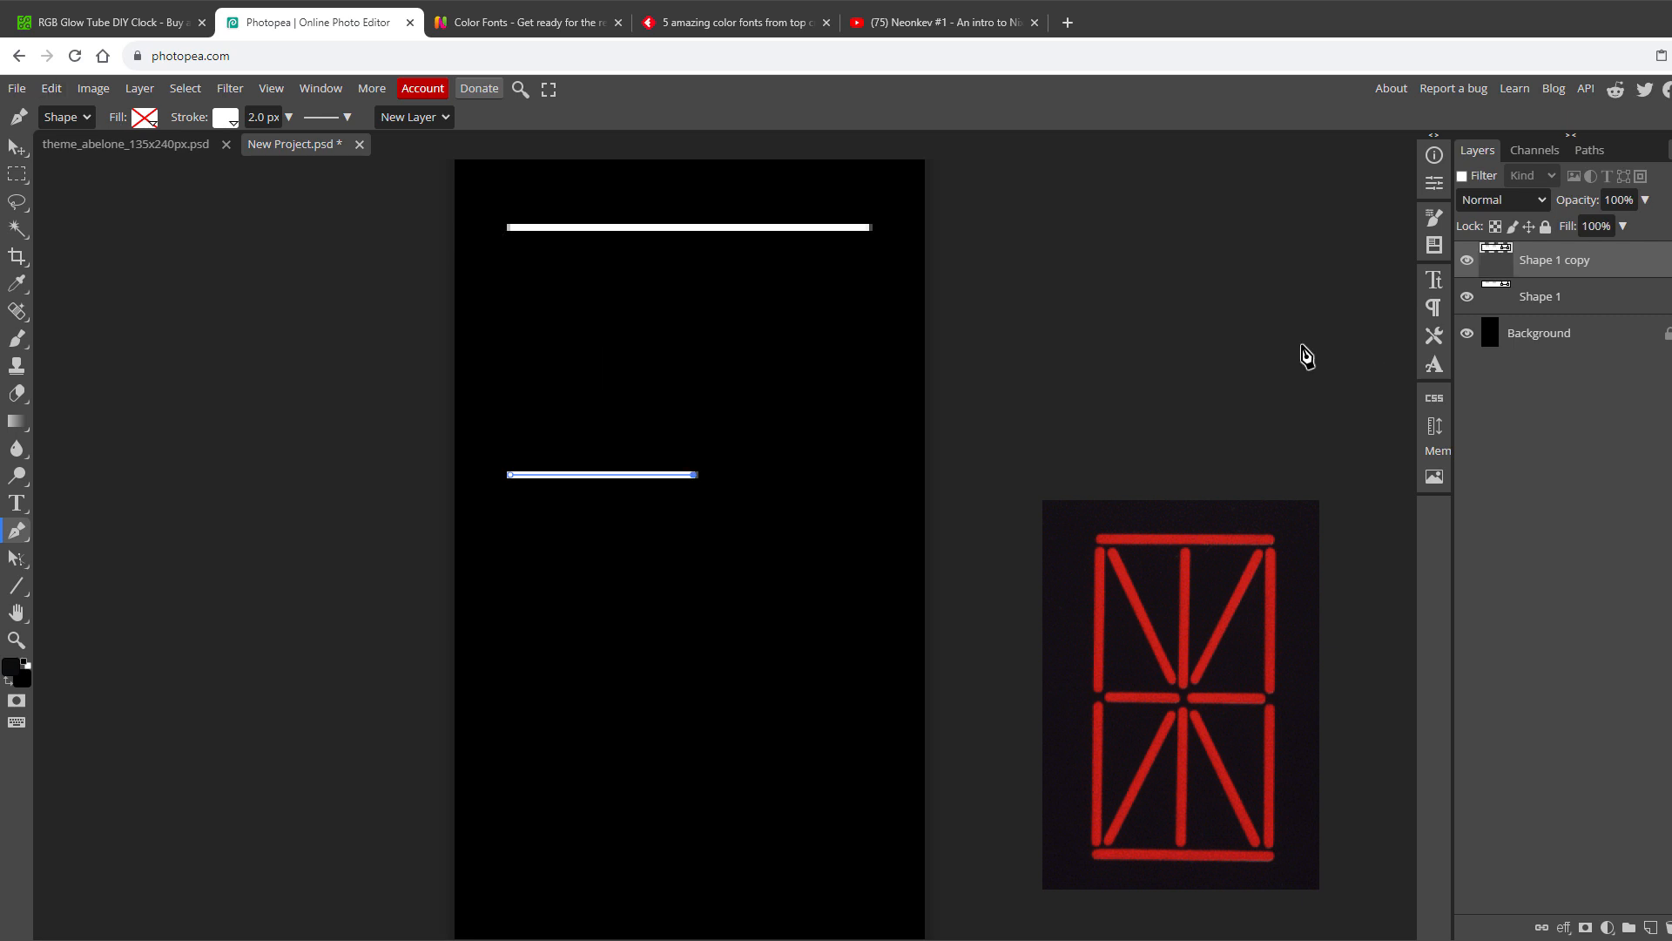
{"action": "mouse_move", "coordinate": [1525, 320]}
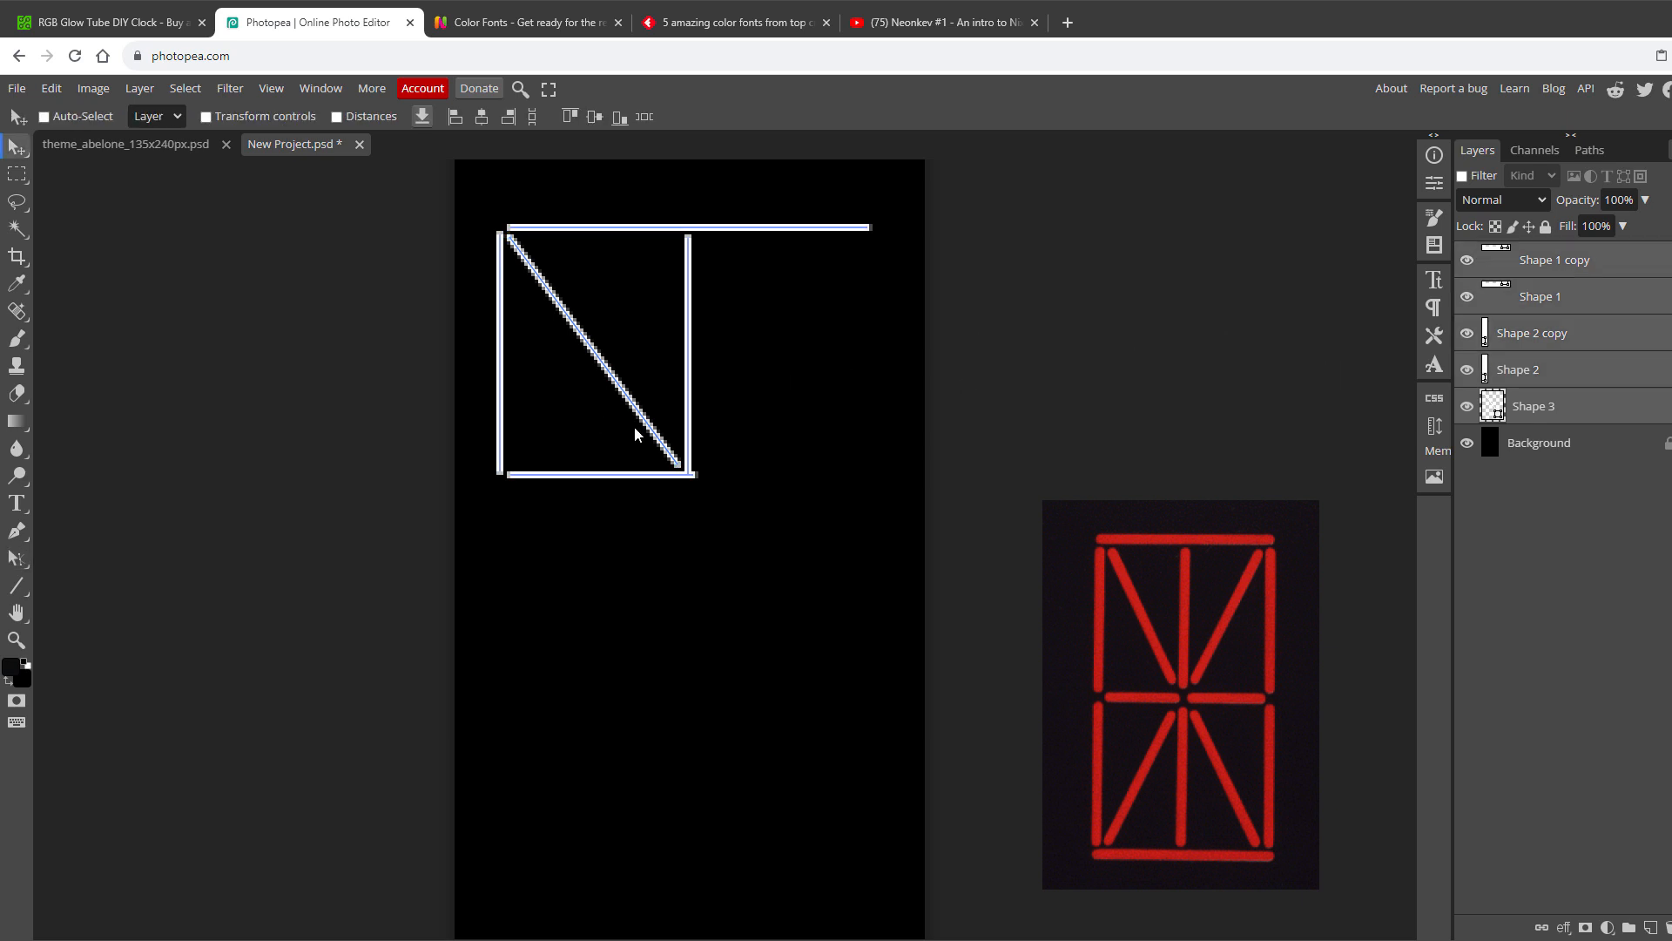
{"action": "left_click", "coordinate": [51, 87]}
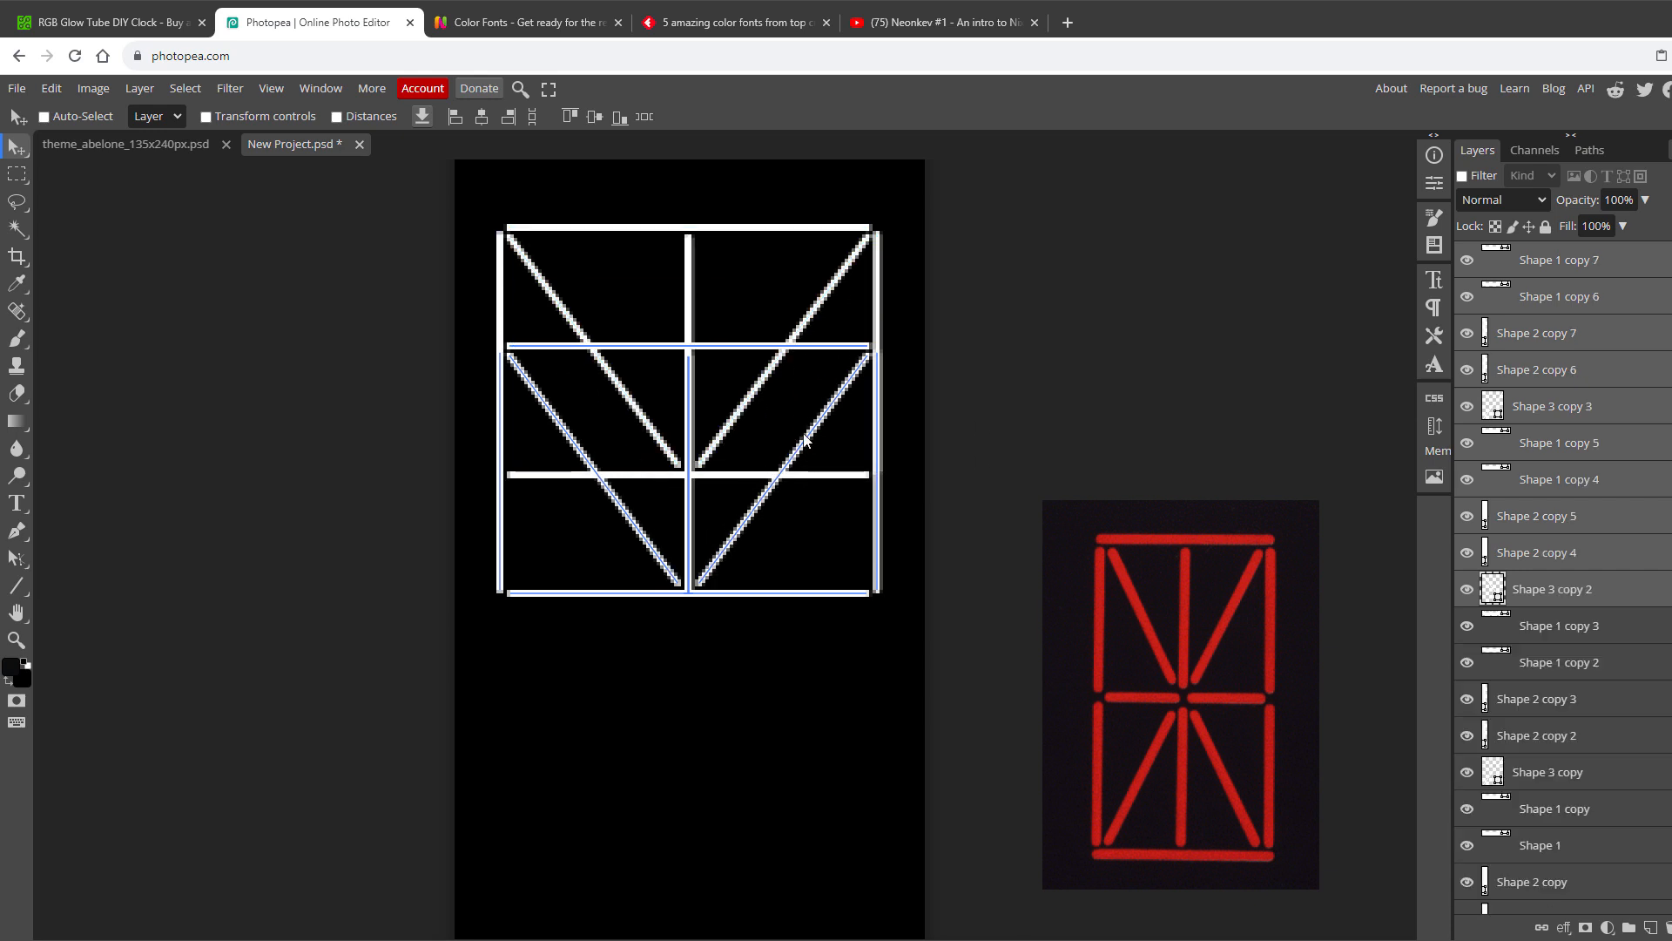
Flip the selected shape vertically using Edit > Transform
{"action": "left_click", "coordinate": [51, 87]}
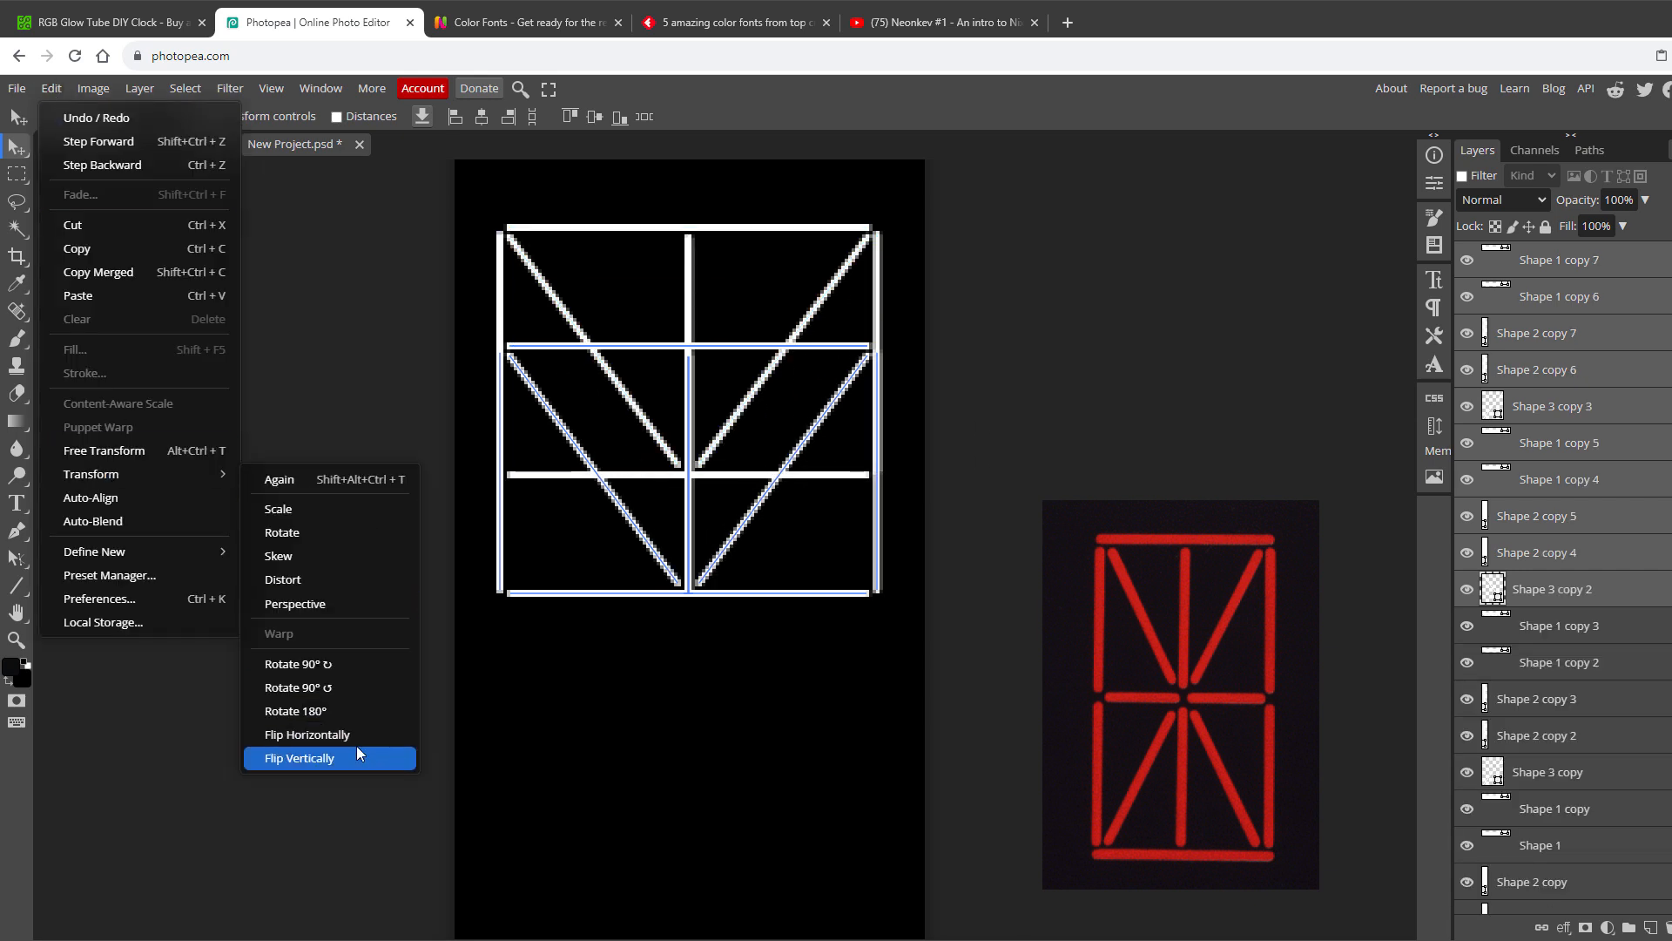
{"action": "left_click", "coordinate": [298, 757]}
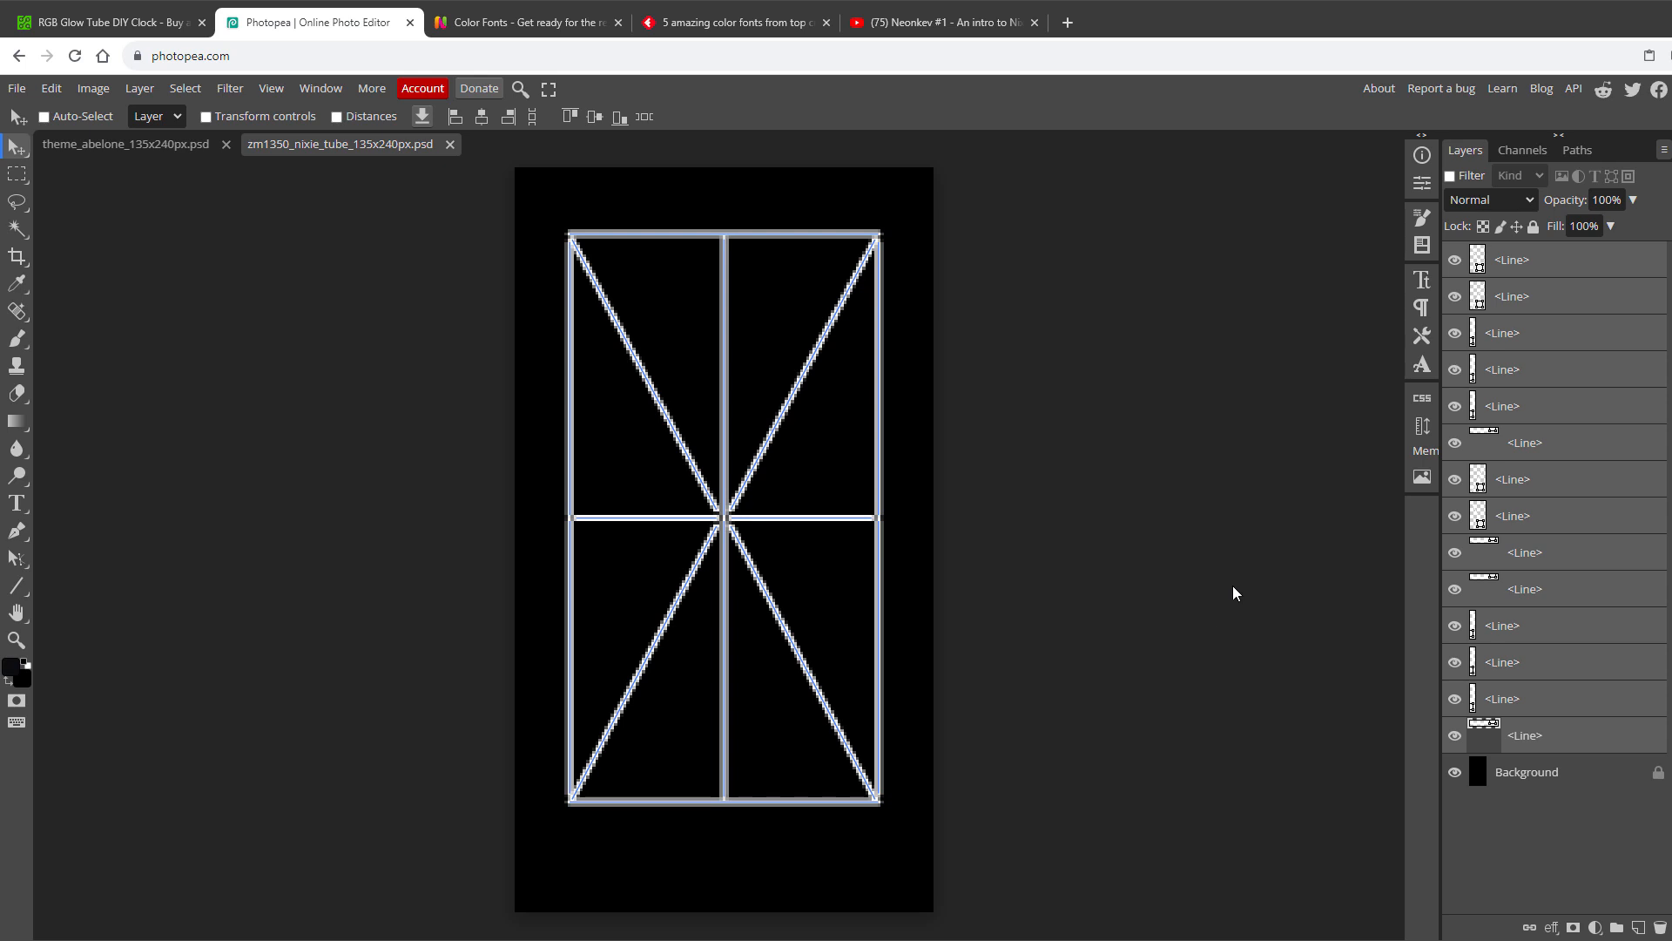
{"action": "mouse_move", "coordinate": [1422, 307]}
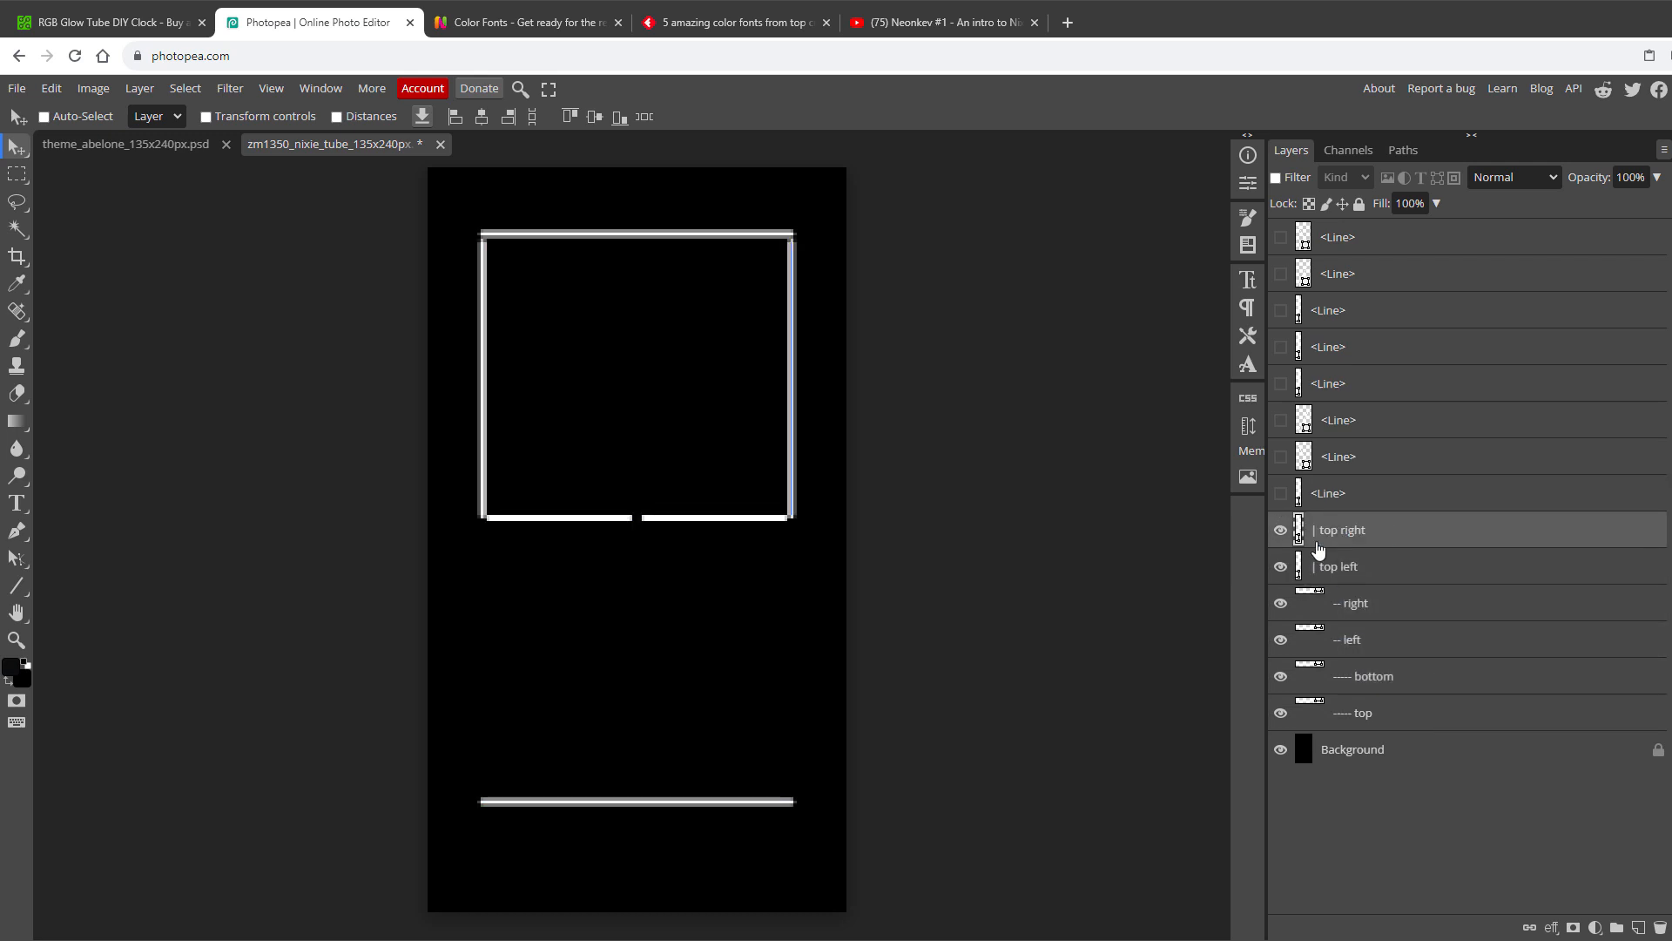
Rename a line layer by its segment position, such as top or bottom
{"action": "double_click", "coordinate": [1351, 352]}
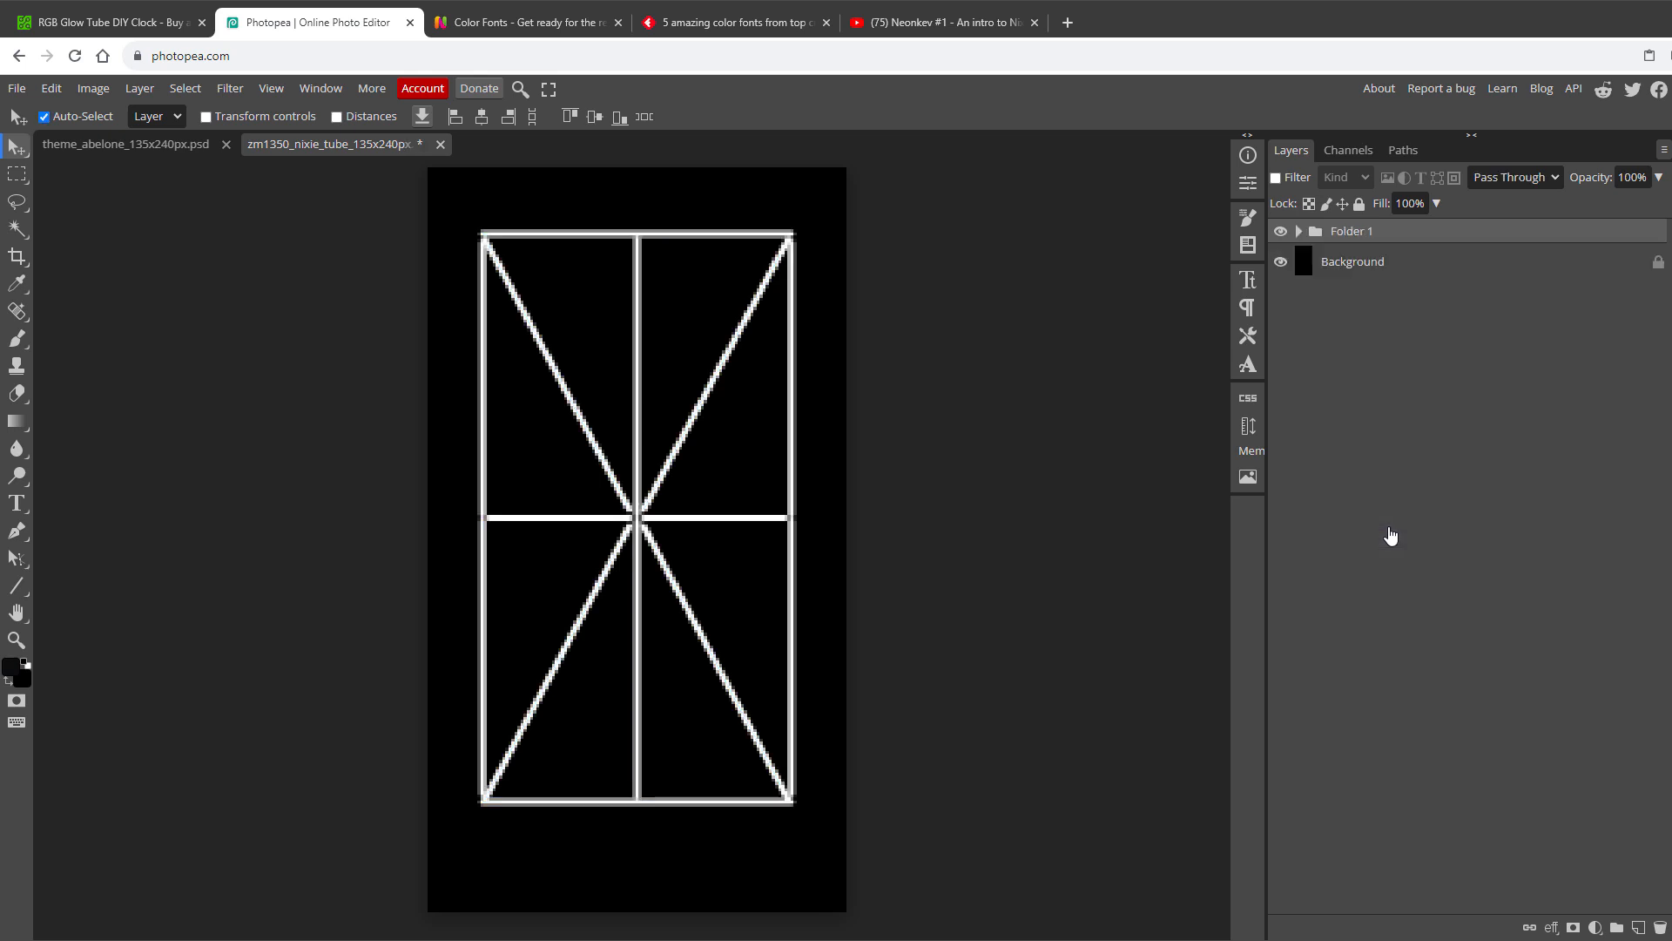
Rename the copied group to '3', expand it, and show the bottom horizontal segment
{"action": "double_click", "coordinate": [1351, 230]}
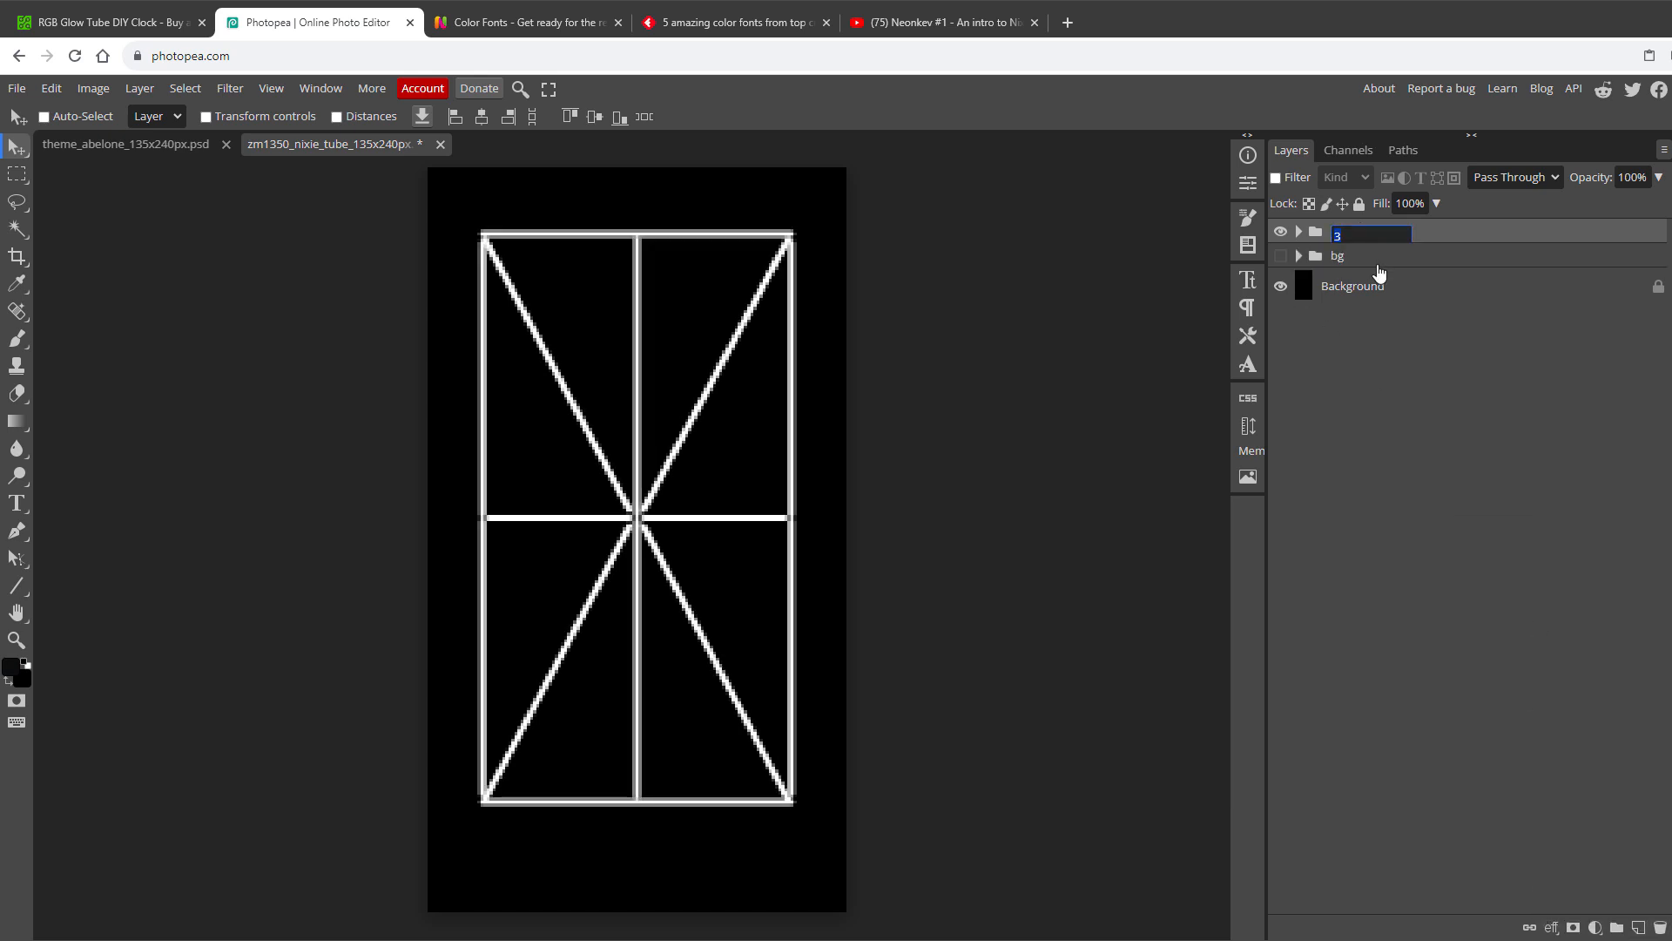
{"action": "left_click", "coordinate": [1299, 230]}
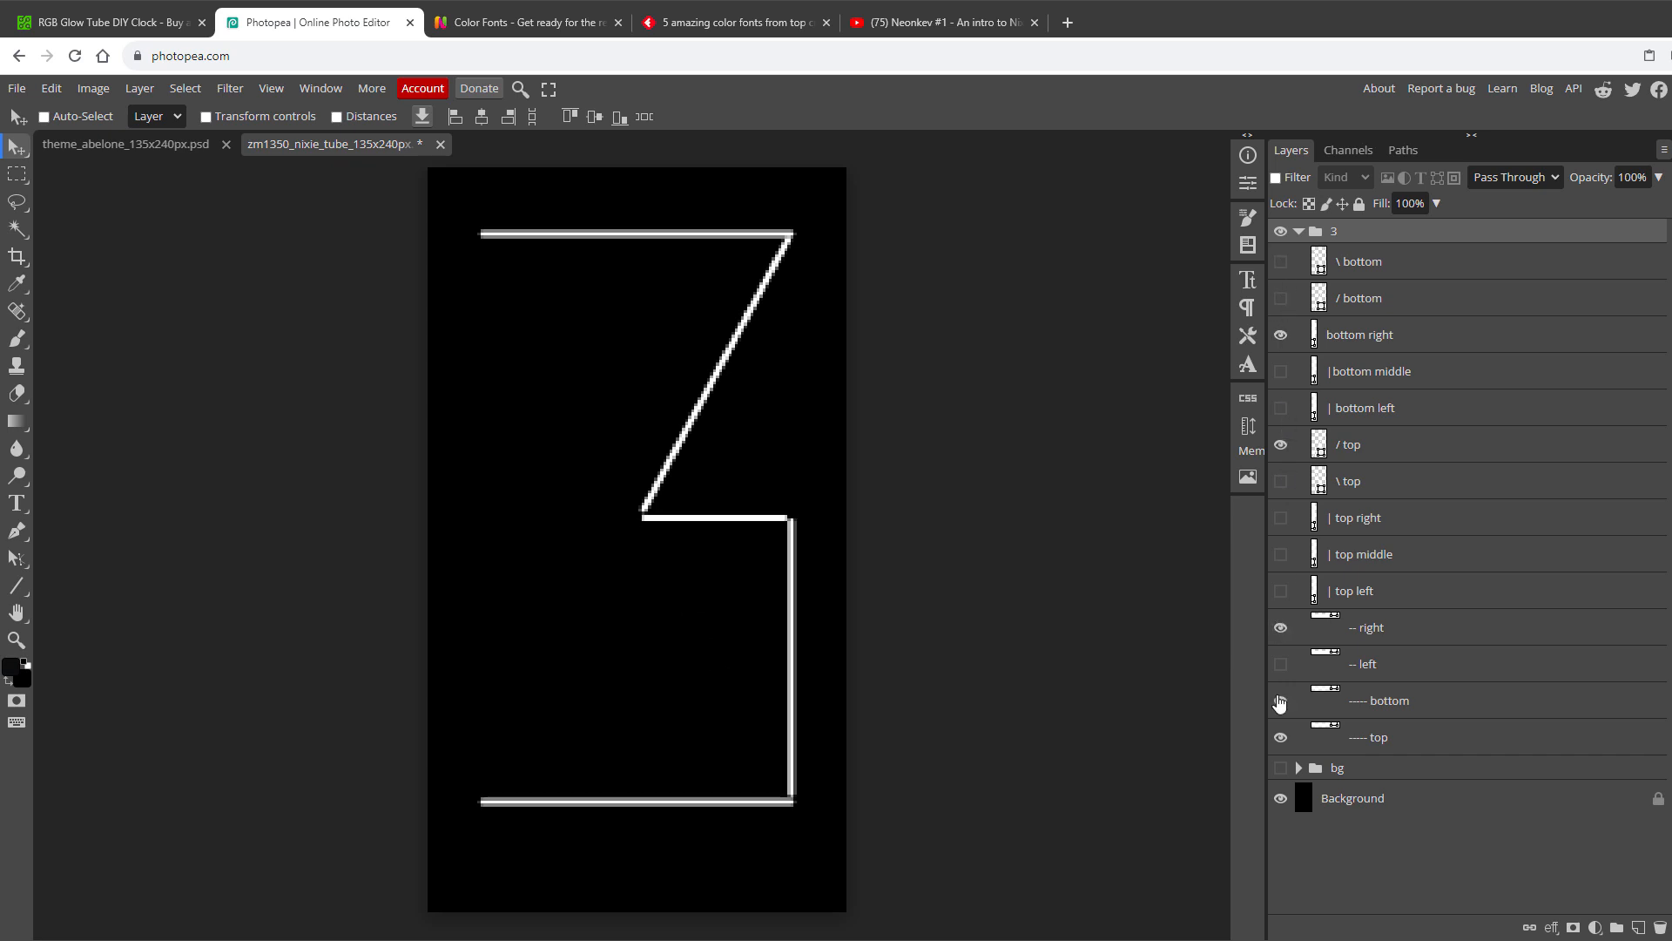
{"action": "left_click", "coordinate": [1360, 262]}
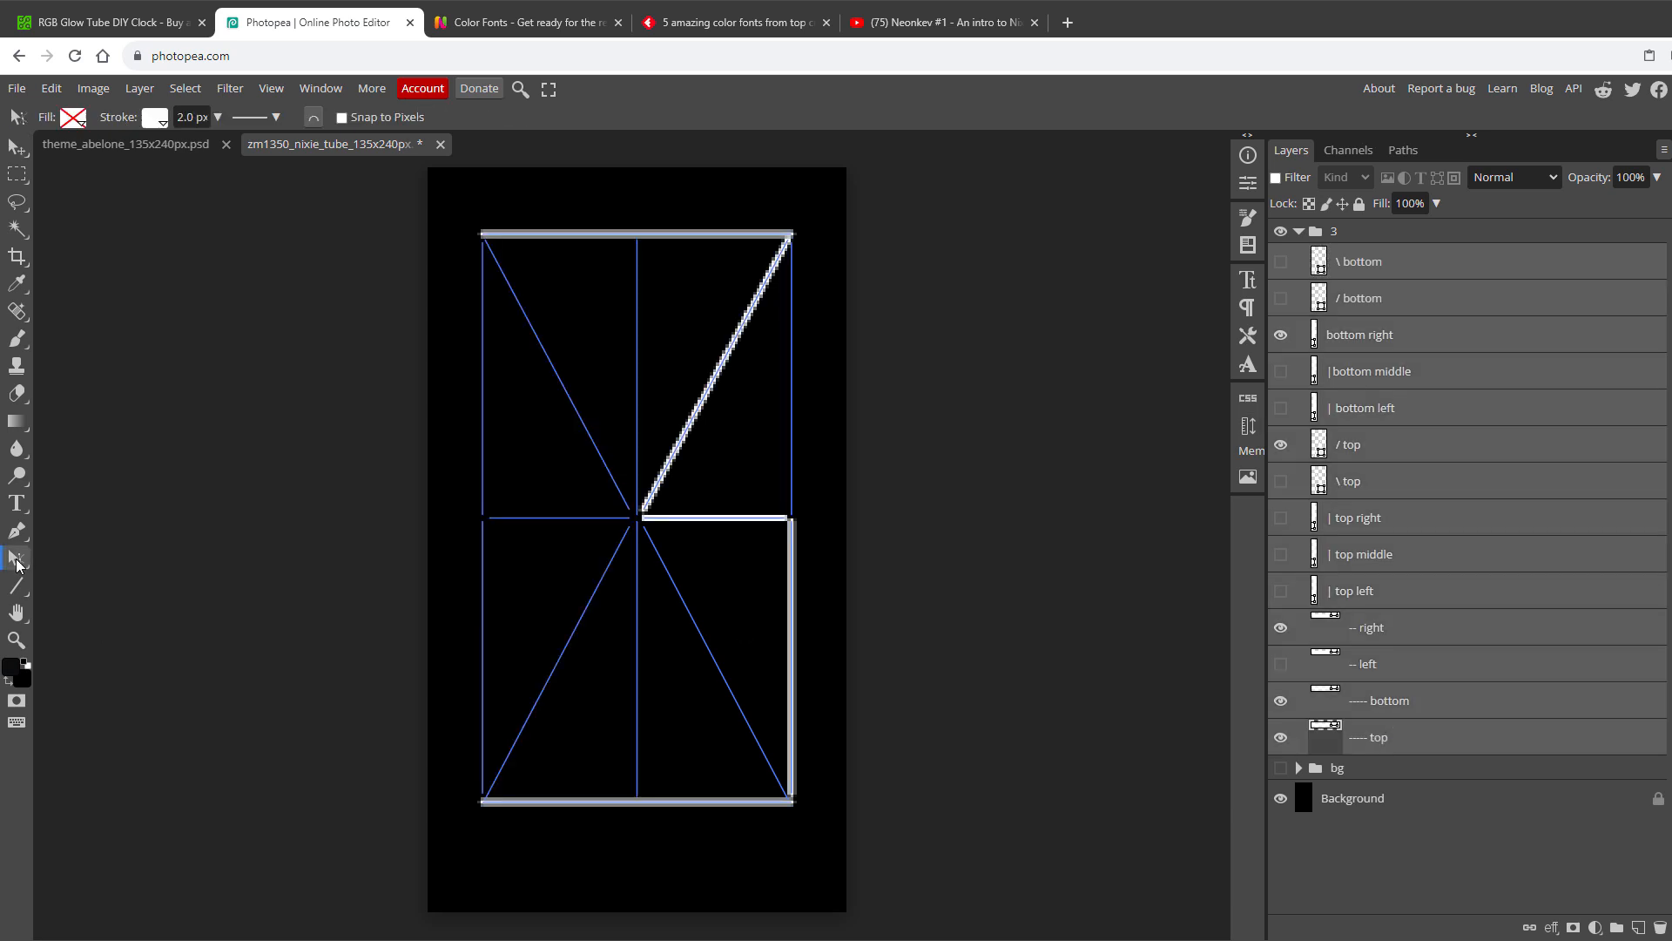
Thicken the digit 3's segment strokes to 6 px and open the top bar's Layer Style
{"action": "left_click", "coordinate": [15, 559]}
{"action": "type", "text": "6"}
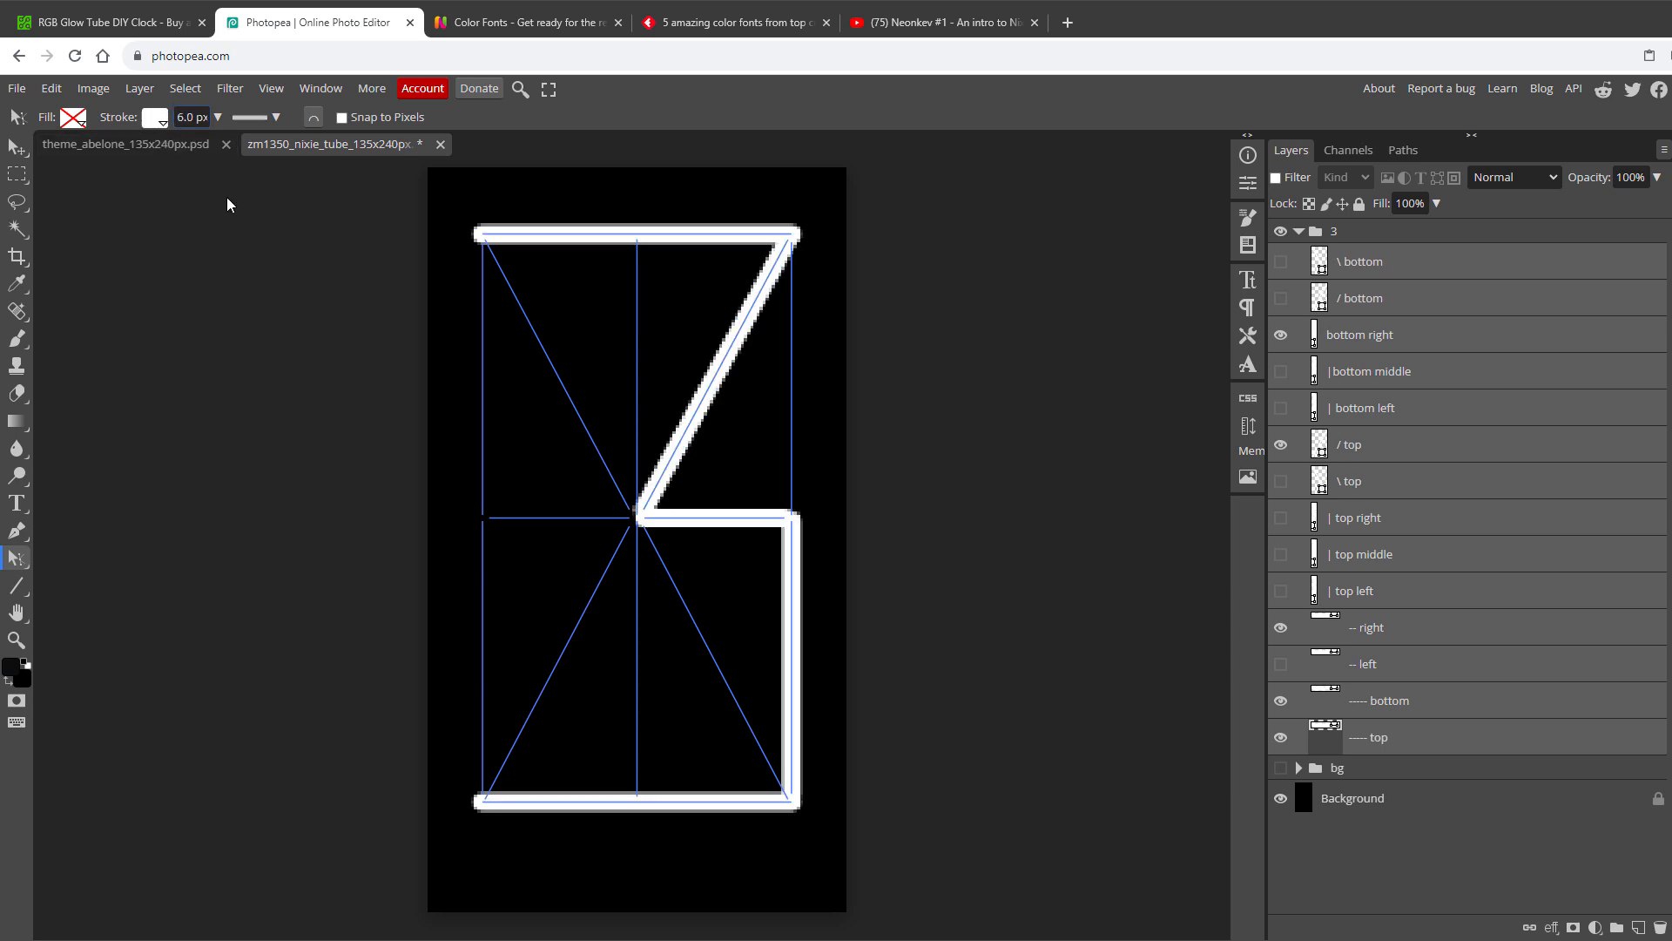
{"action": "left_click", "coordinate": [1365, 333]}
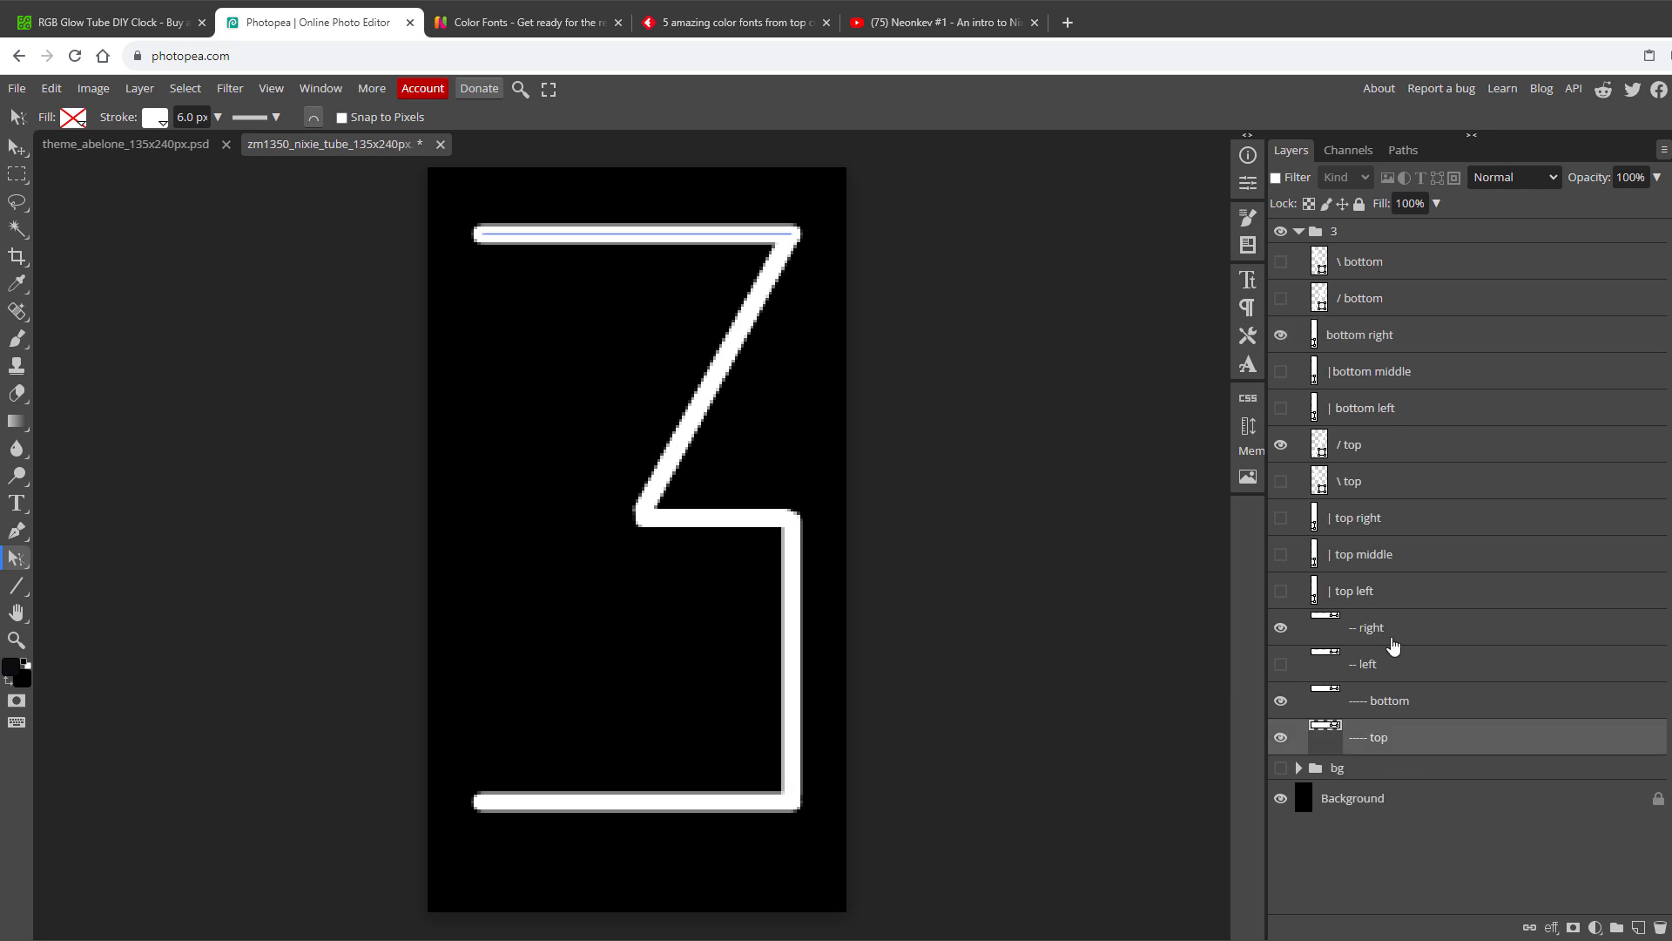
{"action": "double_click", "coordinate": [1359, 261]}
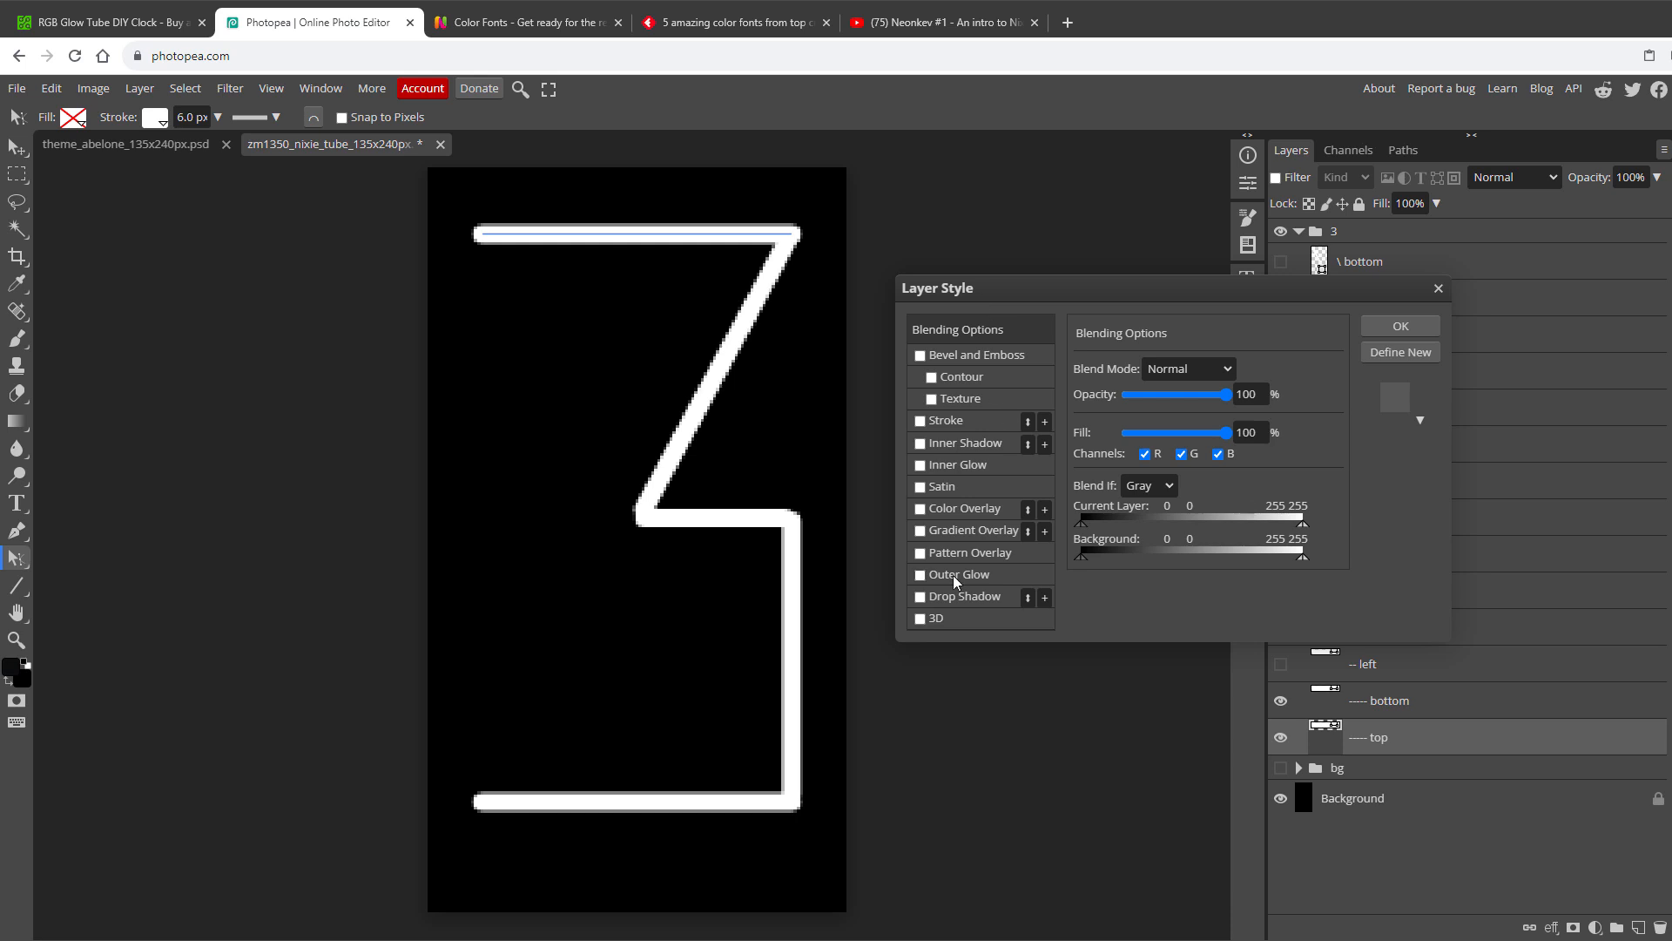
Try an outer glow on the top bar, then remove it
{"action": "left_click", "coordinate": [921, 575]}
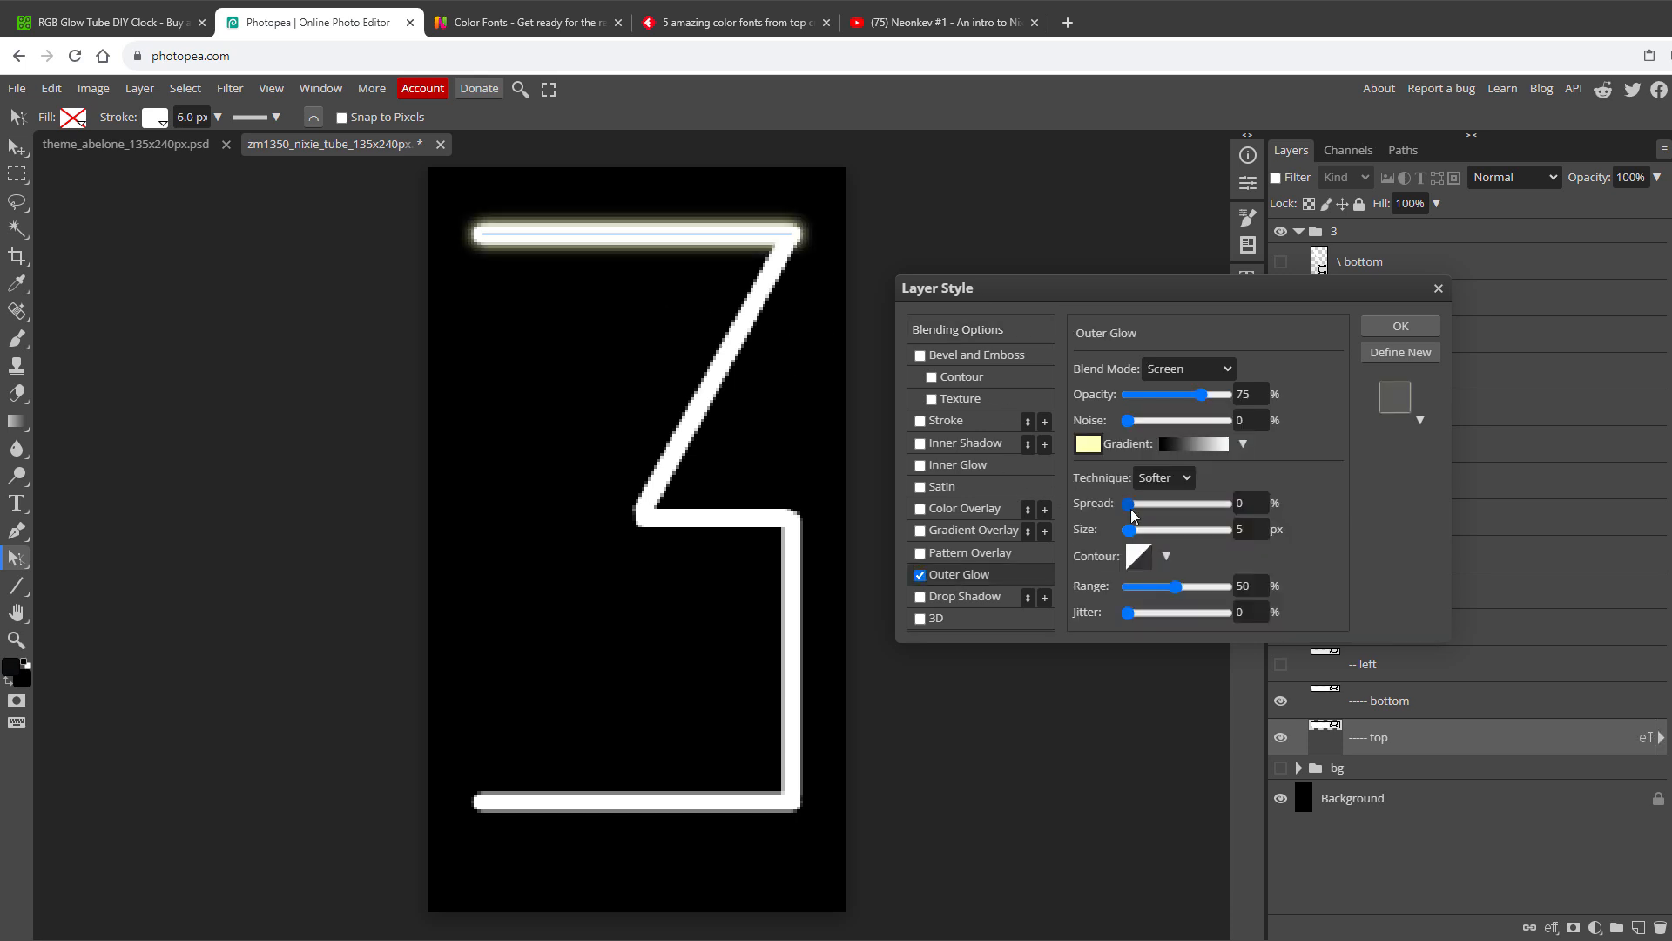
{"action": "left_click_drag", "start_coordinate": [1129, 529], "coordinate": [1173, 529]}
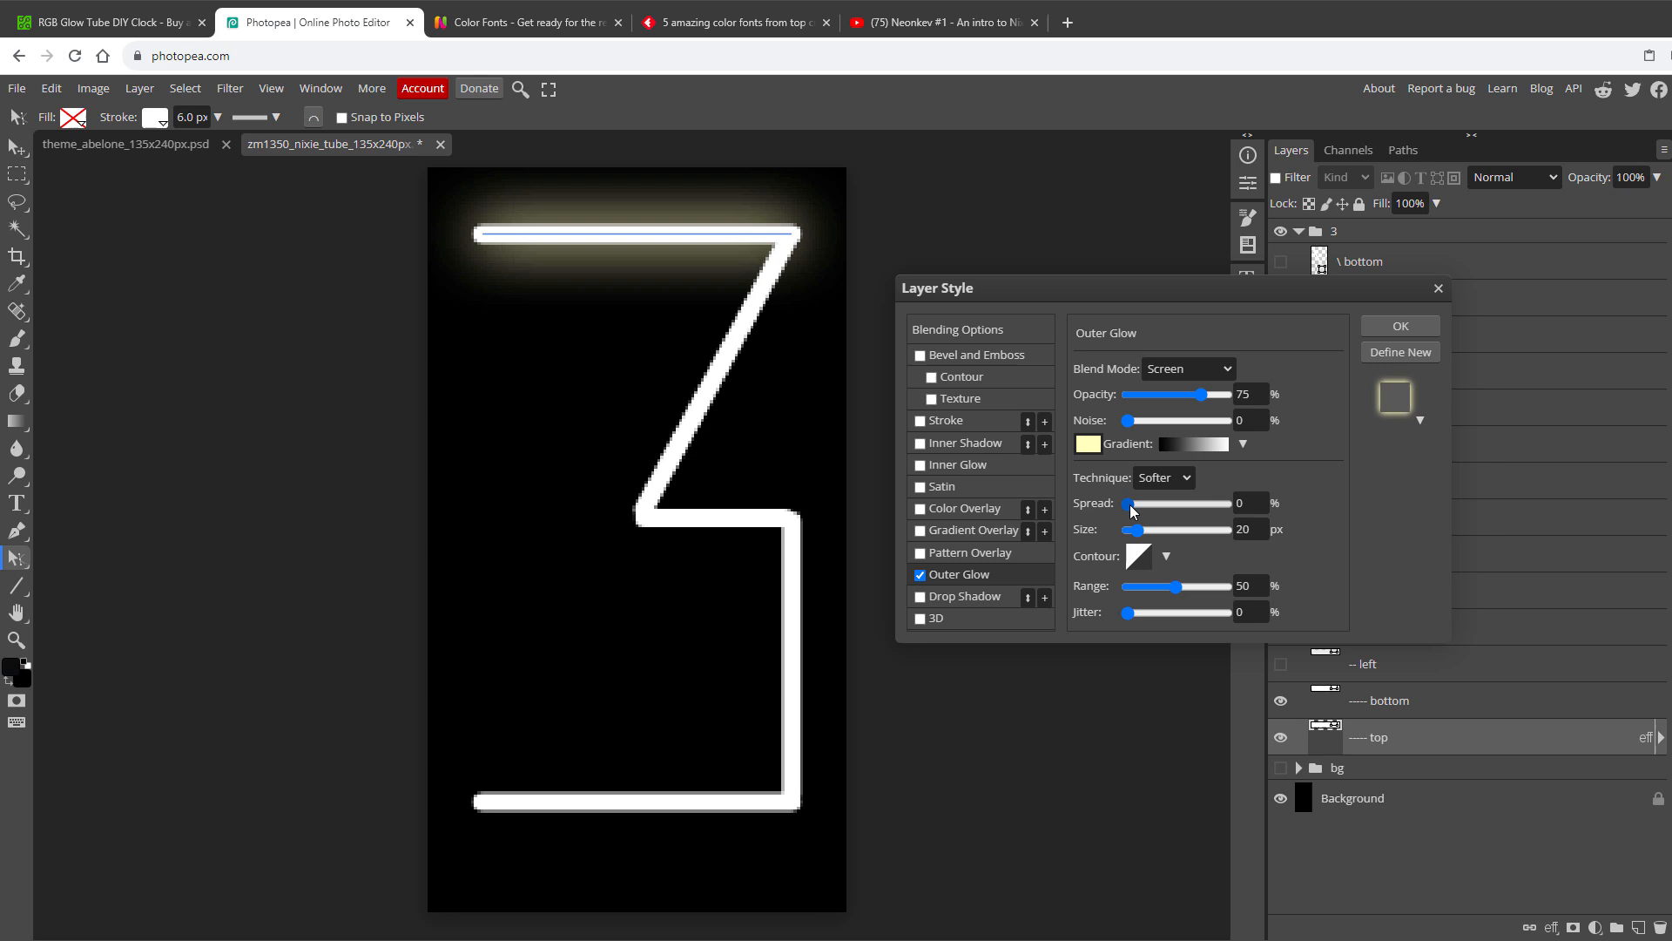
{"action": "left_click_drag", "start_coordinate": [1125, 503], "coordinate": [1136, 503]}
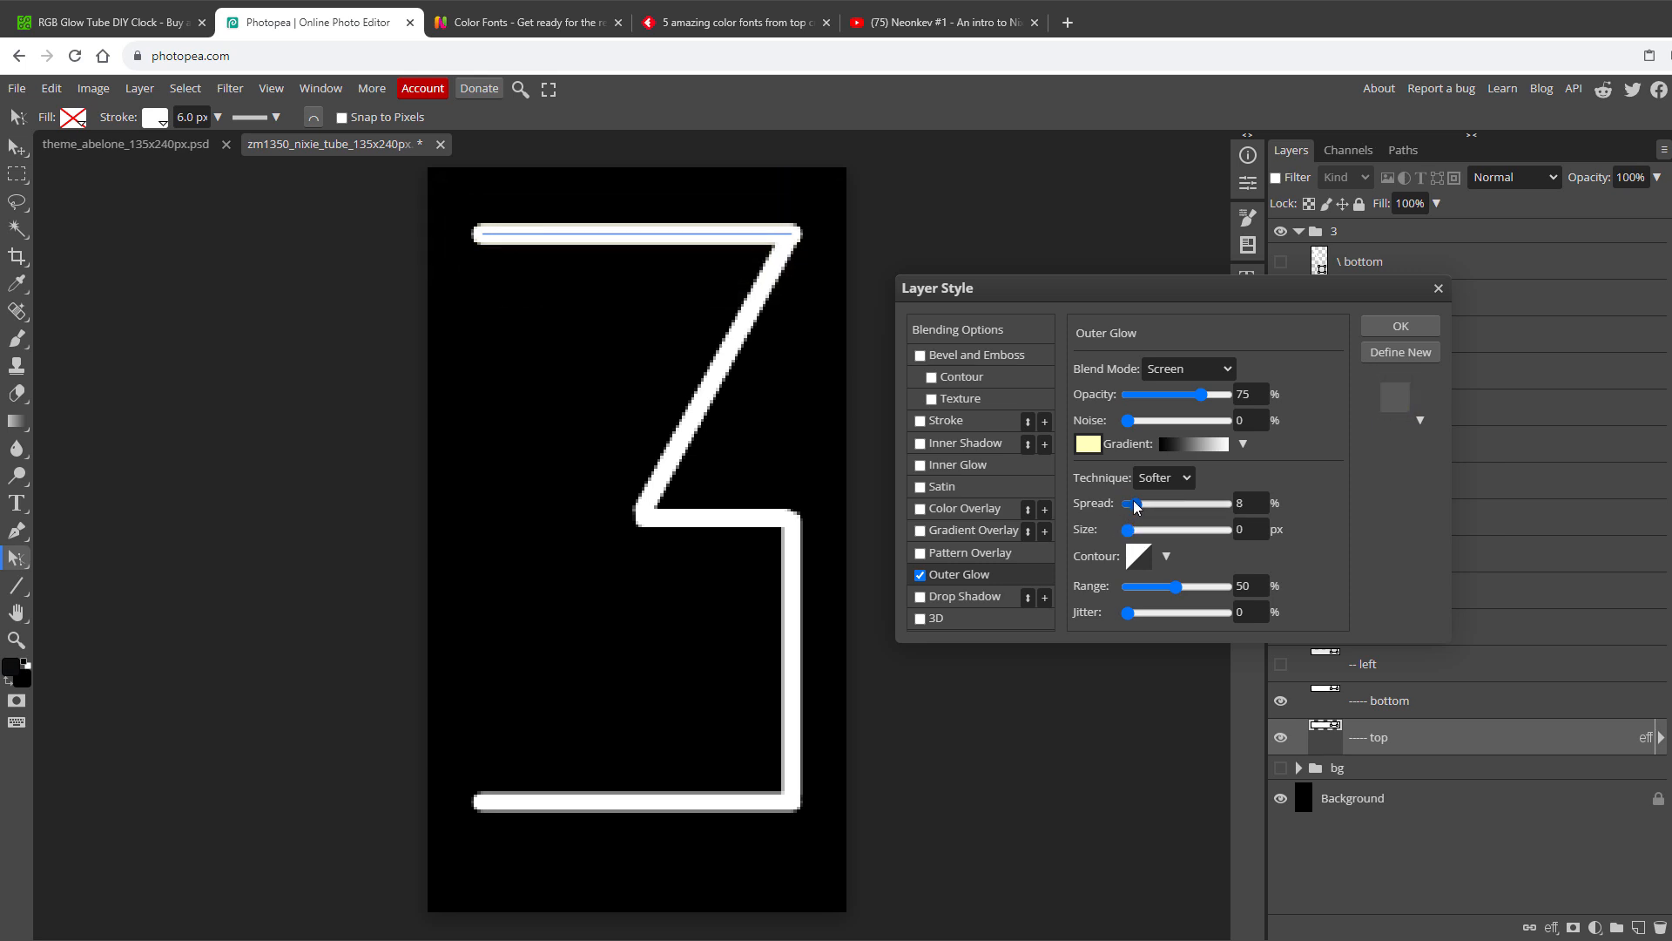
{"action": "left_click", "coordinate": [962, 595]}
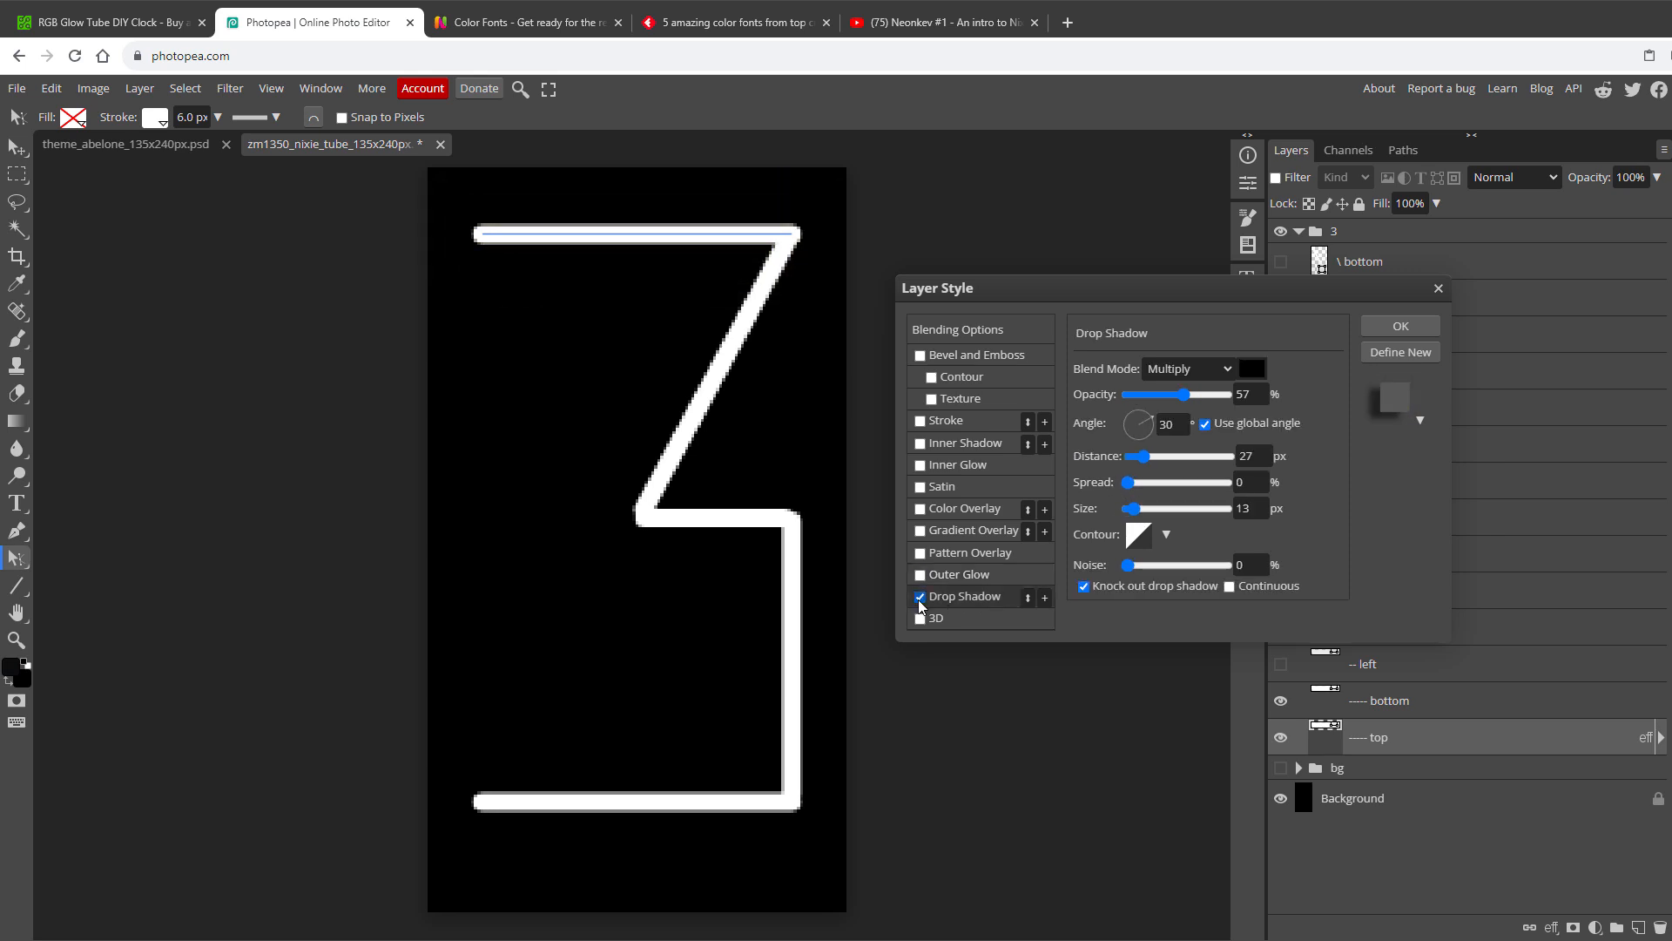
Add a red screen-mode drop shadow, centered and widened around the bar
{"action": "left_click", "coordinate": [1187, 368]}
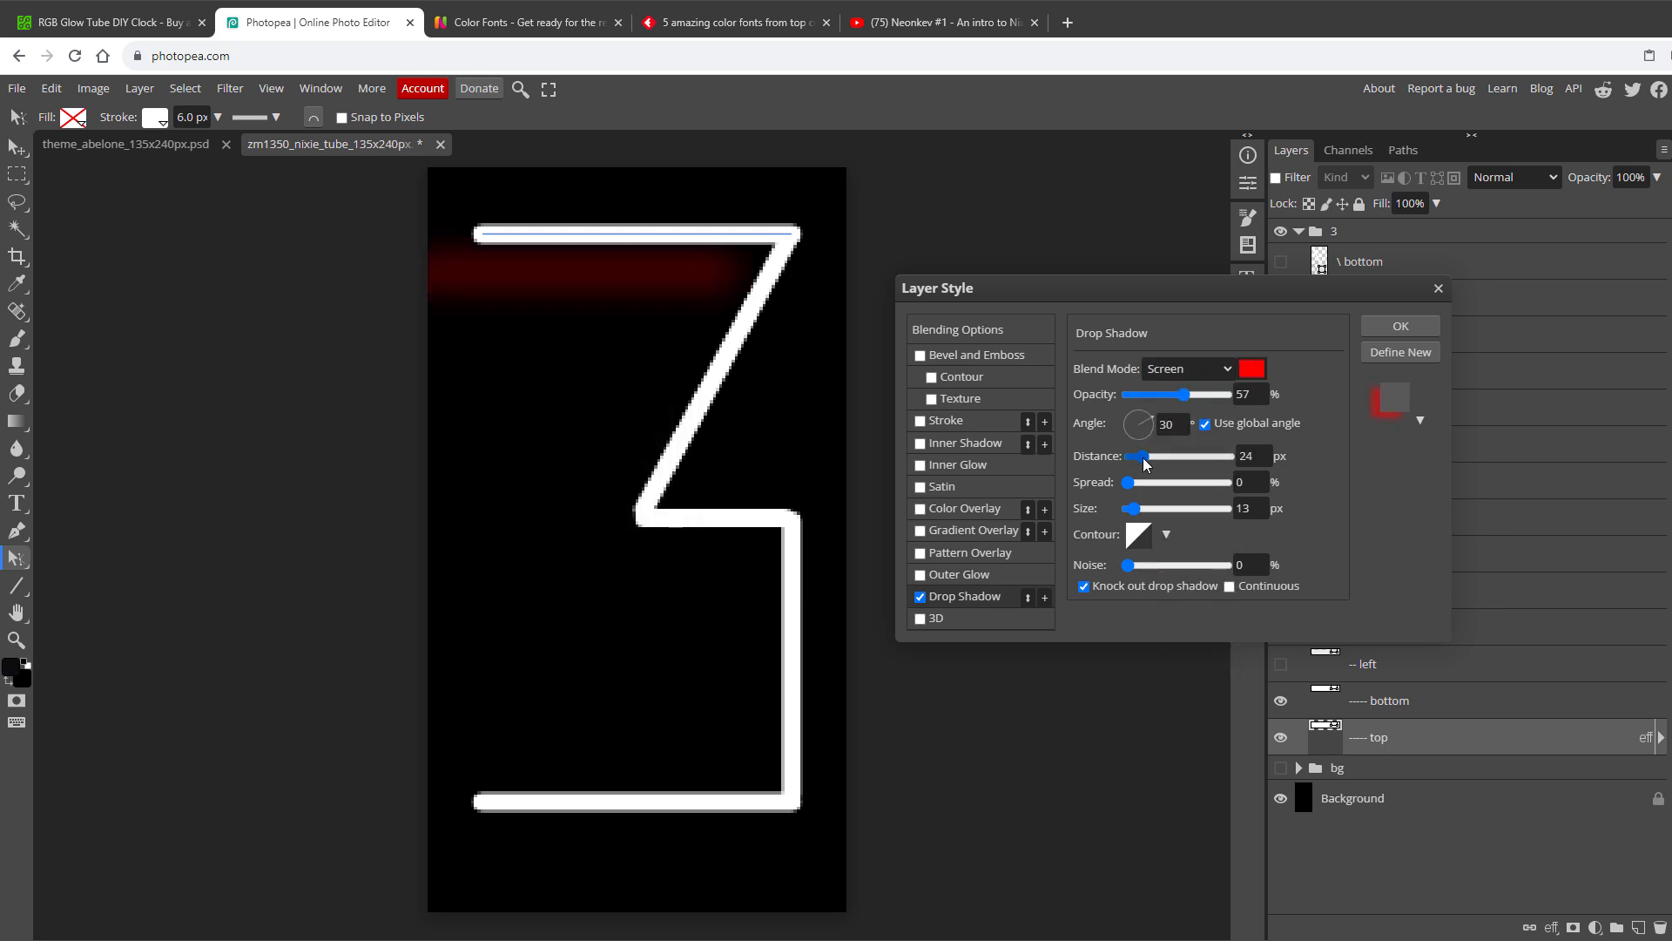
{"action": "left_click_drag", "start_coordinate": [1144, 456], "coordinate": [1129, 457]}
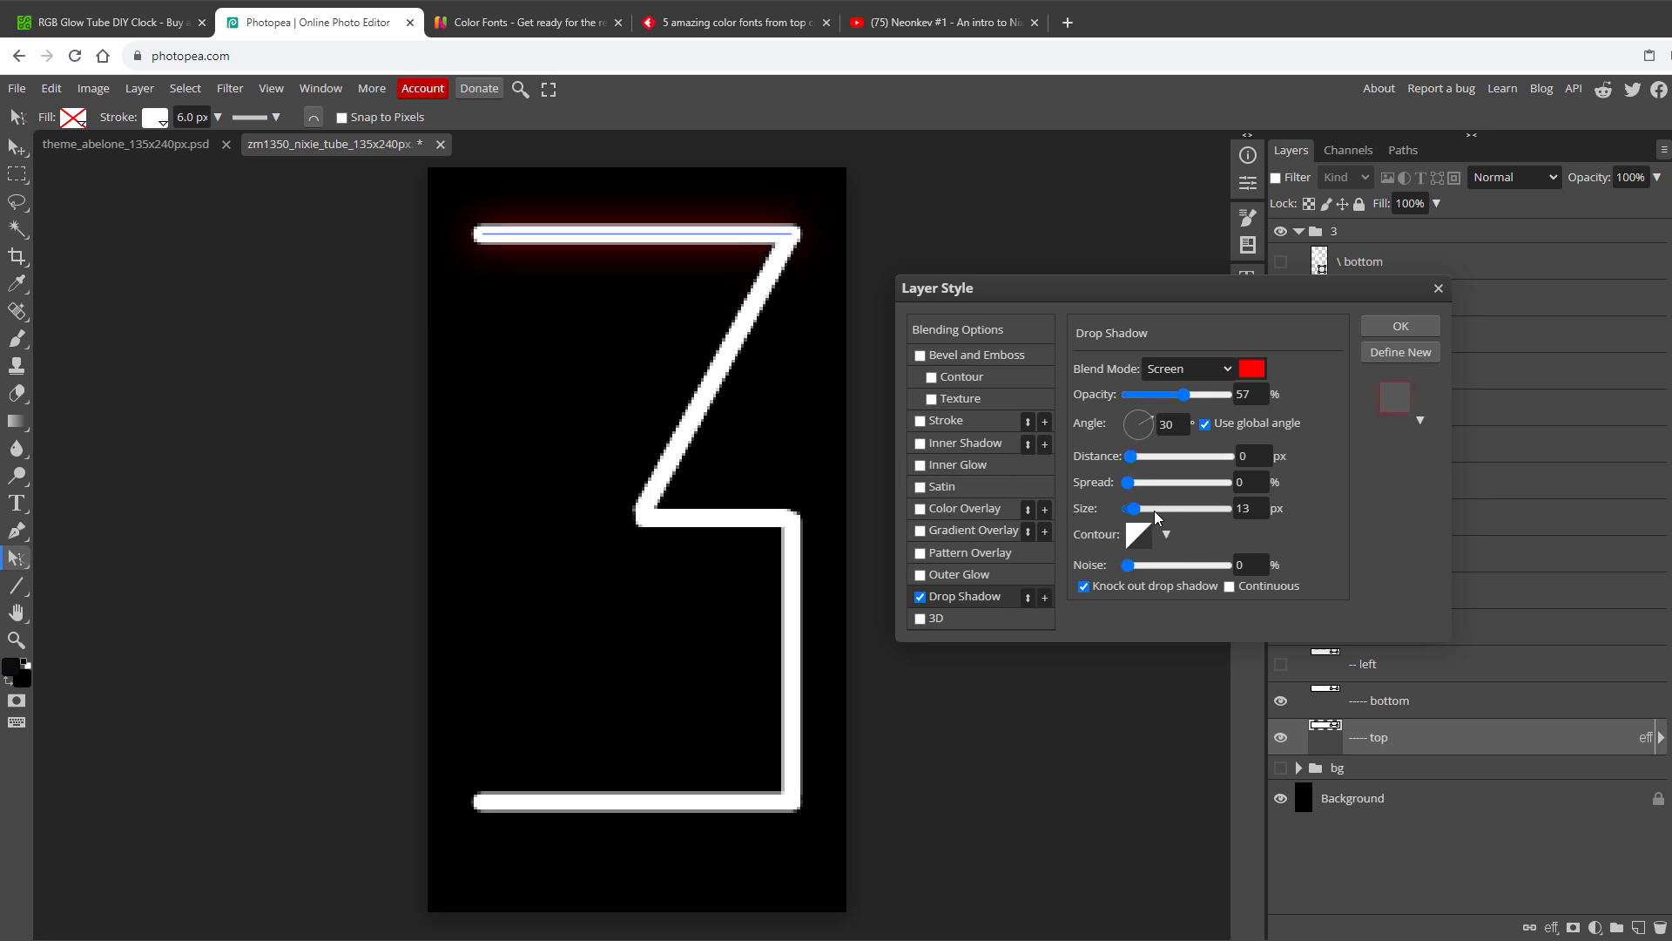
{"action": "left_click_drag", "start_coordinate": [1130, 482], "coordinate": [1150, 482]}
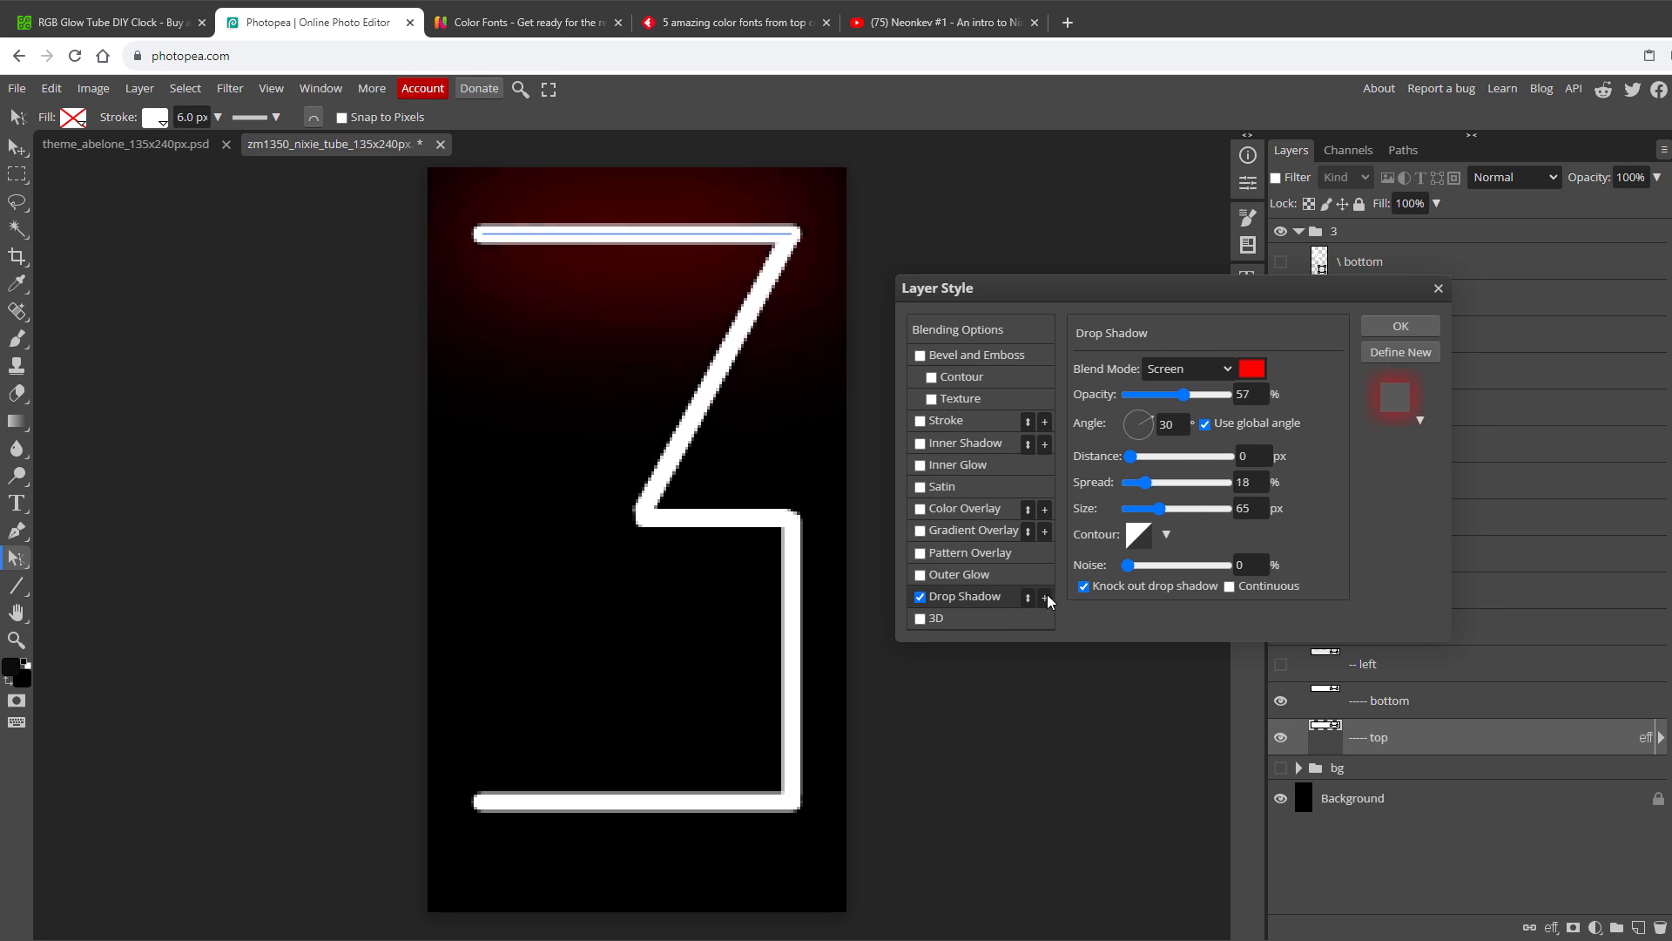
Stack second and third drop shadows, widening the bright yellow glow slightly
{"action": "left_click", "coordinate": [1044, 596]}
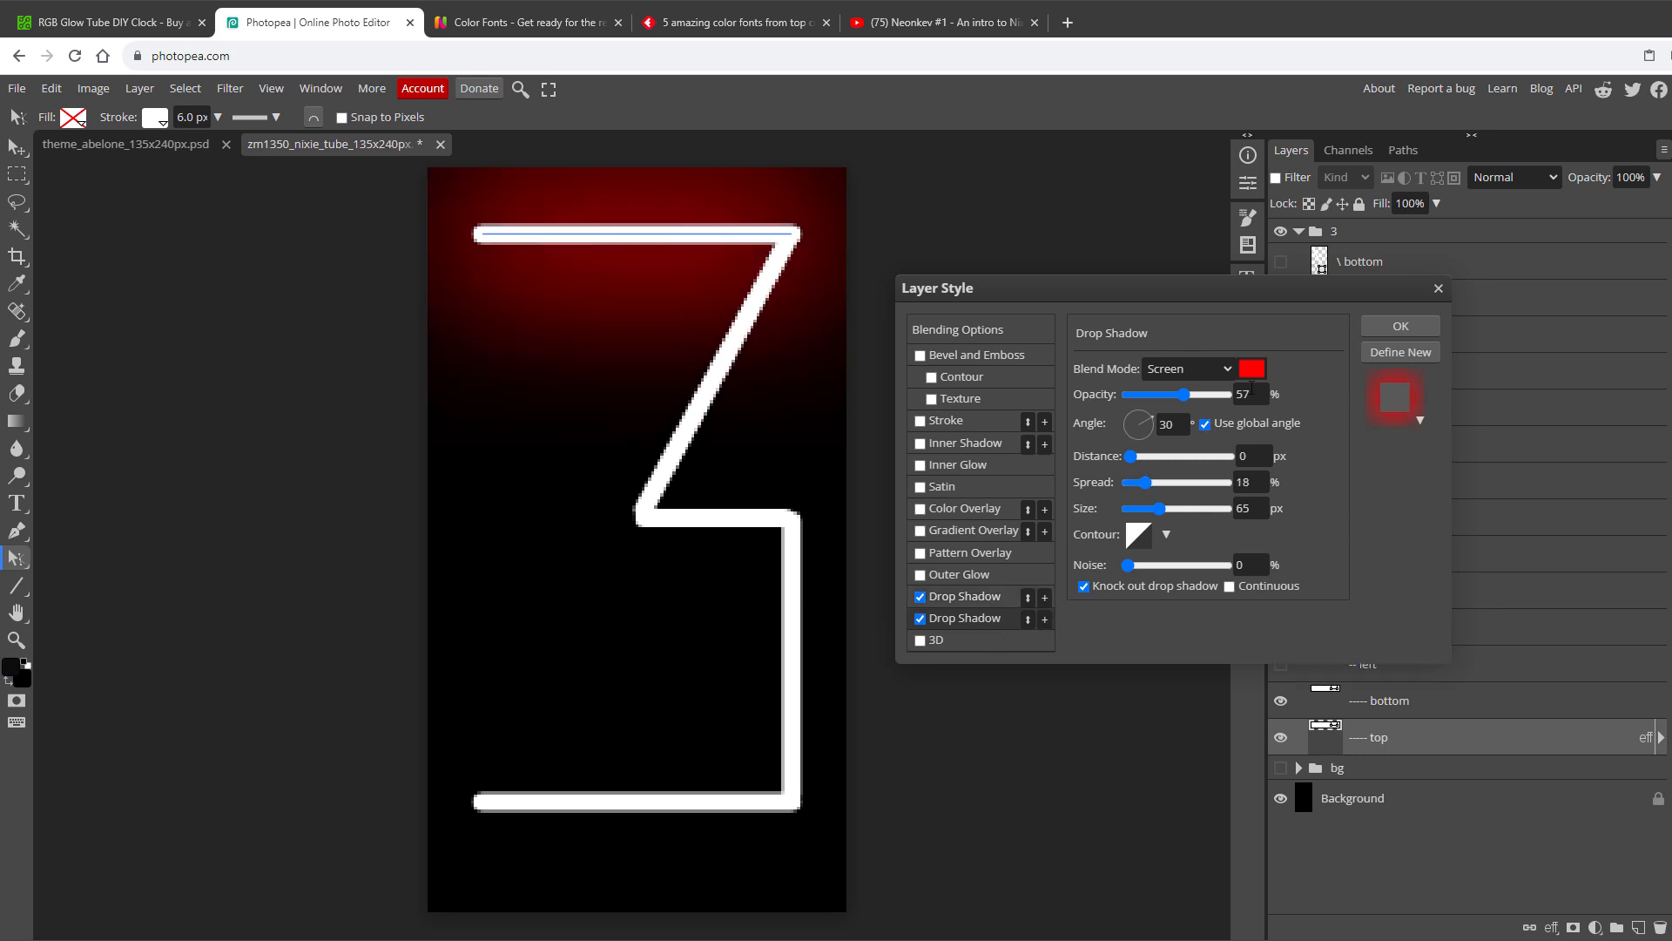
{"action": "left_click", "coordinate": [1250, 368]}
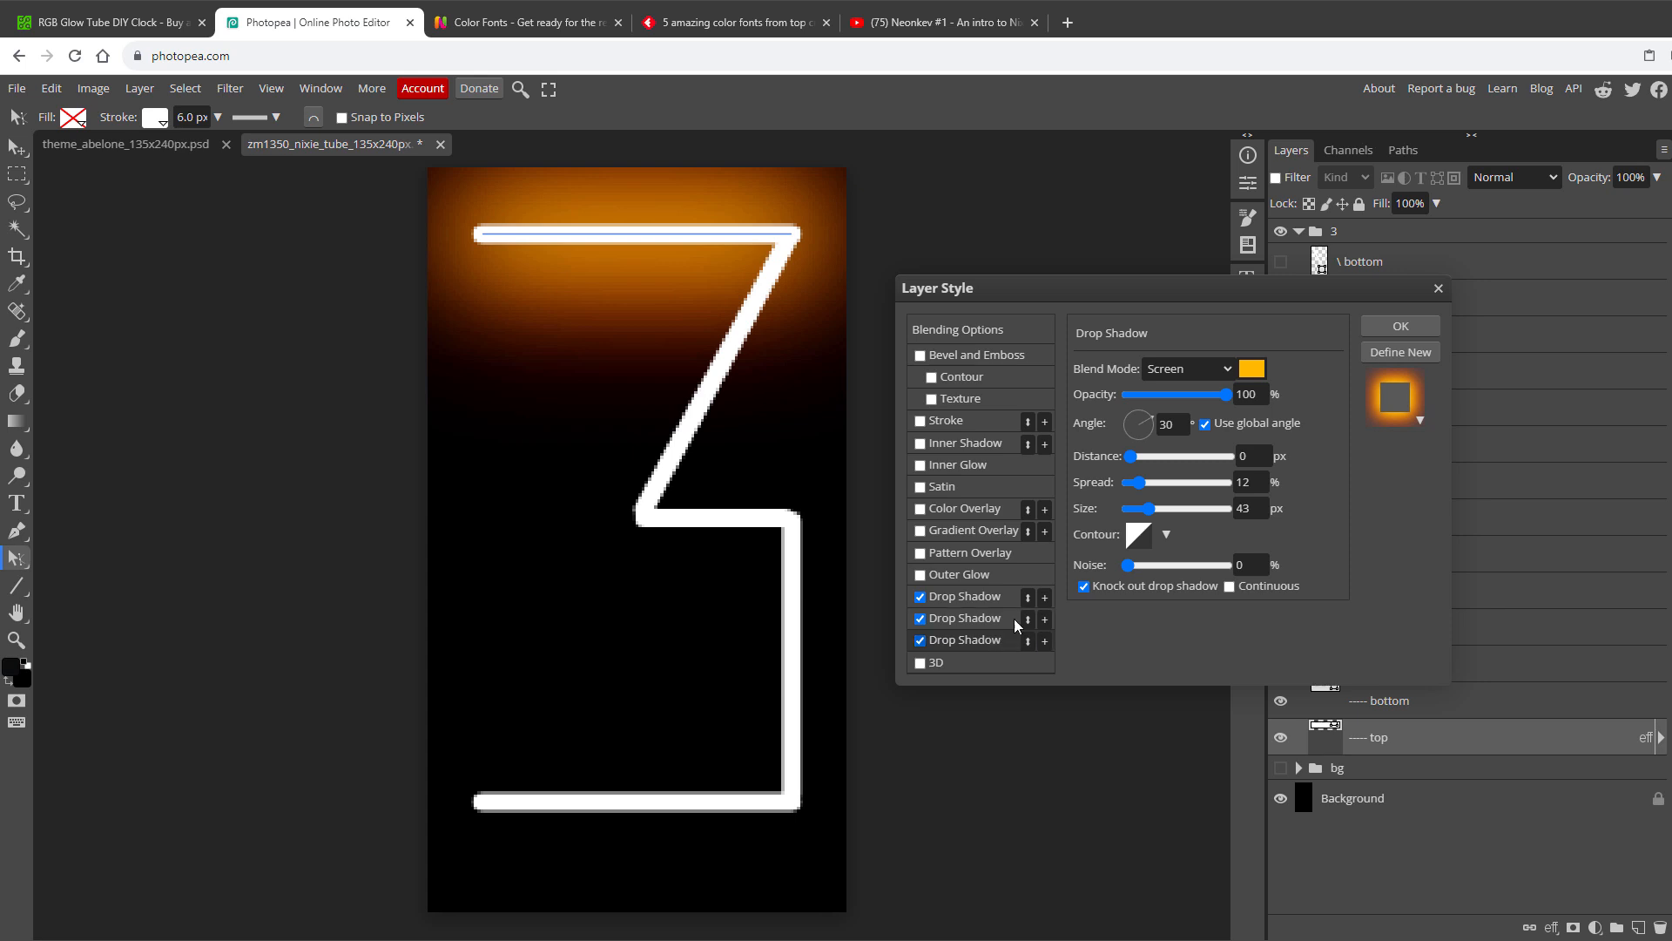
{"action": "left_click", "coordinate": [1251, 368]}
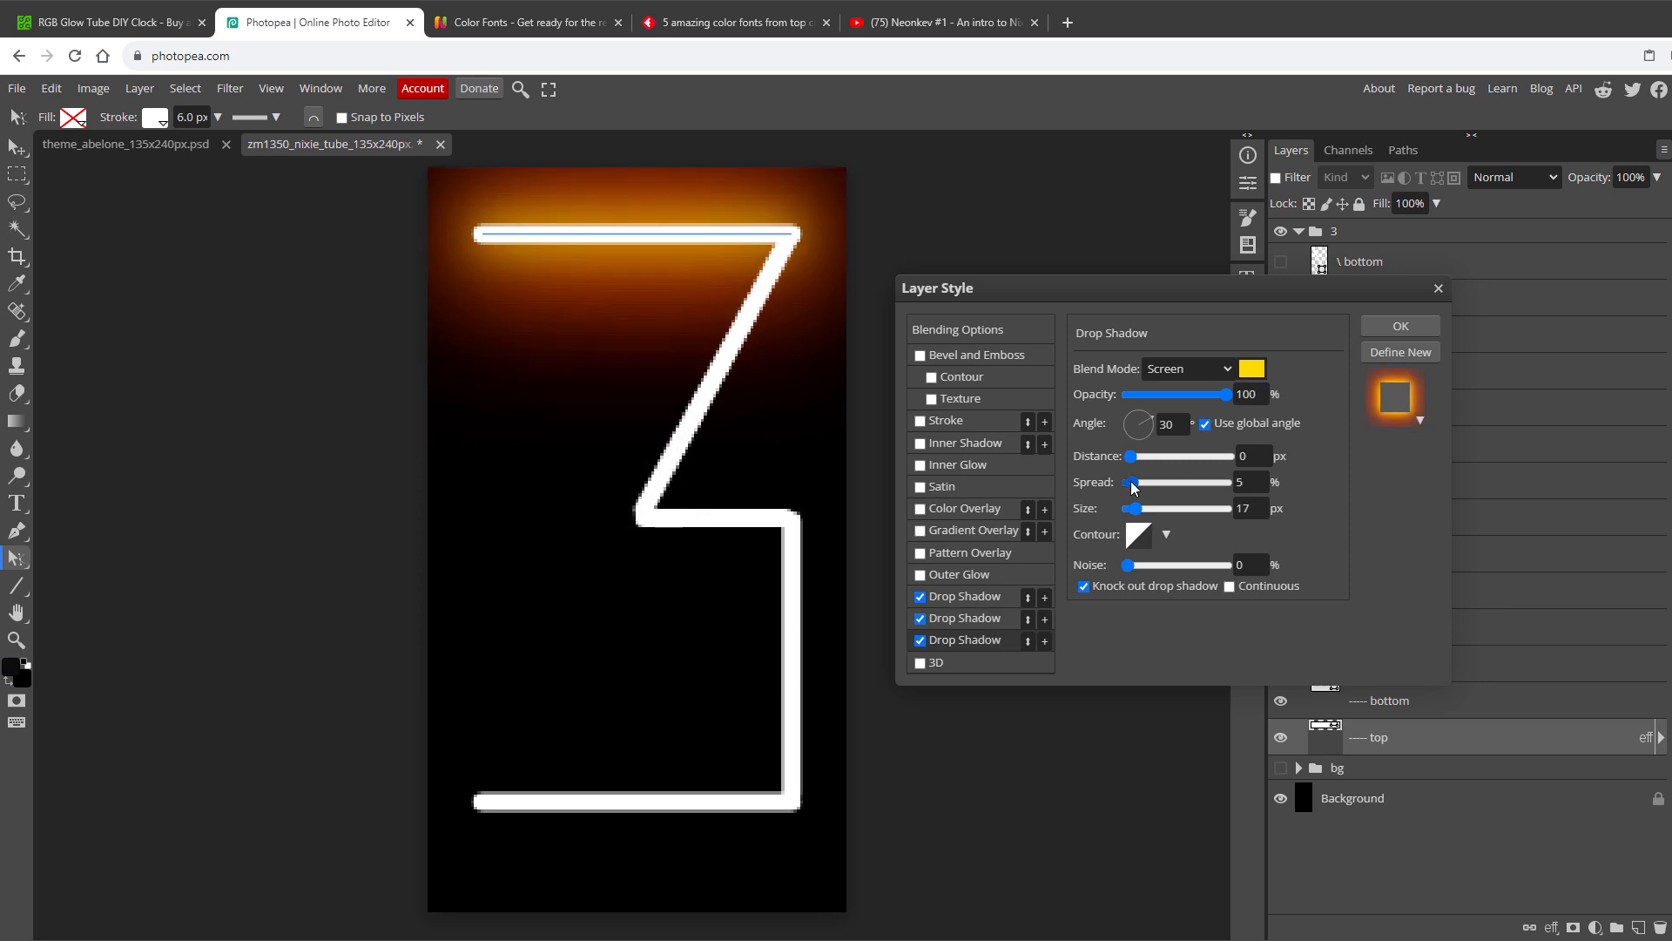
{"action": "left_click_drag", "start_coordinate": [1134, 482], "coordinate": [1146, 481]}
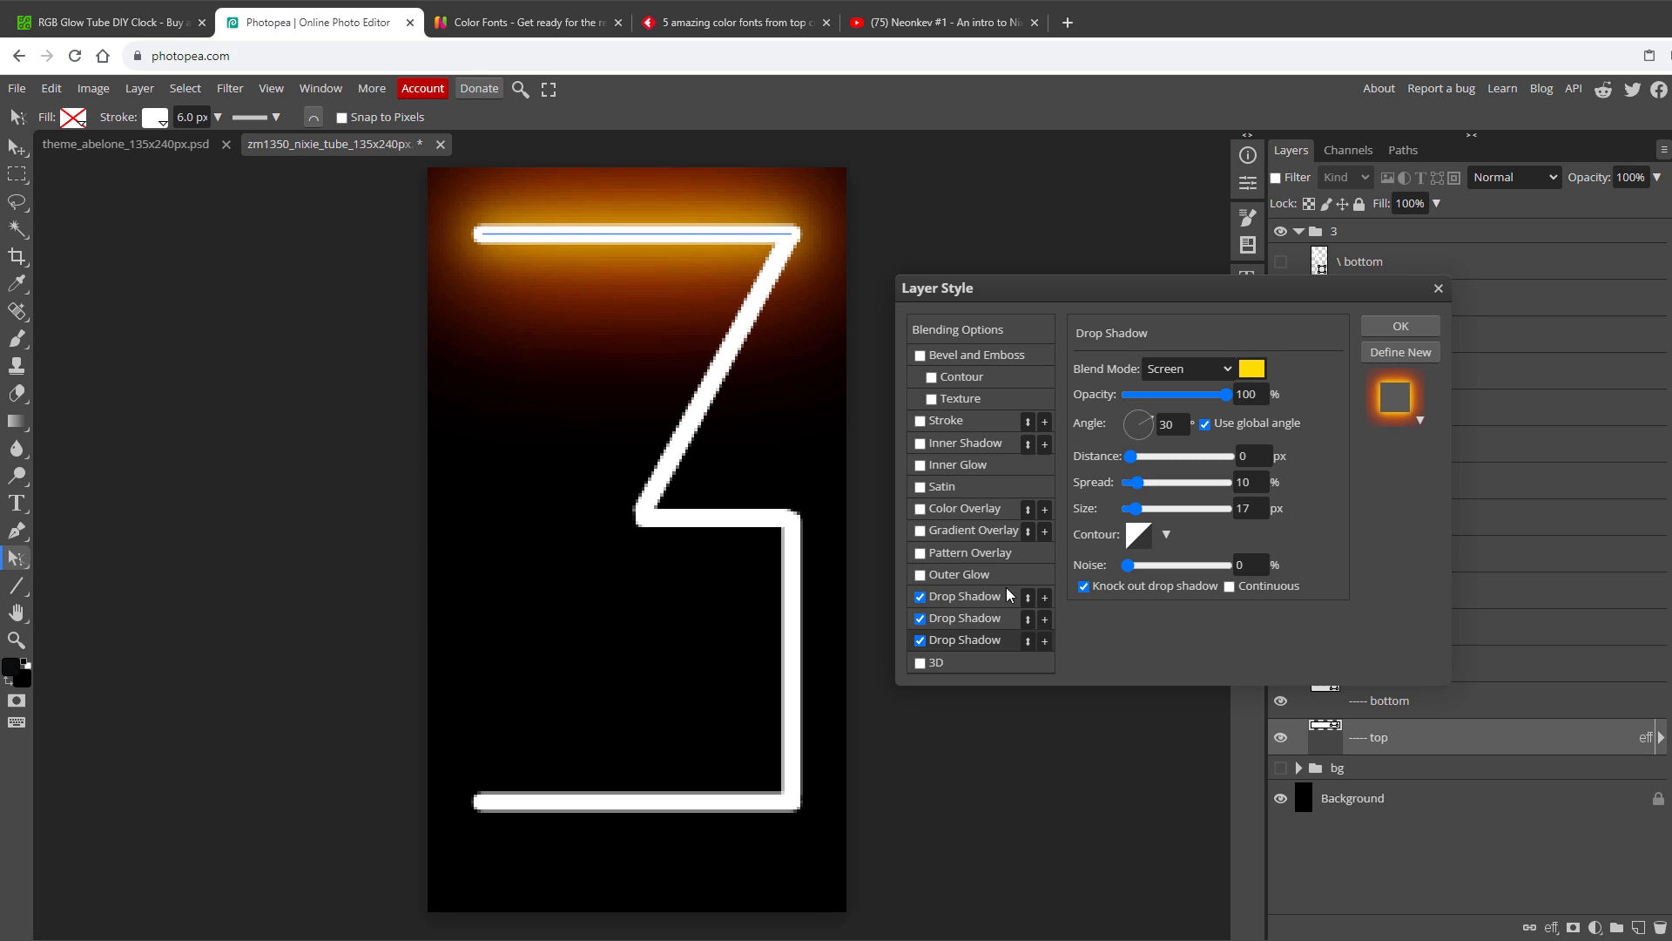
{"action": "mouse_move", "coordinate": [1007, 607]}
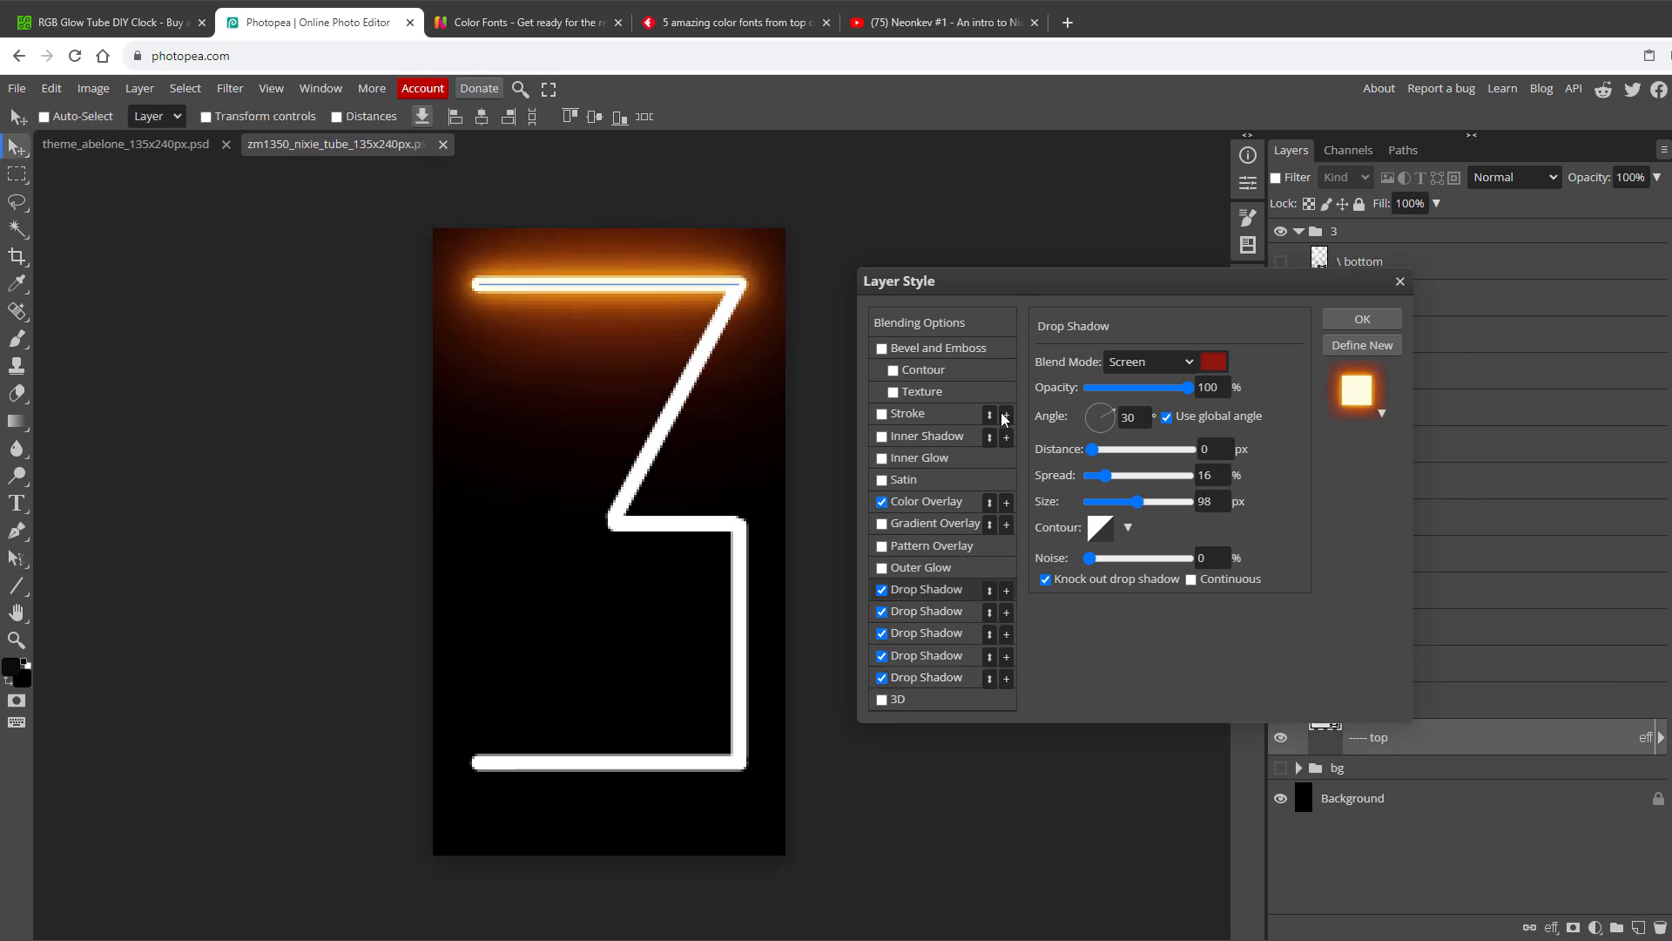
{"action": "mouse_move", "coordinate": [1268, 475]}
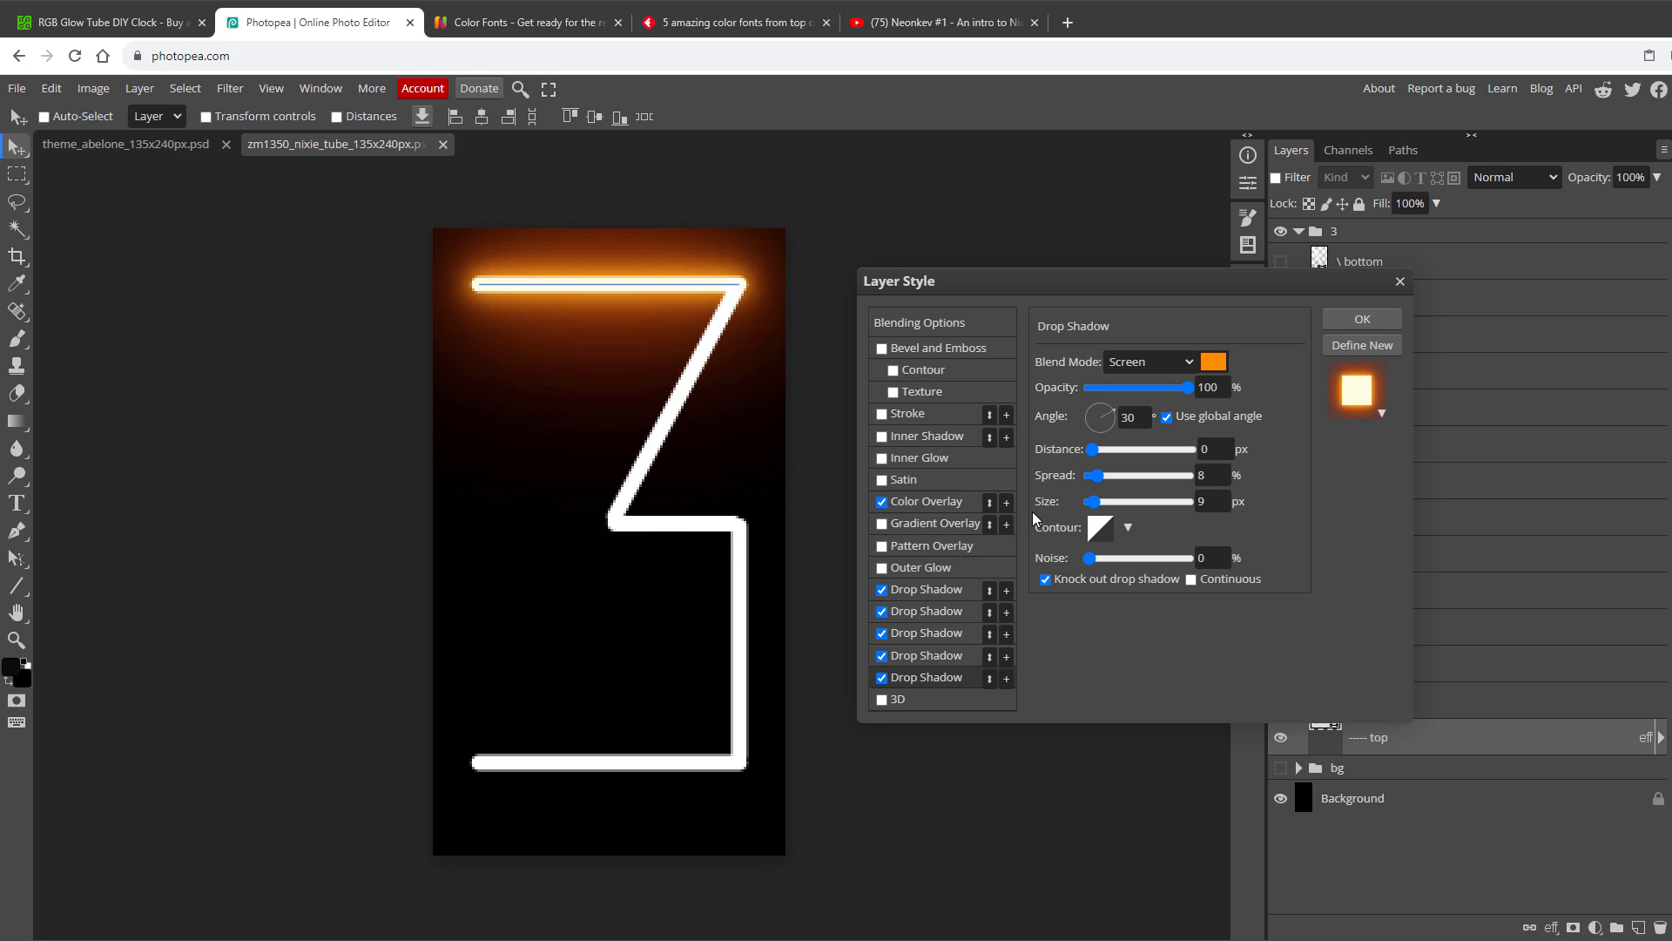
Review the Color Overlay settings and apply the orange neon glow style
{"action": "left_click", "coordinate": [926, 502]}
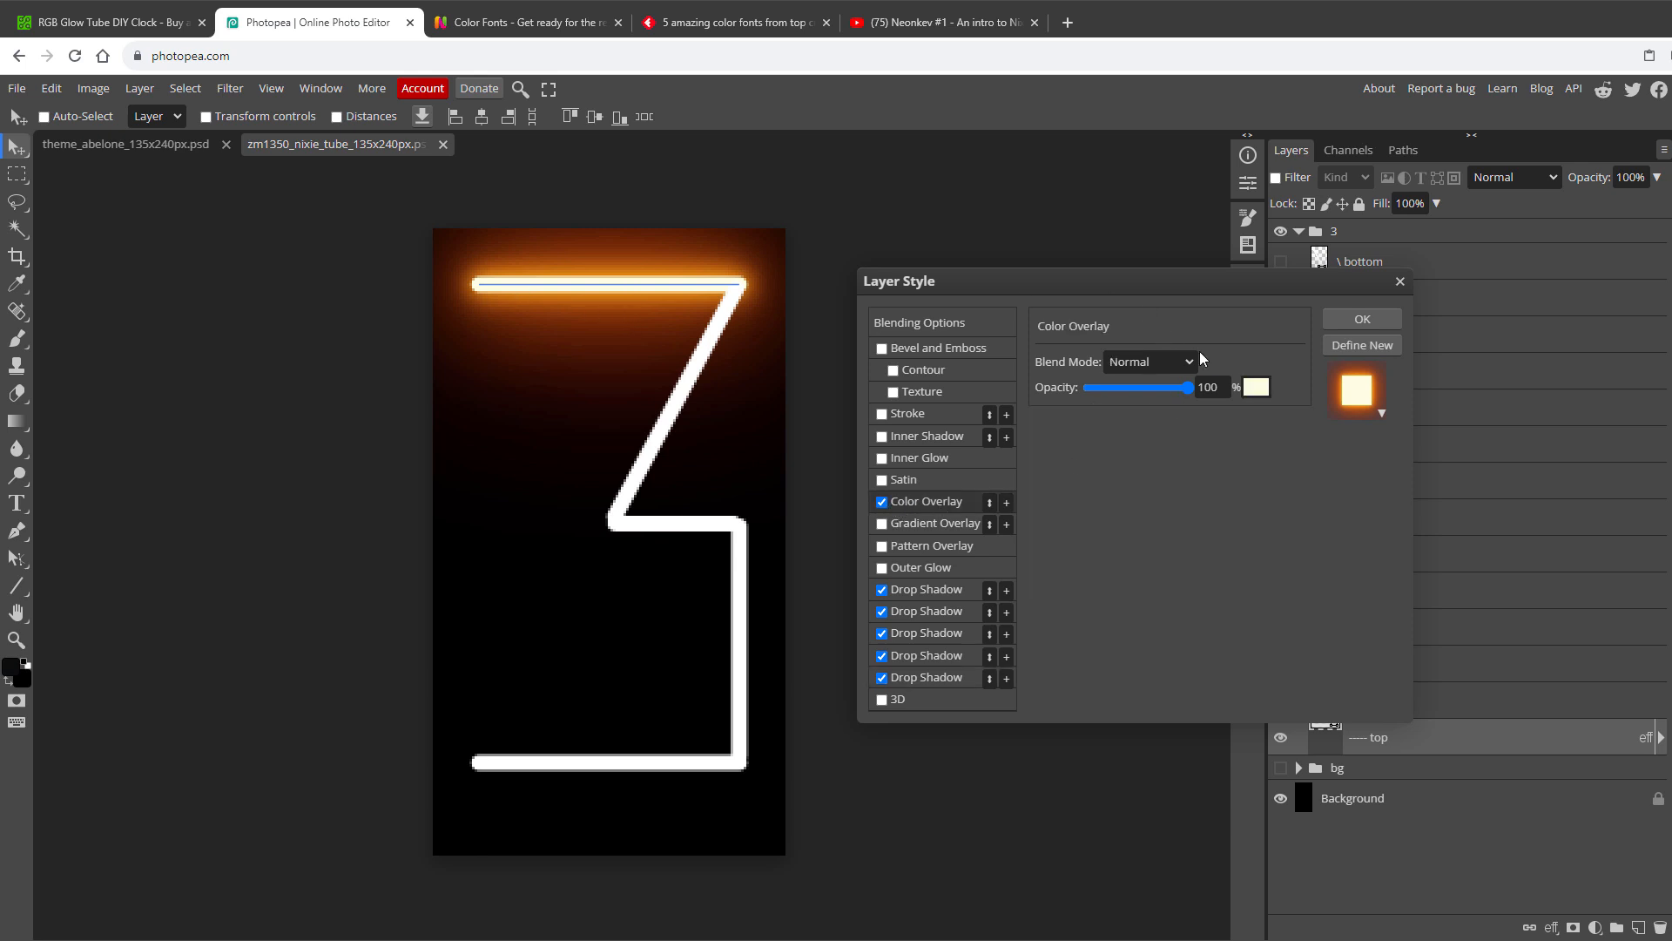
{"action": "left_click", "coordinate": [1255, 386]}
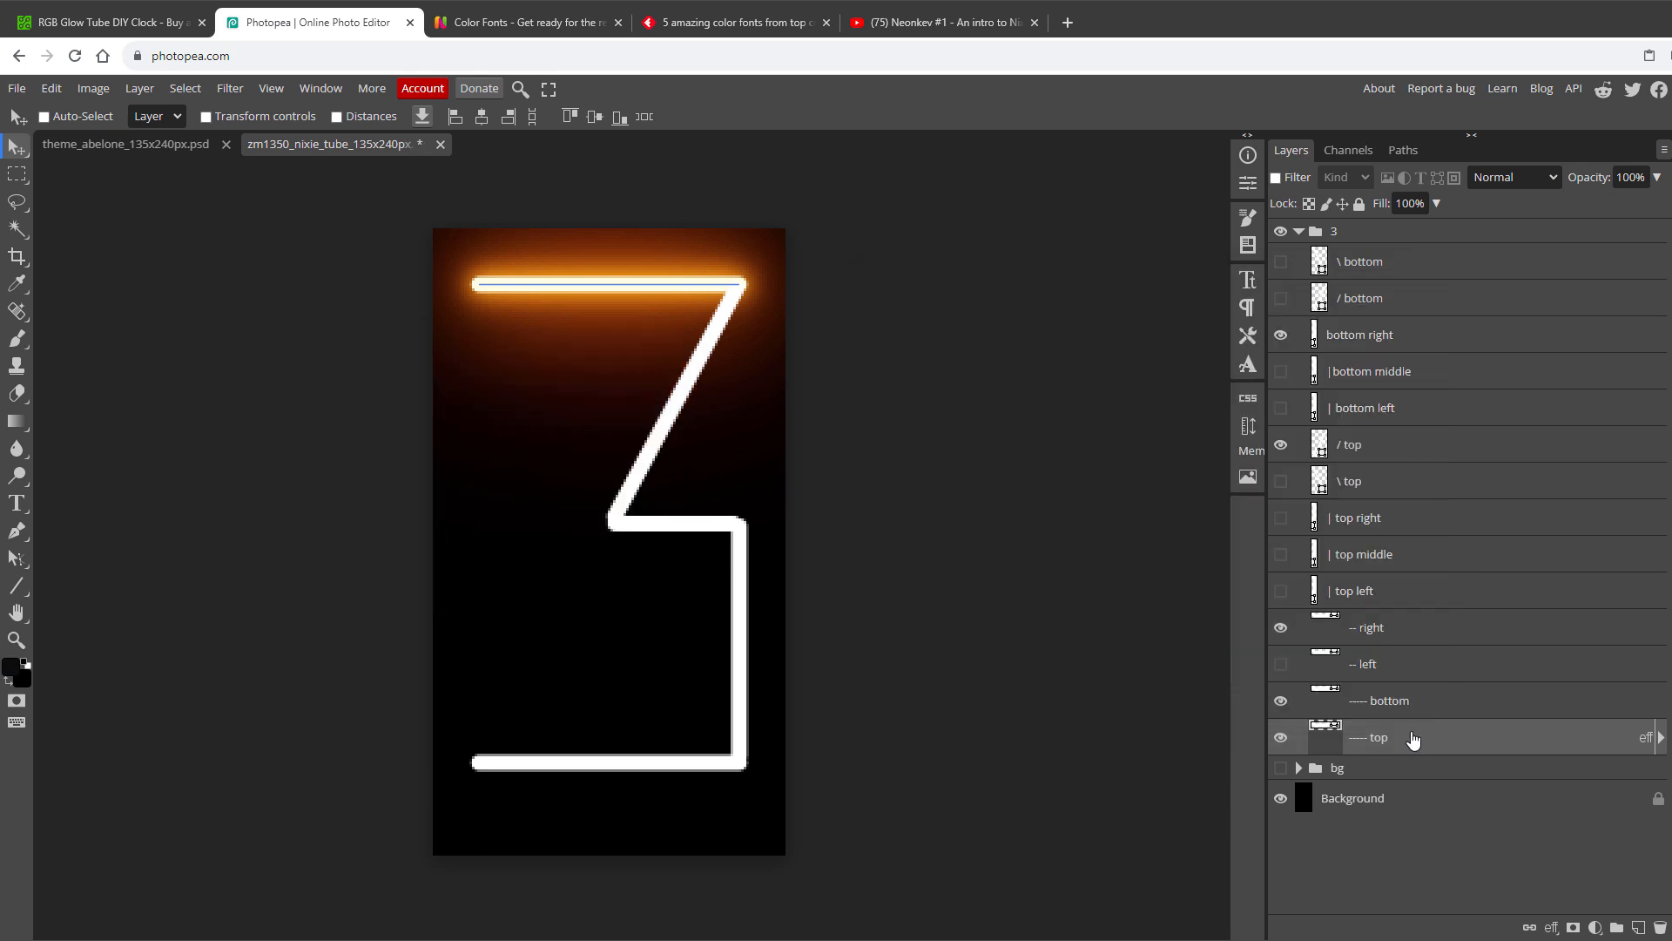
Bring up the layer options for the glowing top bar layer
{"action": "right_click", "coordinate": [1370, 736]}
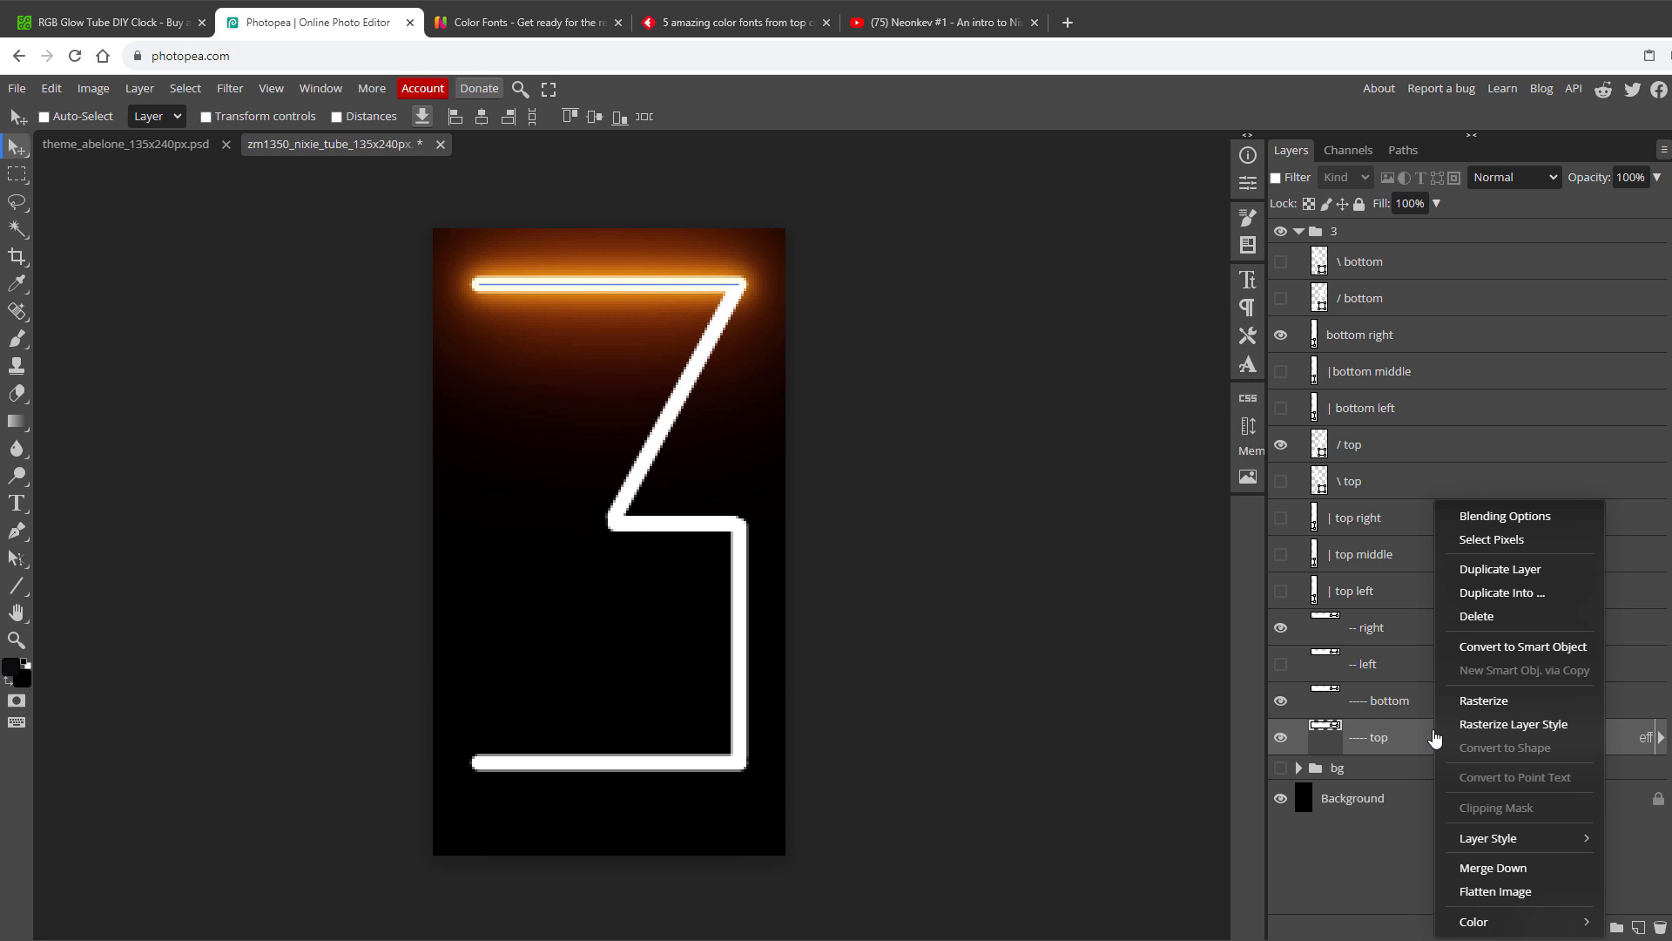
{"action": "mouse_move", "coordinate": [1487, 837]}
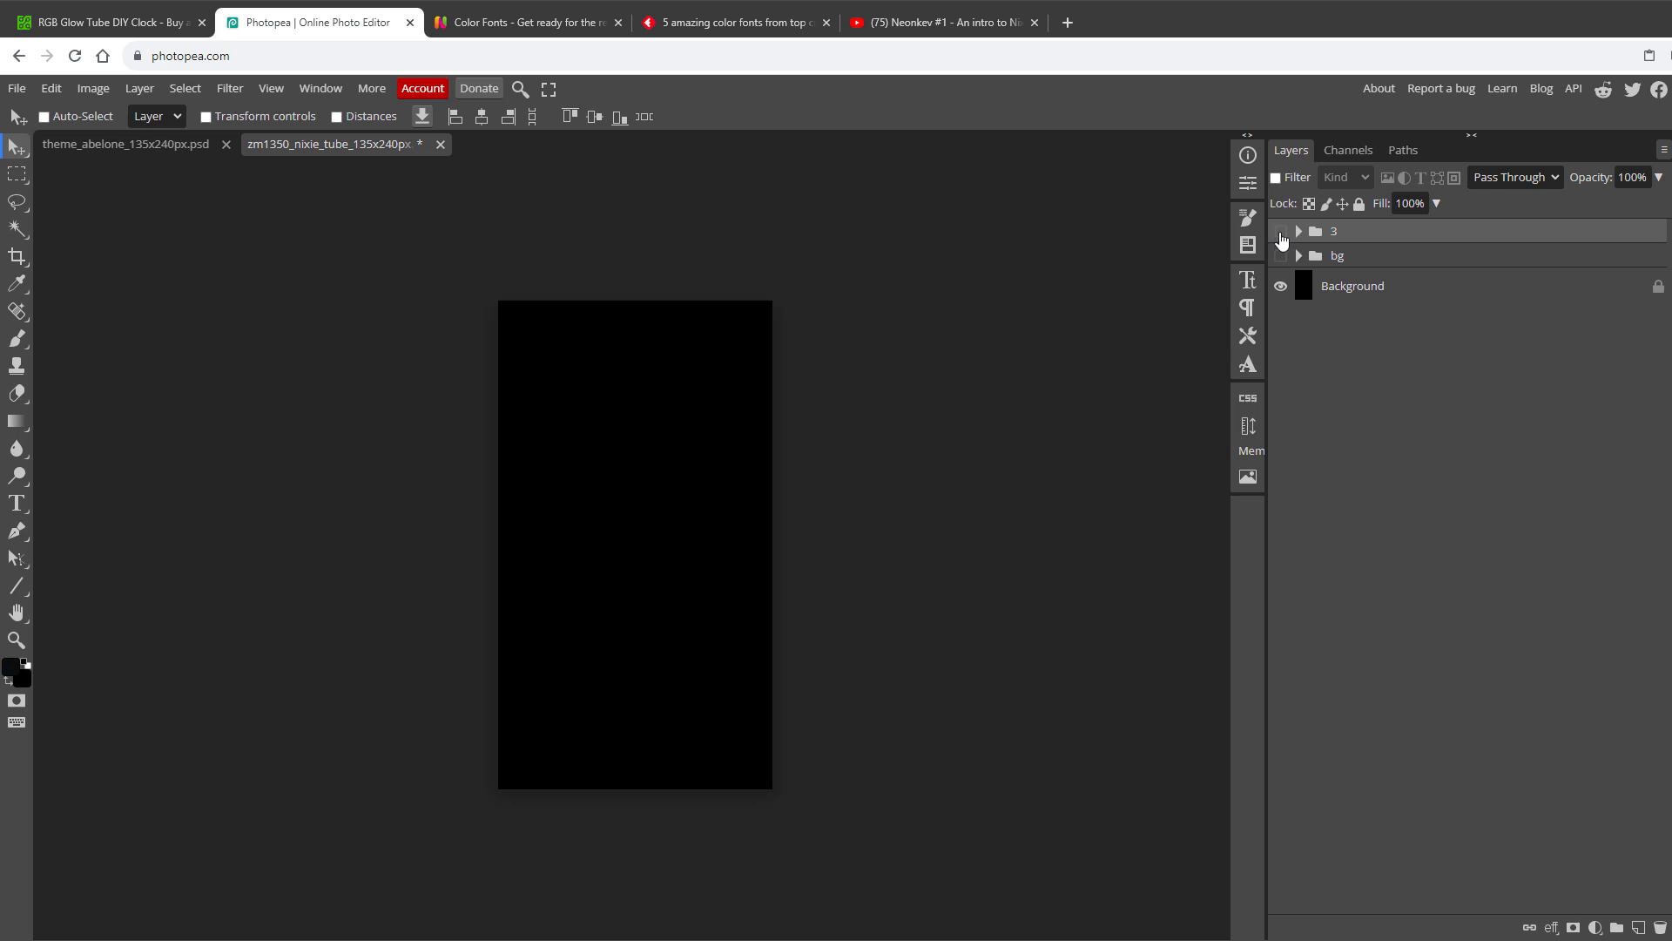
Hide the 3 group and give the background a dark grey overlay and yellow-green satin
{"action": "left_click", "coordinate": [1282, 232]}
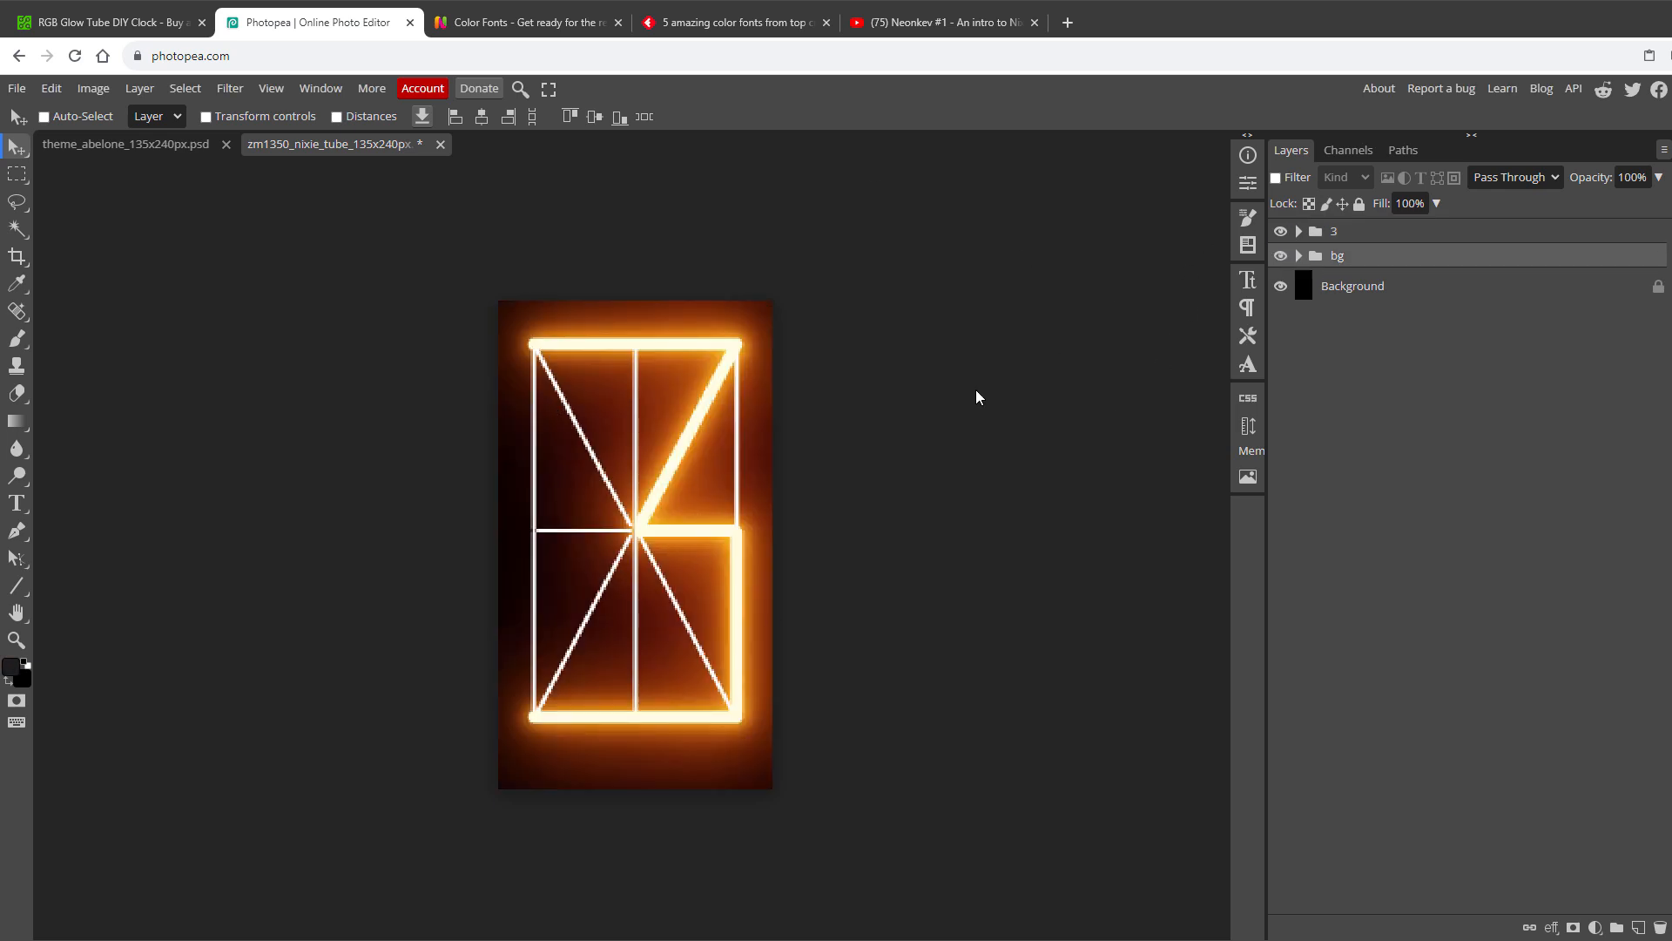
{"action": "left_click", "coordinate": [1280, 231]}
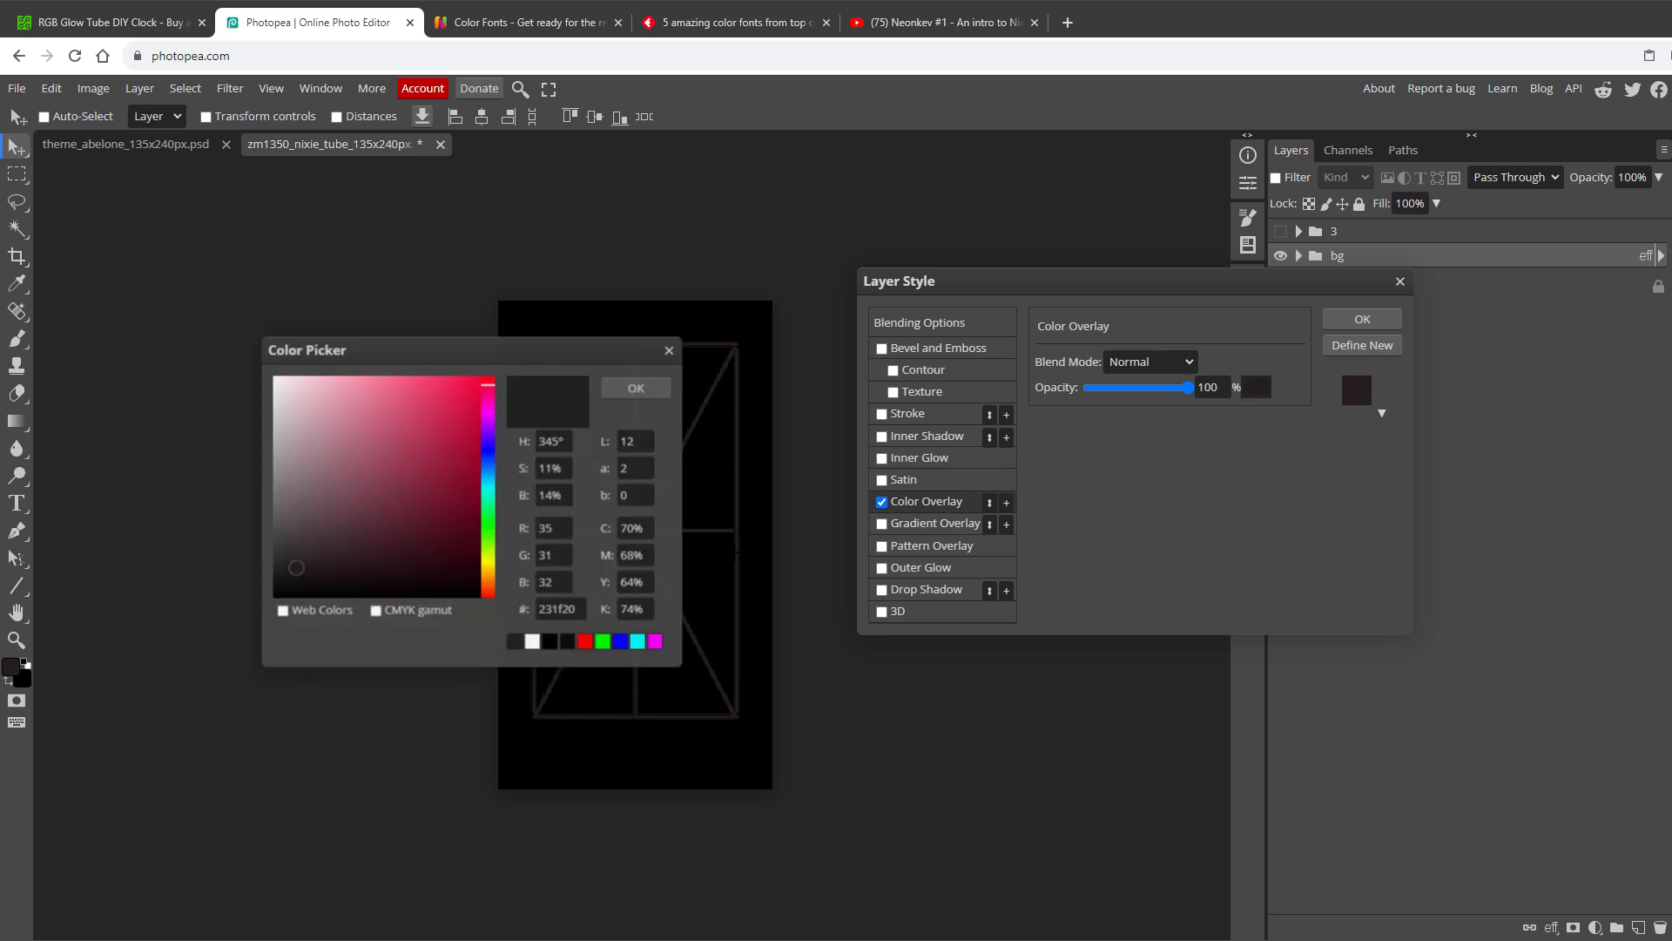
{"action": "left_click", "coordinate": [904, 479]}
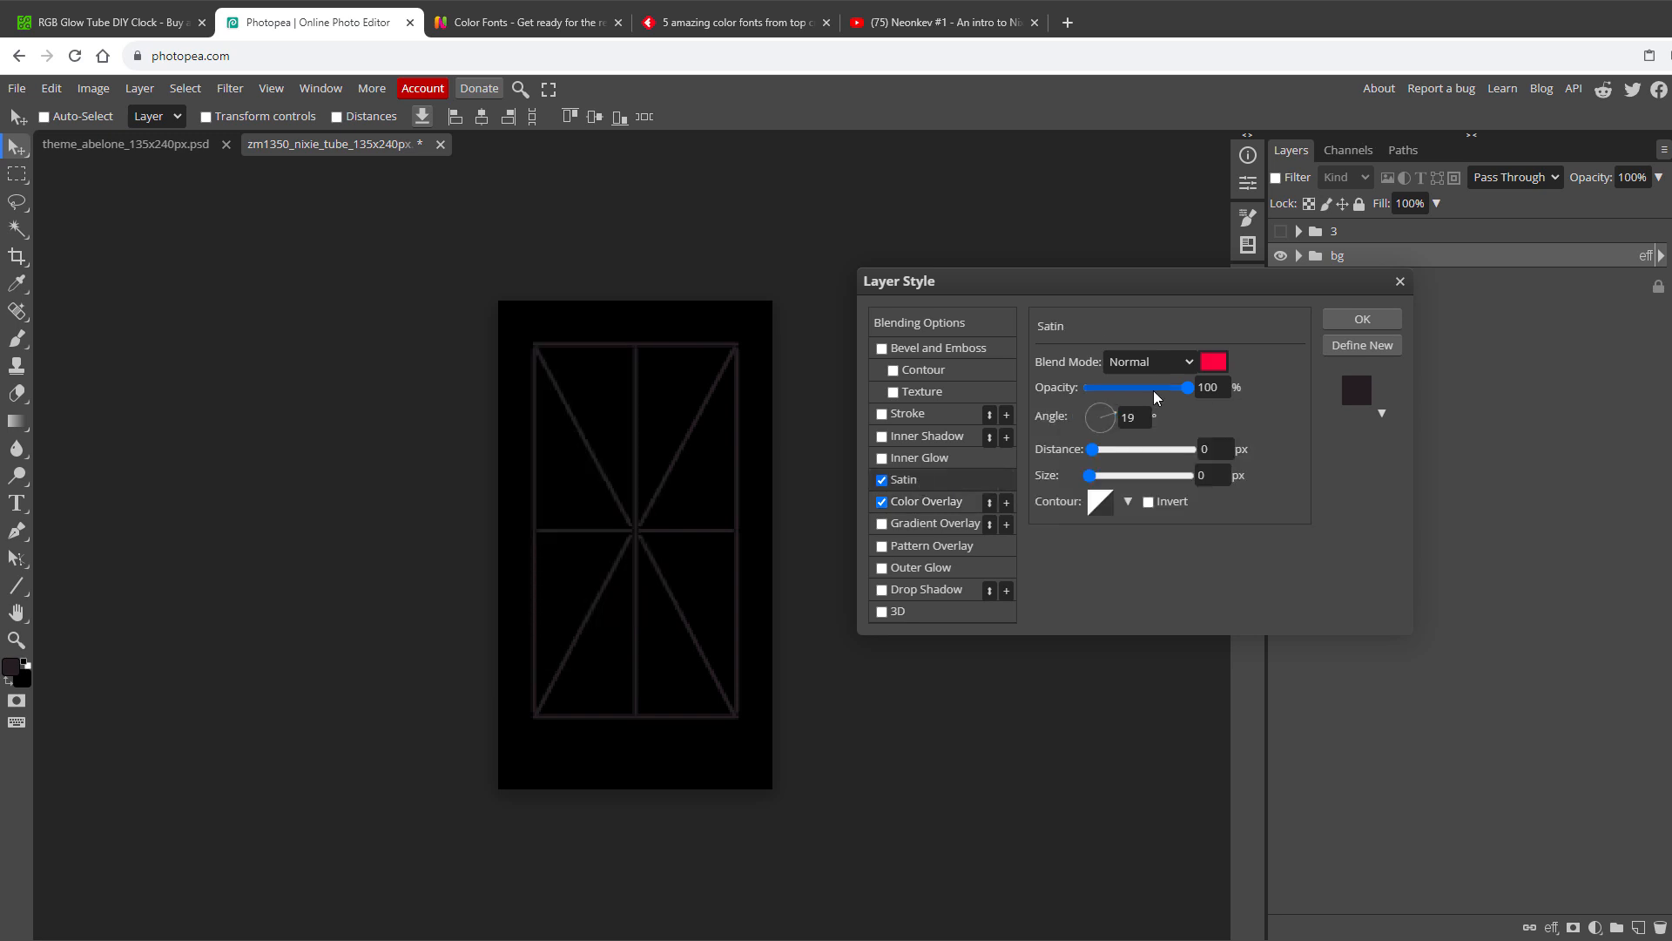
{"action": "left_click", "coordinate": [1212, 361]}
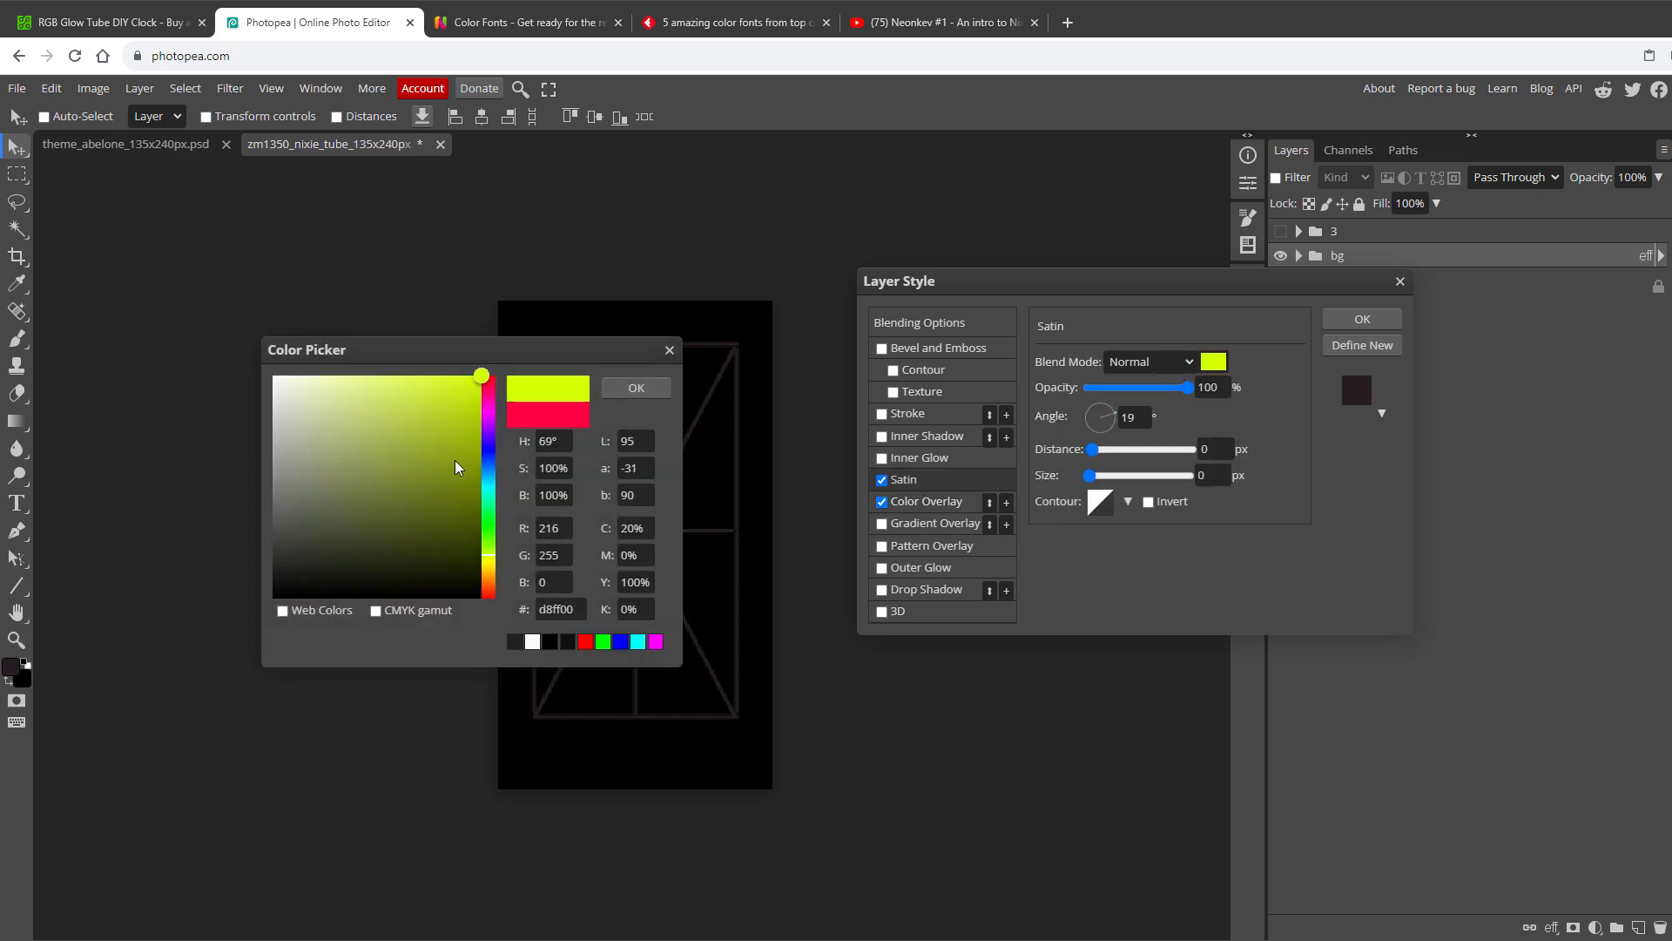
{"action": "left_click", "coordinate": [635, 387]}
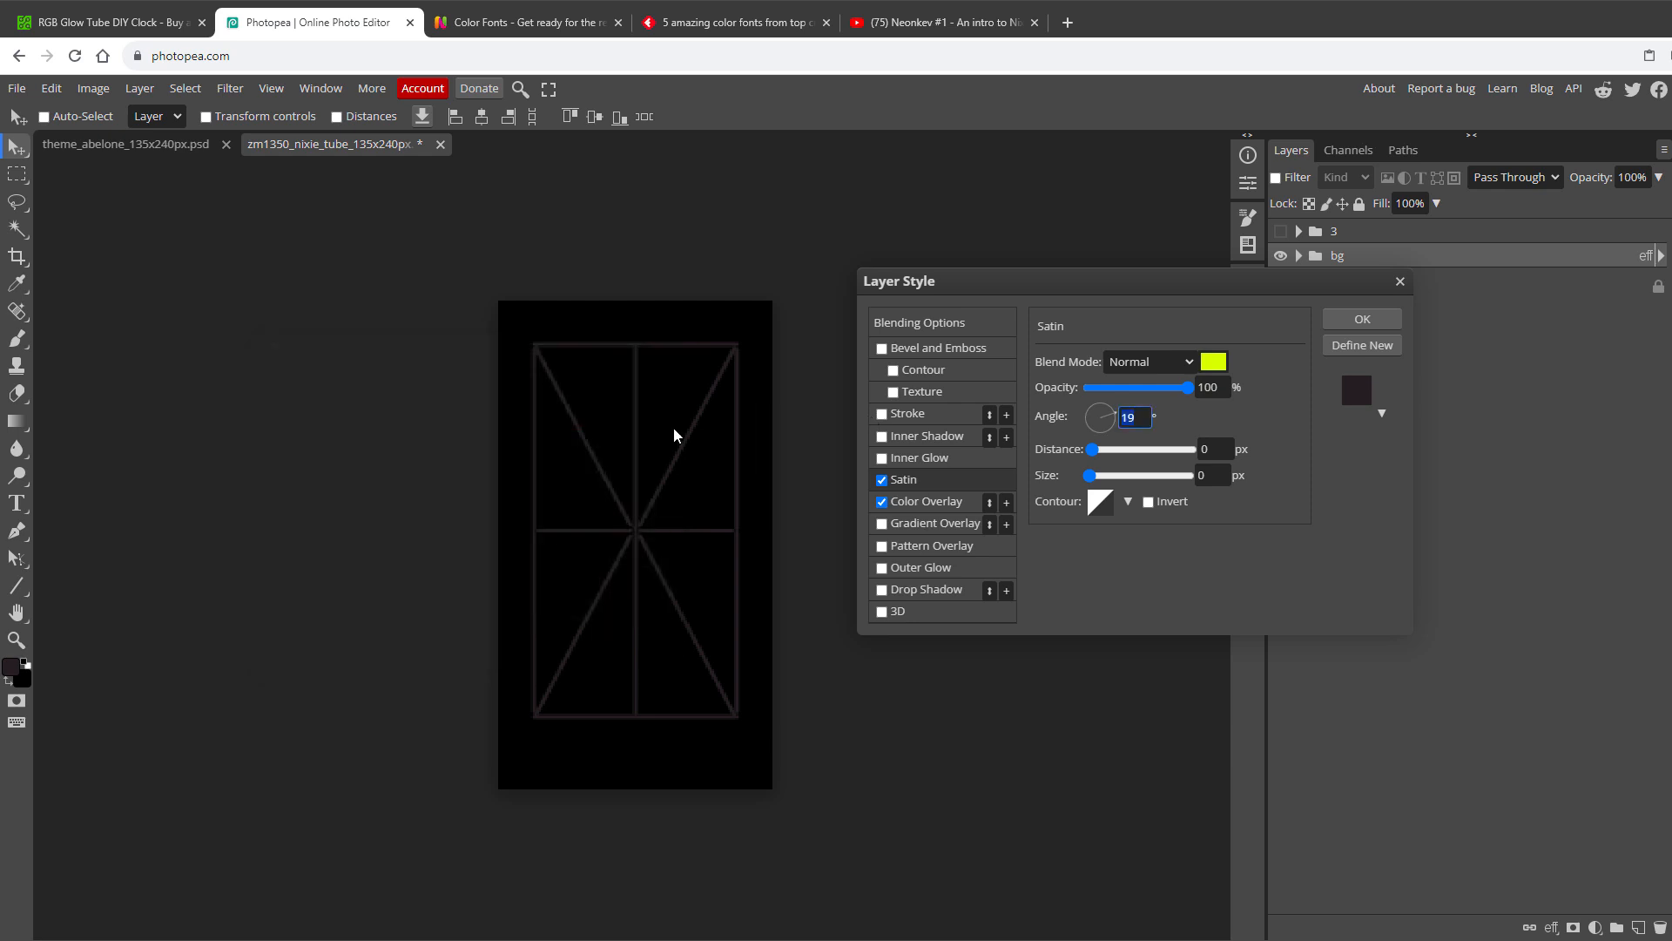
{"action": "mouse_move", "coordinate": [693, 445]}
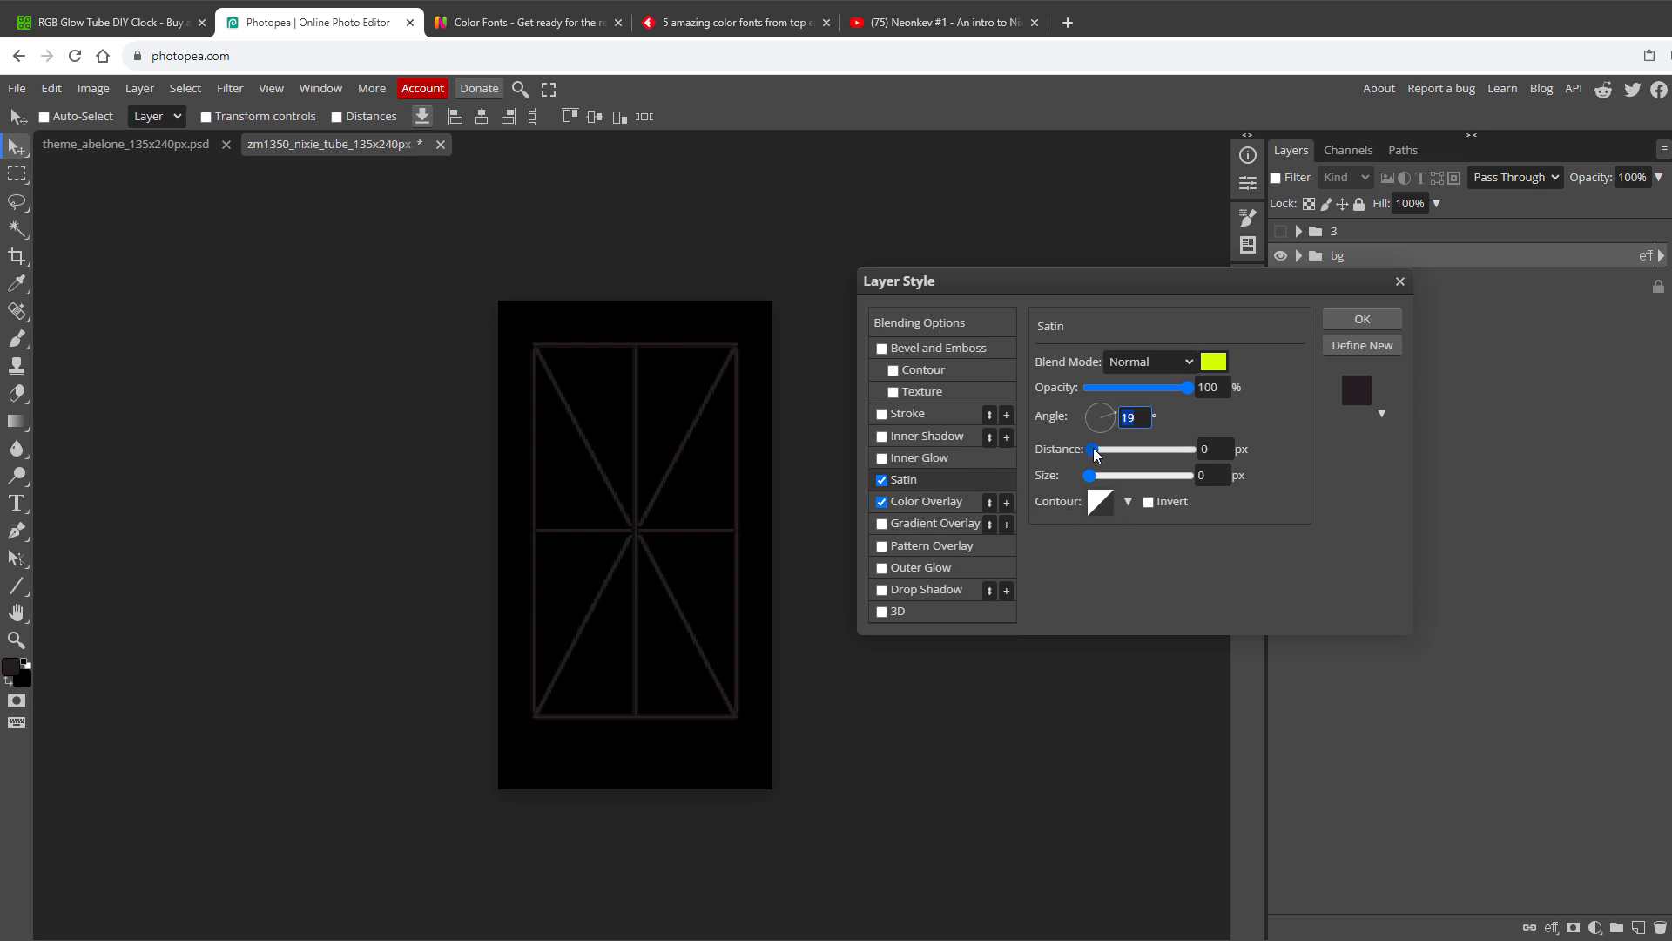
Set satin distance to about 87 and angle -3, with a pale near-white colour
{"action": "left_click_drag", "start_coordinate": [1089, 450], "coordinate": [1117, 450]}
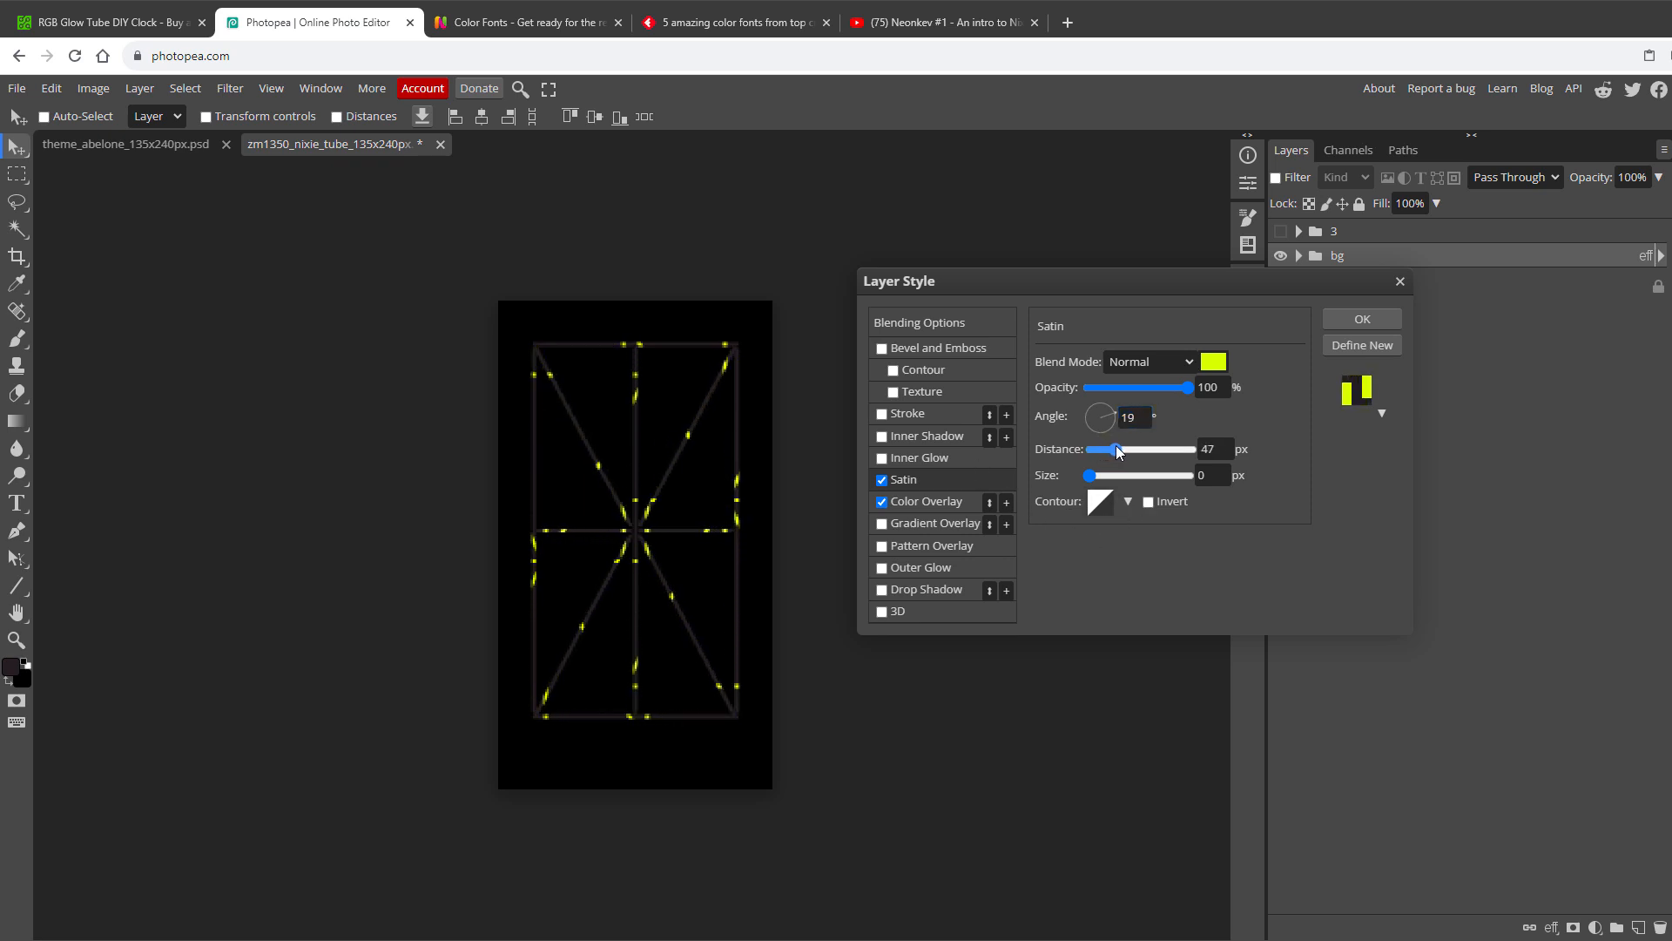
{"action": "left_click_drag", "start_coordinate": [1116, 449], "coordinate": [1129, 450]}
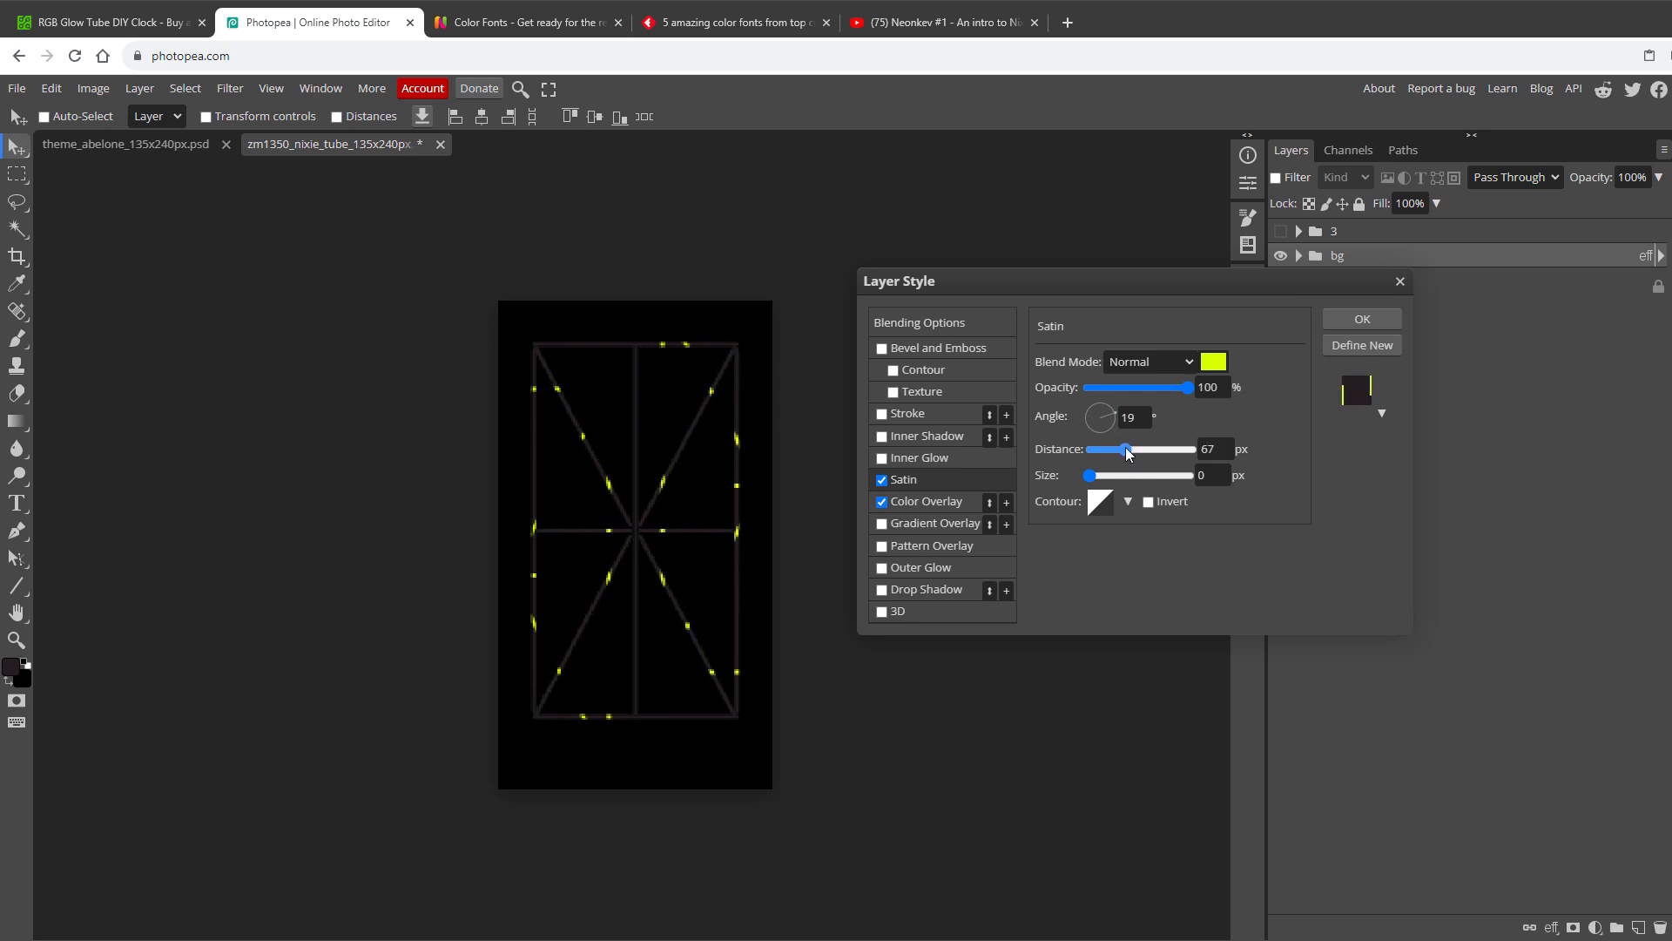
{"action": "left_click_drag", "start_coordinate": [1128, 450], "coordinate": [1134, 449]}
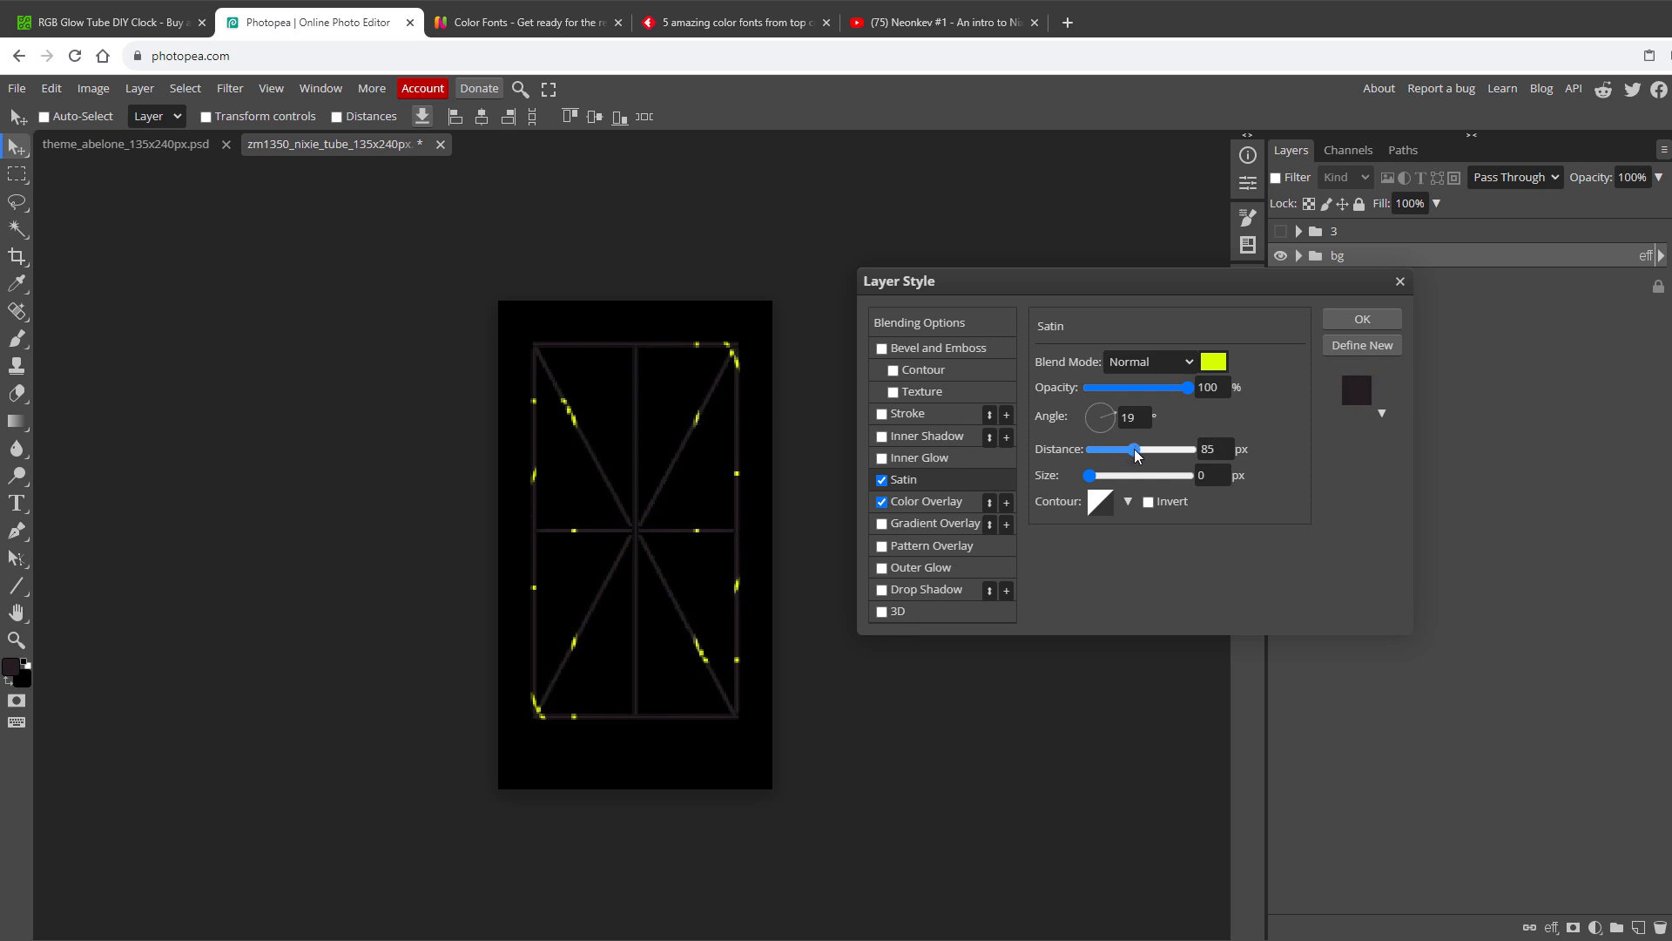
{"action": "left_click_drag", "start_coordinate": [1134, 449], "coordinate": [1141, 450]}
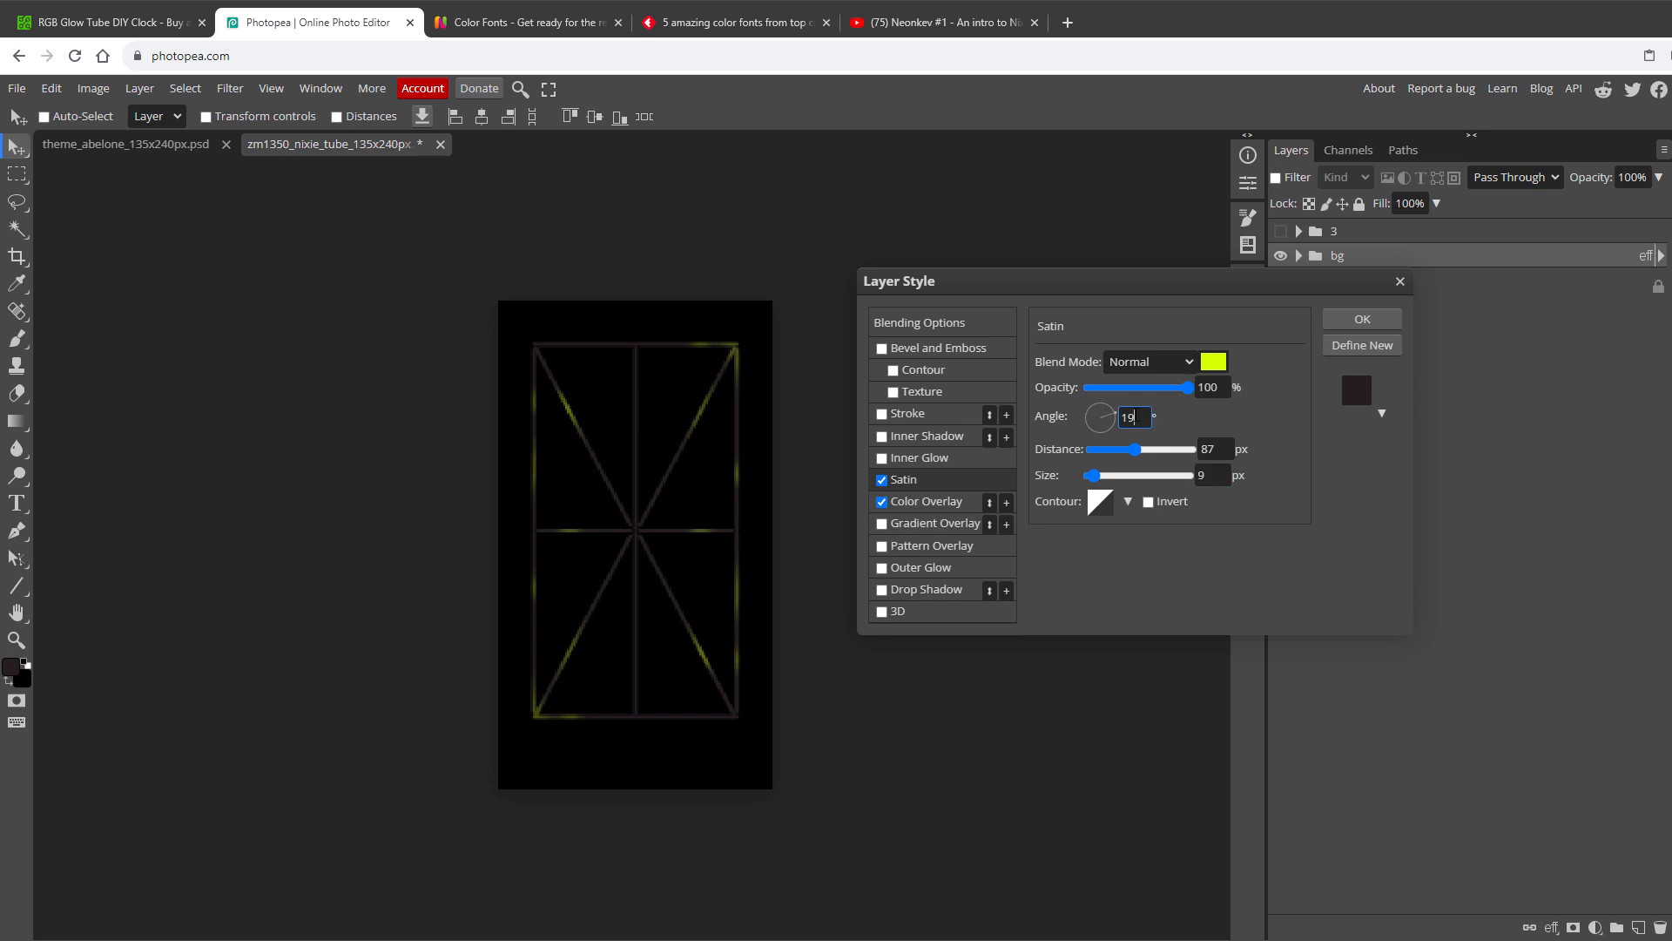
{"action": "type", "text": "-3"}
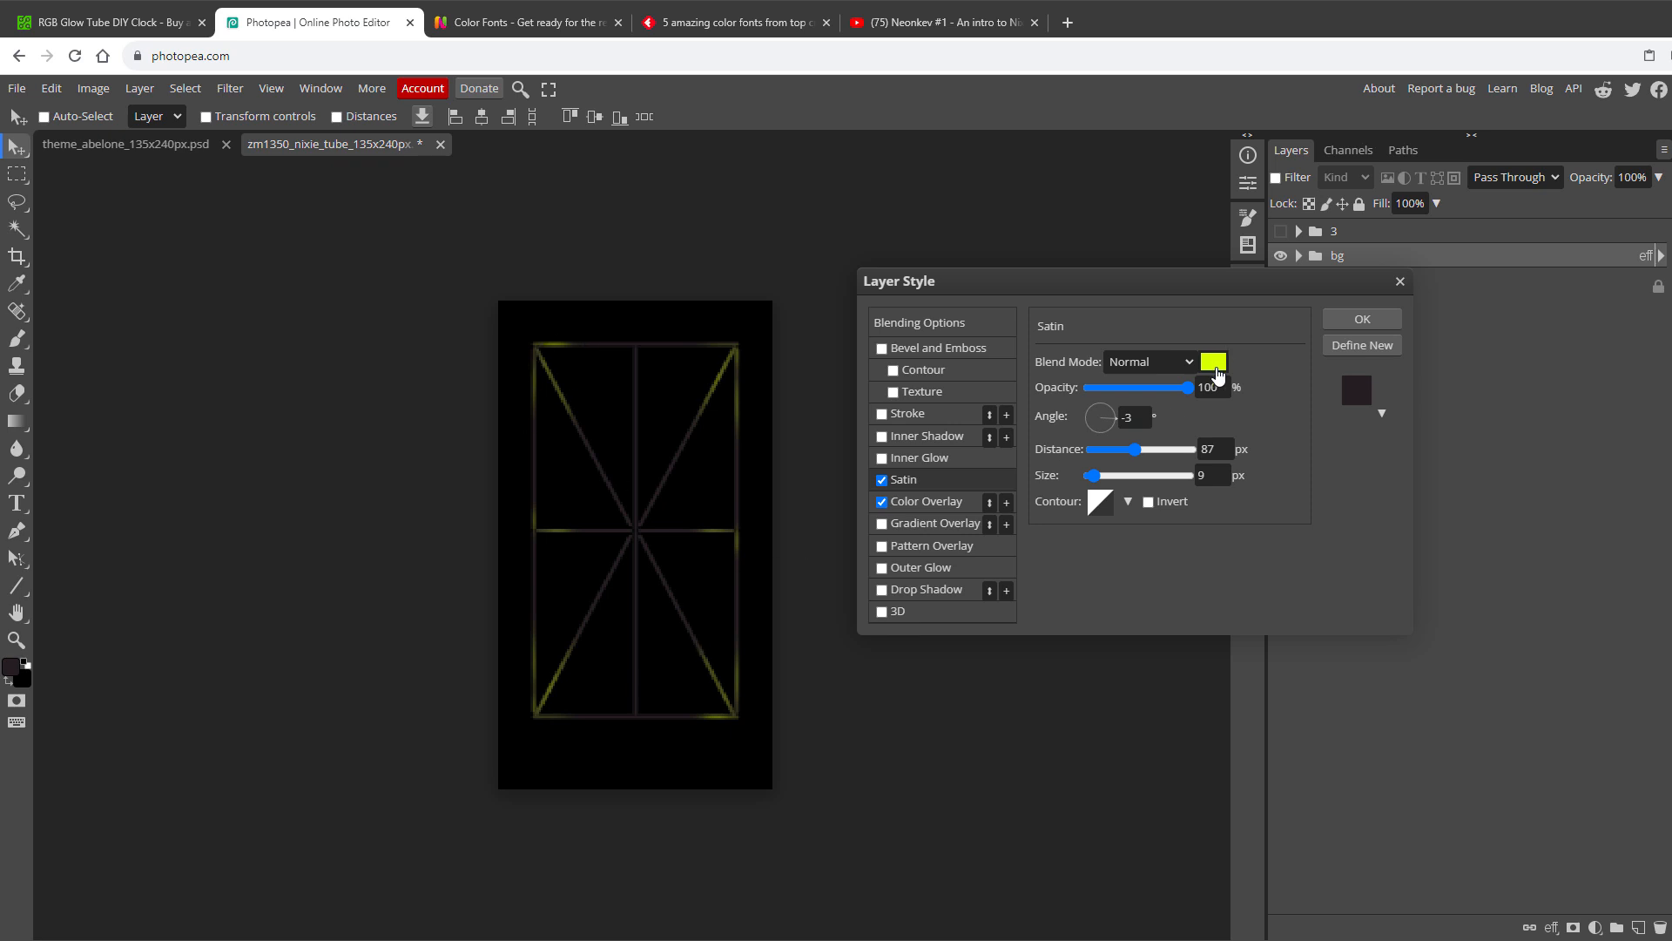
{"action": "left_click", "coordinate": [1212, 361]}
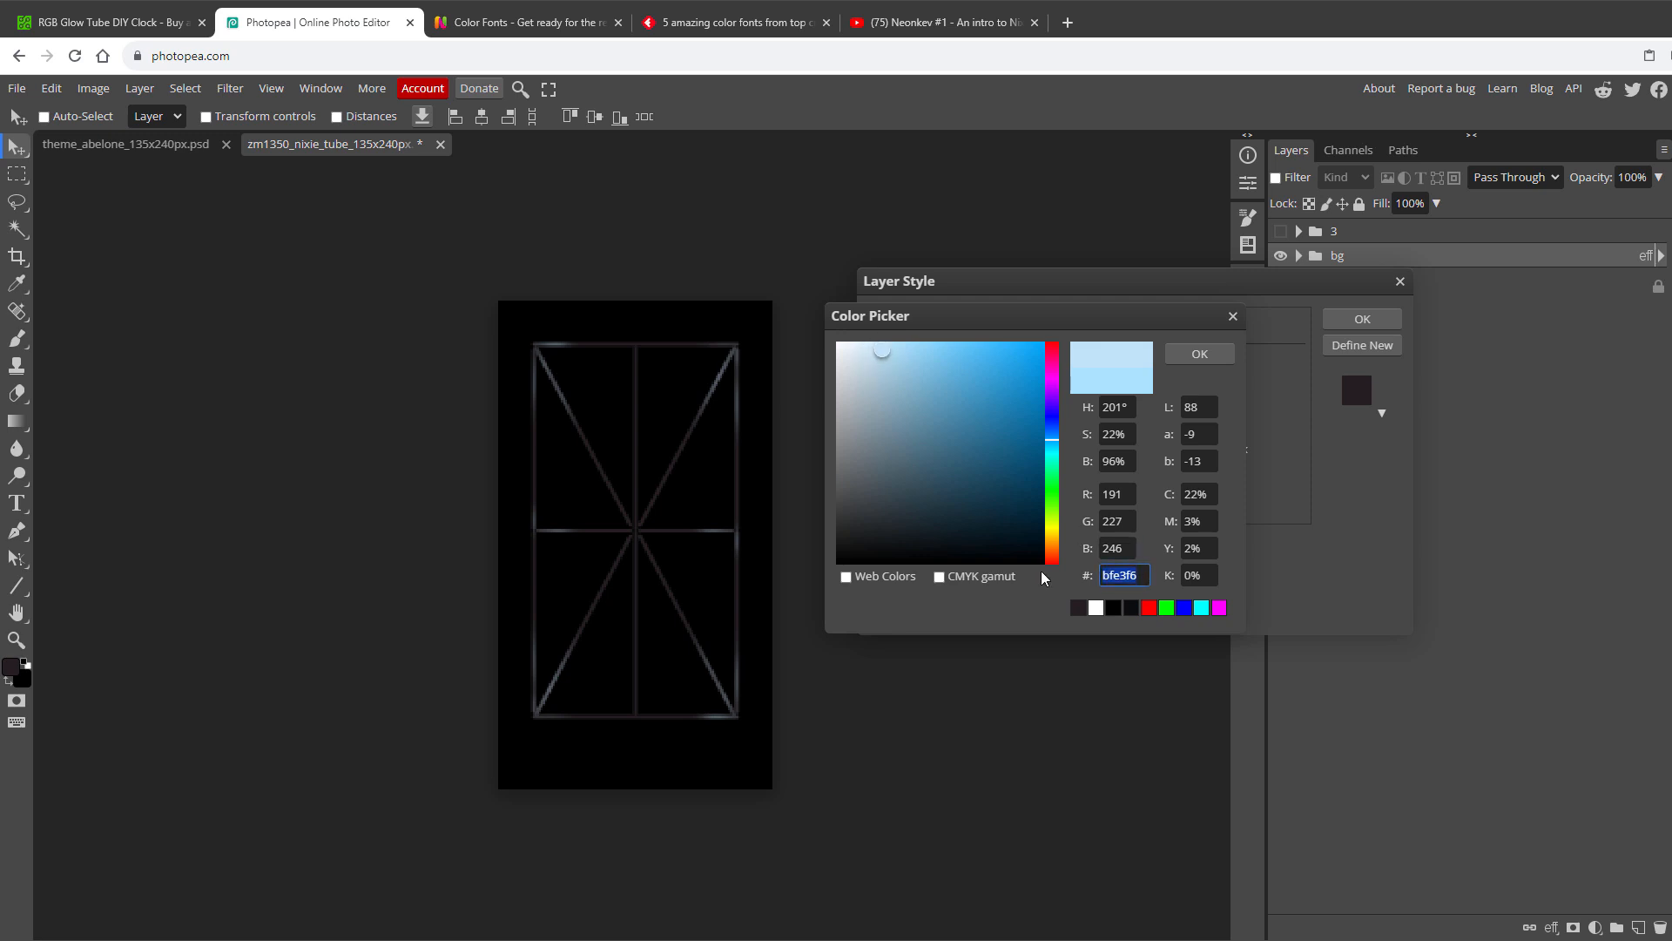
{"action": "left_click", "coordinate": [850, 350]}
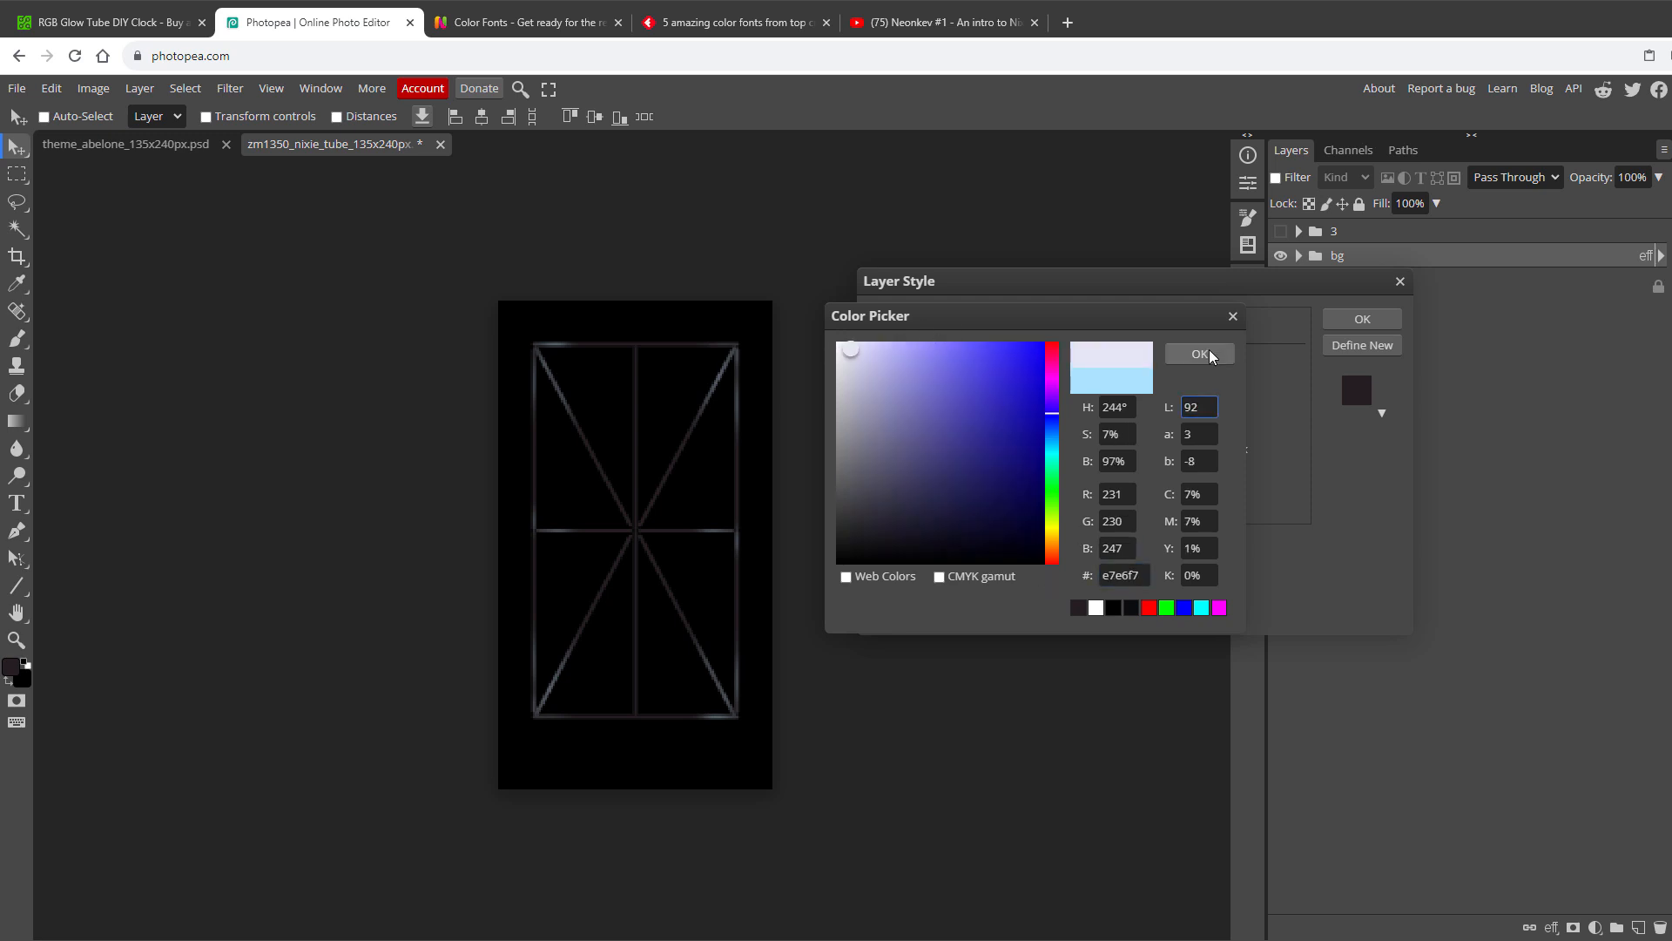
{"action": "left_click", "coordinate": [1199, 353]}
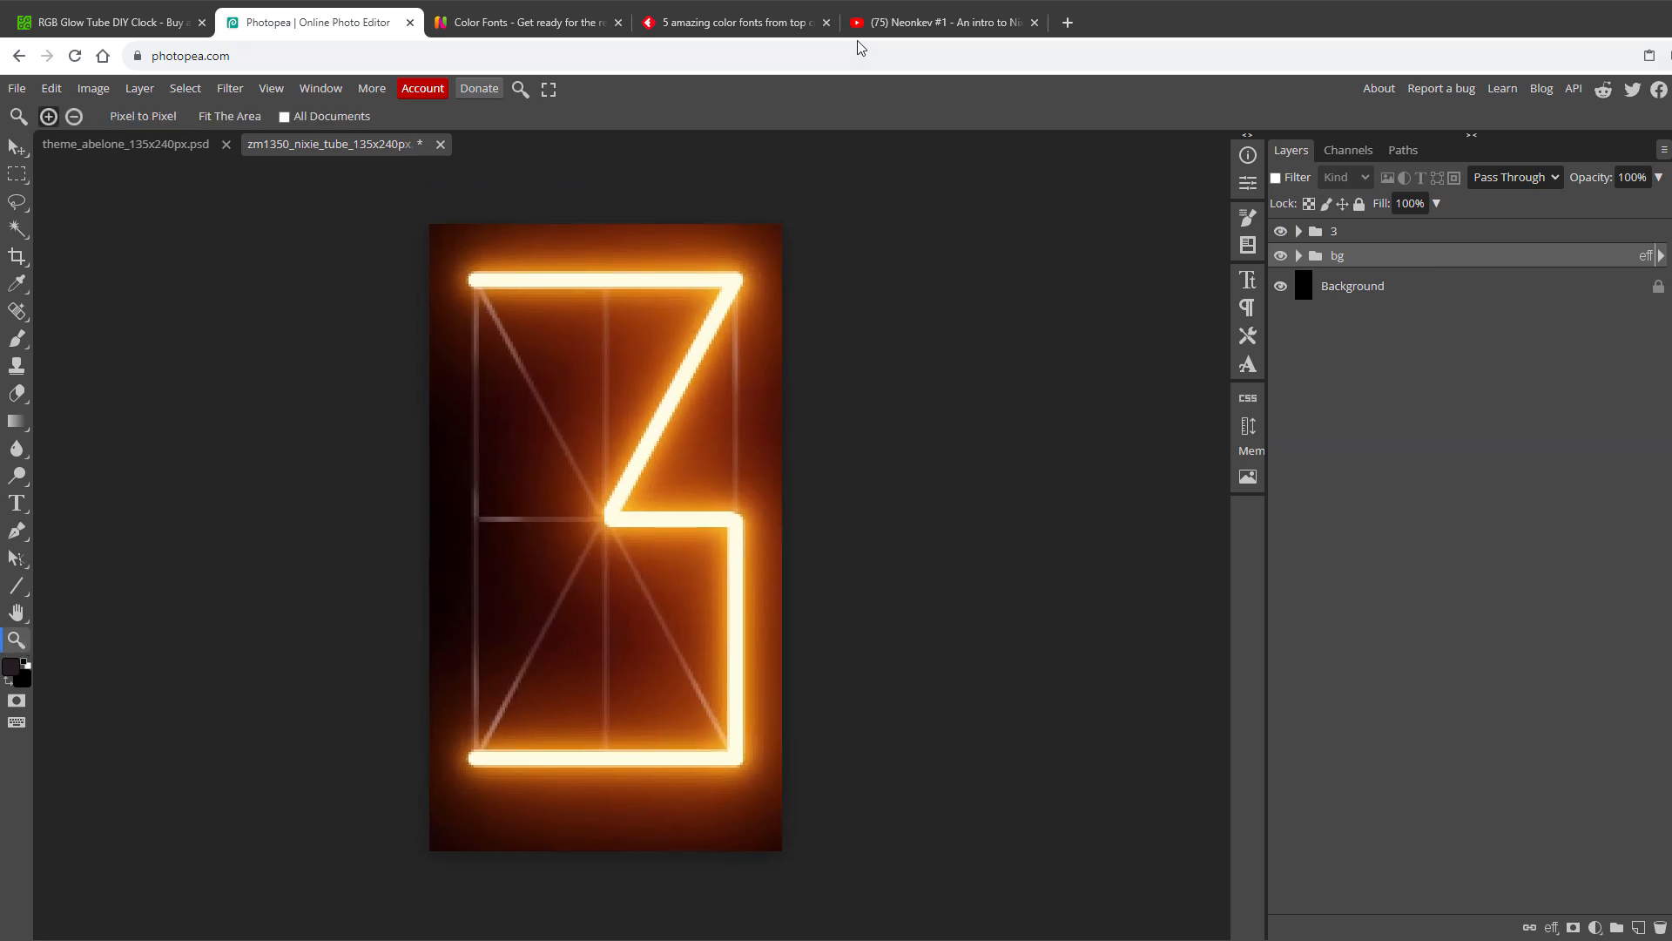
{"action": "left_click", "coordinate": [942, 21]}
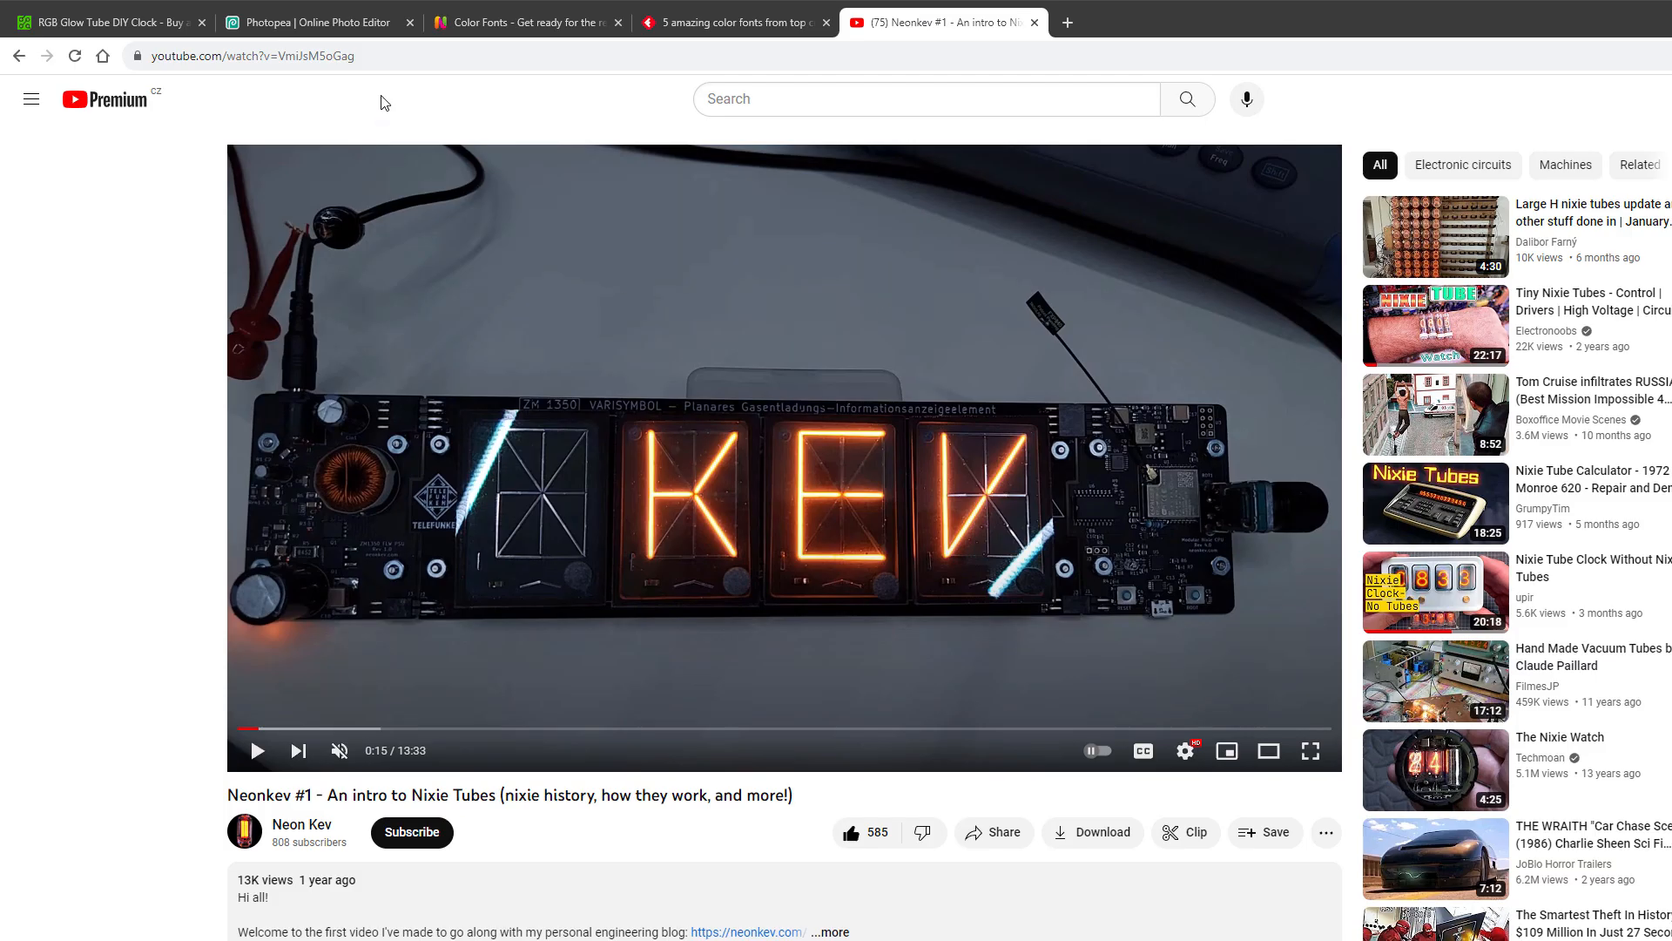
{"action": "left_click", "coordinate": [312, 21]}
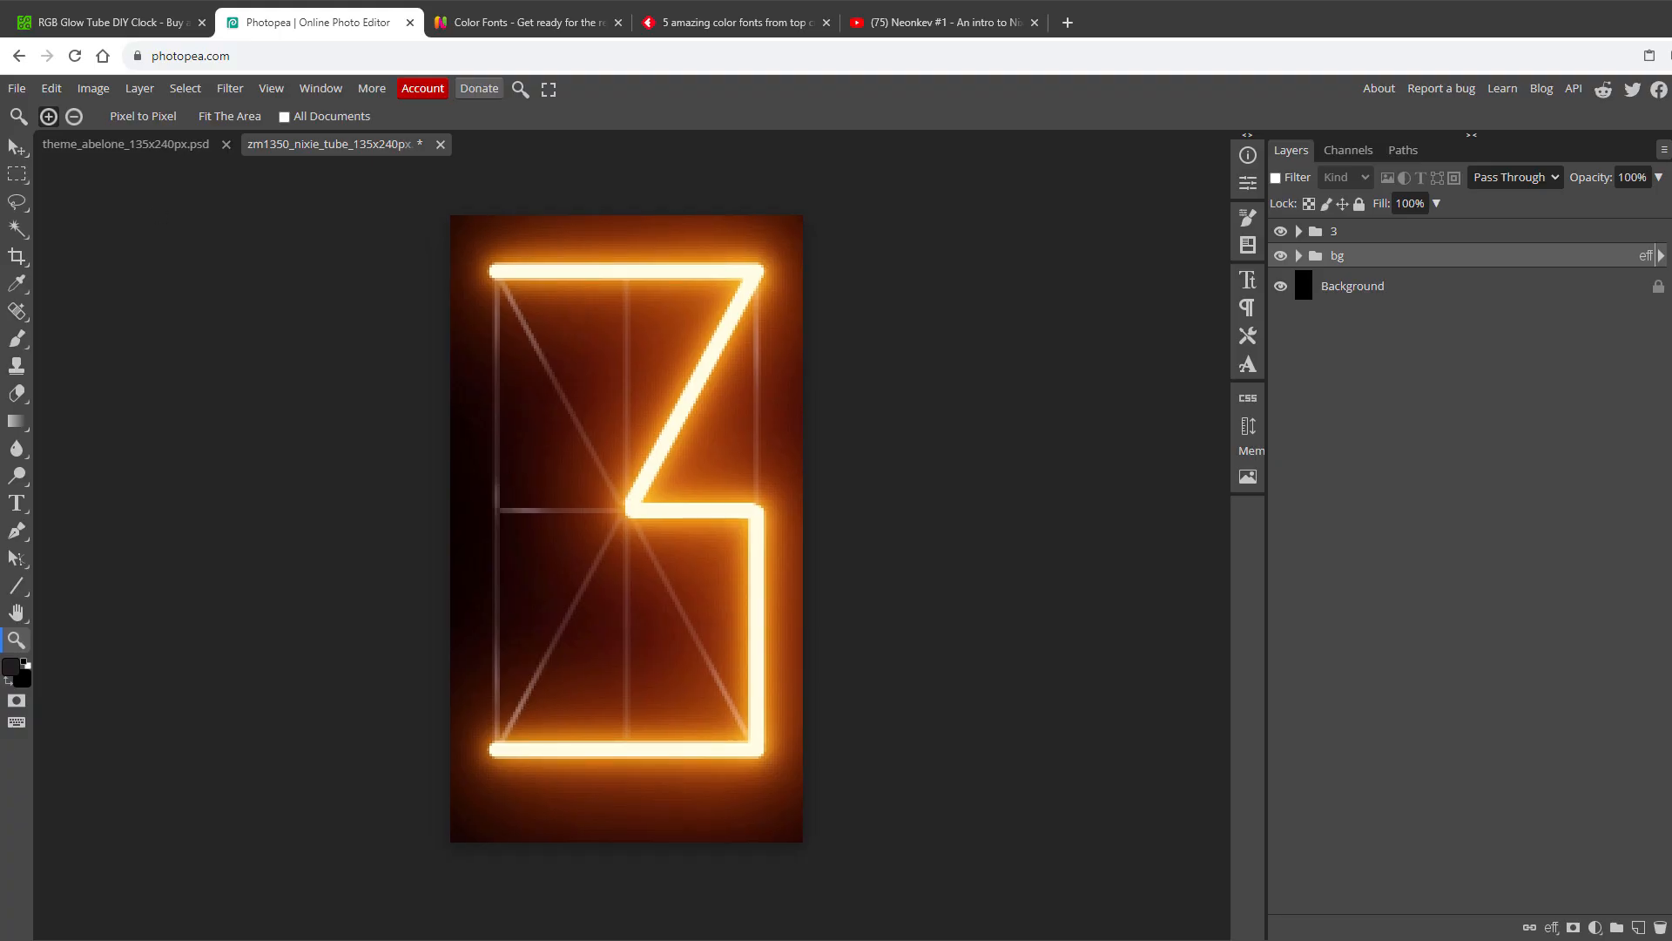
Duplicate the 3 digit group and turn on its top diagonal segment
{"action": "right_click", "coordinate": [1336, 255]}
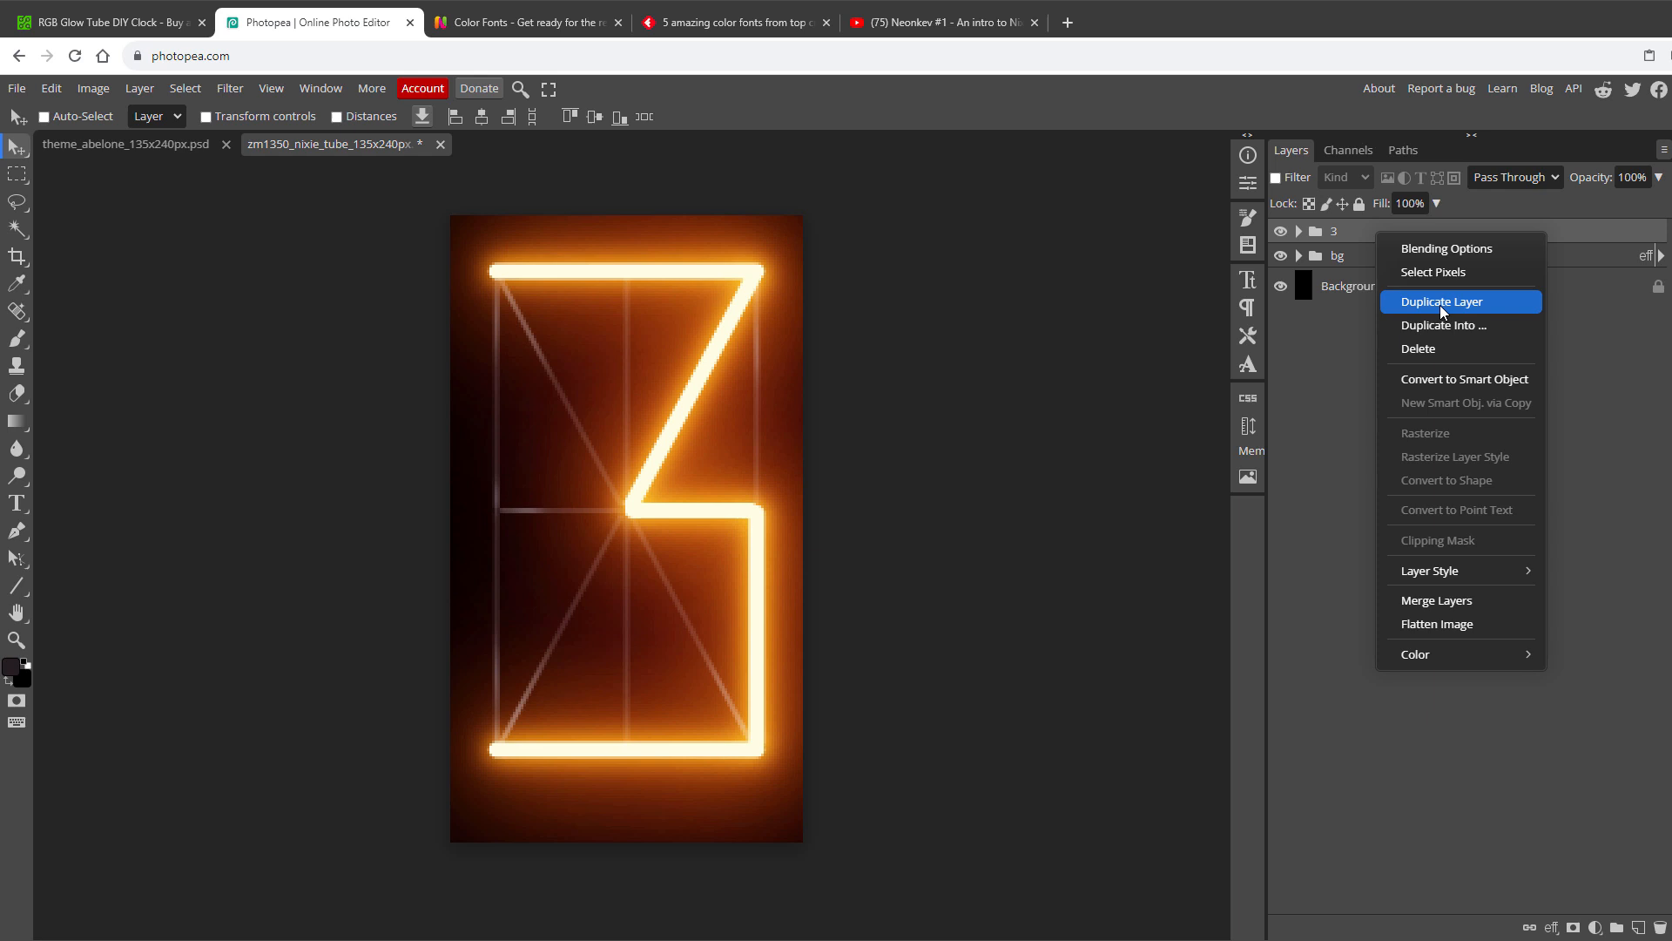
{"action": "left_click", "coordinate": [1440, 300]}
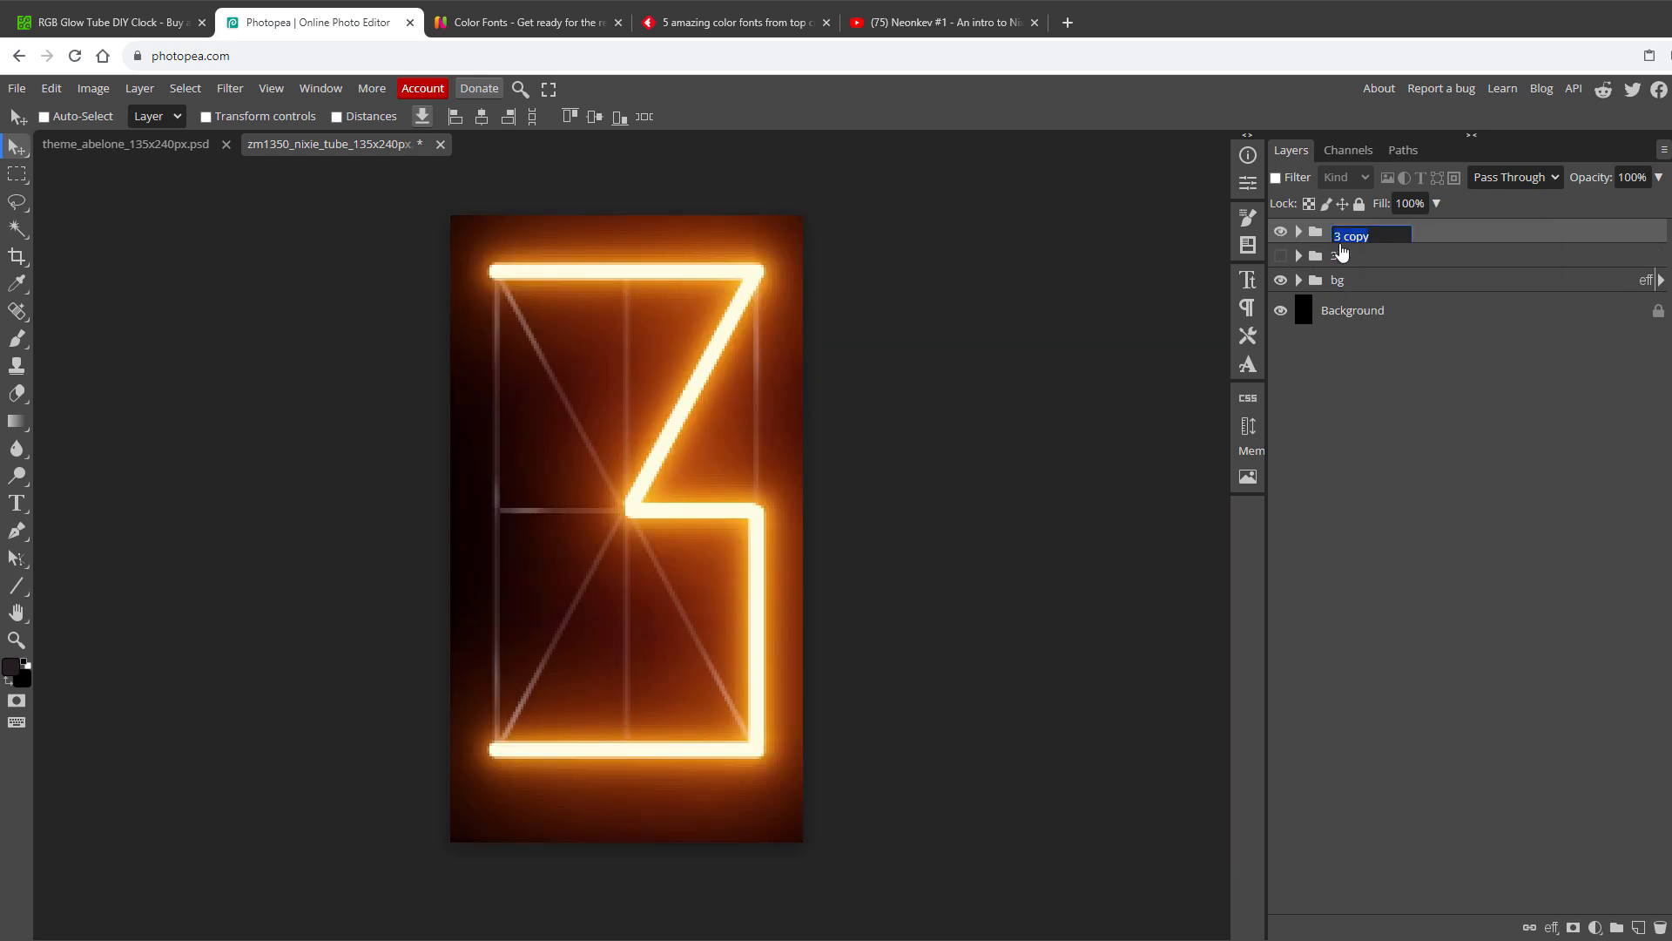
{"action": "left_click", "coordinate": [1298, 232]}
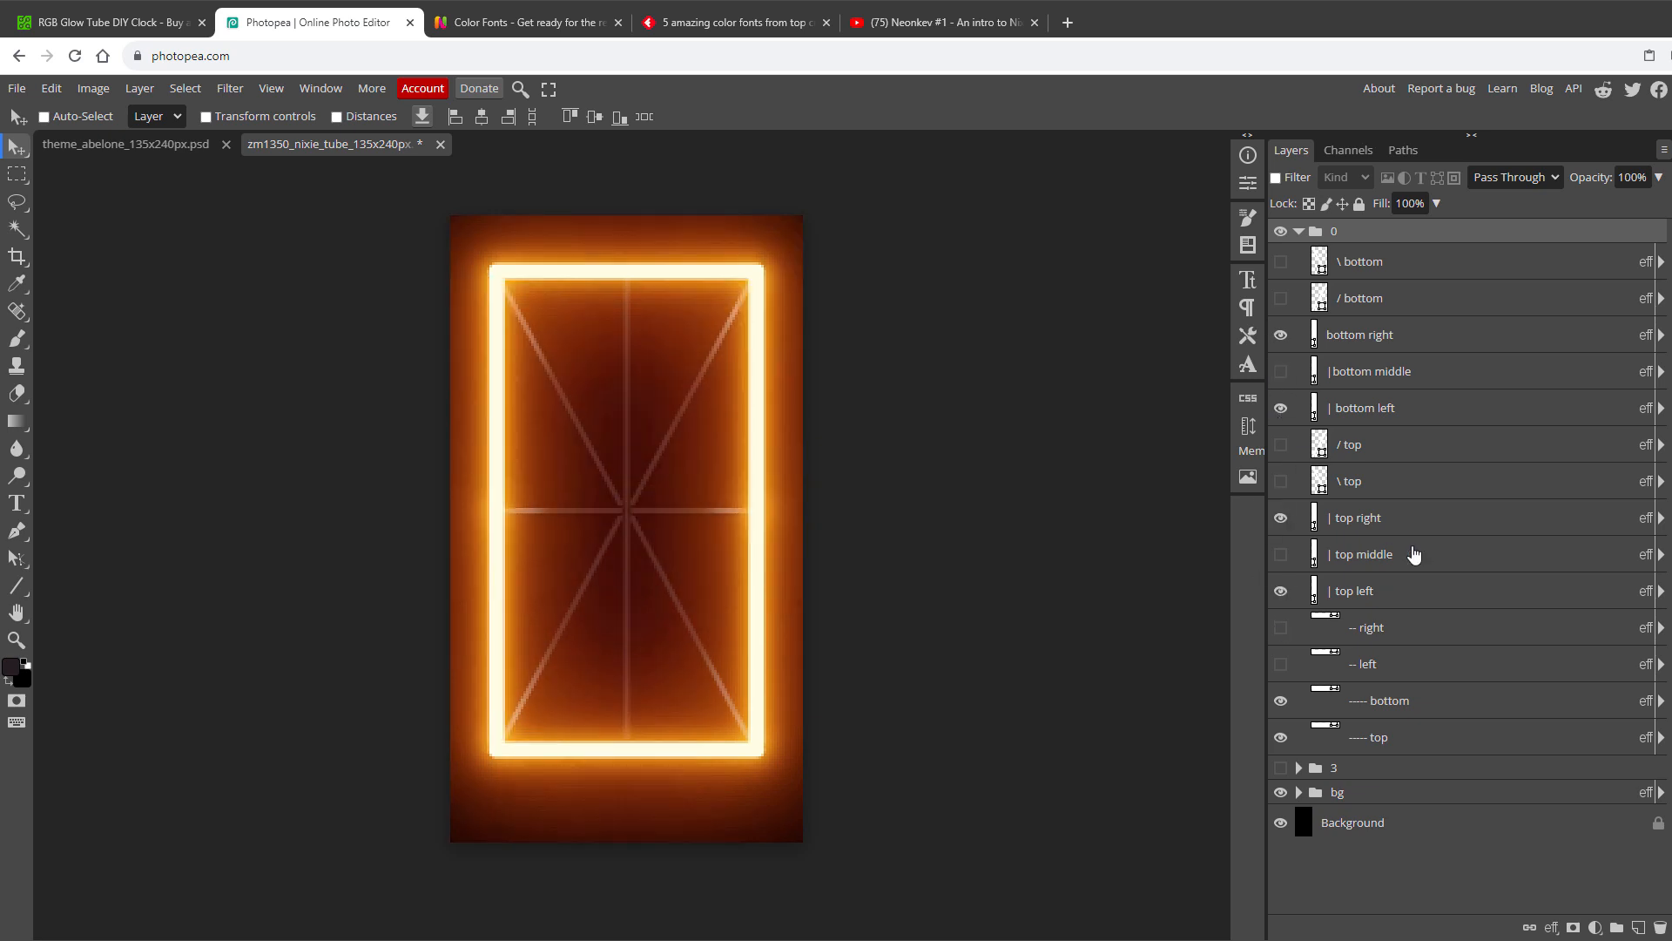
{"action": "left_click", "coordinate": [1281, 445]}
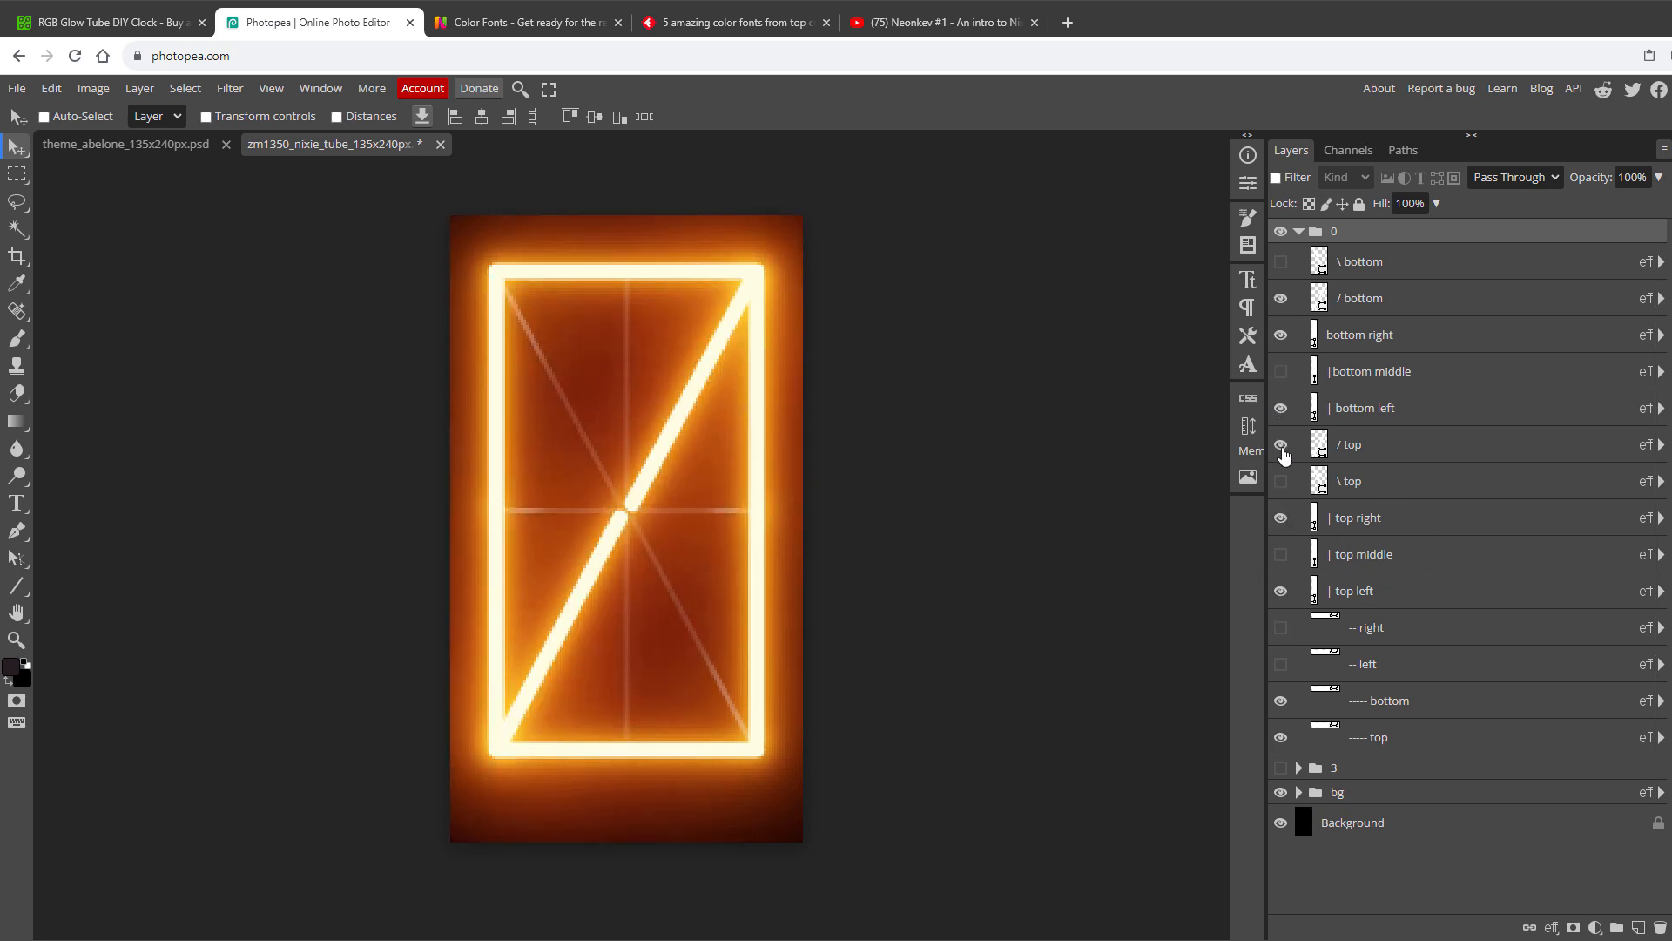
{"action": "mouse_move", "coordinate": [1300, 239]}
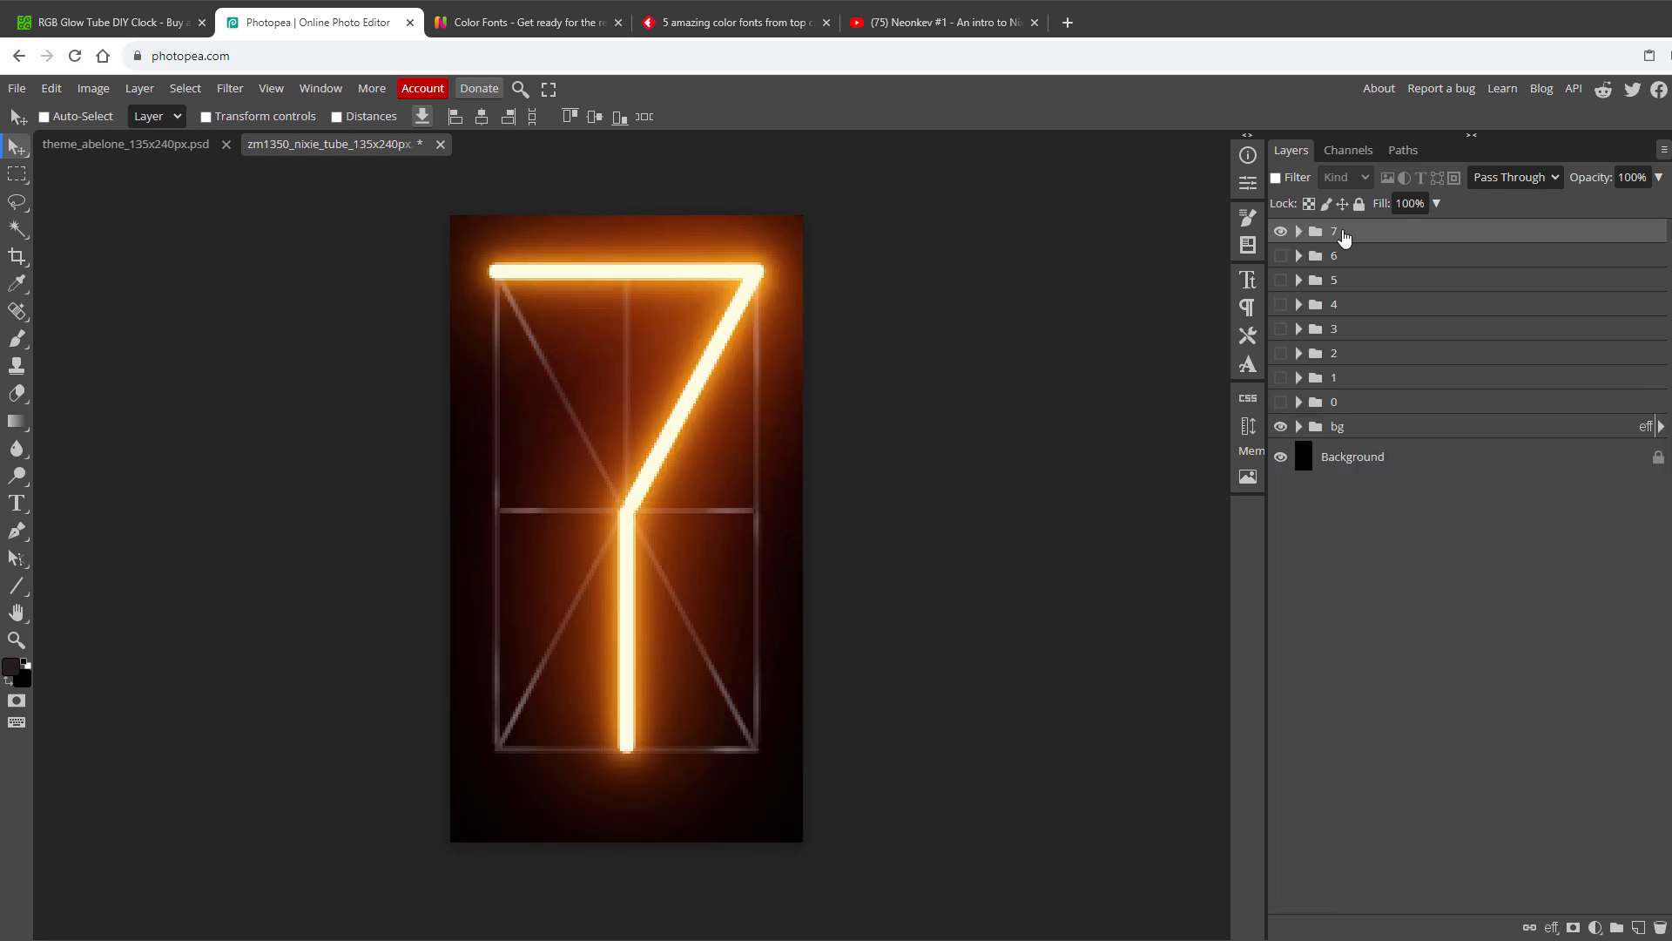
Compare with the nixie tube reference video, then deselect the chevron marker layer
{"action": "left_click", "coordinate": [1299, 230]}
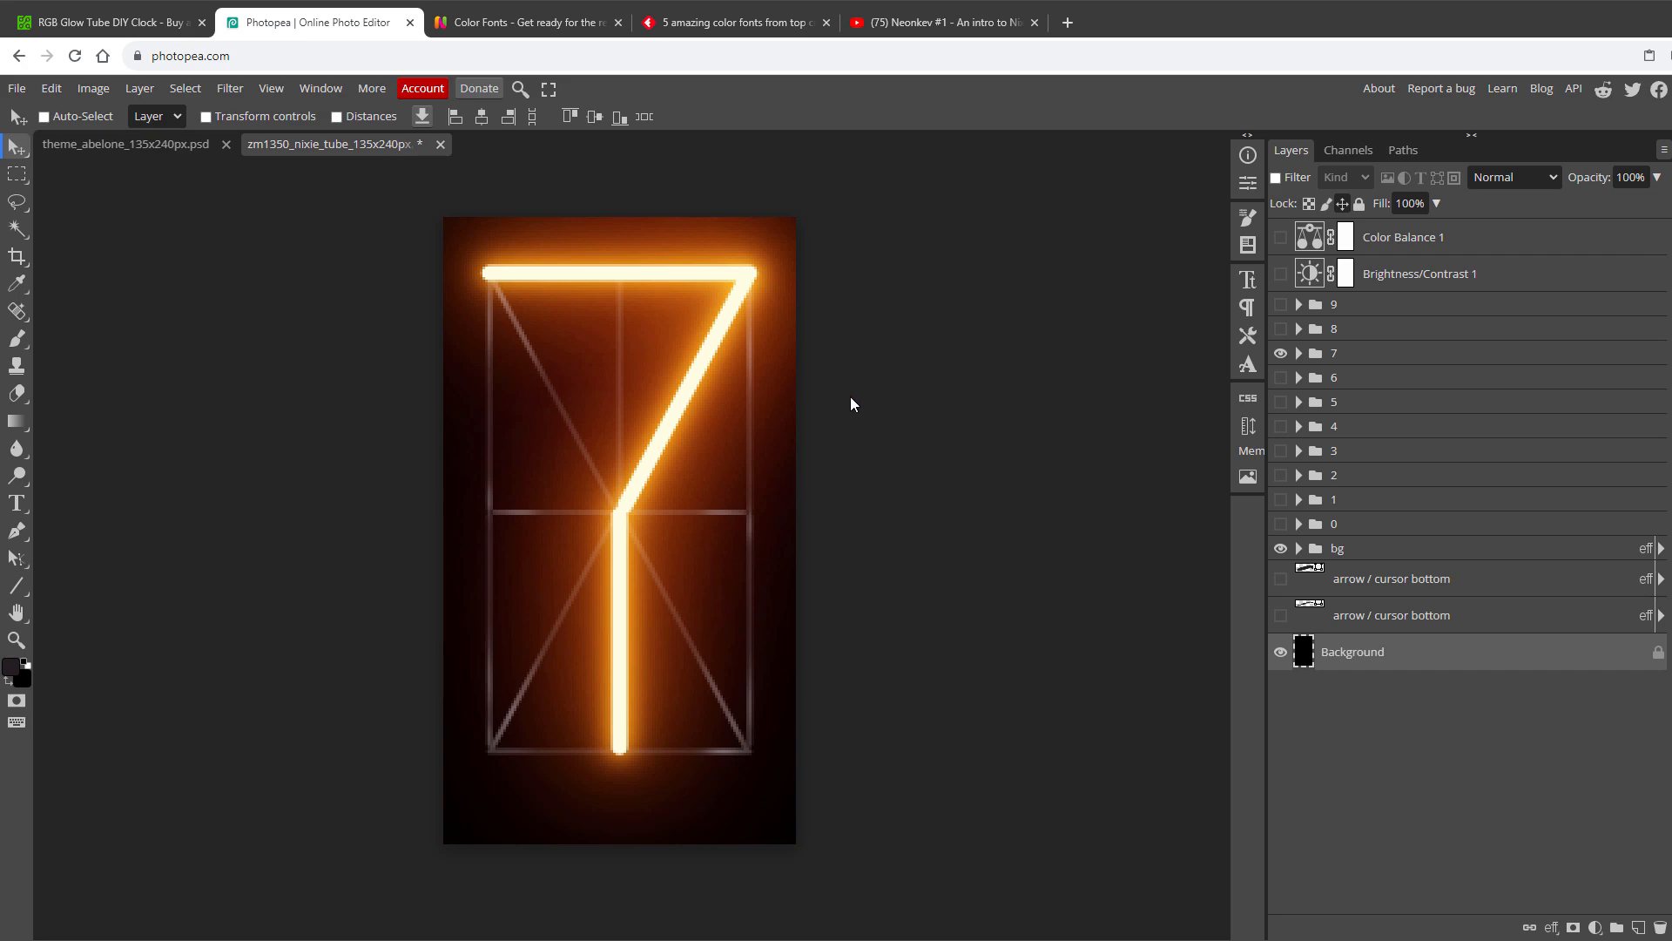
{"action": "left_click", "coordinate": [943, 21]}
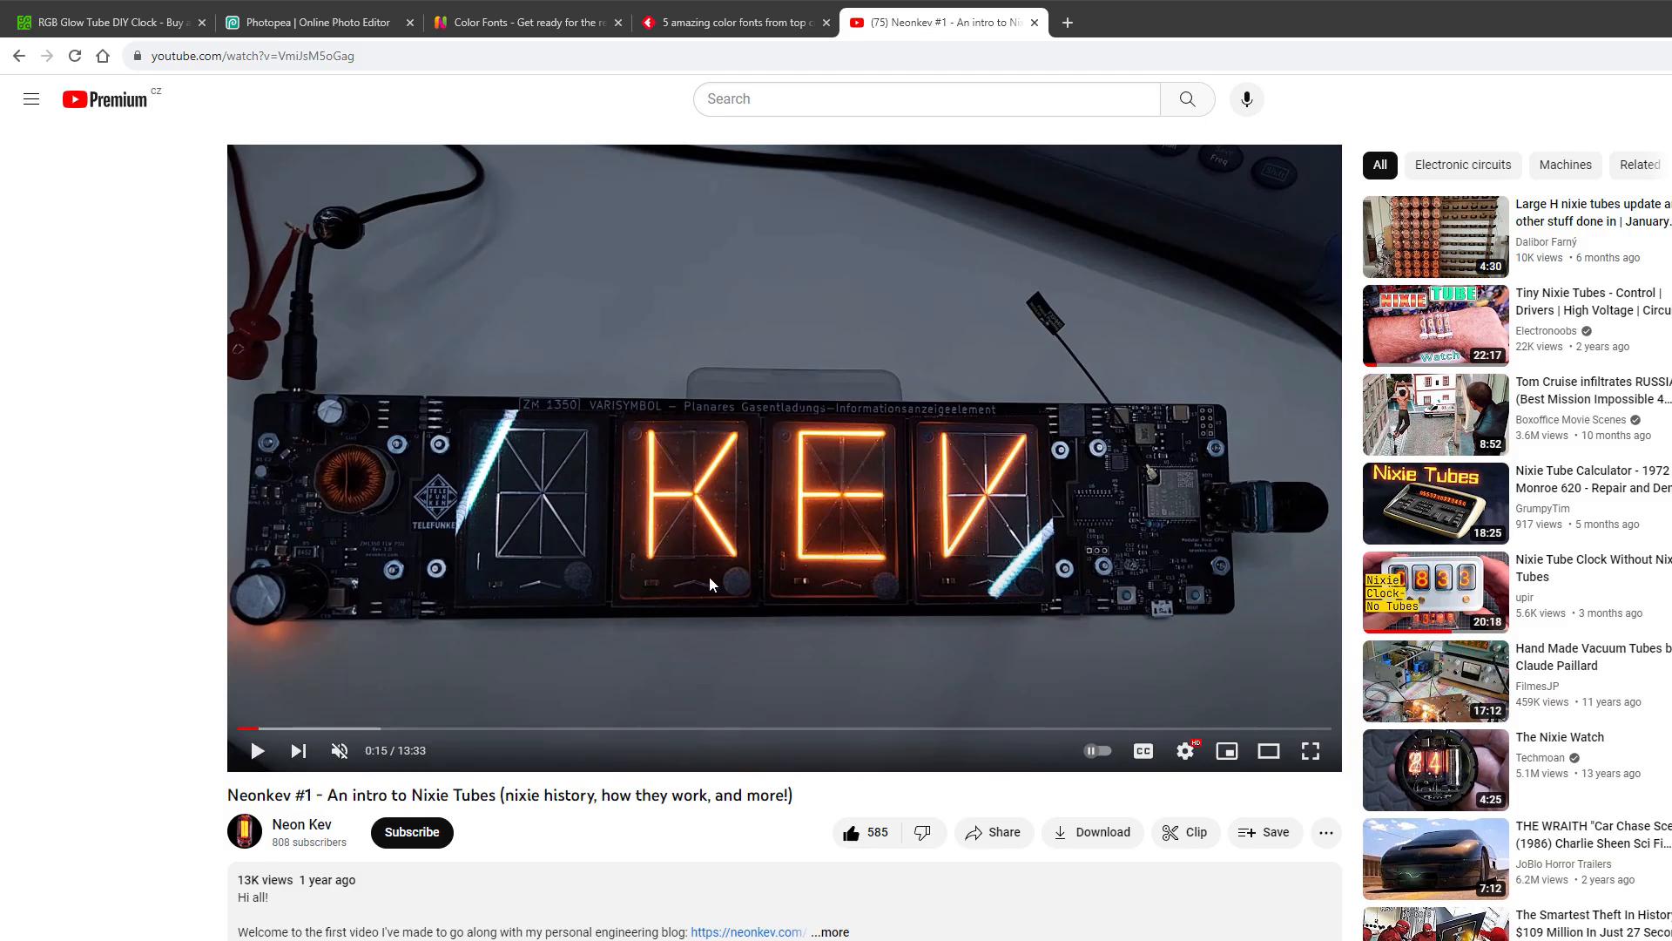
{"action": "left_click", "coordinate": [314, 21]}
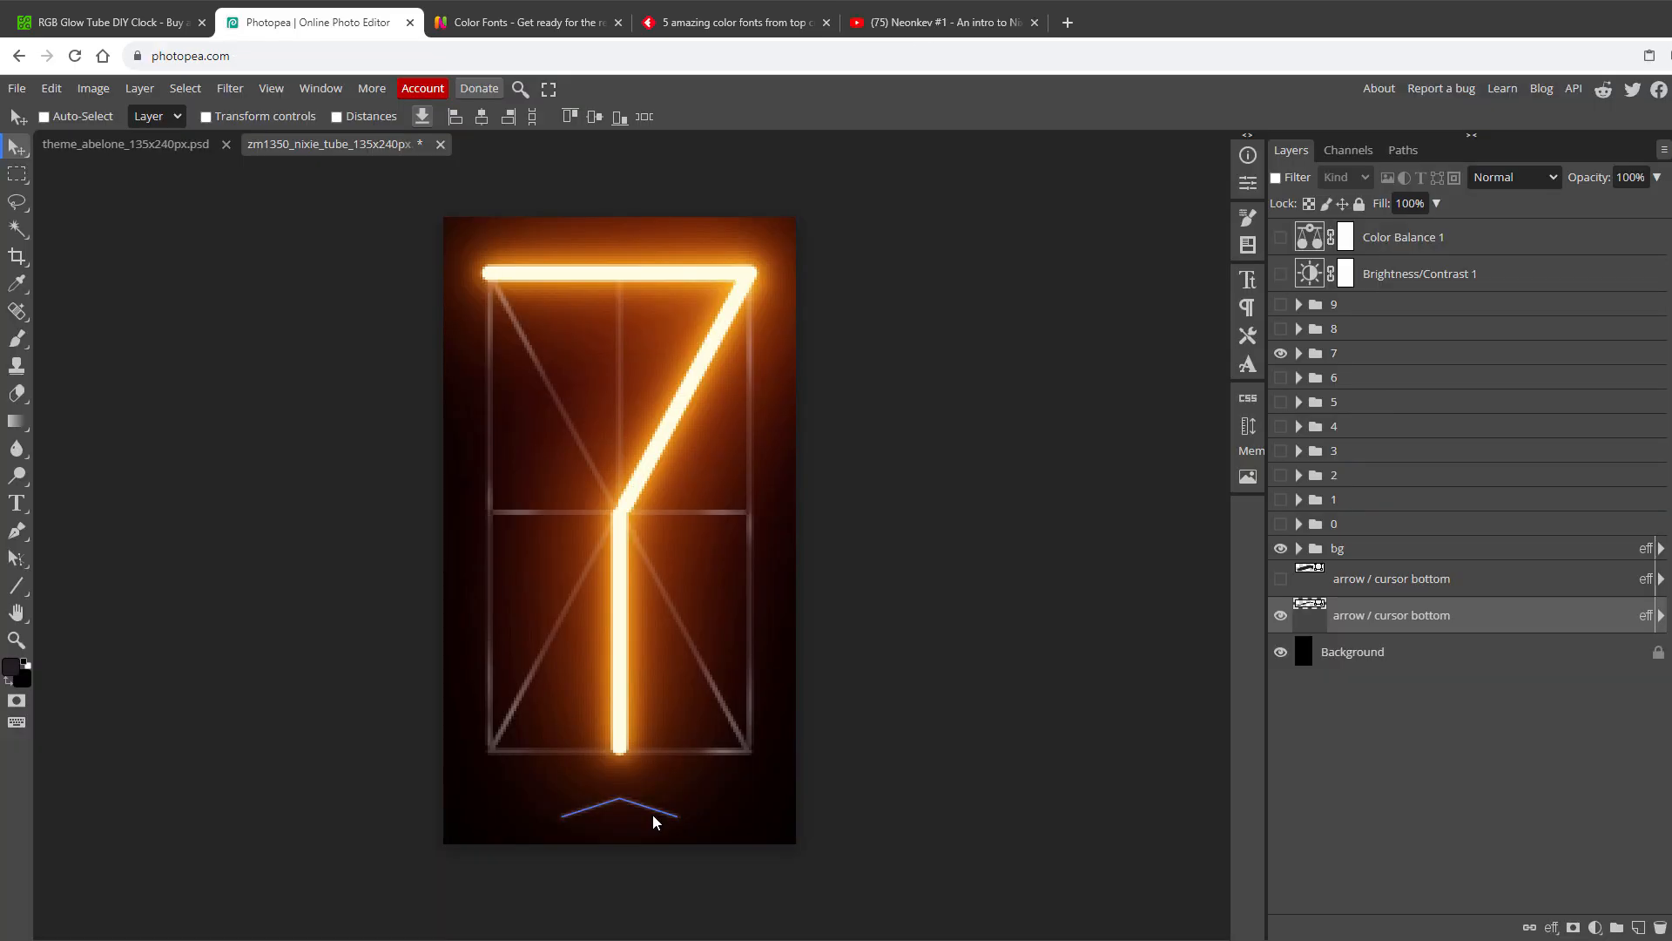
{"action": "left_click", "coordinate": [1352, 651]}
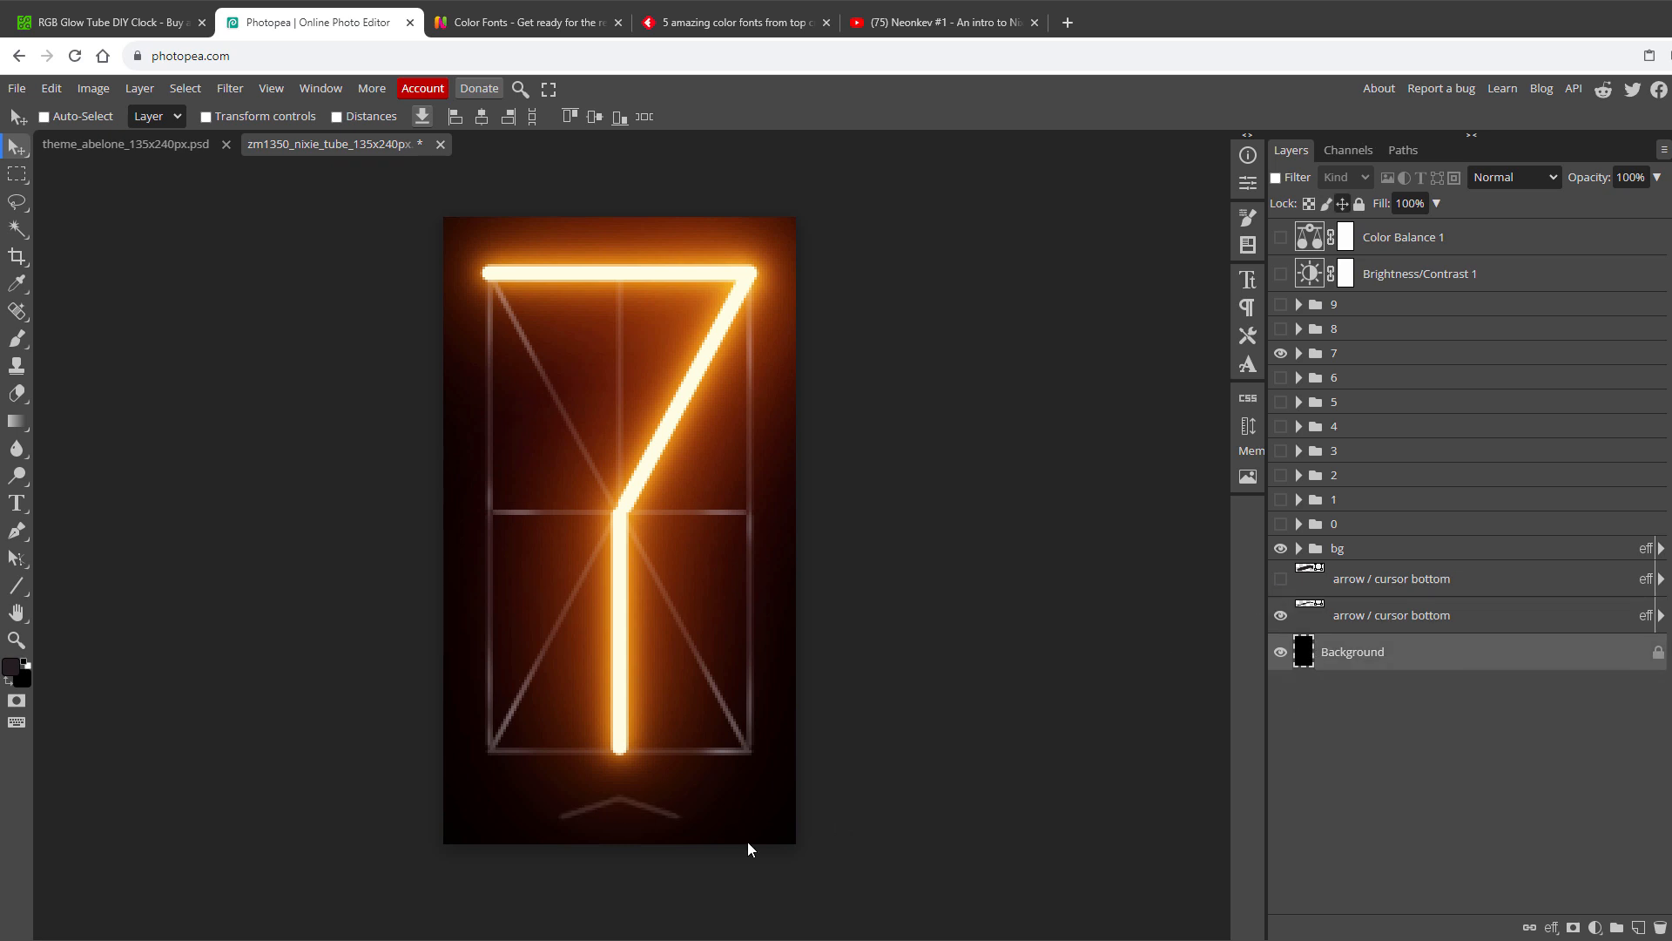
Turn on Color Balance for digit 7, review its Highlights values, and begin exporting
{"action": "left_click", "coordinate": [1281, 578]}
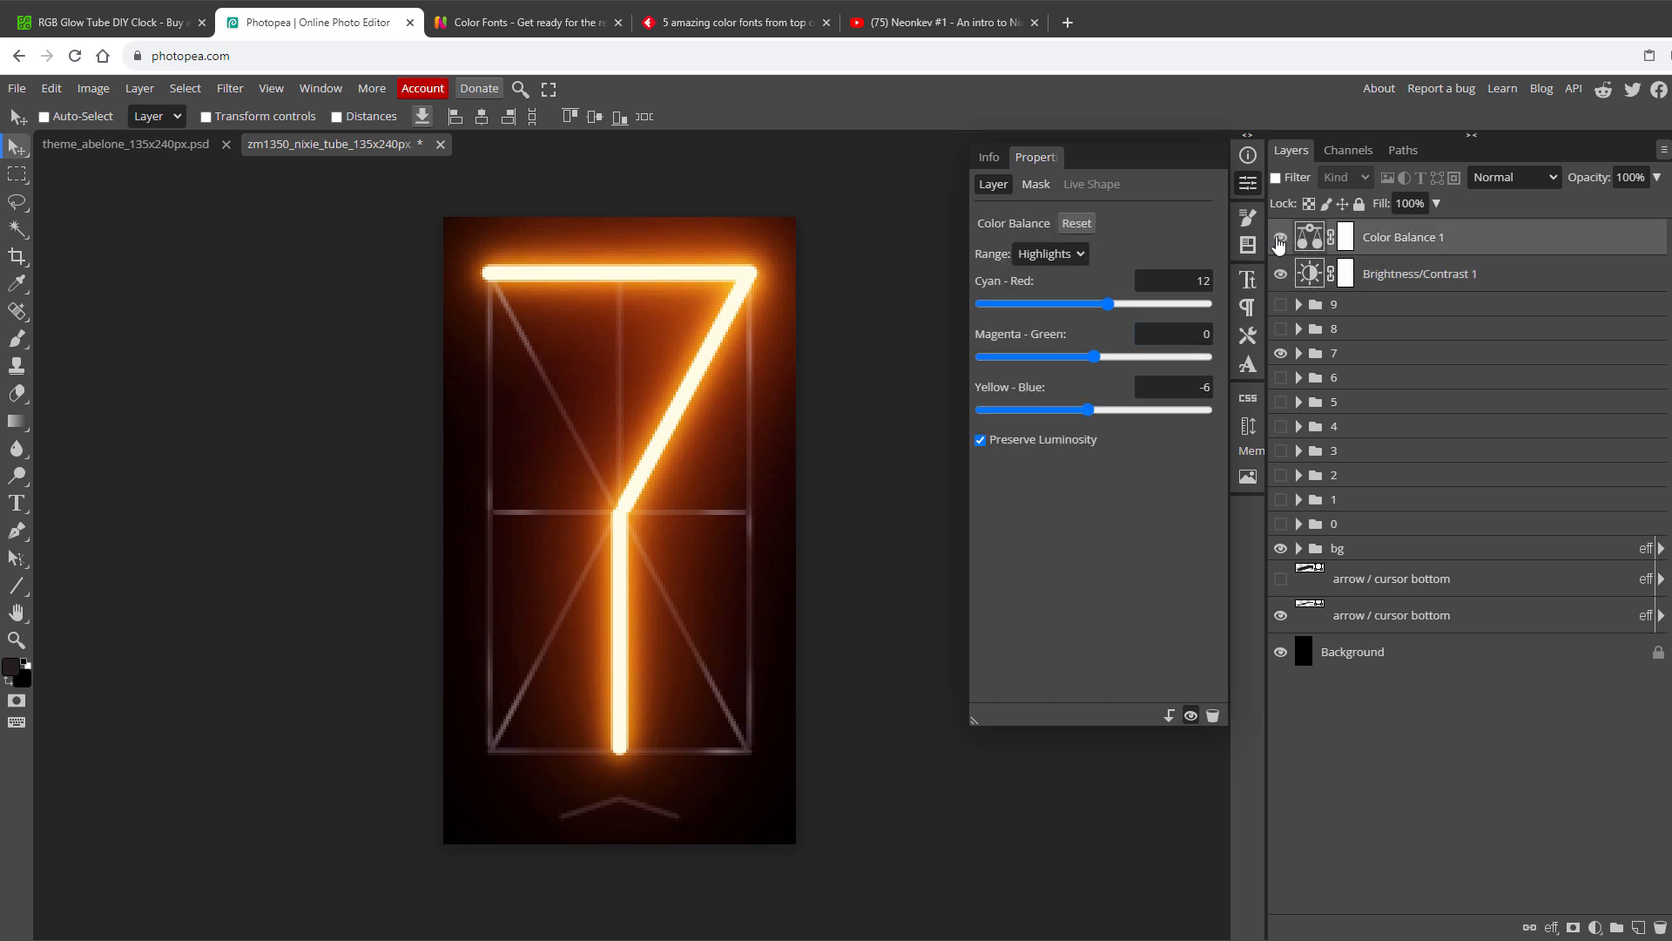
{"action": "left_click", "coordinate": [1049, 252]}
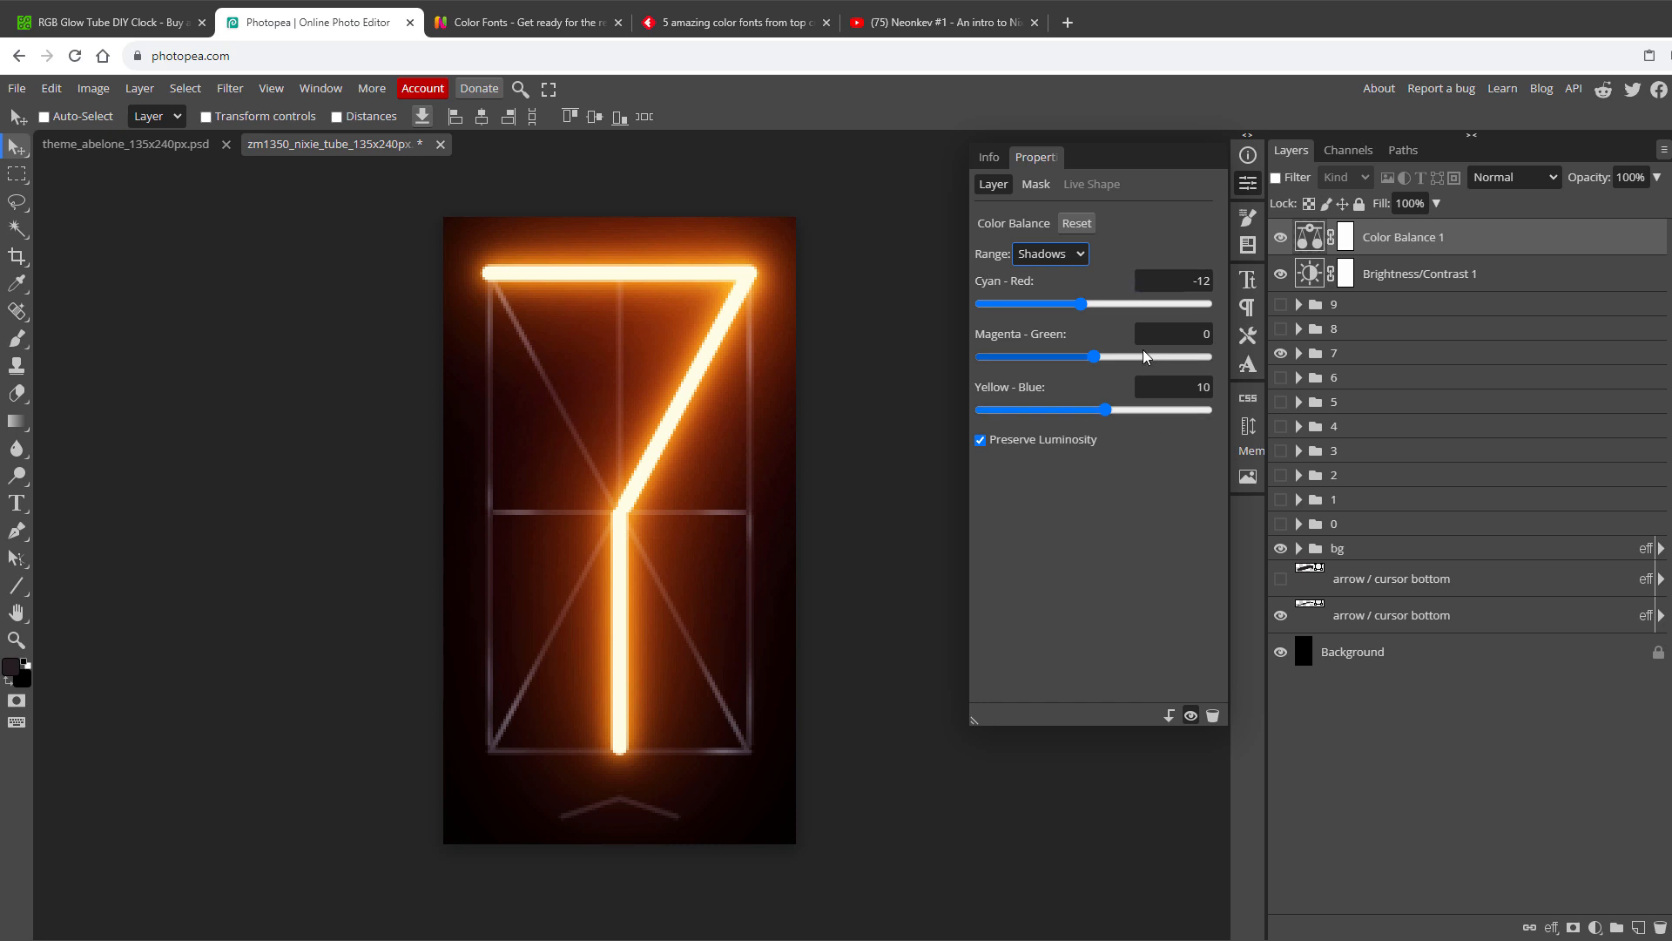
{"action": "left_click", "coordinate": [1048, 253]}
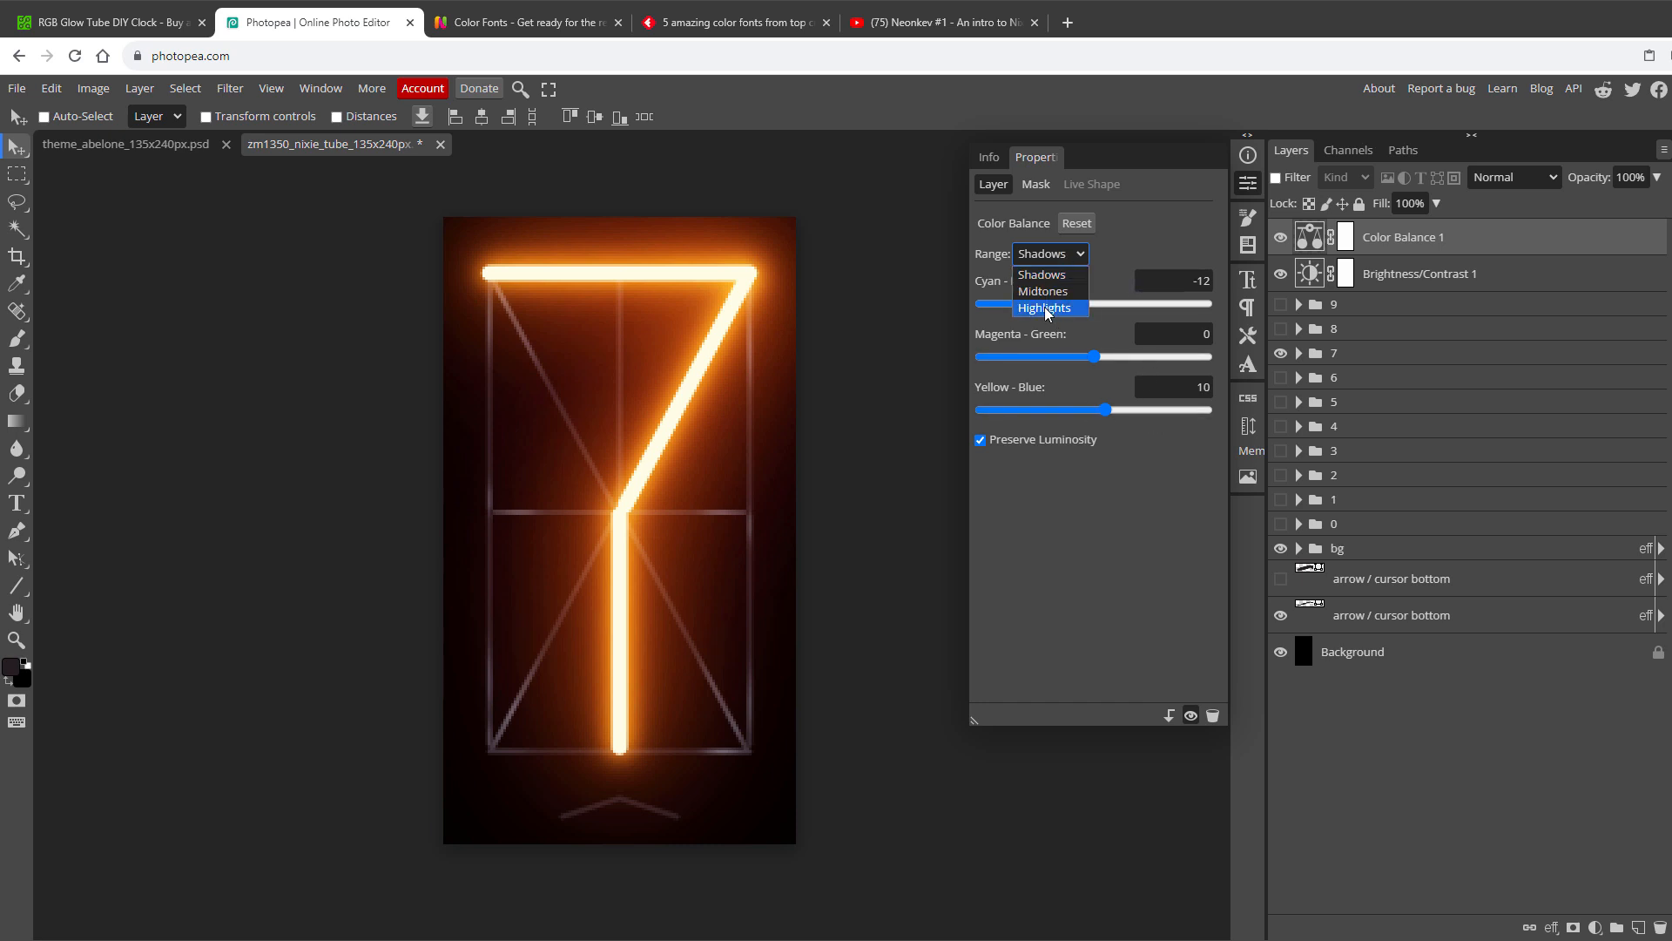
{"action": "left_click", "coordinate": [1045, 308]}
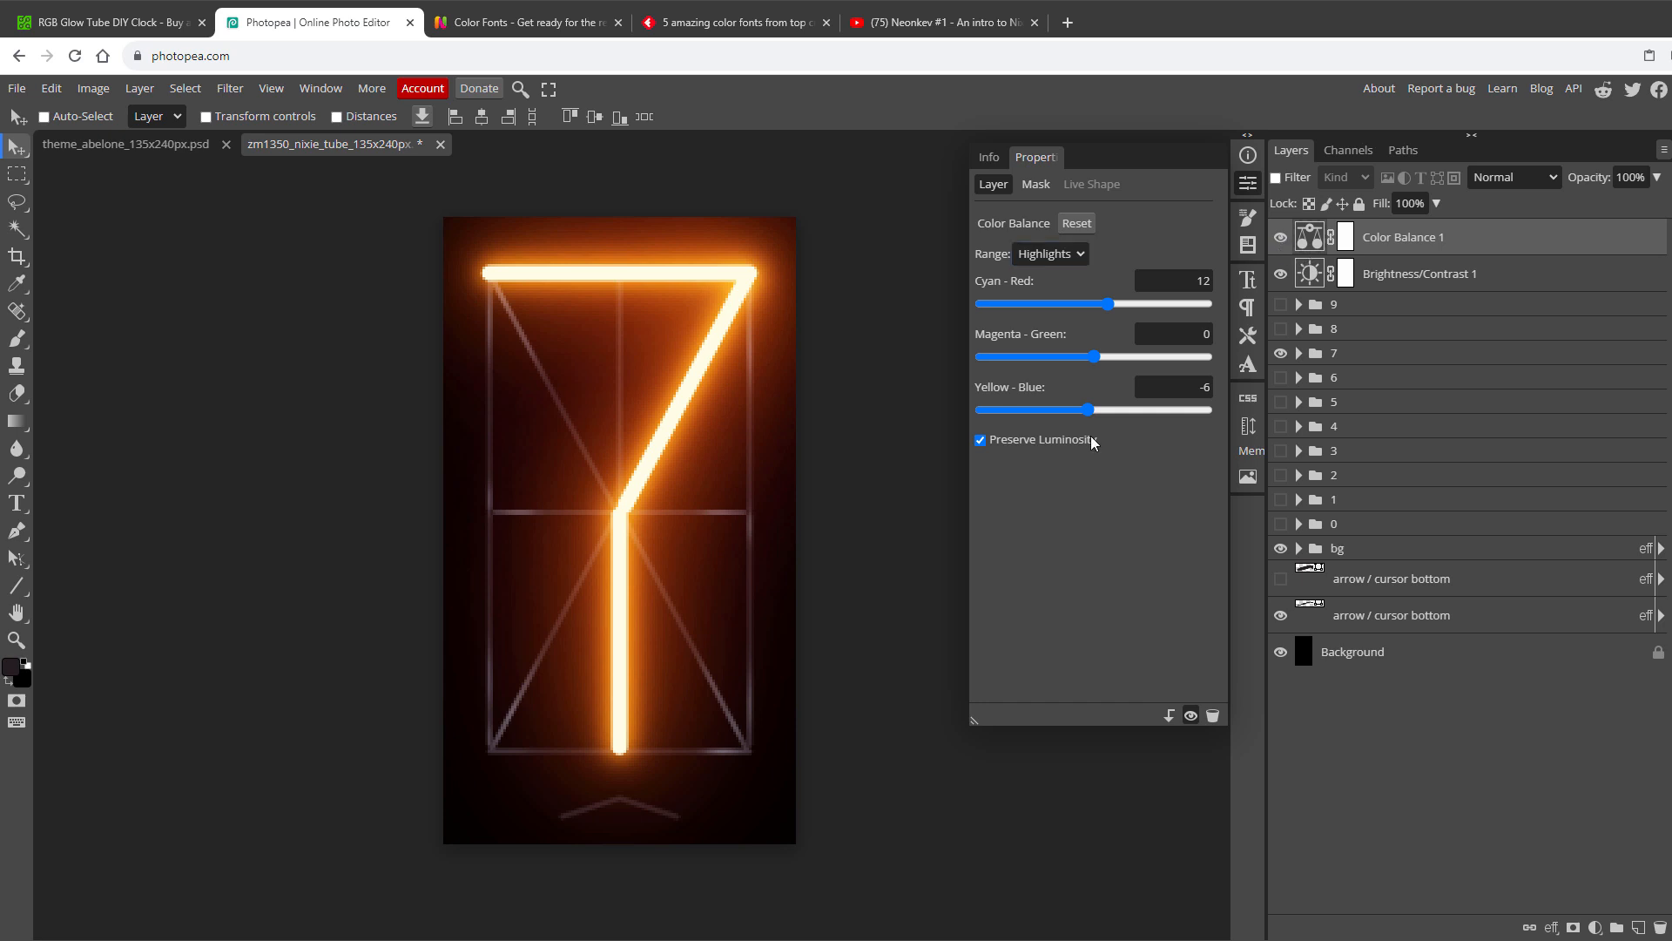
{"action": "mouse_move", "coordinate": [1358, 493]}
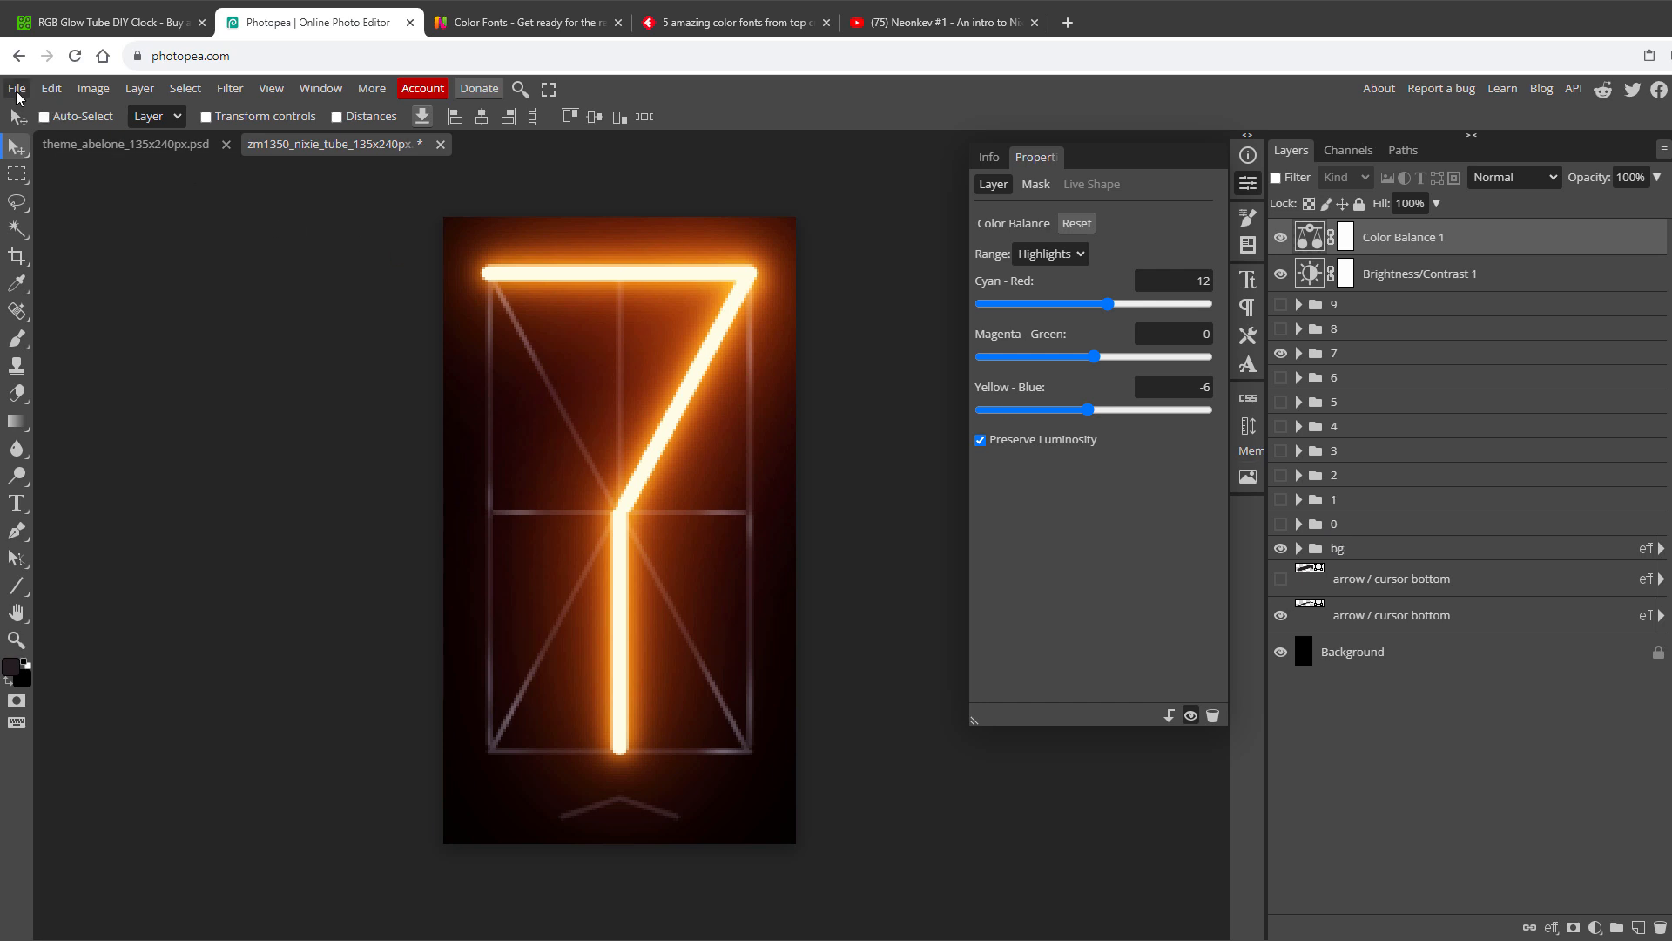
{"action": "left_click", "coordinate": [15, 87]}
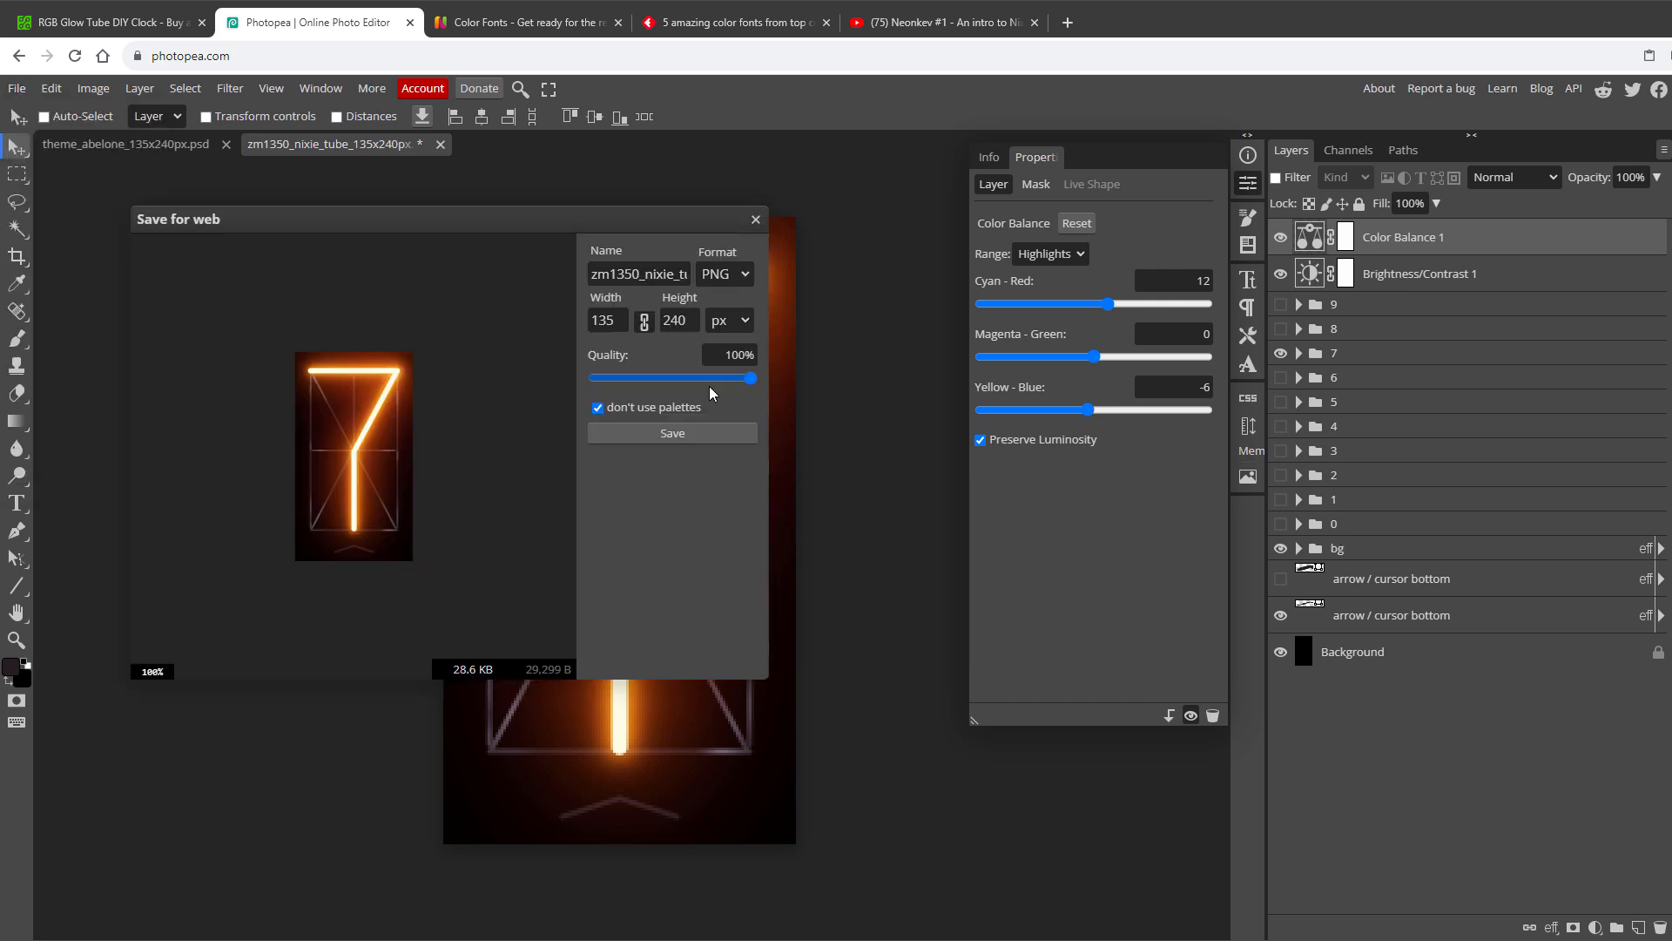
Save the digit 7 image and show digit 8 for the next export
{"action": "left_click", "coordinate": [755, 218]}
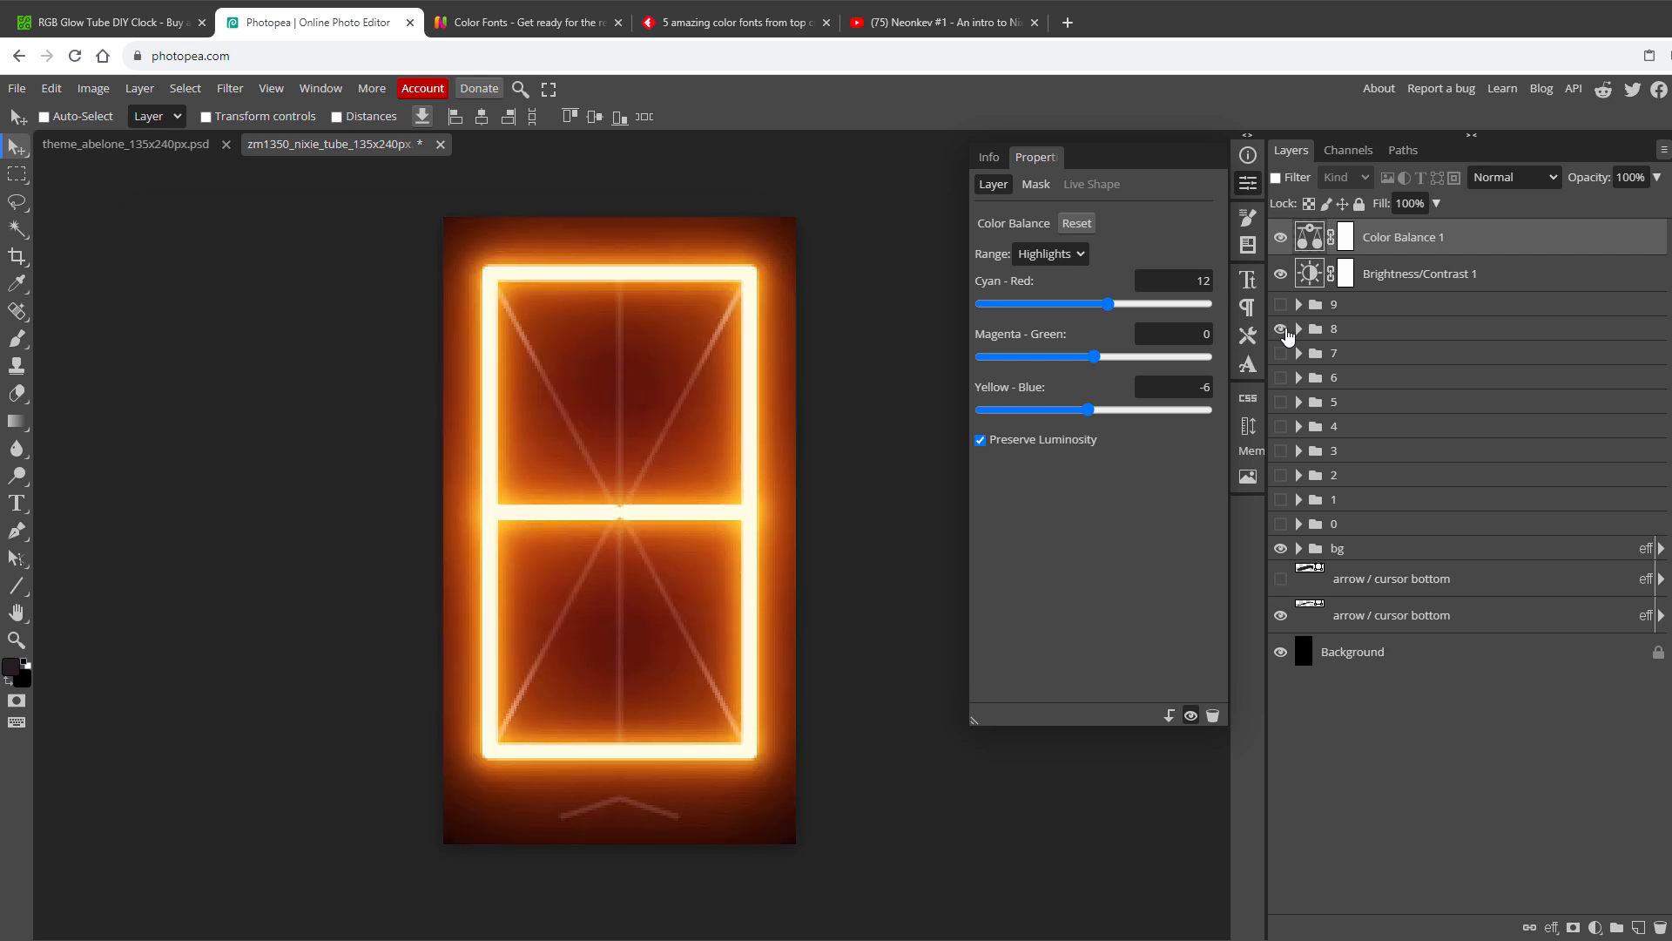
{"action": "left_click", "coordinate": [15, 89]}
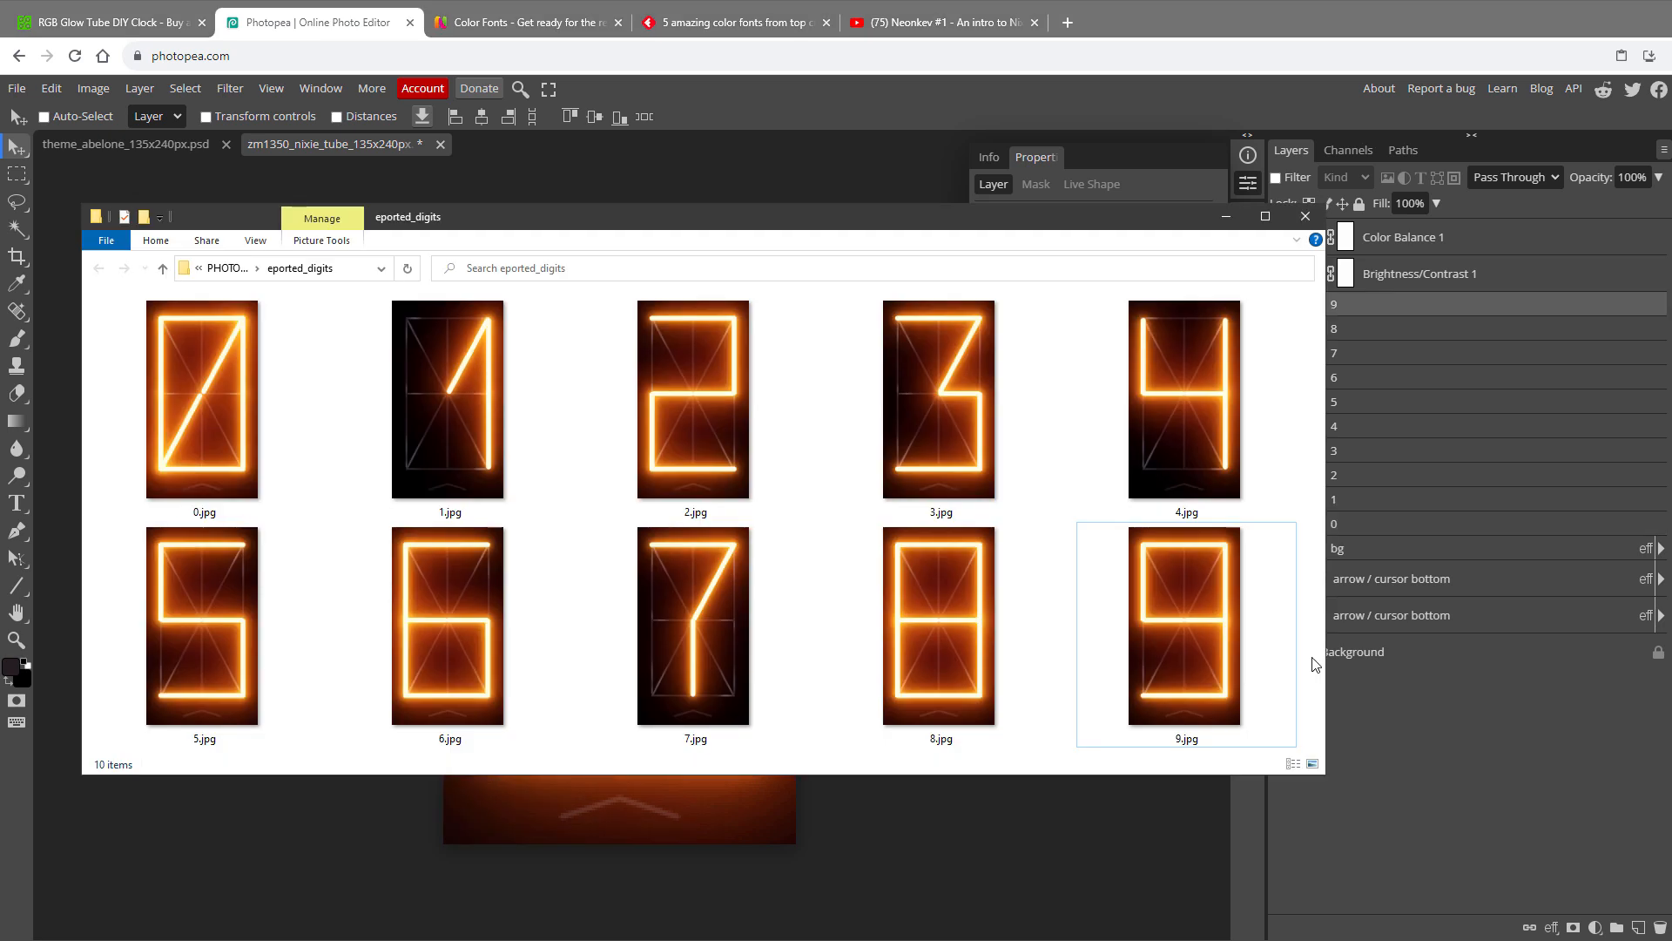
{"action": "left_click_drag", "start_coordinate": [315, 426], "coordinate": [1317, 661]}
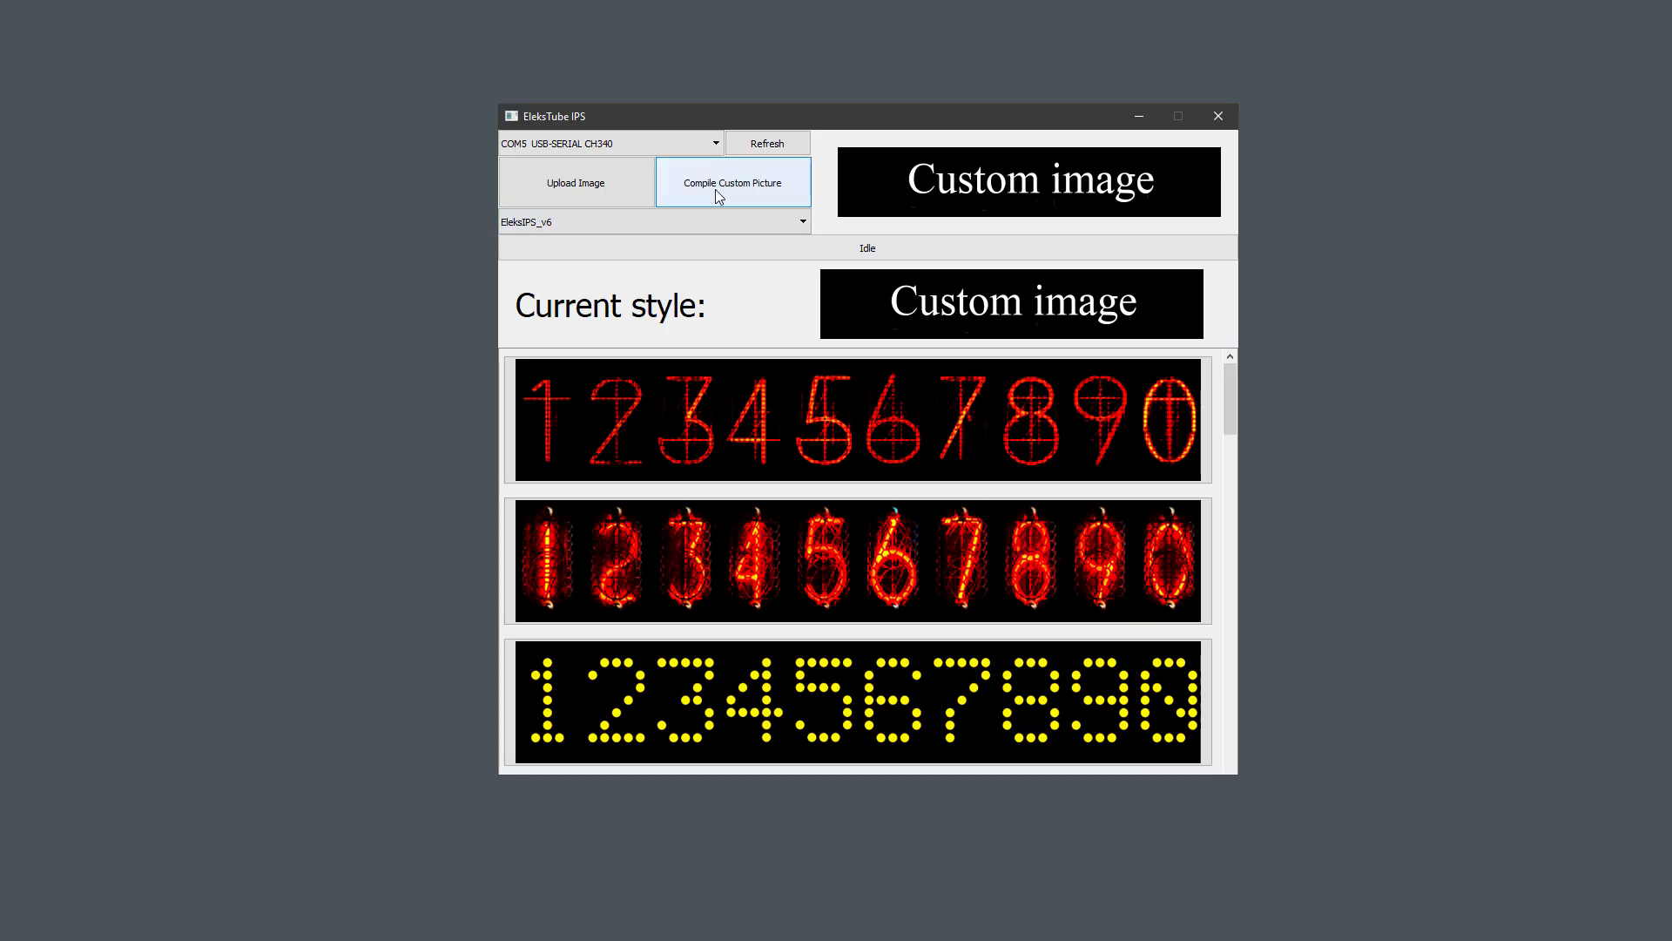
Compile the custom digit pictures and upload them to the clock
{"action": "left_click", "coordinate": [734, 181]}
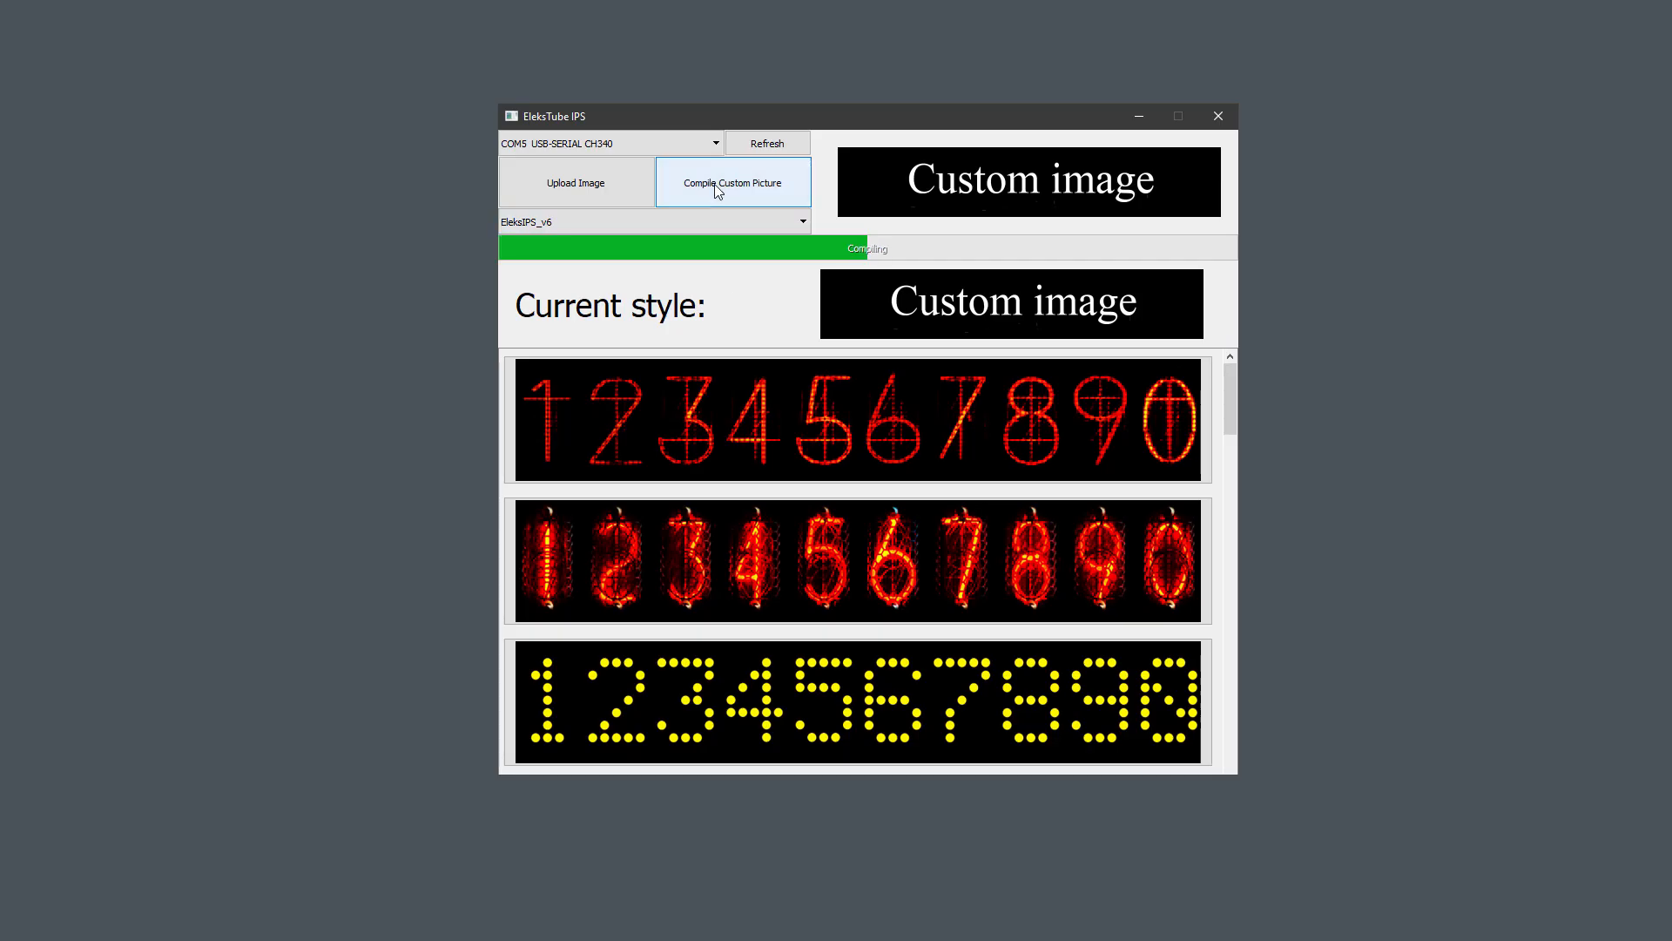
{"action": "left_click", "coordinate": [575, 182]}
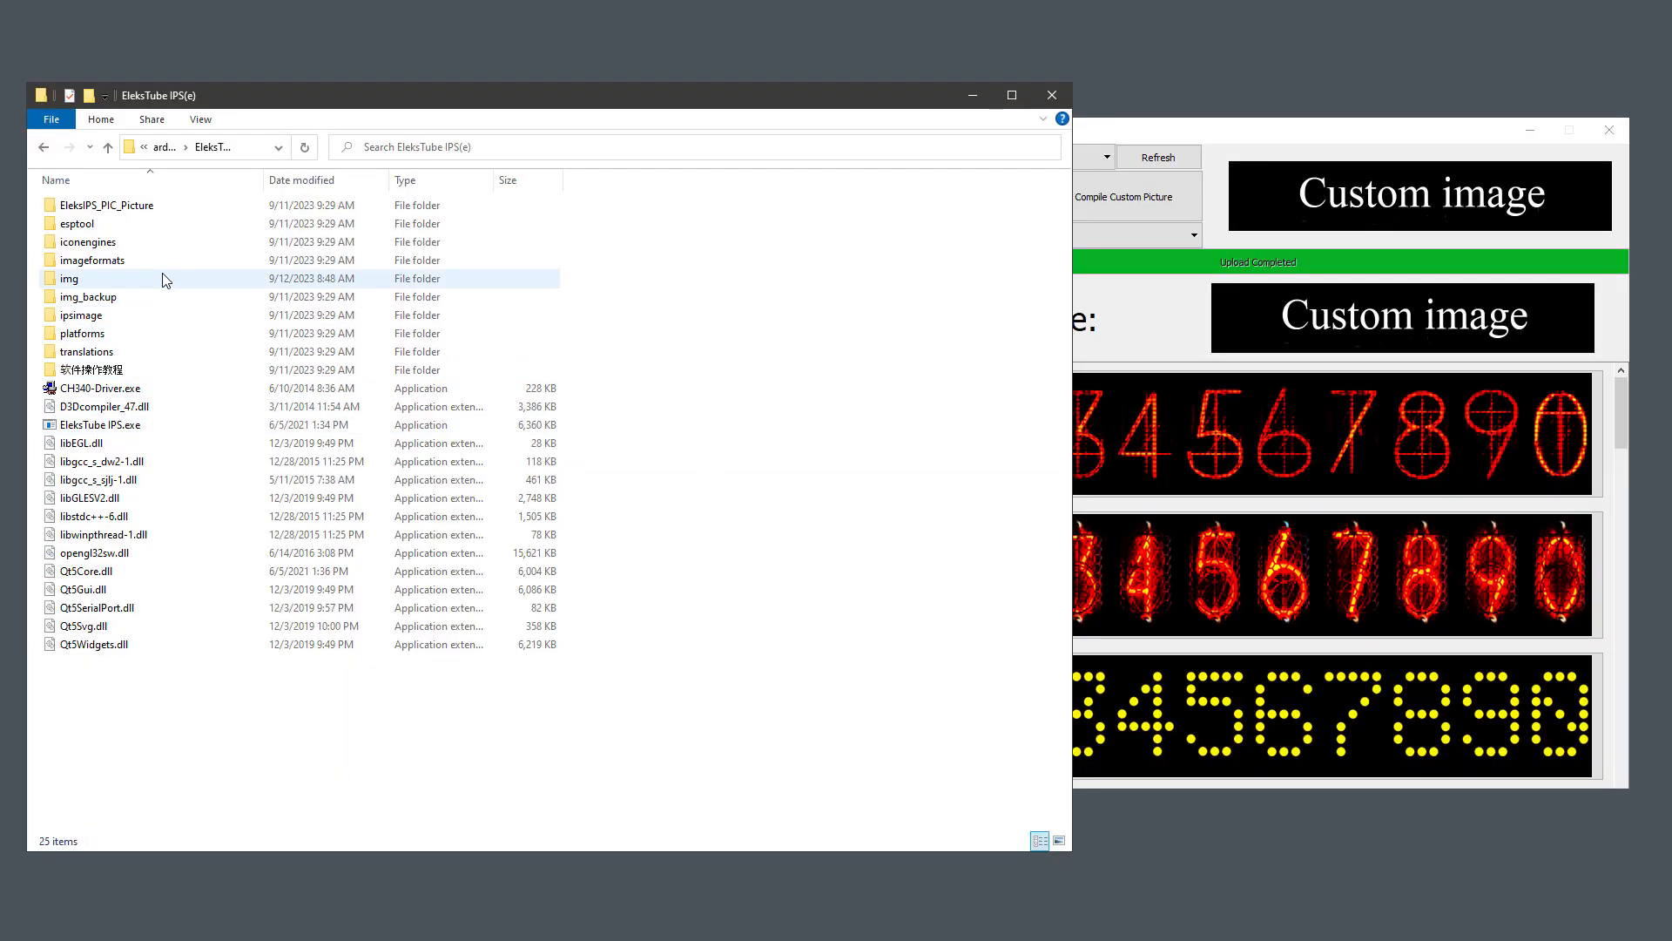
Browse the theme digit images folder, briefly selecting the ten PUNK digits
{"action": "double_click", "coordinate": [75, 223]}
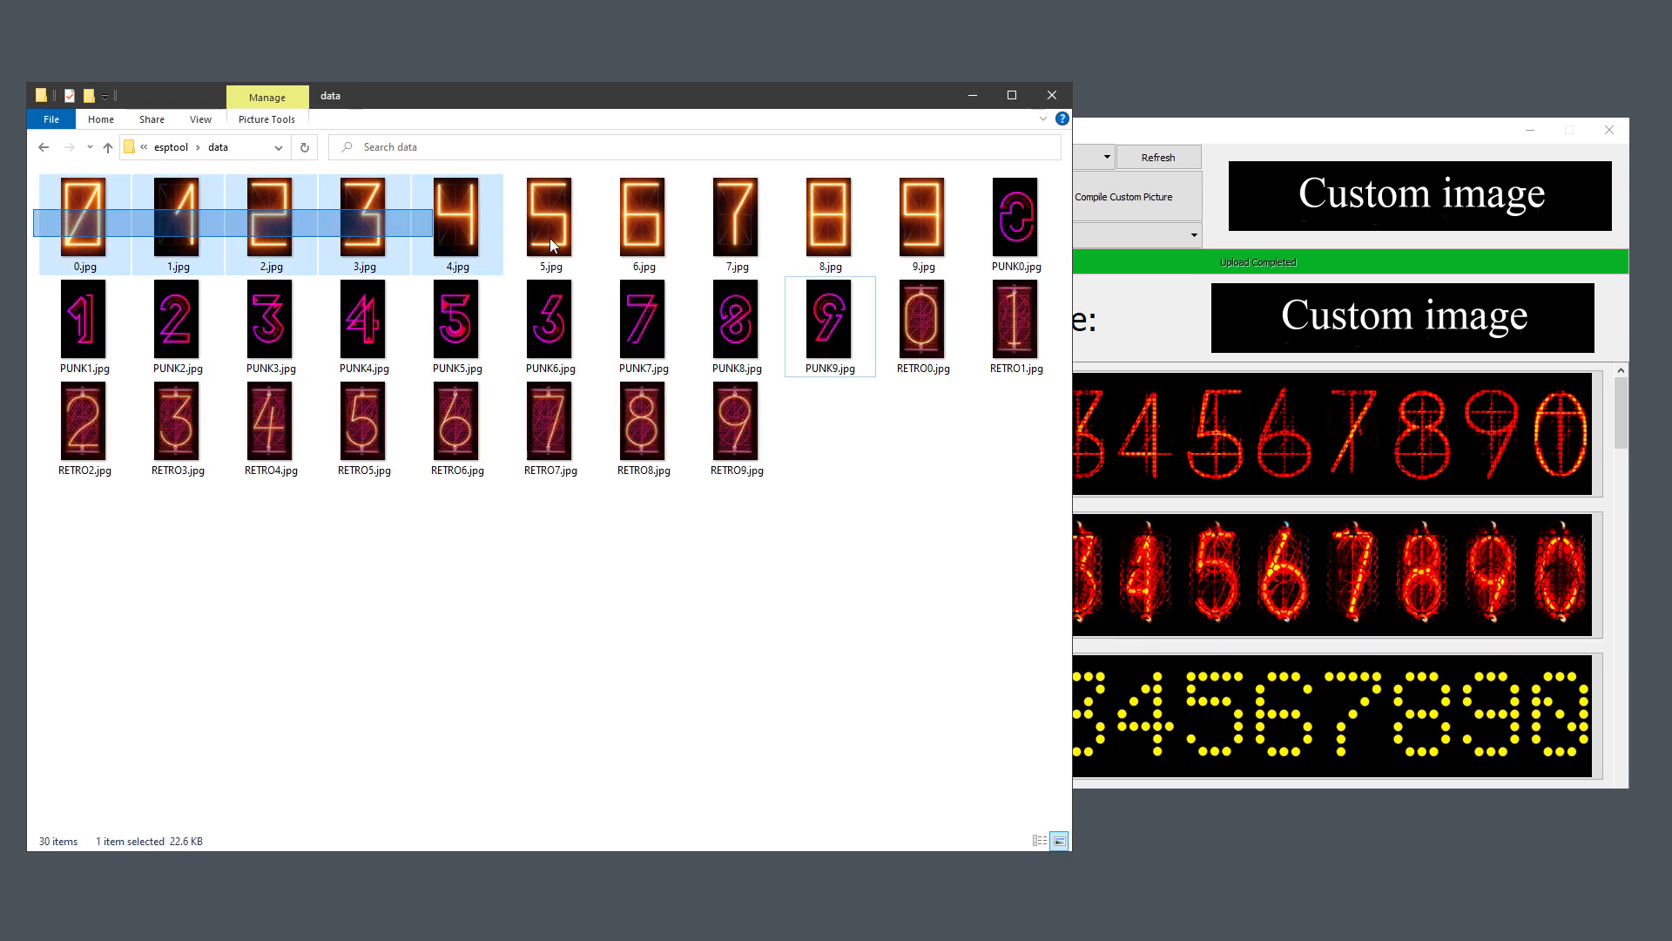
{"action": "left_click", "coordinate": [921, 320]}
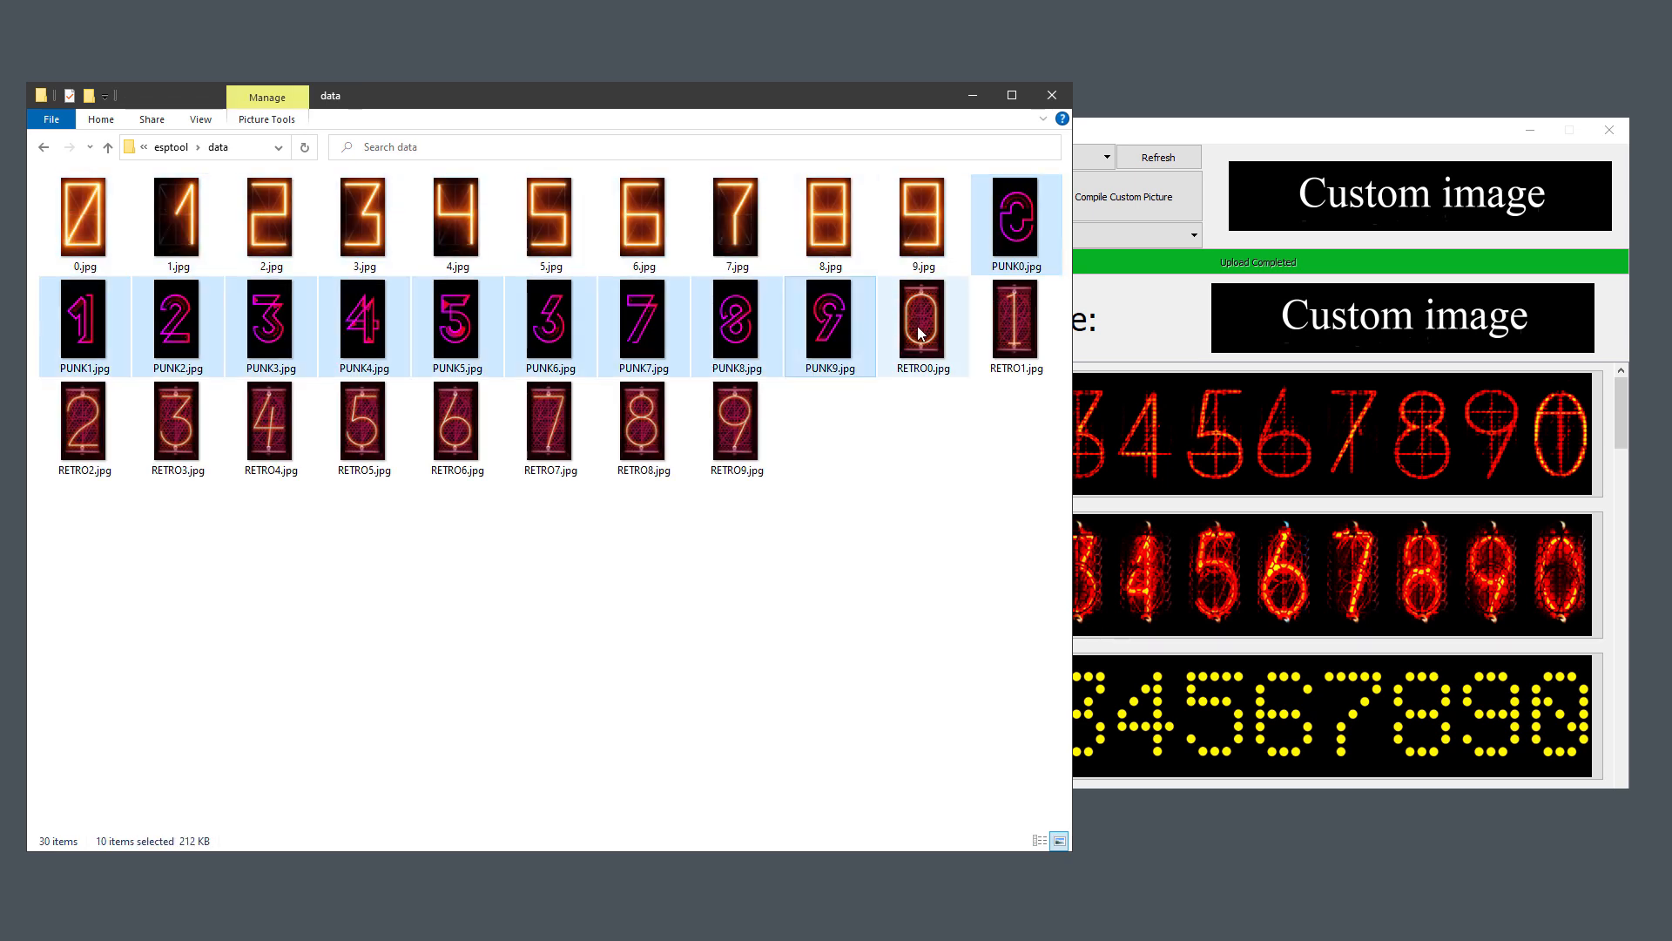
{"action": "left_click", "coordinate": [830, 325]}
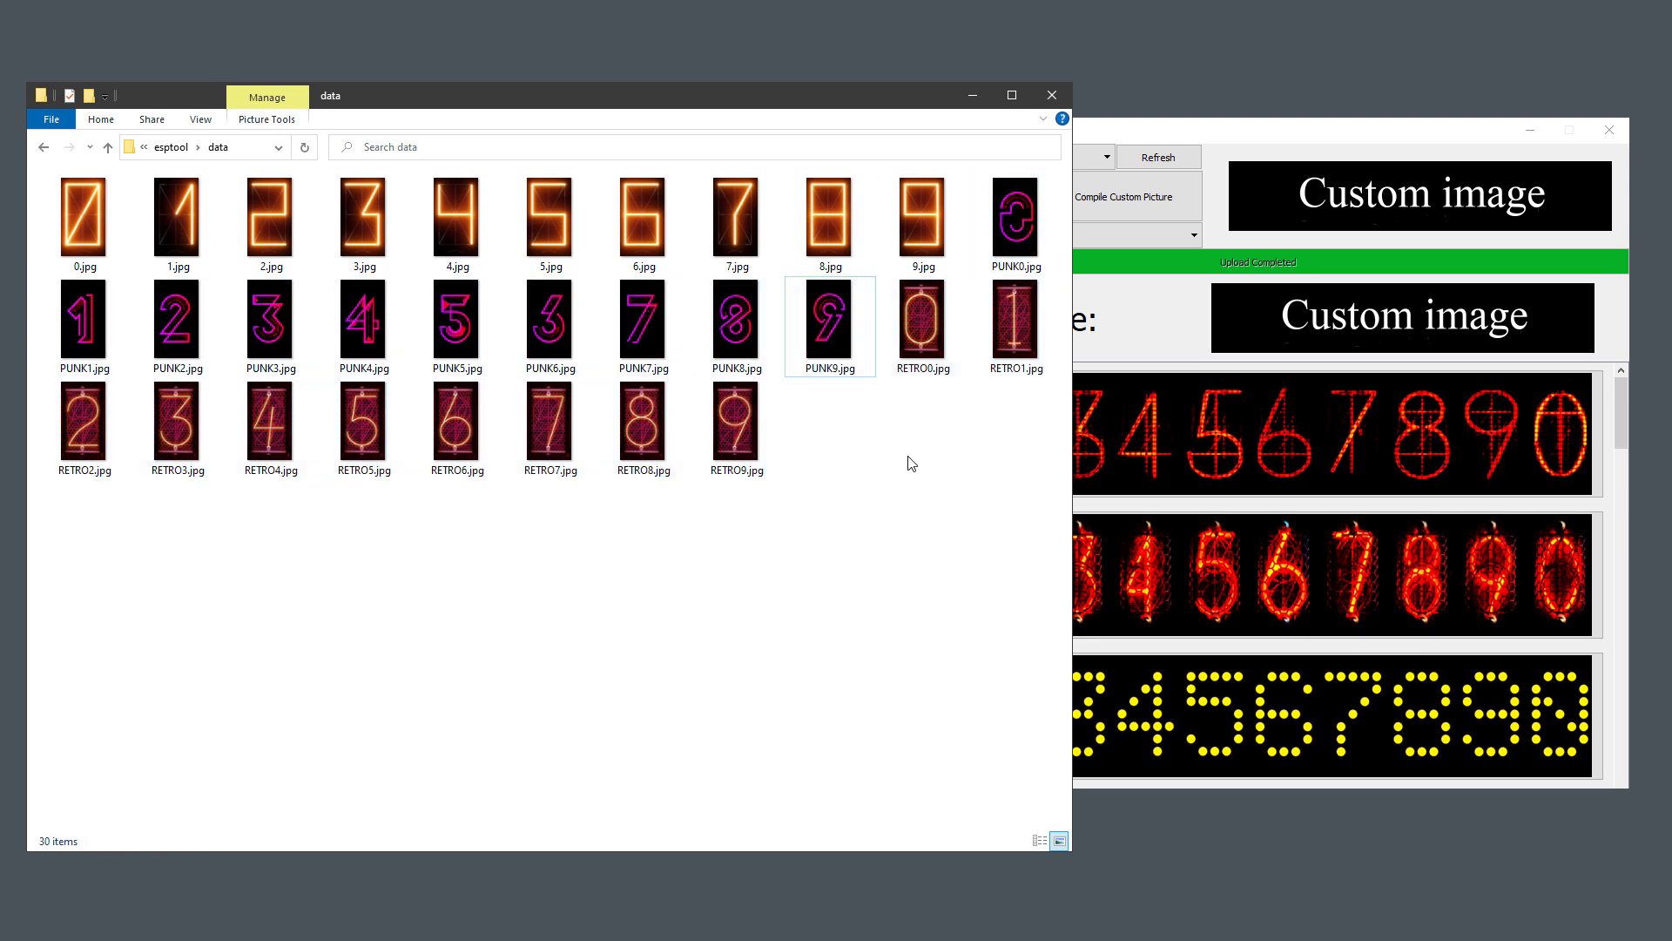
{"action": "mouse_move", "coordinate": [901, 428]}
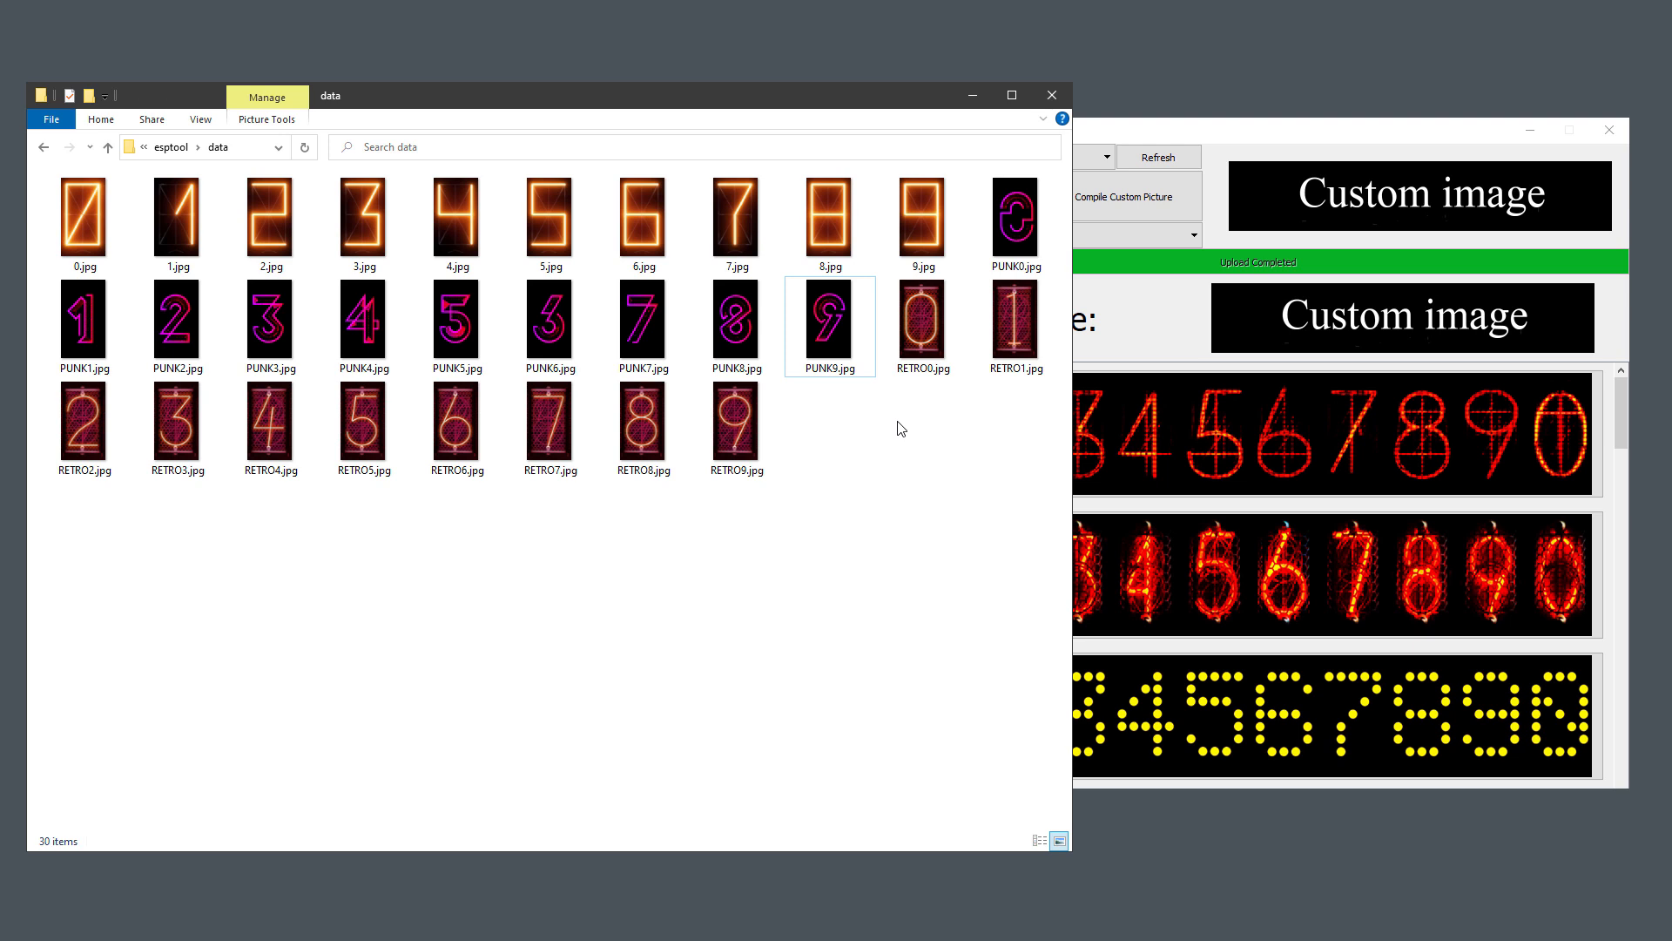
{"action": "mouse_move", "coordinate": [734, 220]}
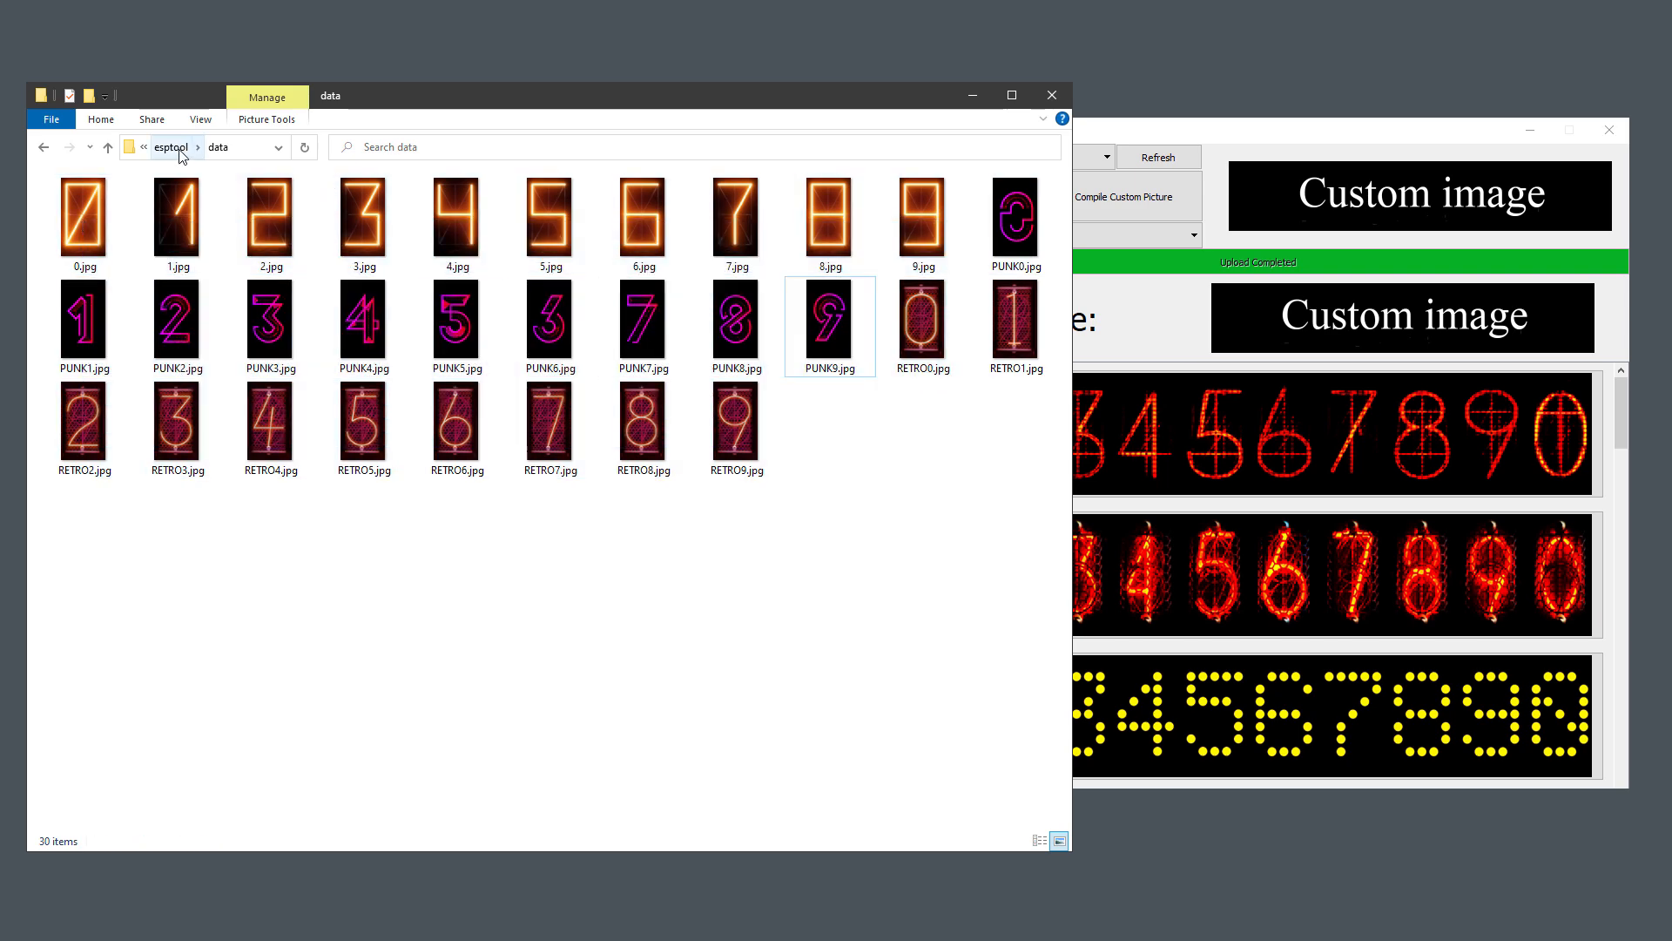
Go up to esptool and check the compiled data.bin in the bin folder
{"action": "left_click", "coordinate": [168, 147]}
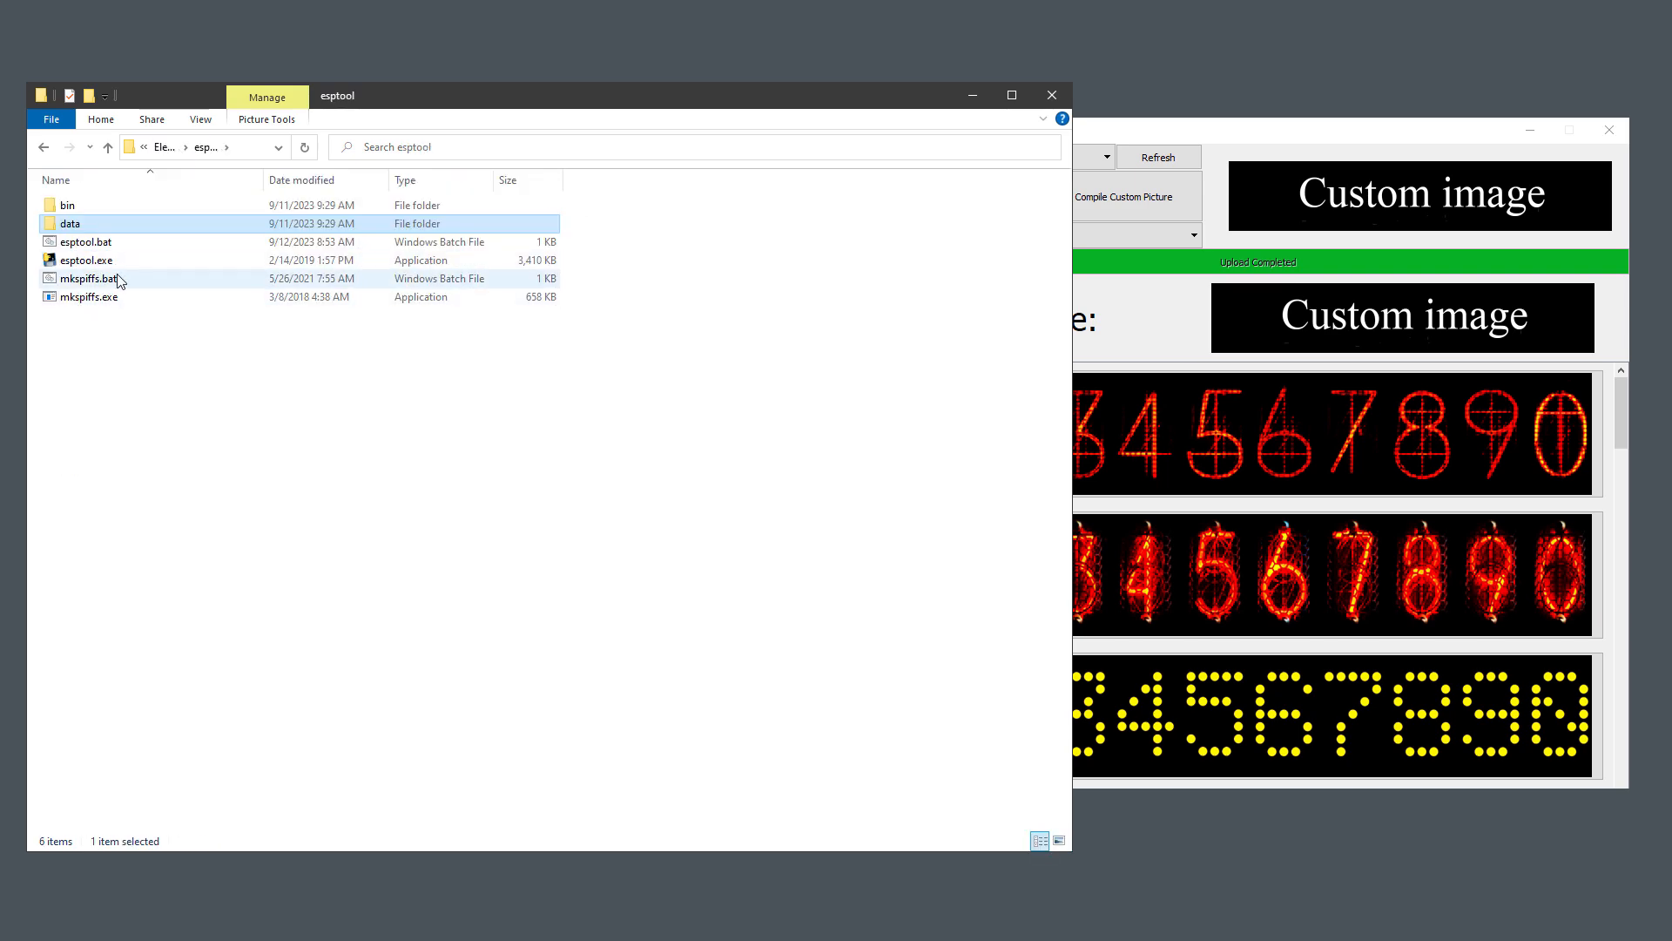
{"action": "left_click", "coordinate": [86, 242]}
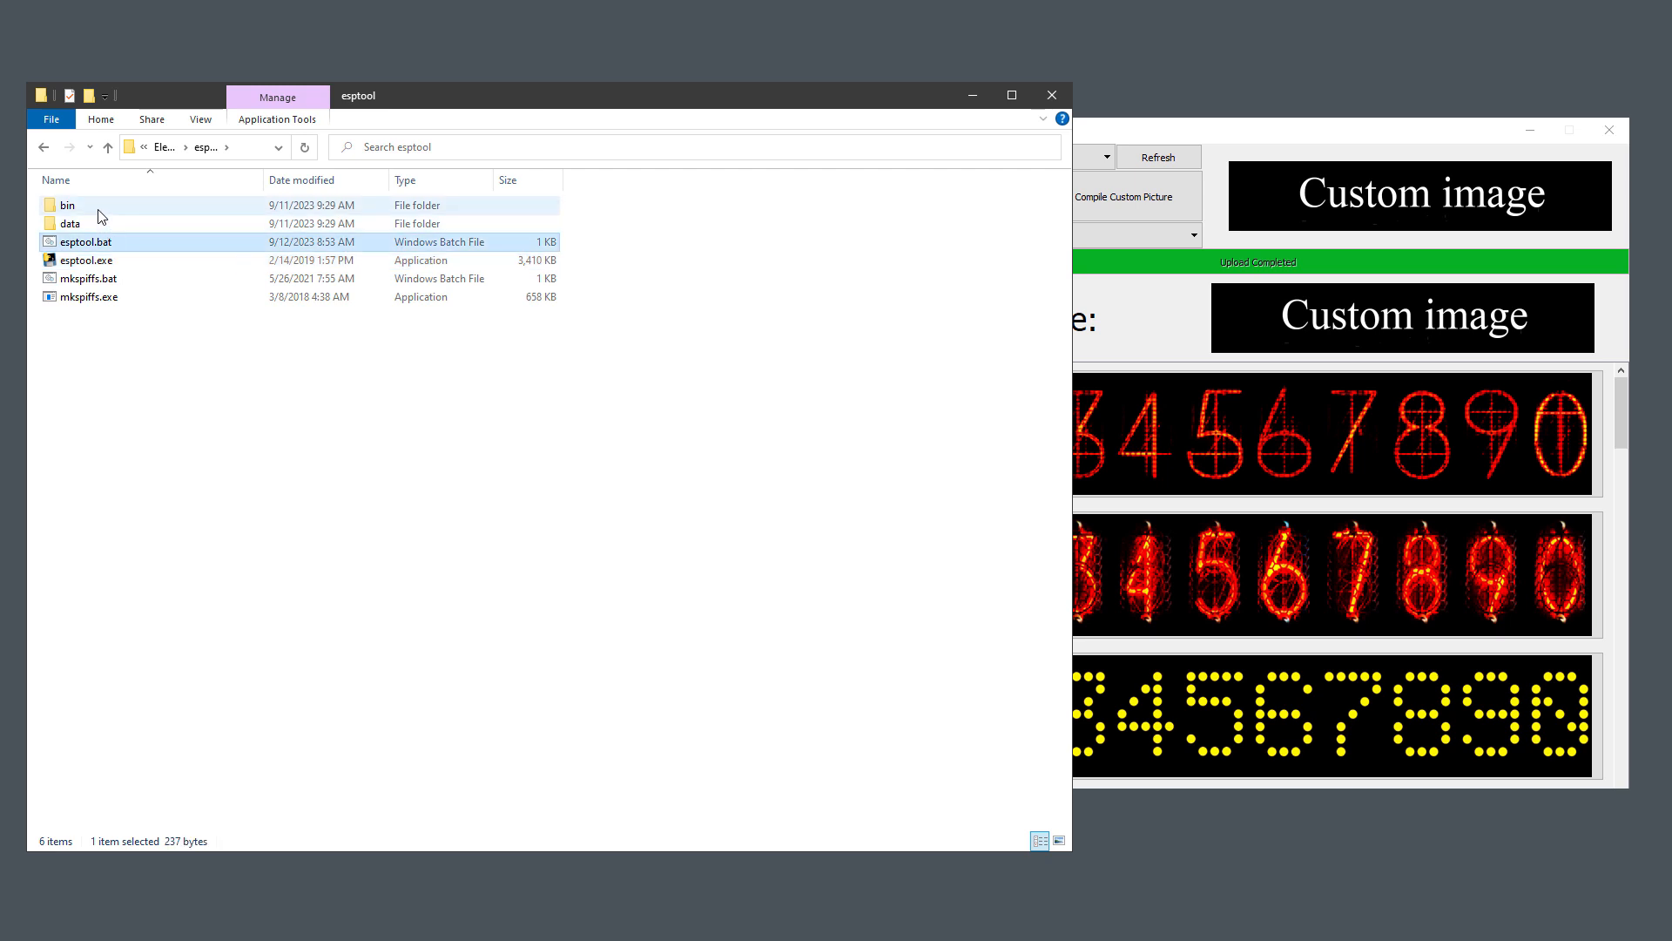
{"action": "double_click", "coordinate": [67, 205]}
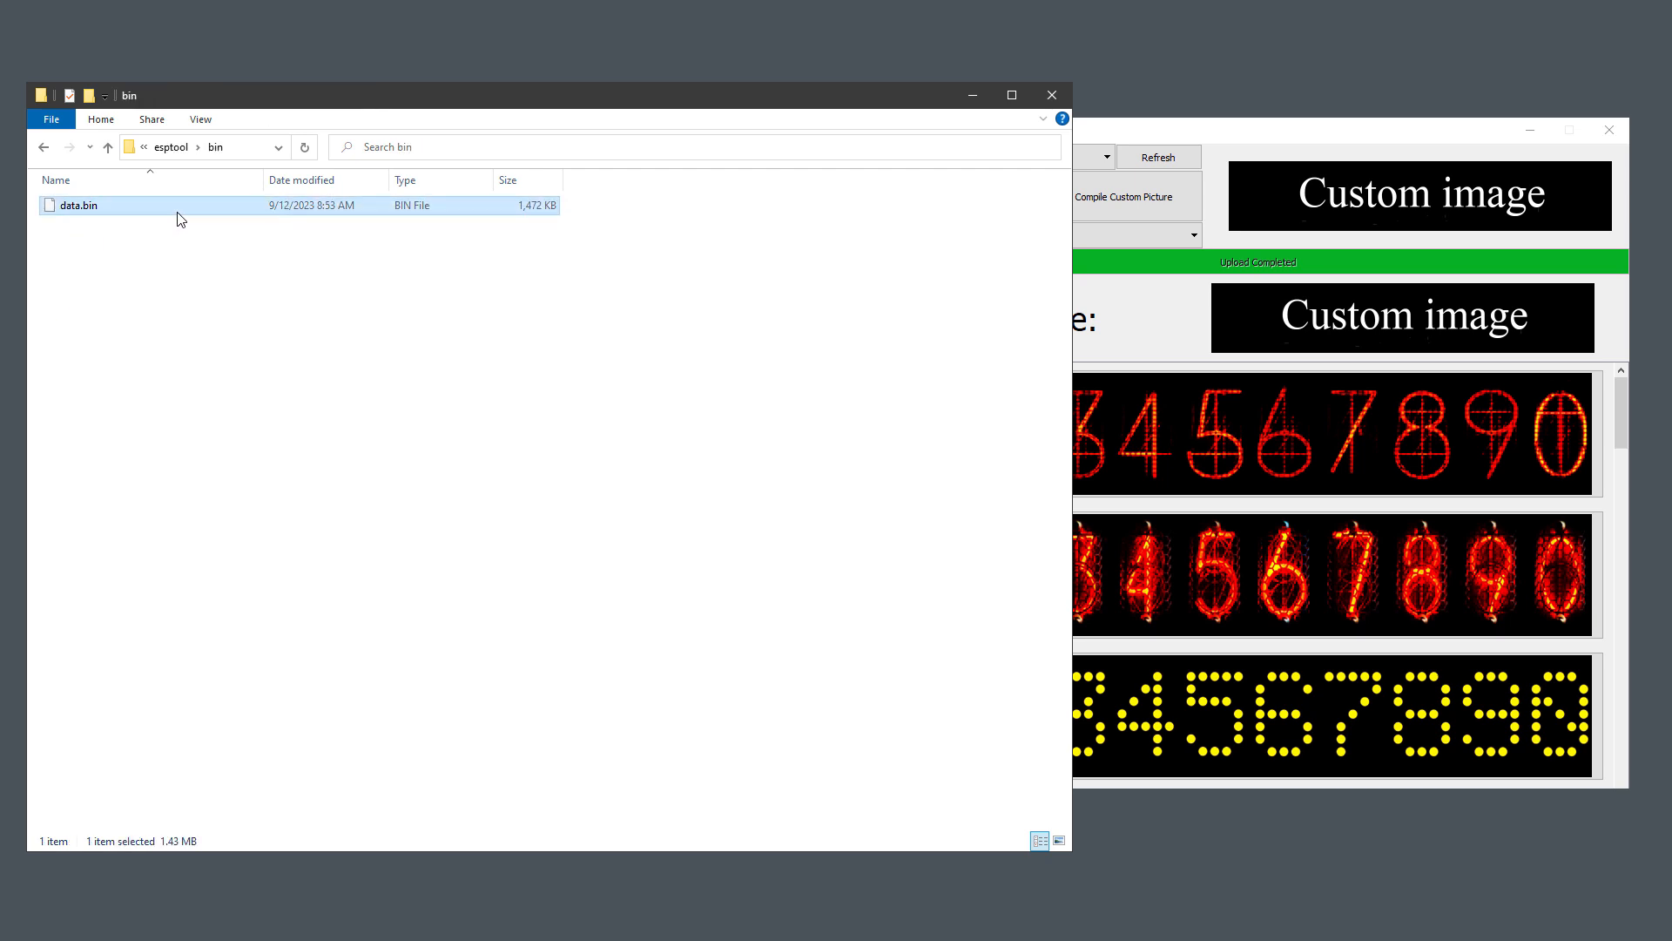
{"action": "left_click", "coordinate": [106, 146]}
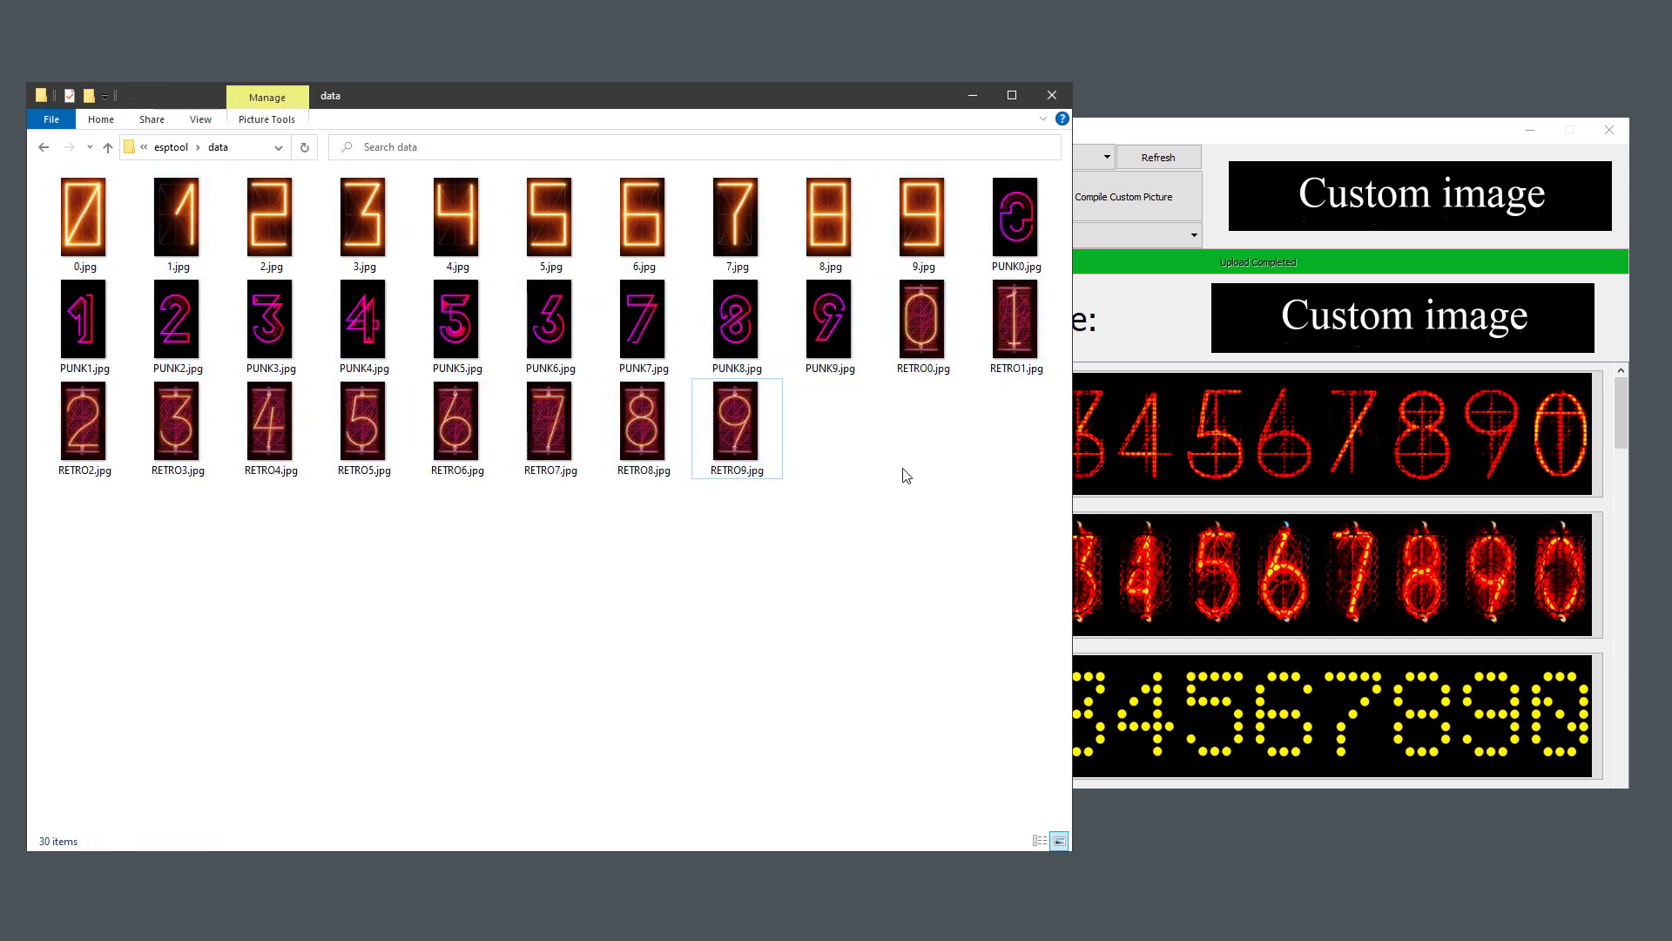
{"action": "mouse_move", "coordinate": [931, 538]}
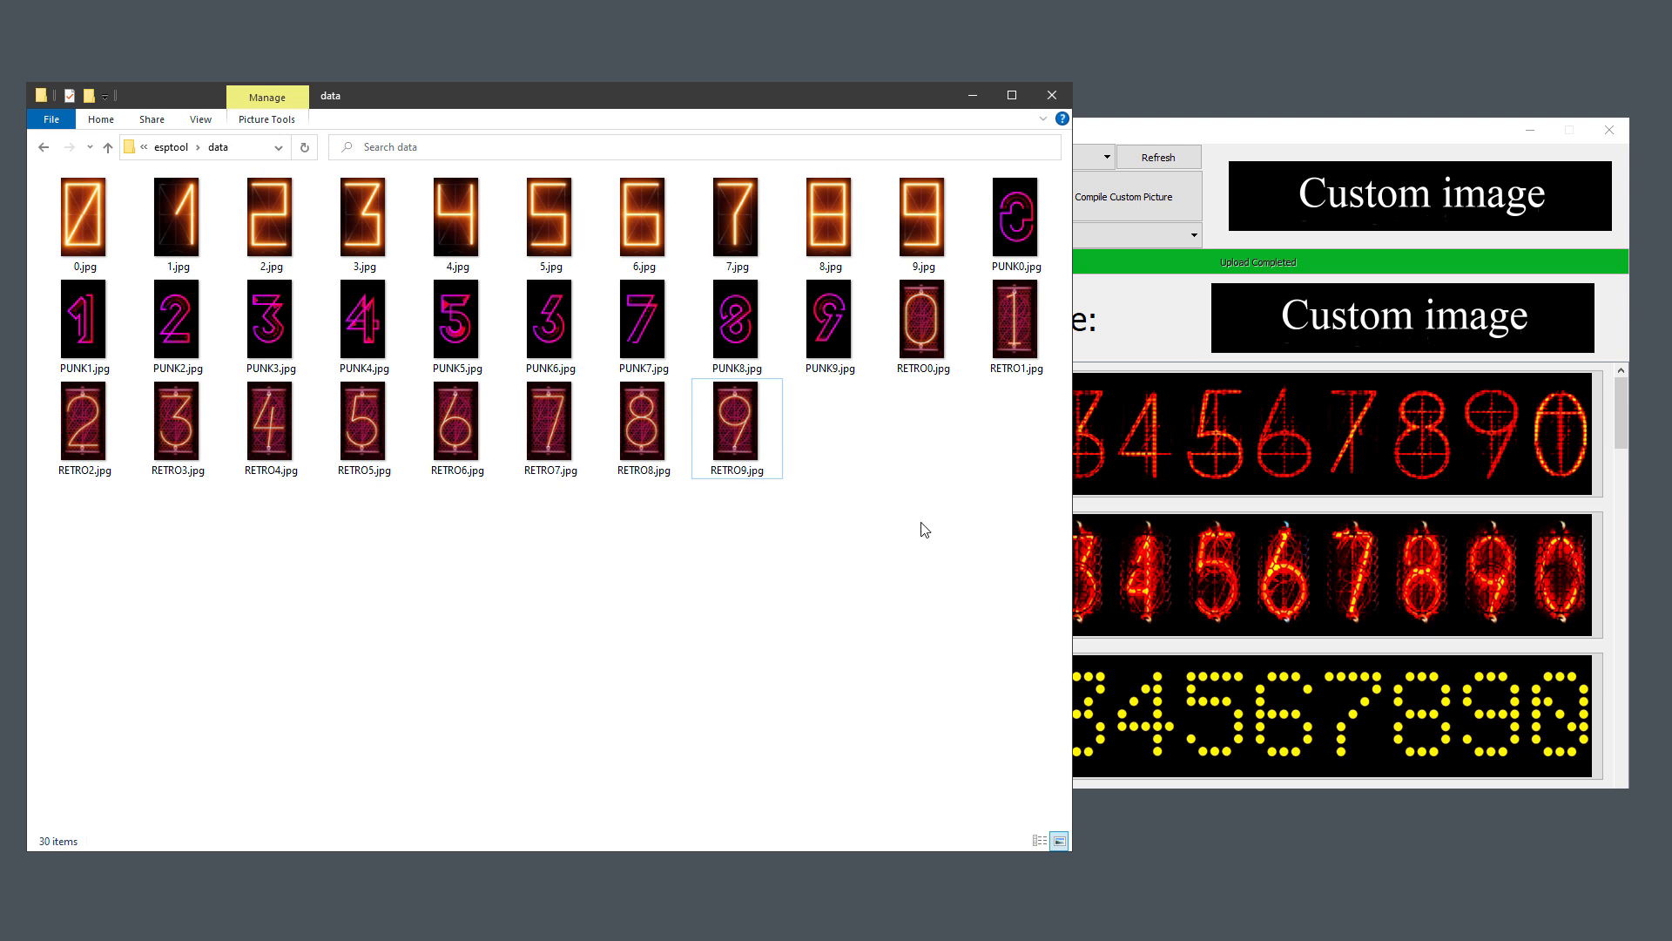
{"action": "mouse_move", "coordinate": [855, 481]}
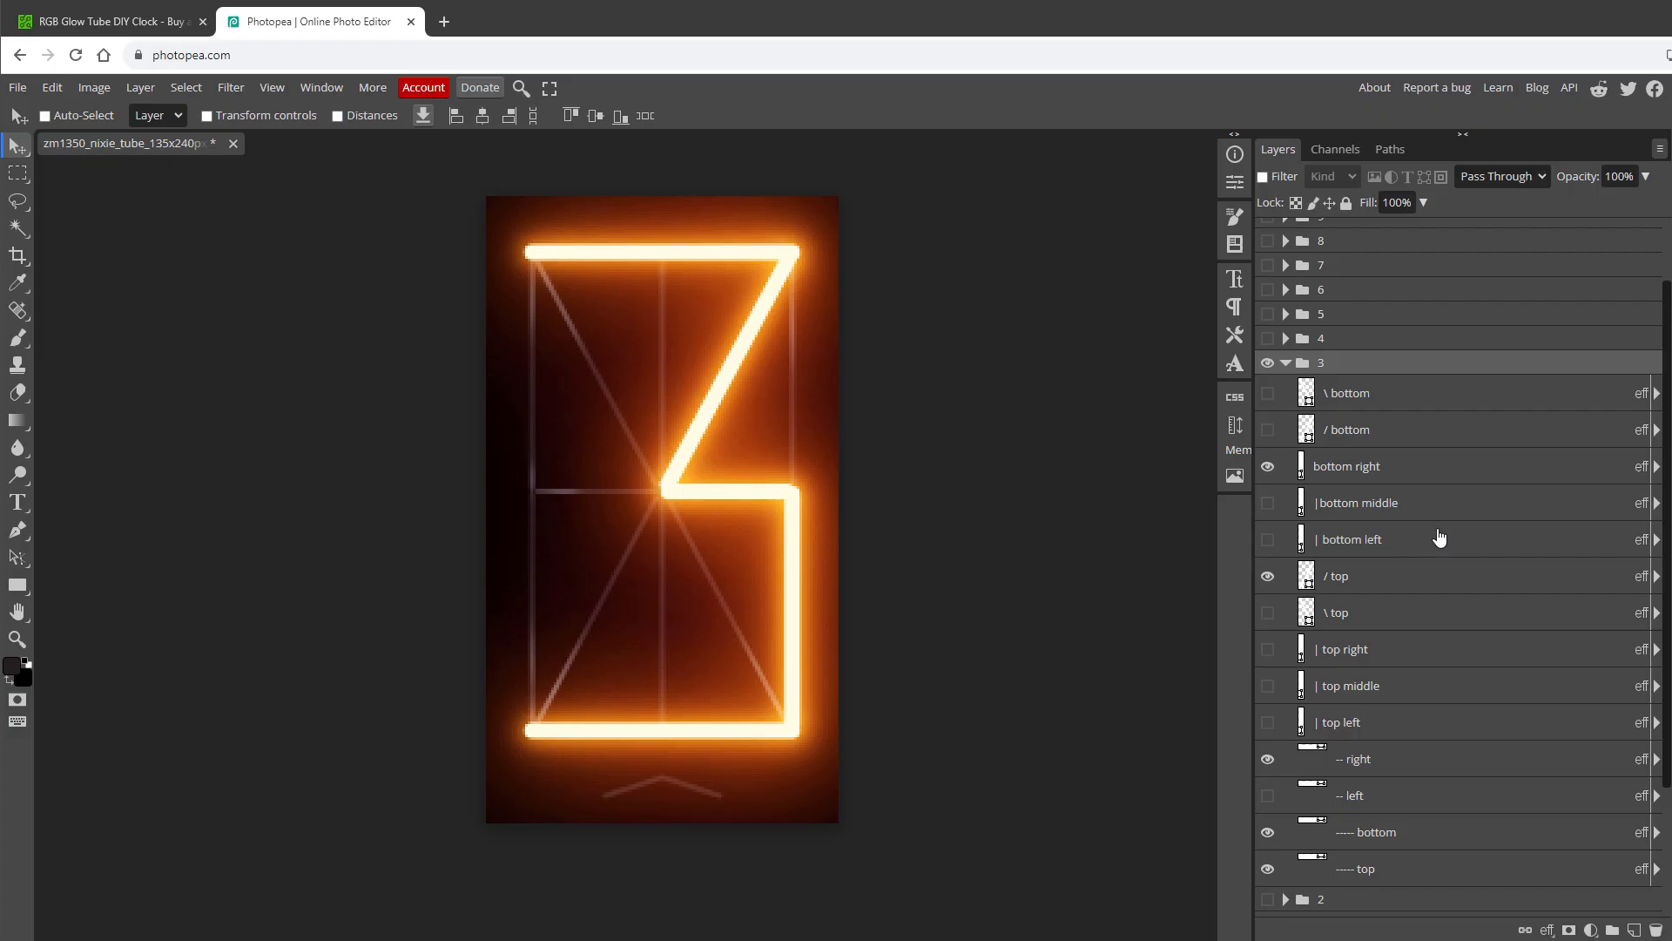
Collapse the digit 3 group and cycle through the copy groups, viewing the 2 and 4 copies
{"action": "left_click", "coordinate": [1269, 648]}
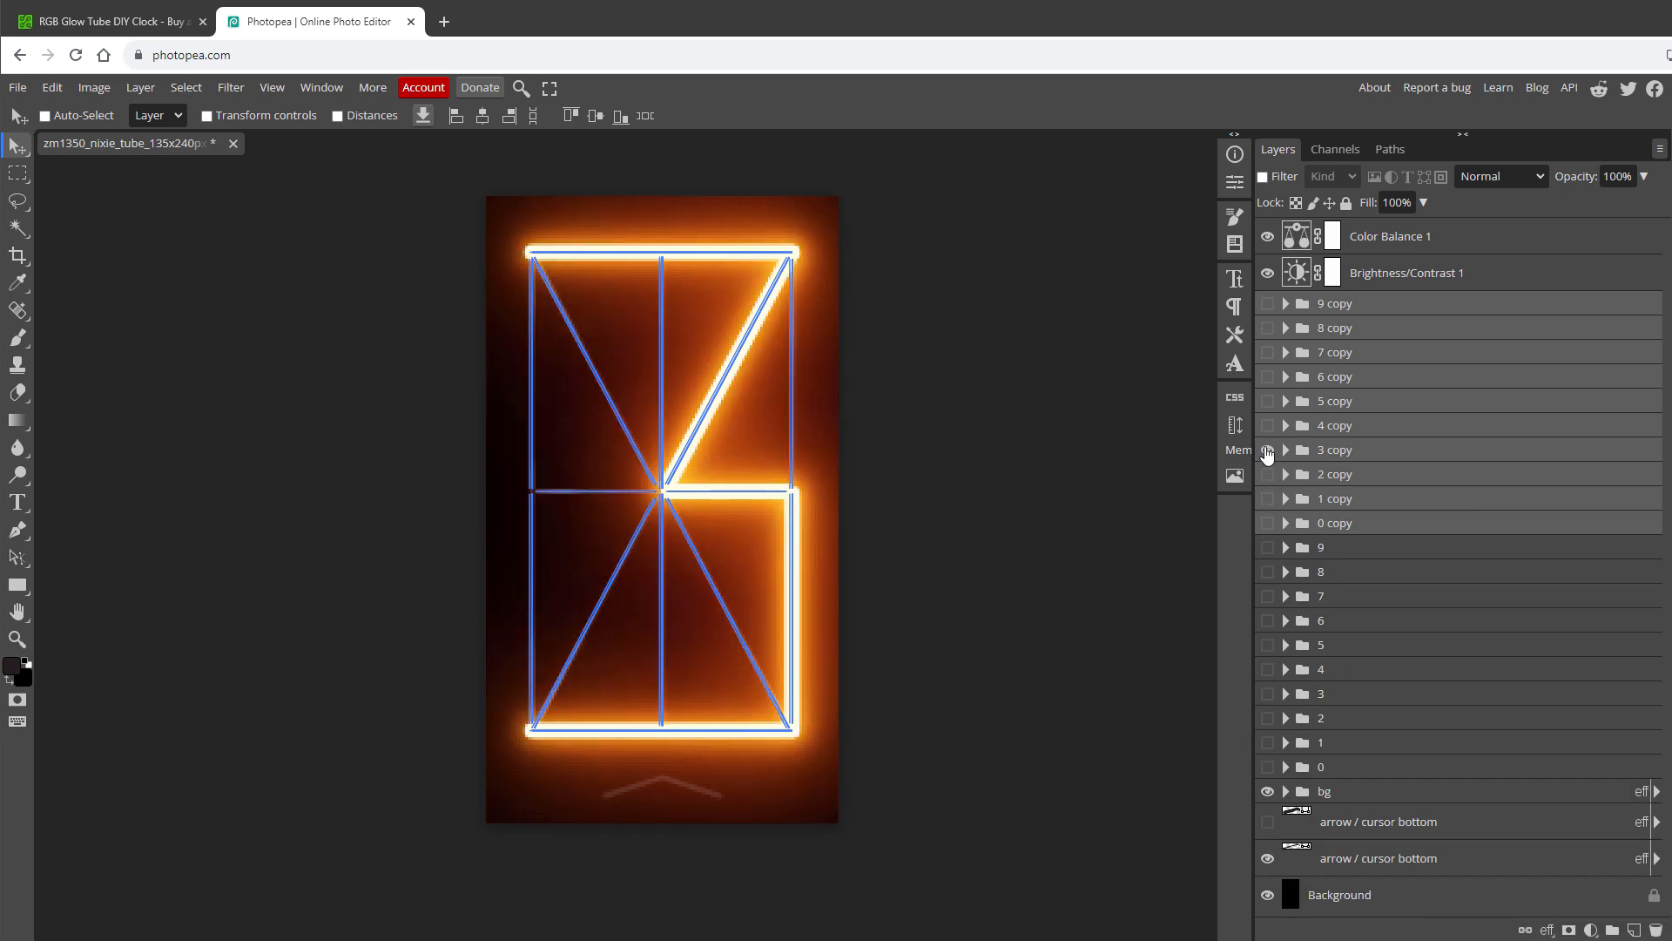
{"action": "left_click", "coordinate": [1285, 523]}
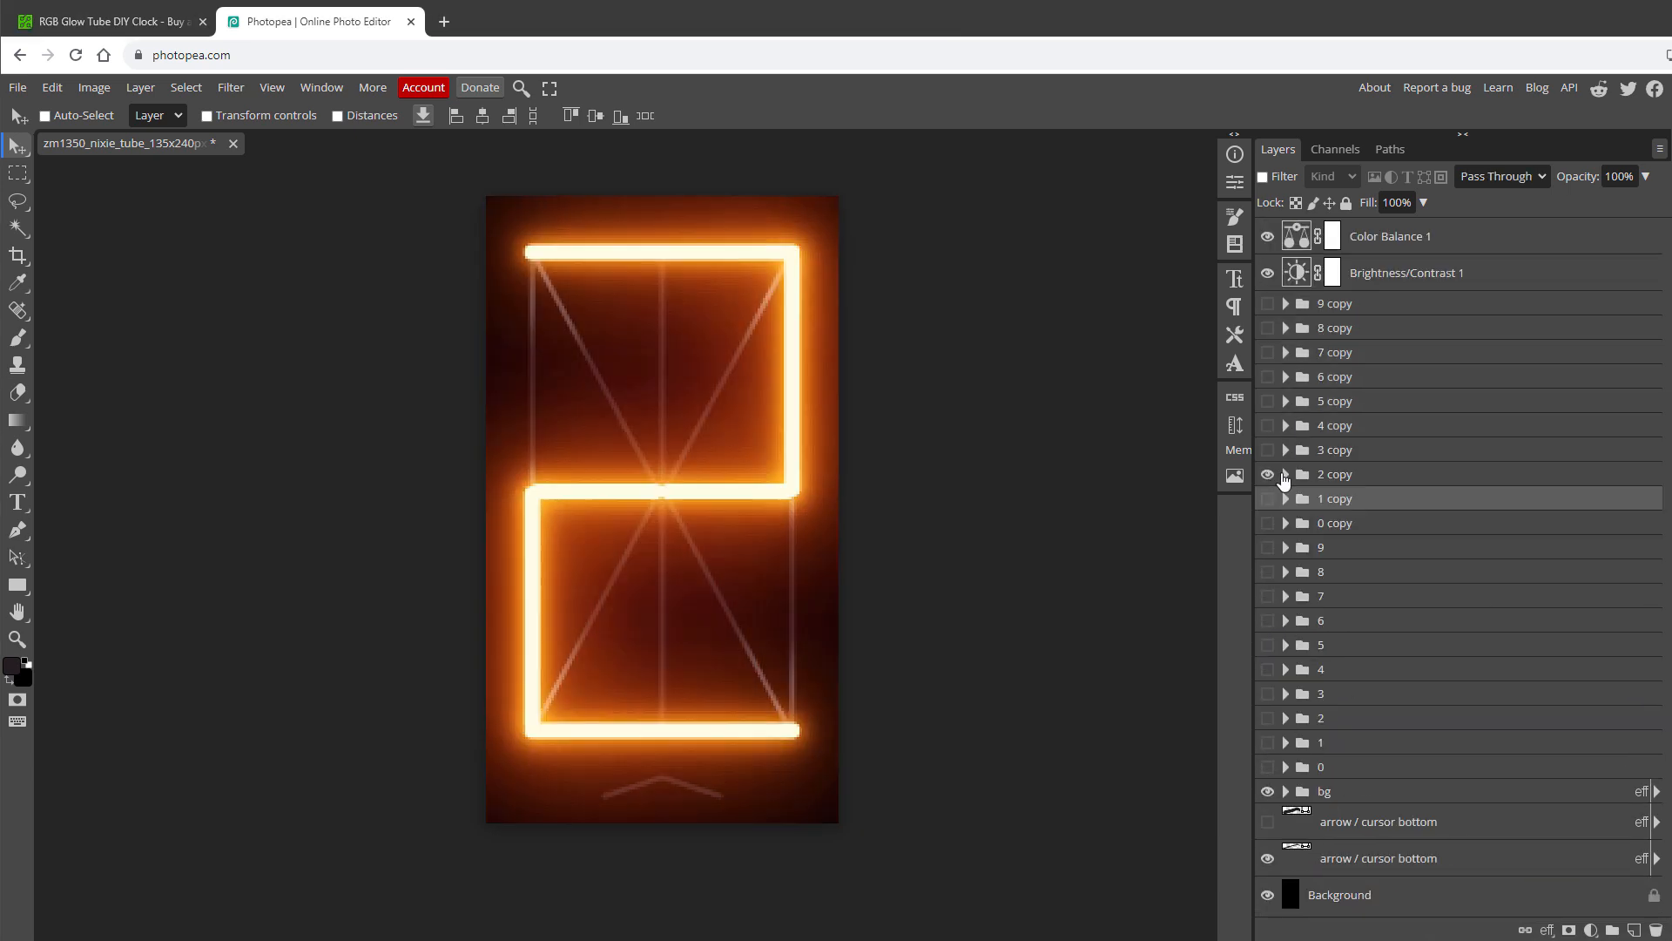
{"action": "left_click", "coordinate": [1286, 424]}
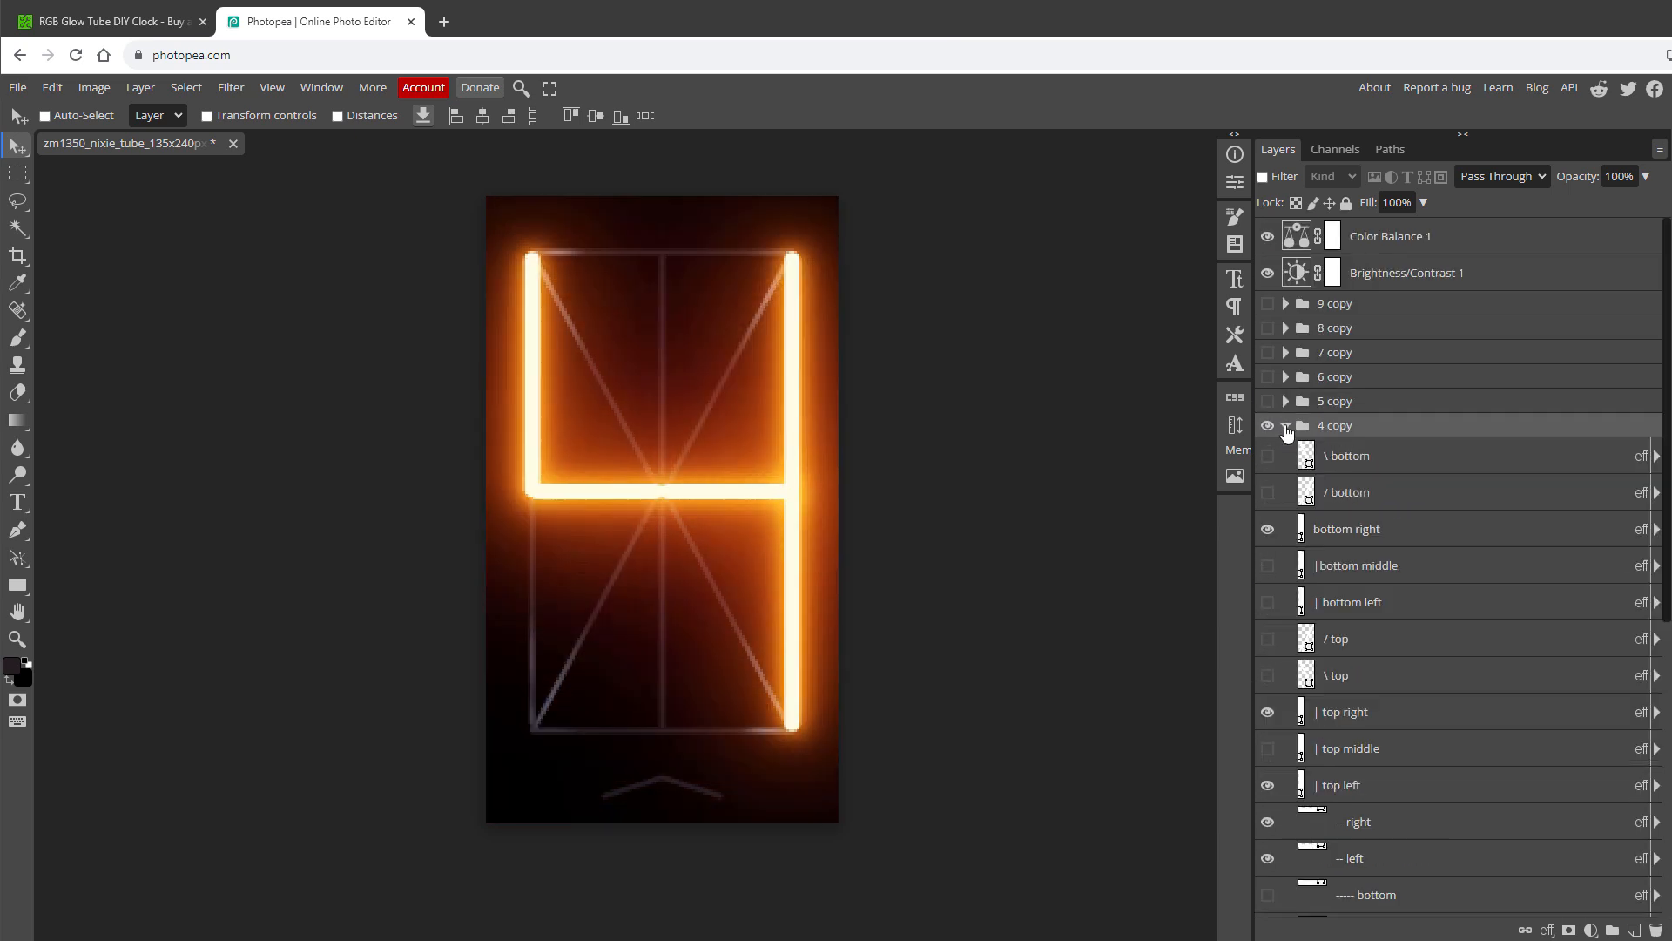
{"action": "left_click", "coordinate": [1287, 424]}
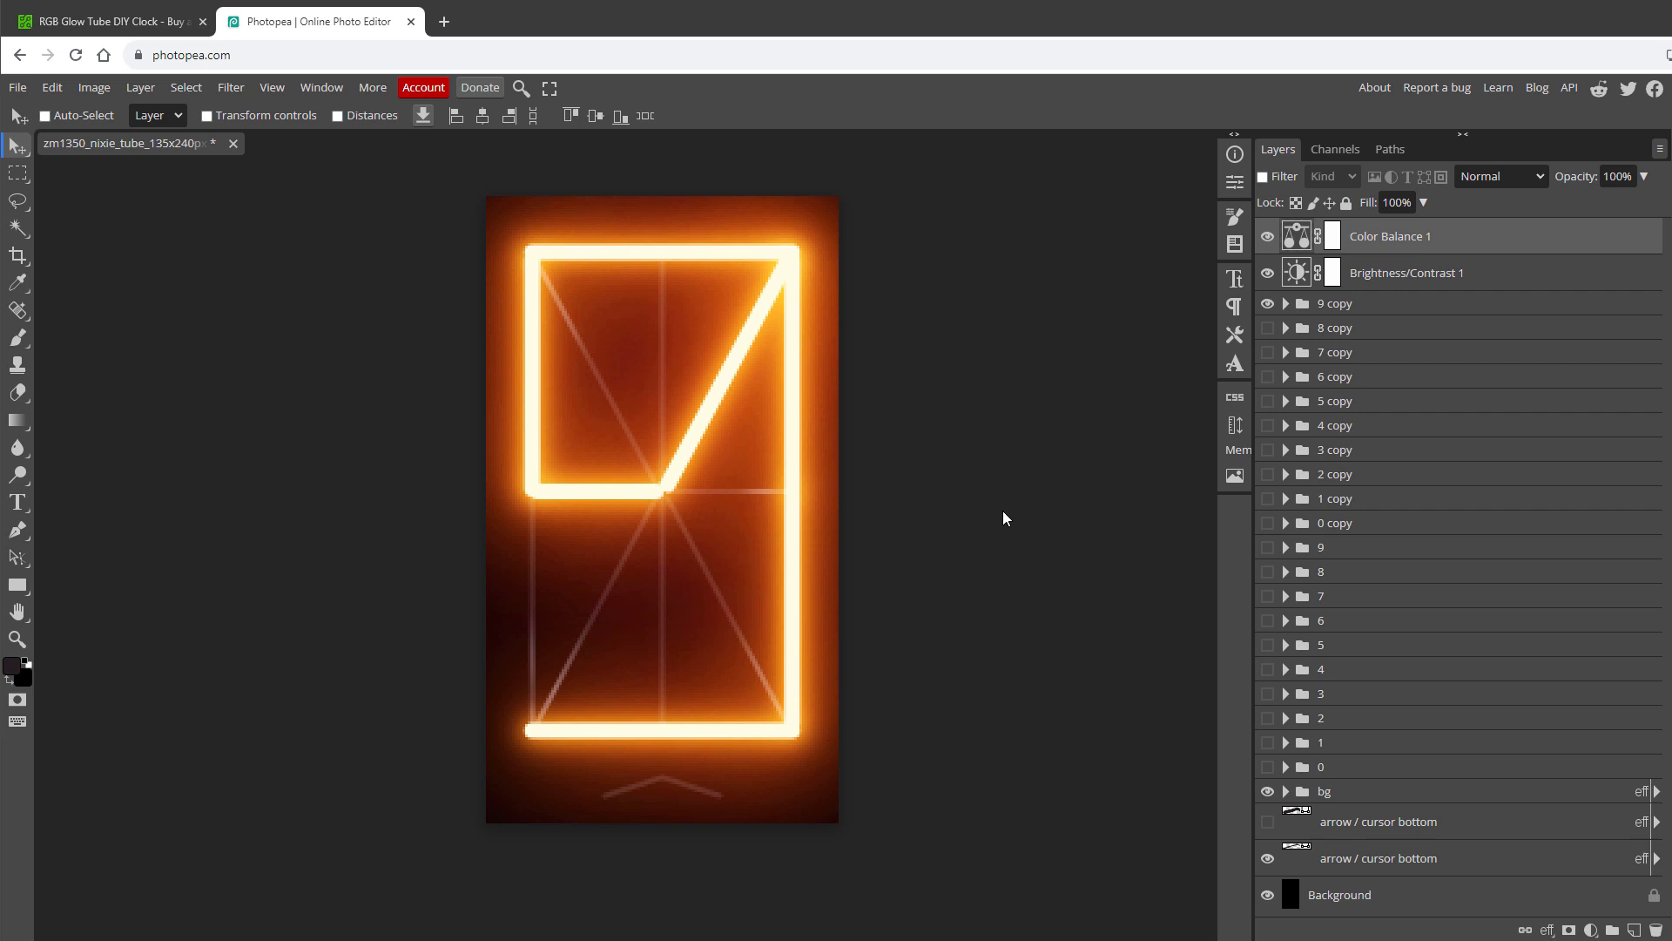
{"action": "mouse_move", "coordinate": [1502, 869]}
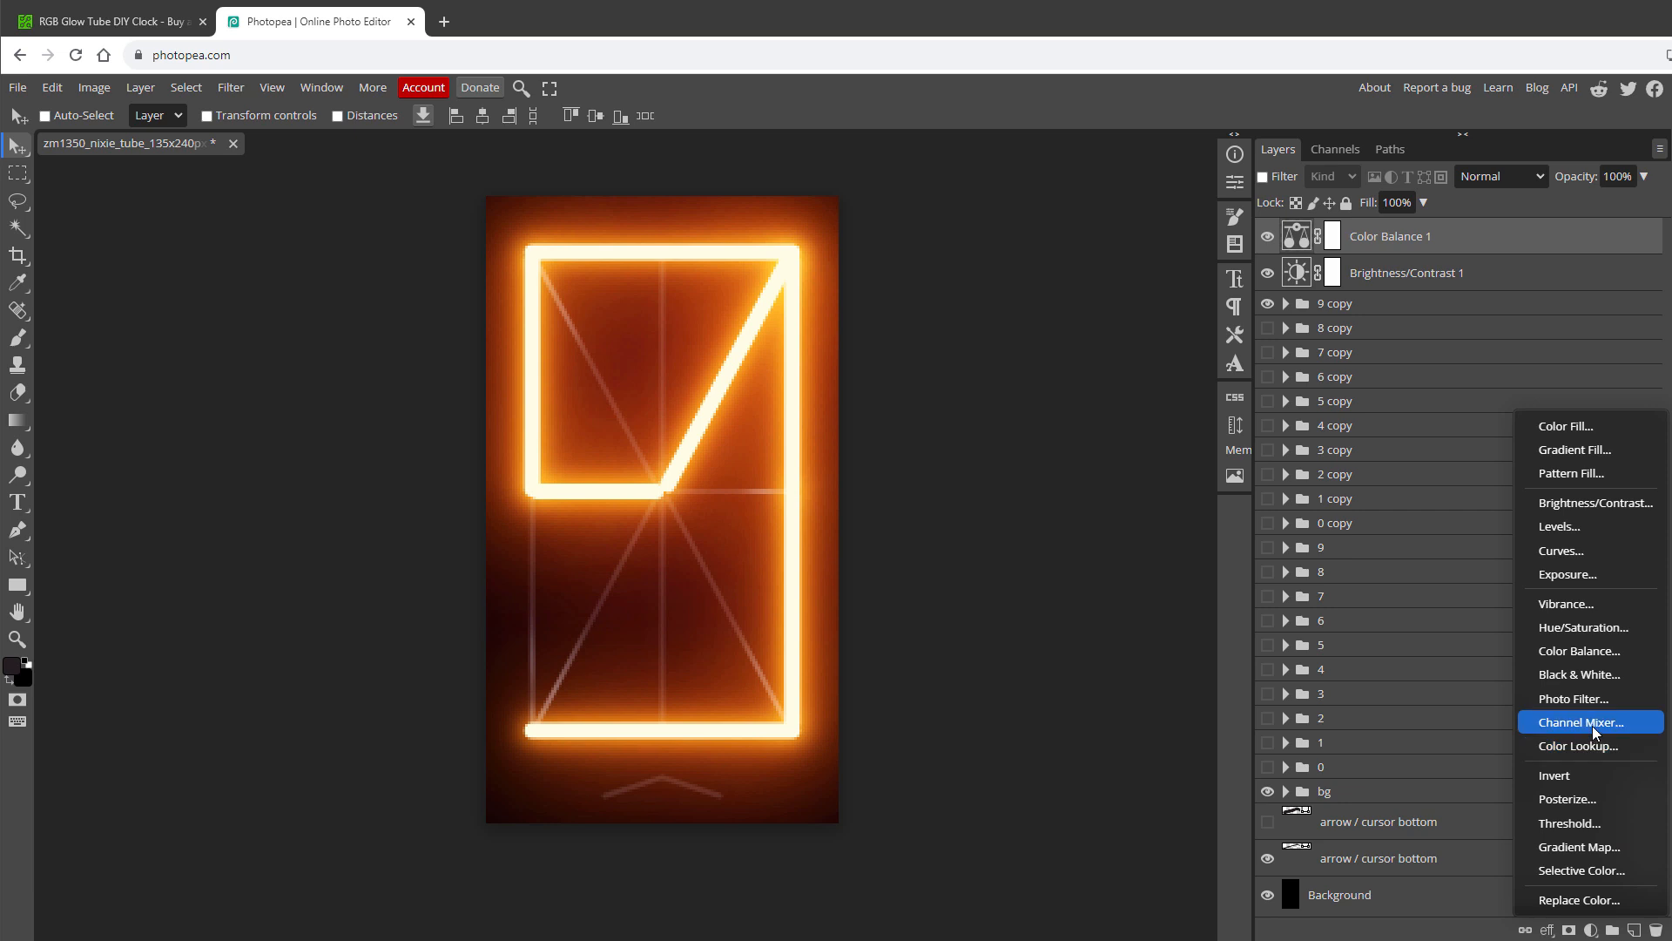
Add a Channel Mixer adjustment layer and drag the blue channel slider to recolour the glow
{"action": "left_click", "coordinate": [1580, 722]}
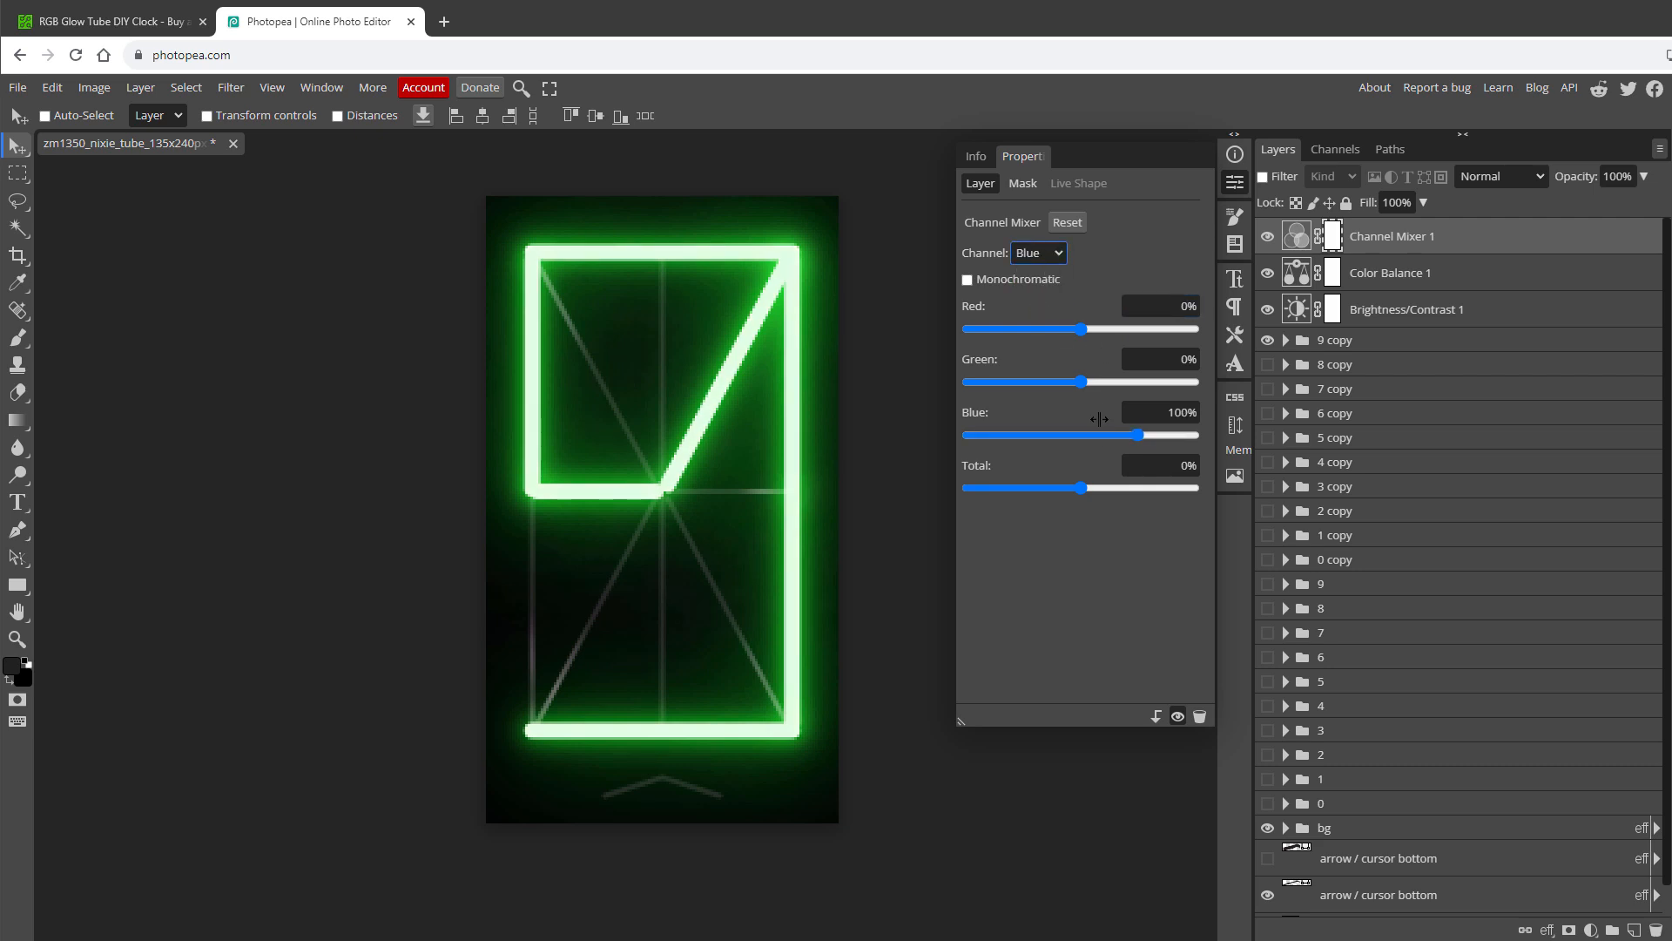
{"action": "left_click_drag", "start_coordinate": [1079, 328], "coordinate": [1146, 328]}
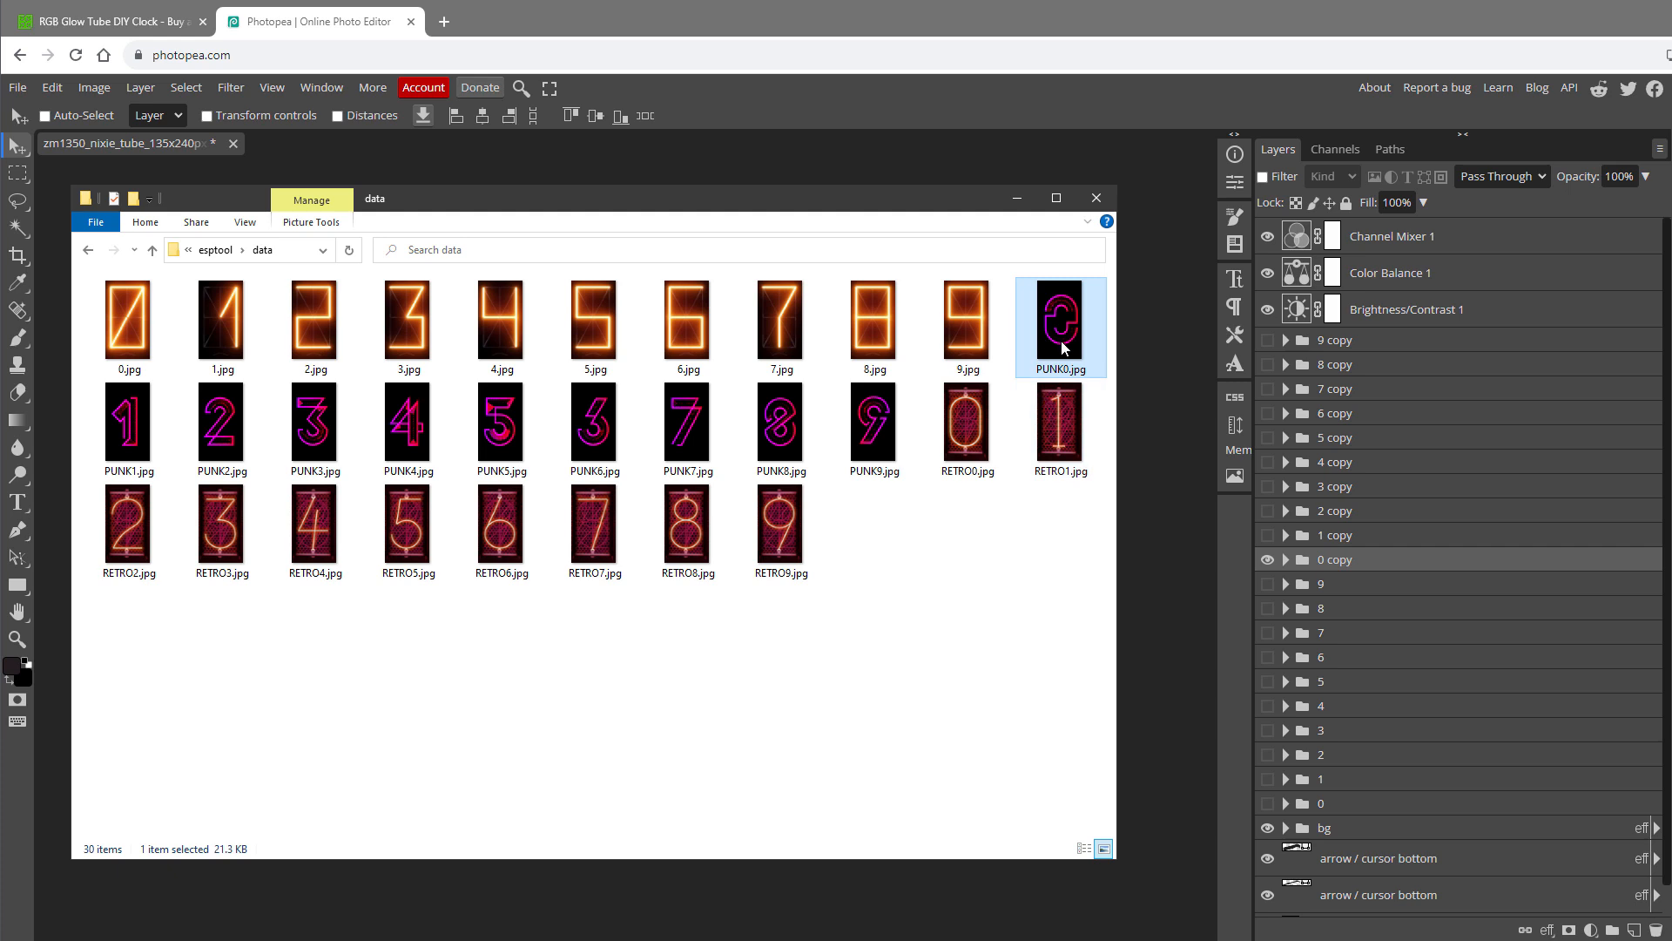
{"action": "mouse_move", "coordinate": [864, 34]}
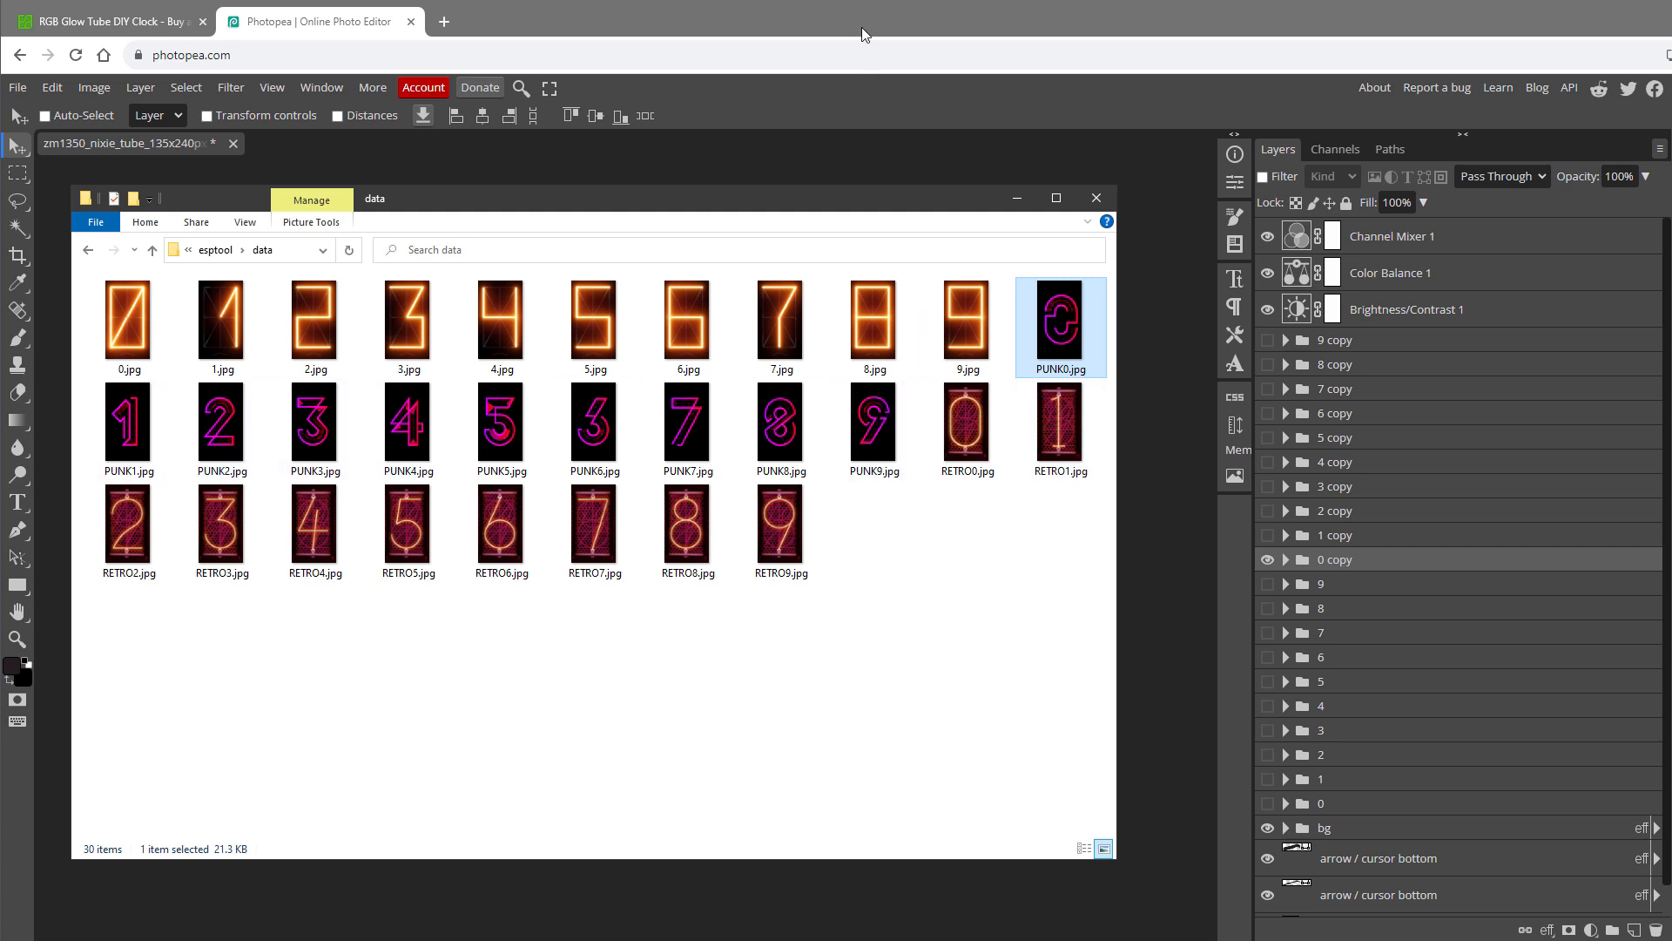
Return to Photopea and drag the exported new_punk_theme files toward the data folder
{"action": "left_click", "coordinate": [16, 87]}
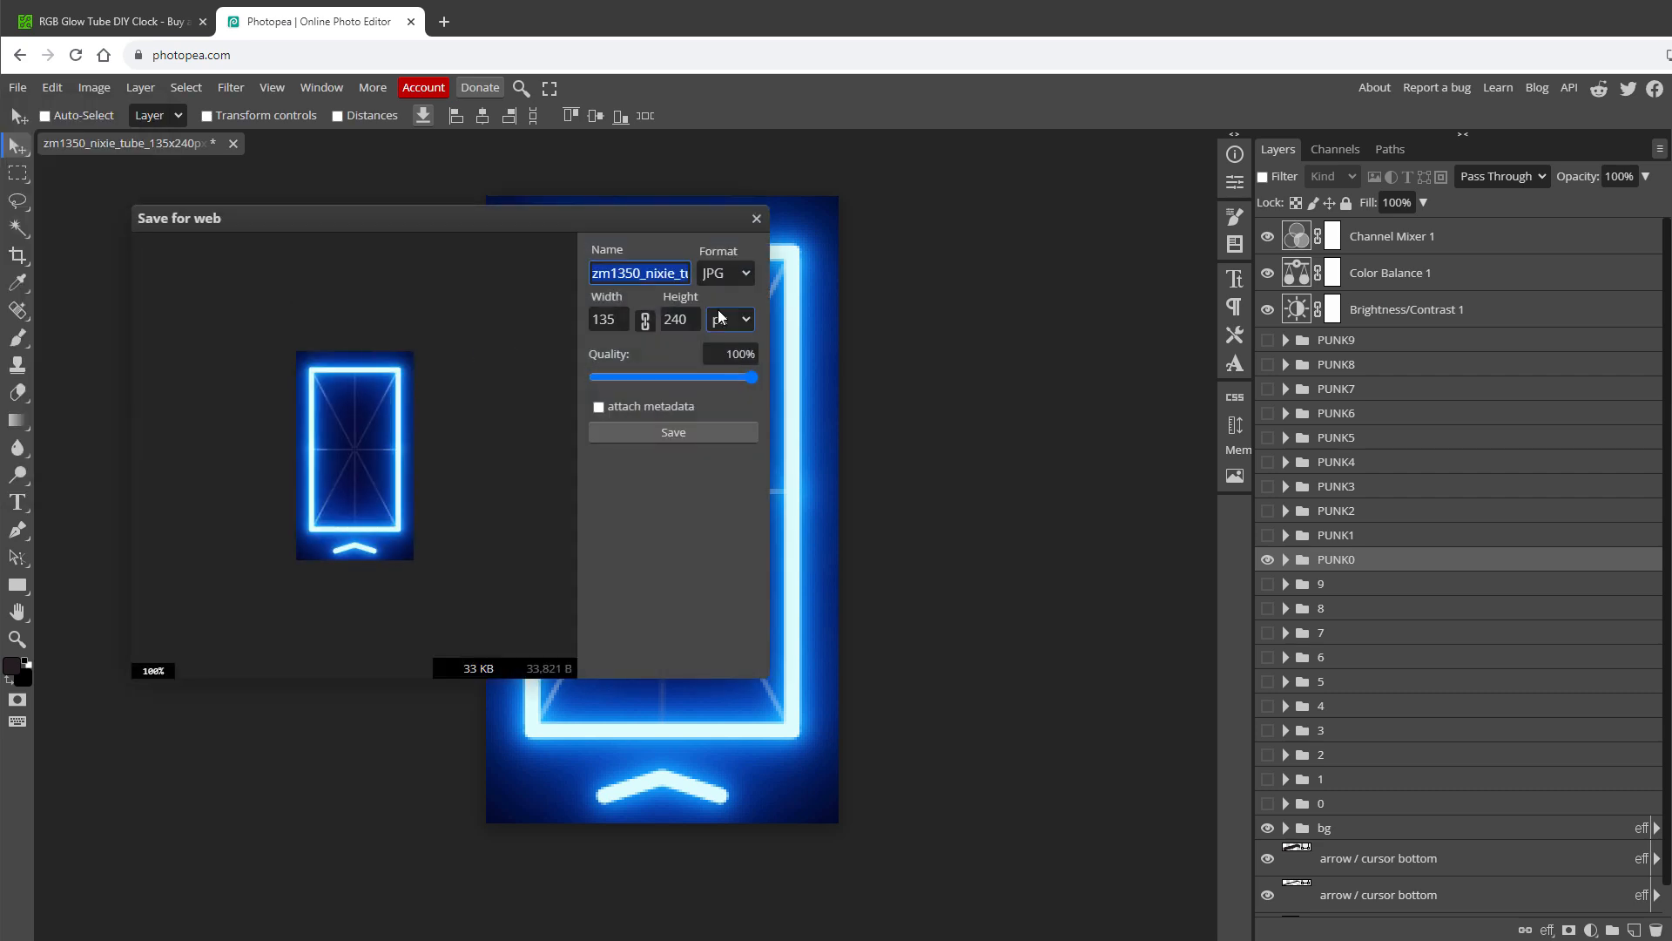
{"action": "left_click_drag", "start_coordinate": [757, 376], "coordinate": [747, 376]}
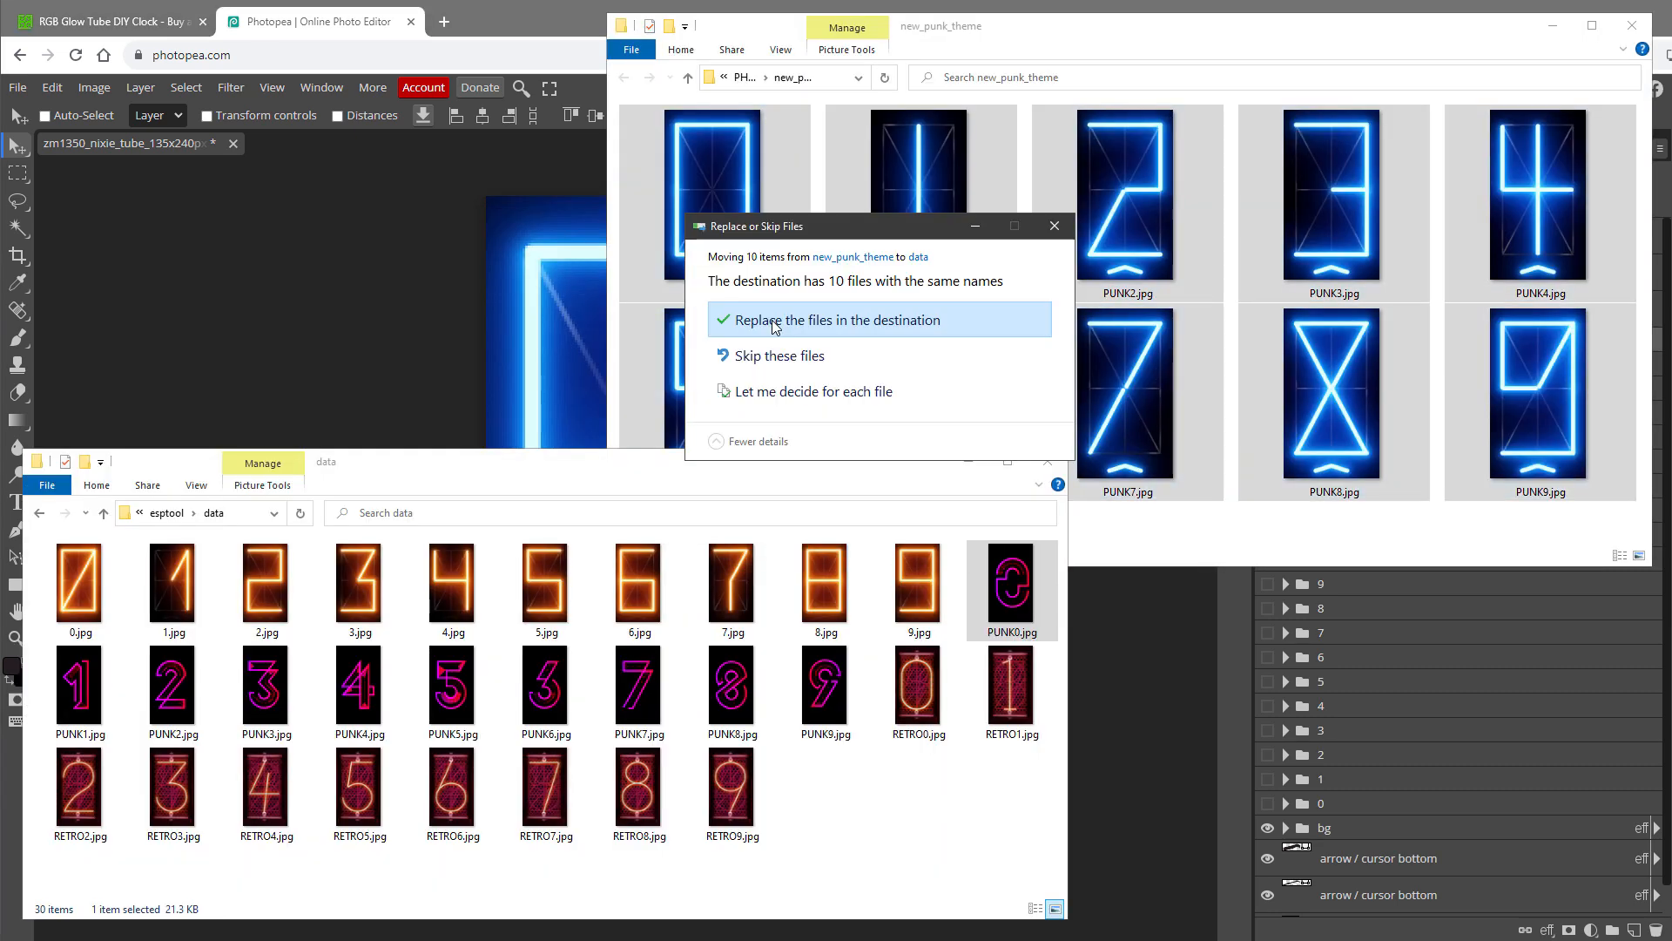
Replace the old punk digit images in the destination with the new blue ones
{"action": "left_click", "coordinate": [835, 319]}
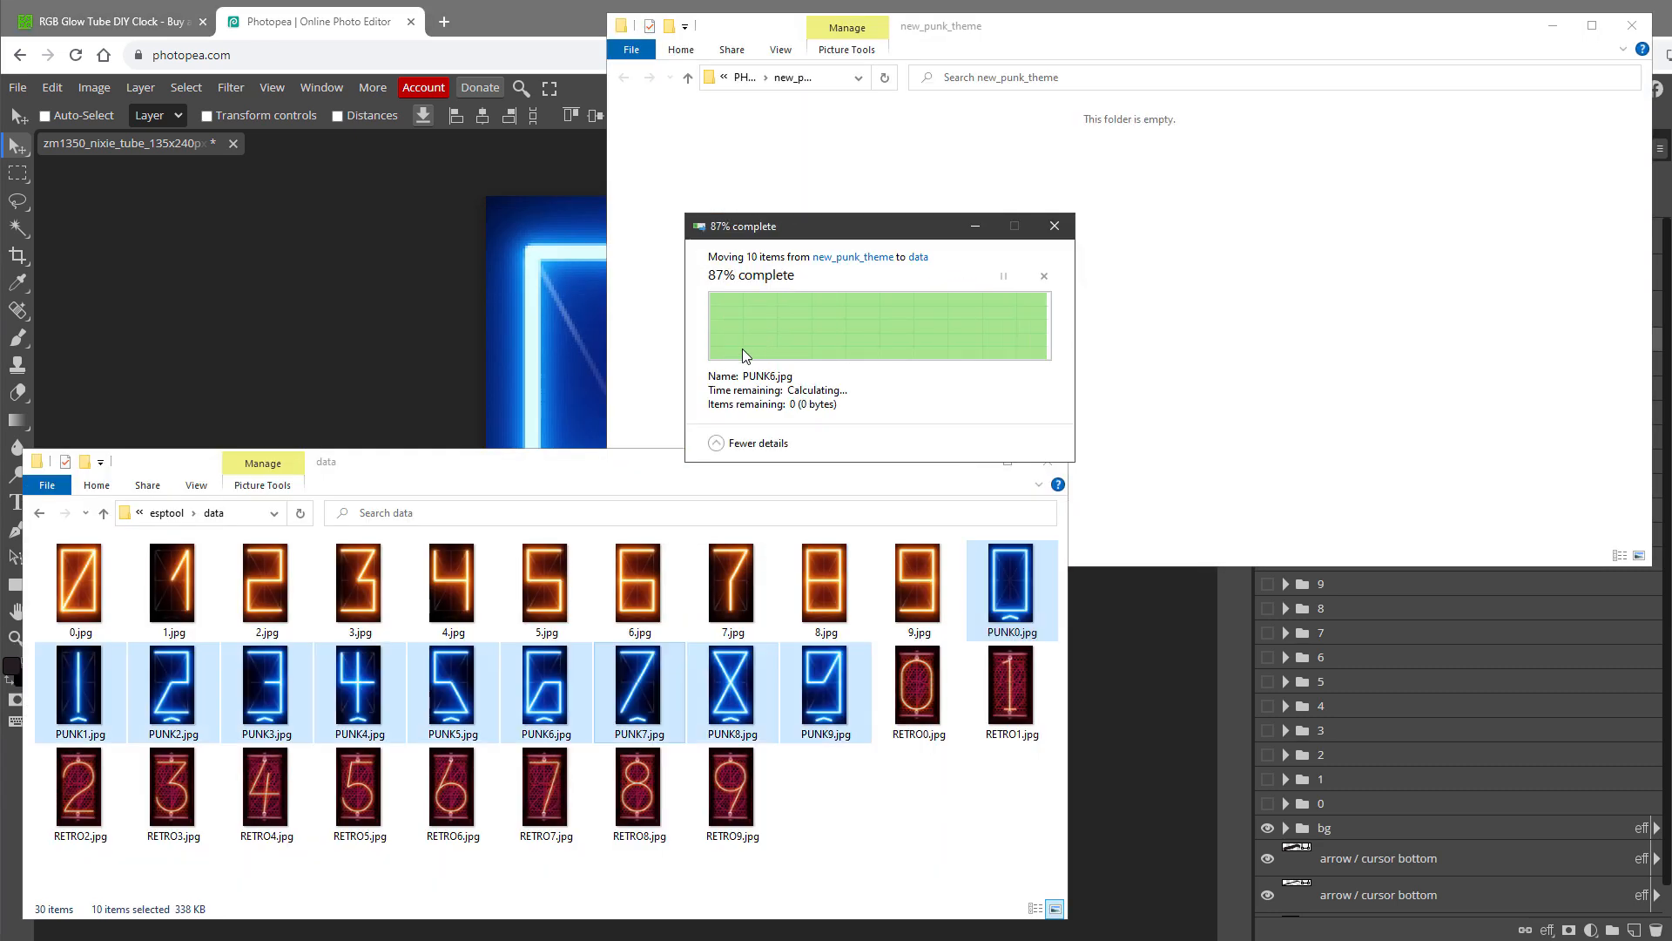
{"action": "left_click", "coordinate": [1137, 184]}
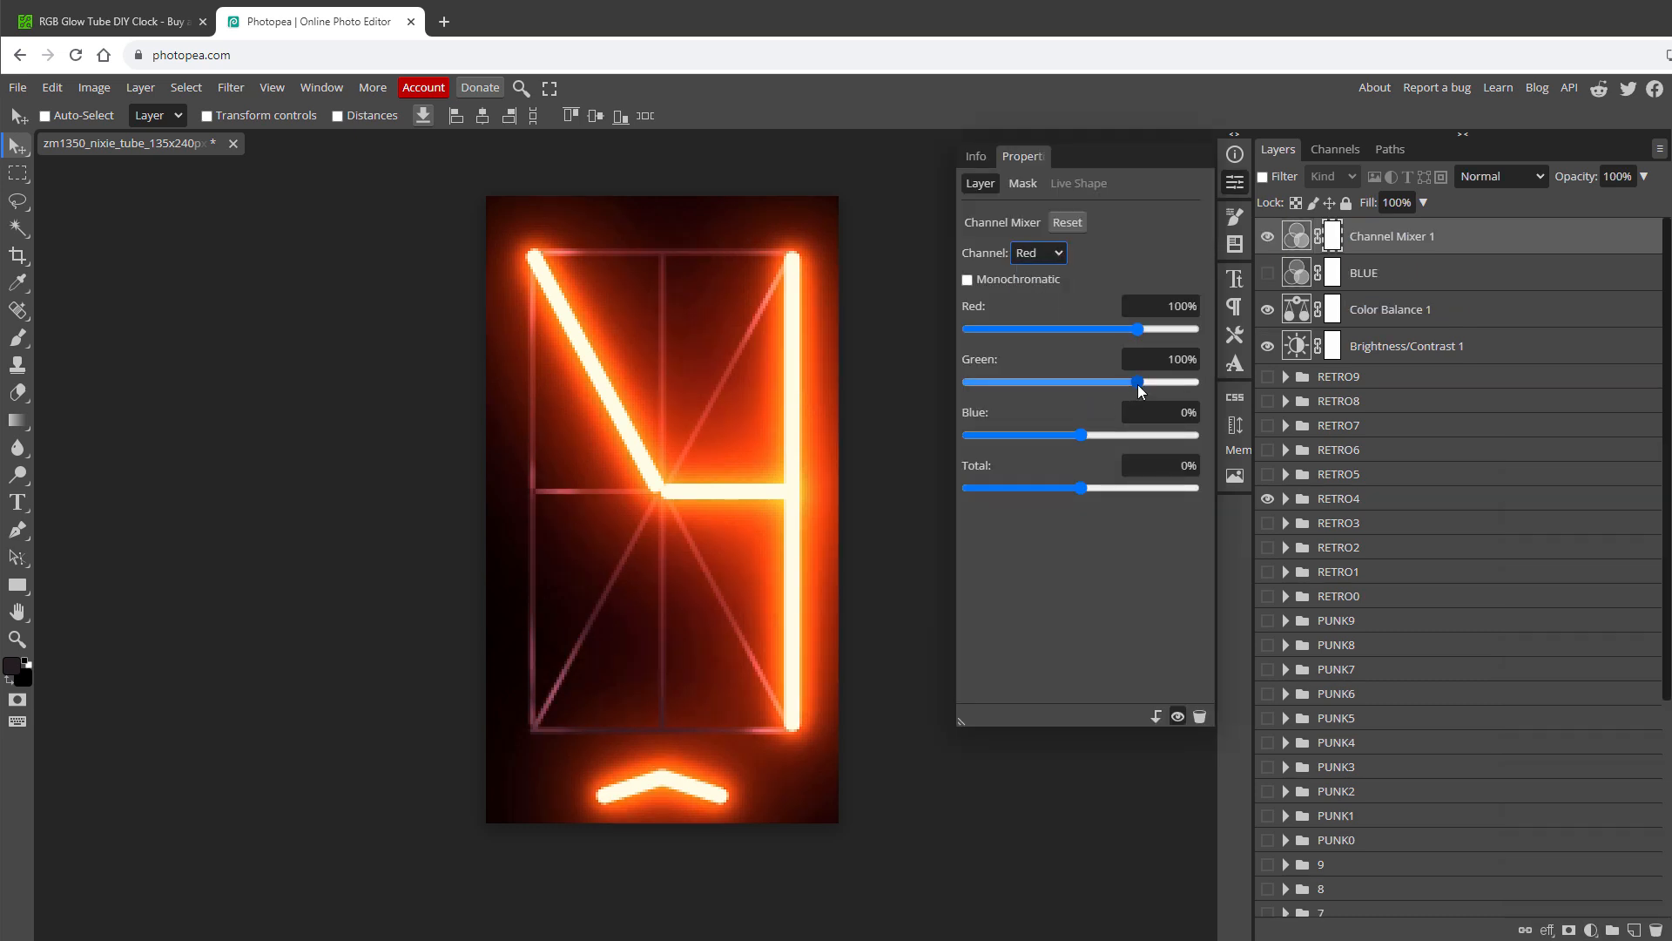
Switch the Channel Mixer to the Green output channel to turn the glow yellow
{"action": "left_click", "coordinate": [1037, 253]}
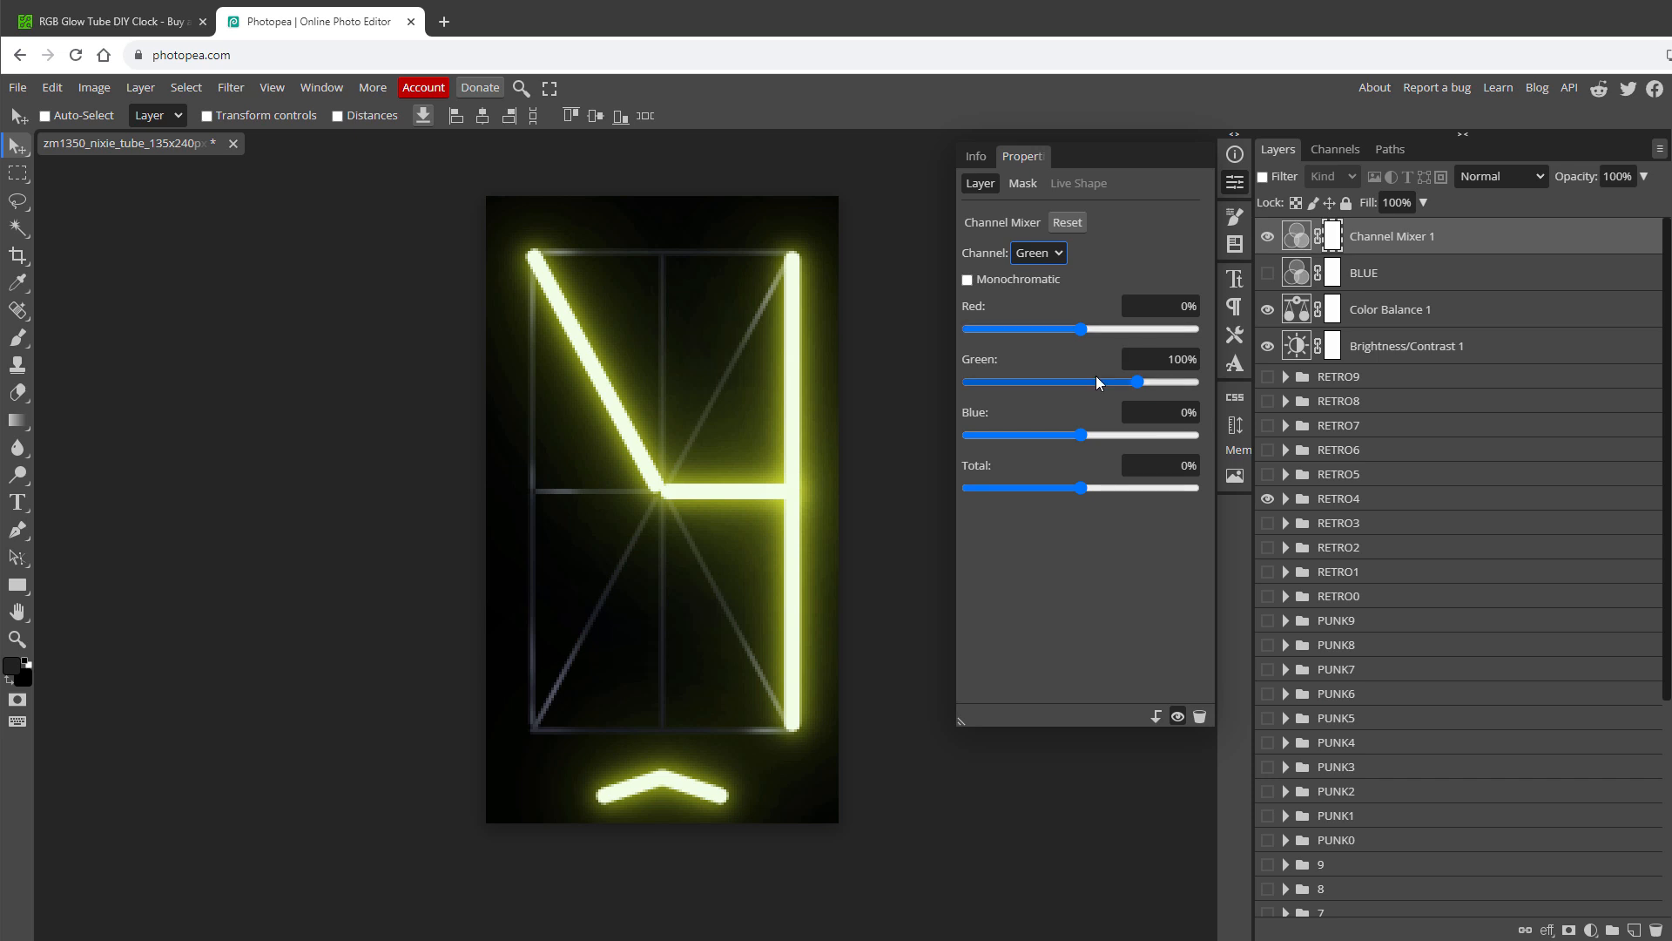